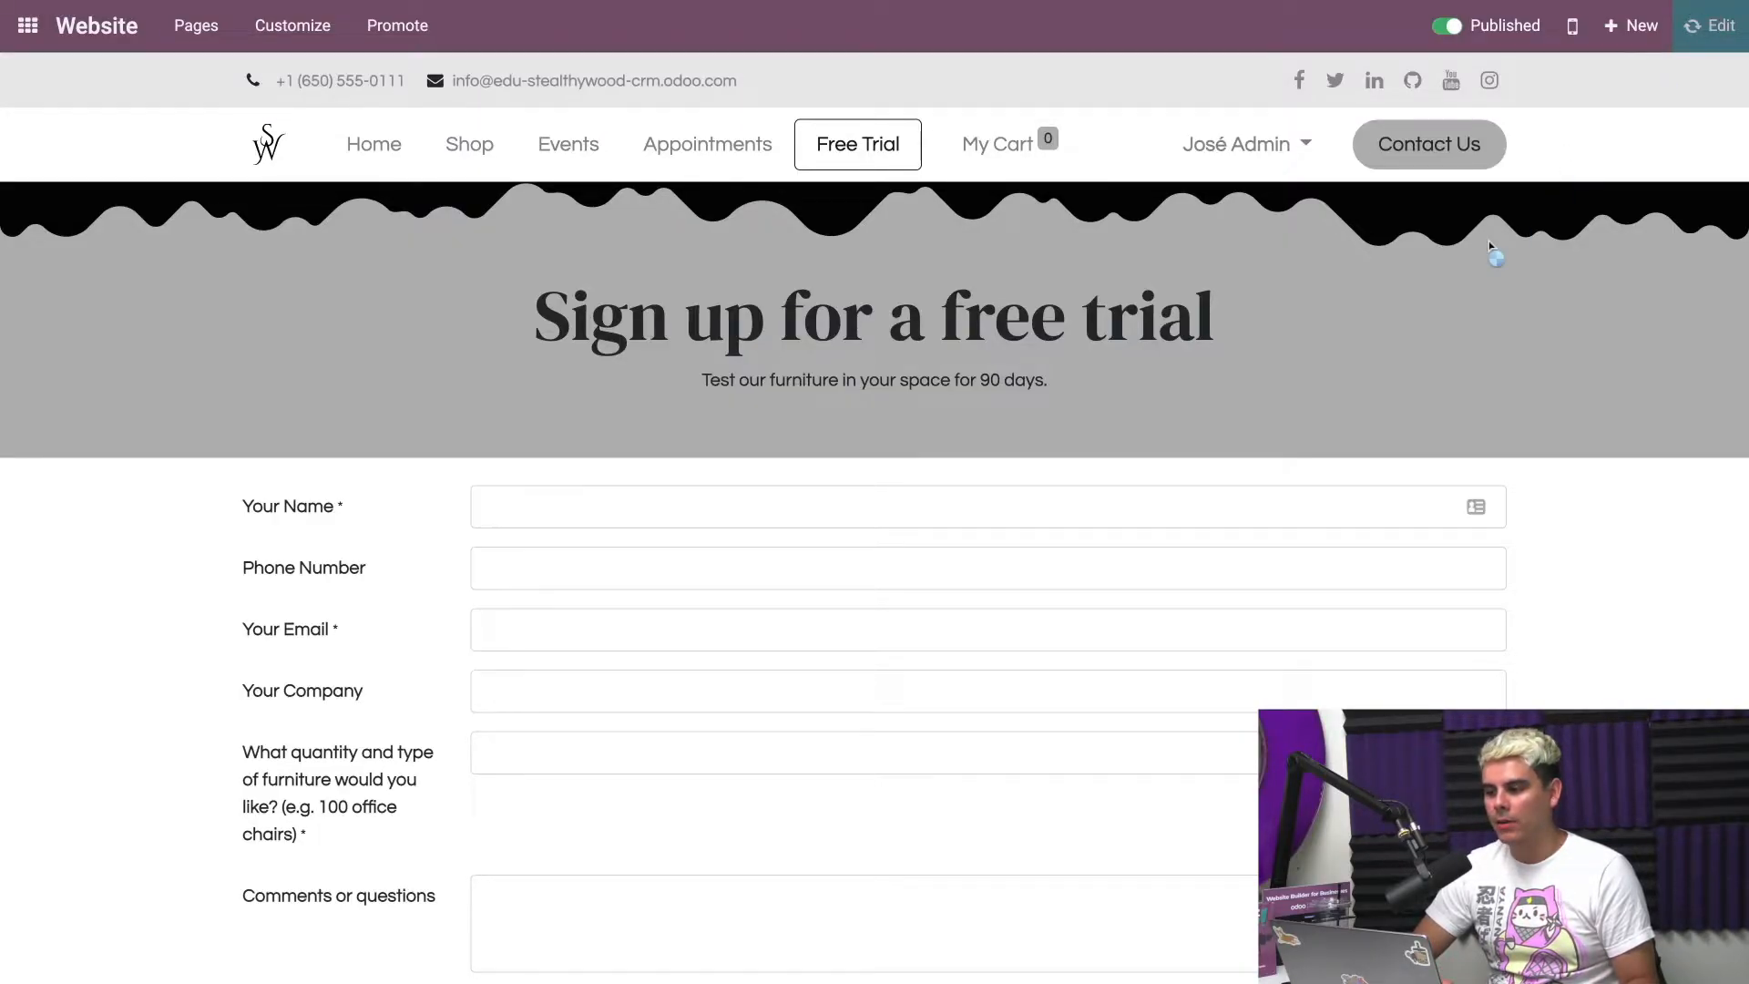
Step: Configure the free trial form to create an opportunity on submission and save the page
left_click(1717, 24)
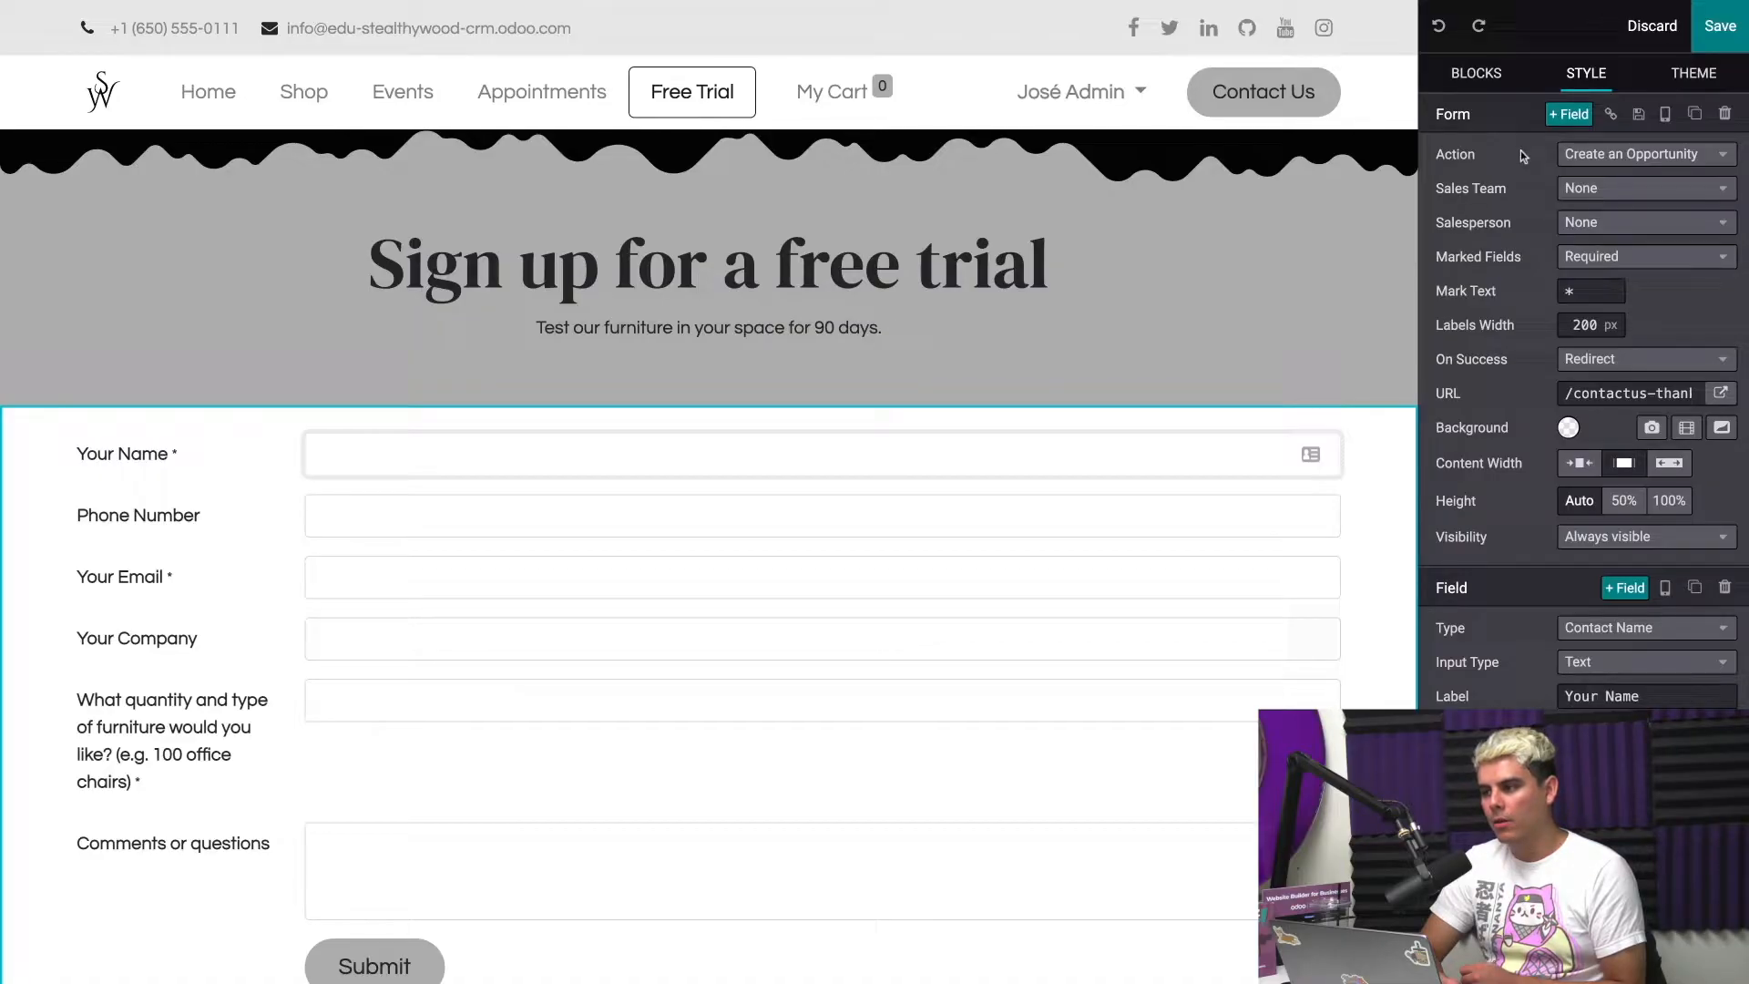
mouse_move(1514, 193)
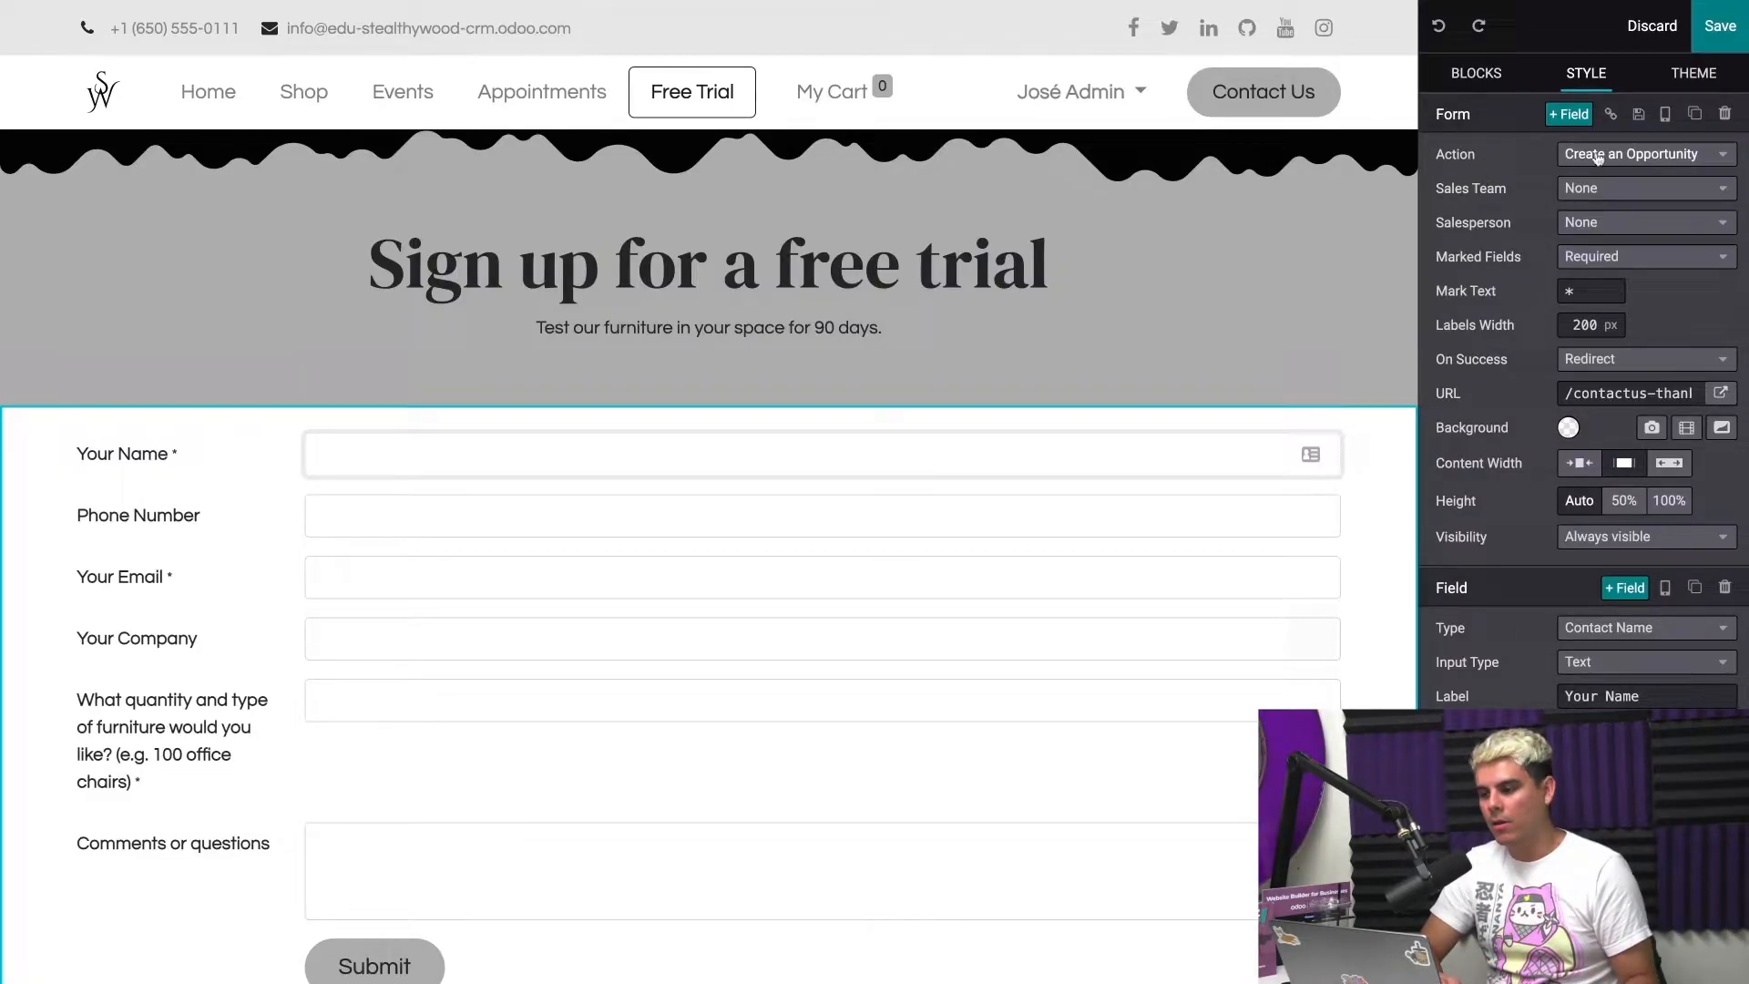
left_click(1641, 153)
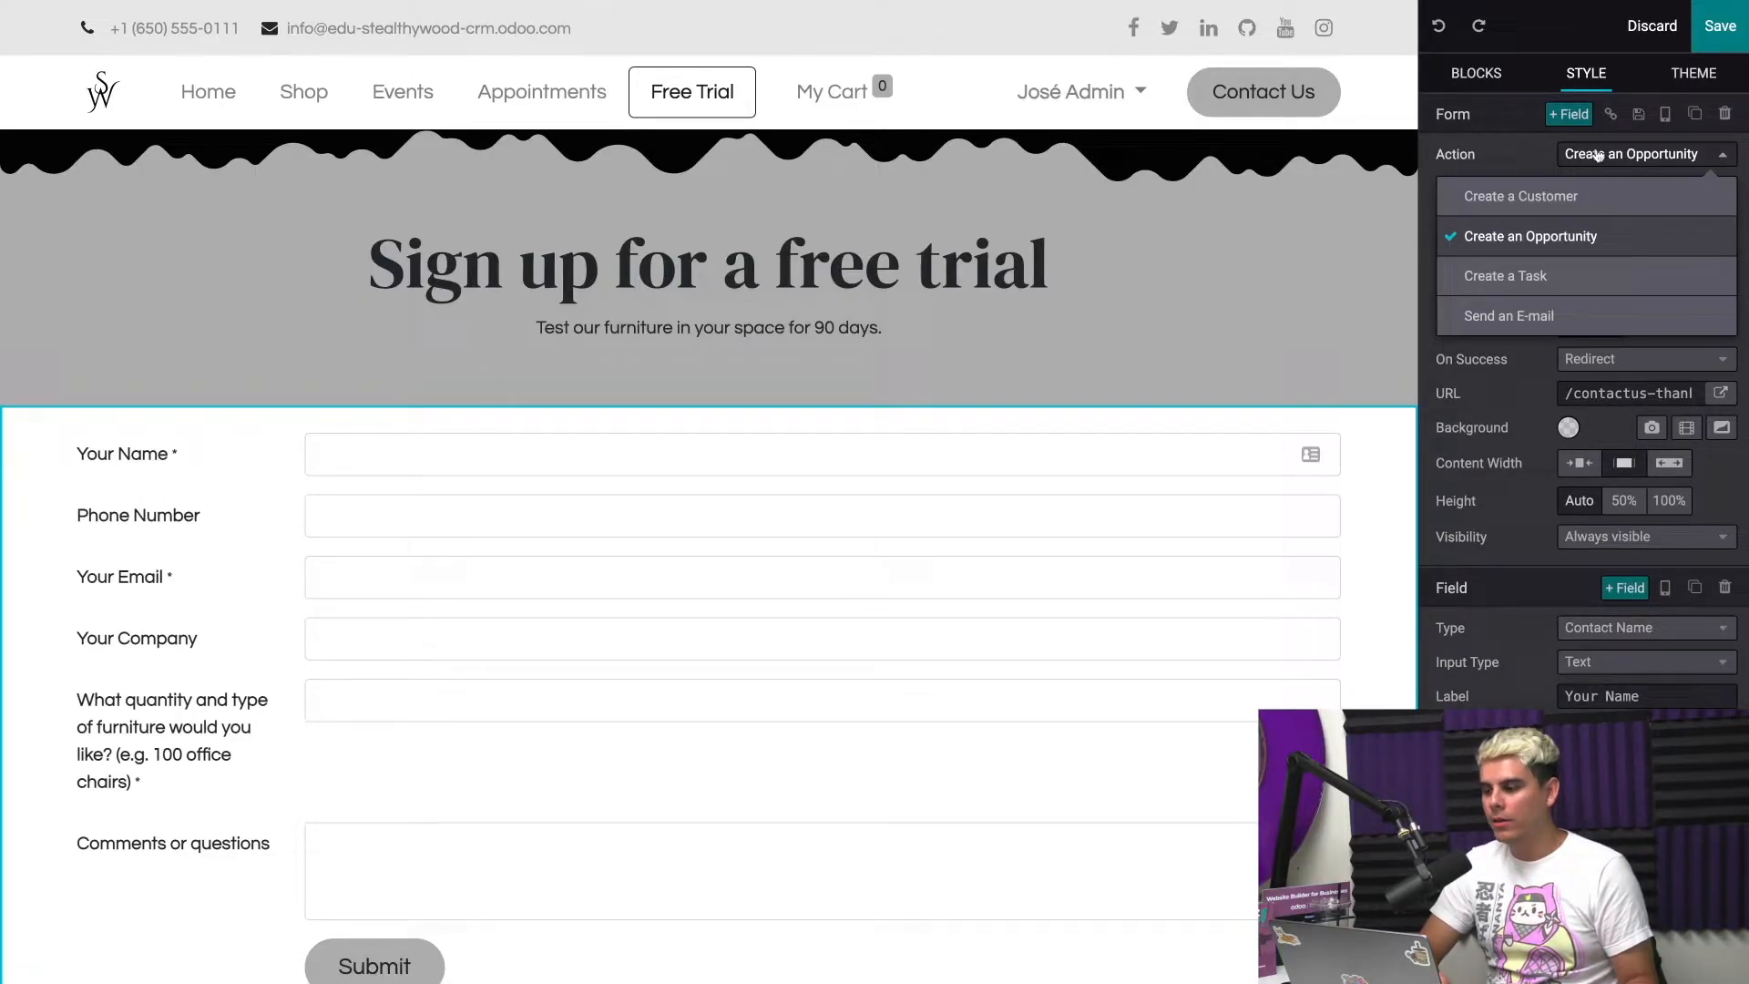
left_click(1528, 235)
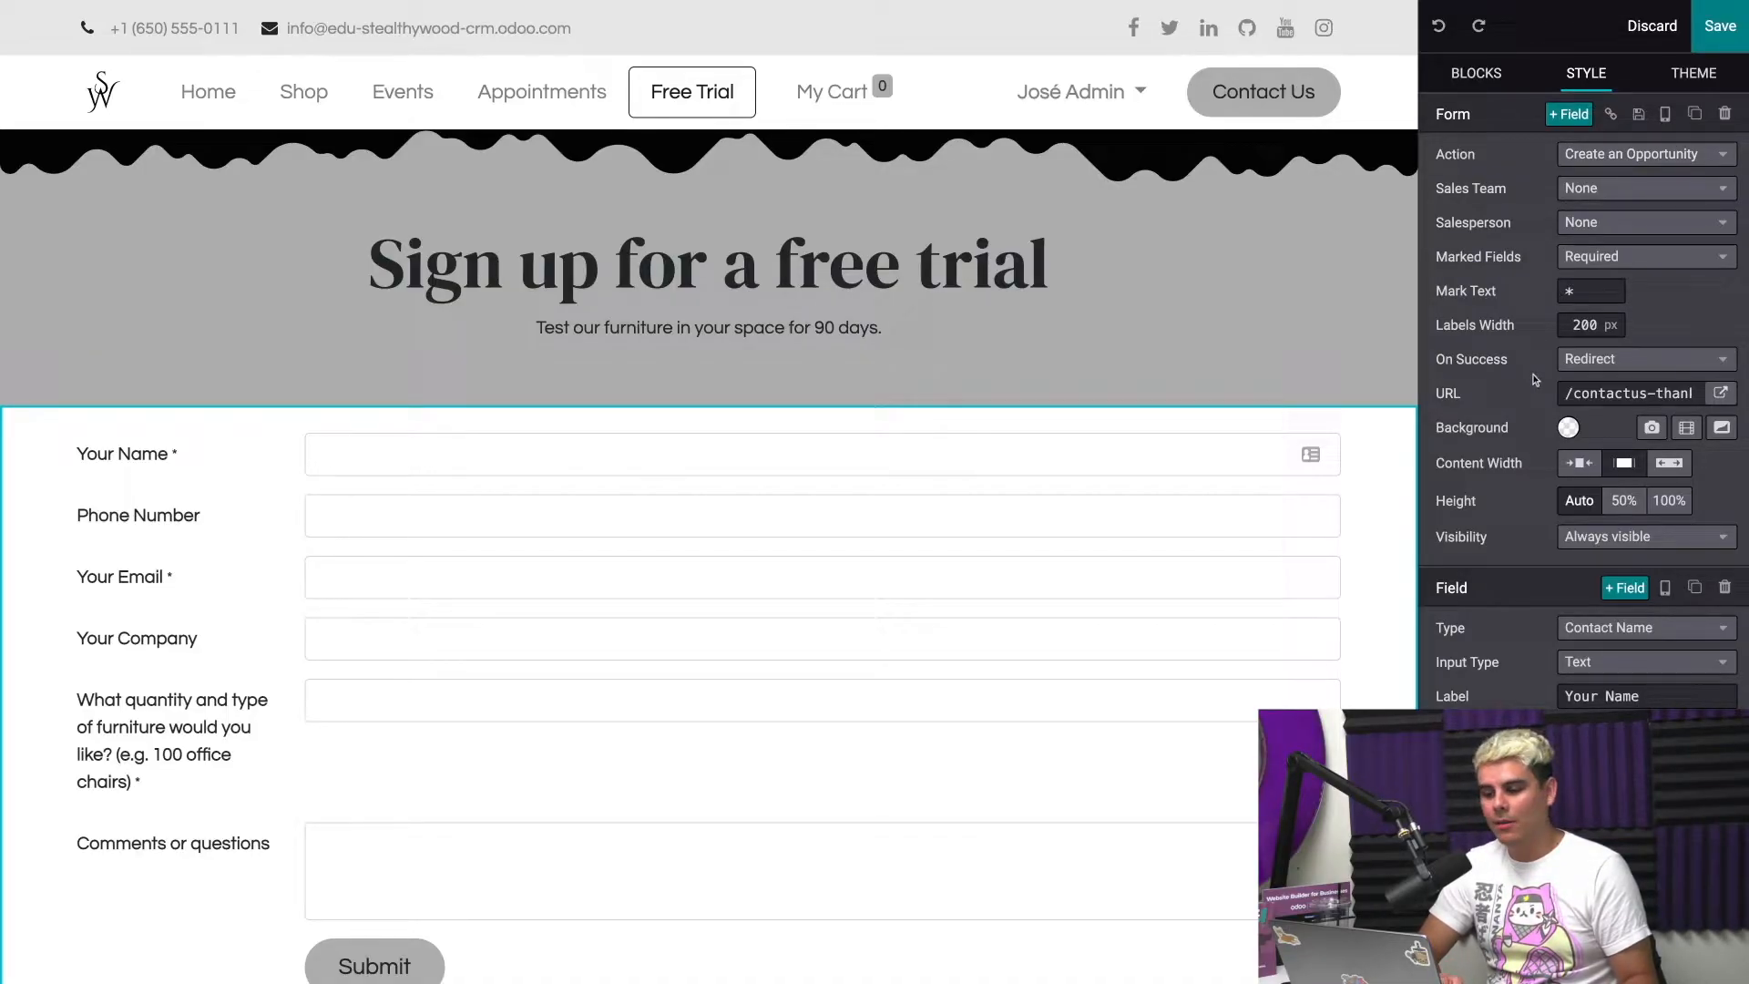
left_click(1473, 73)
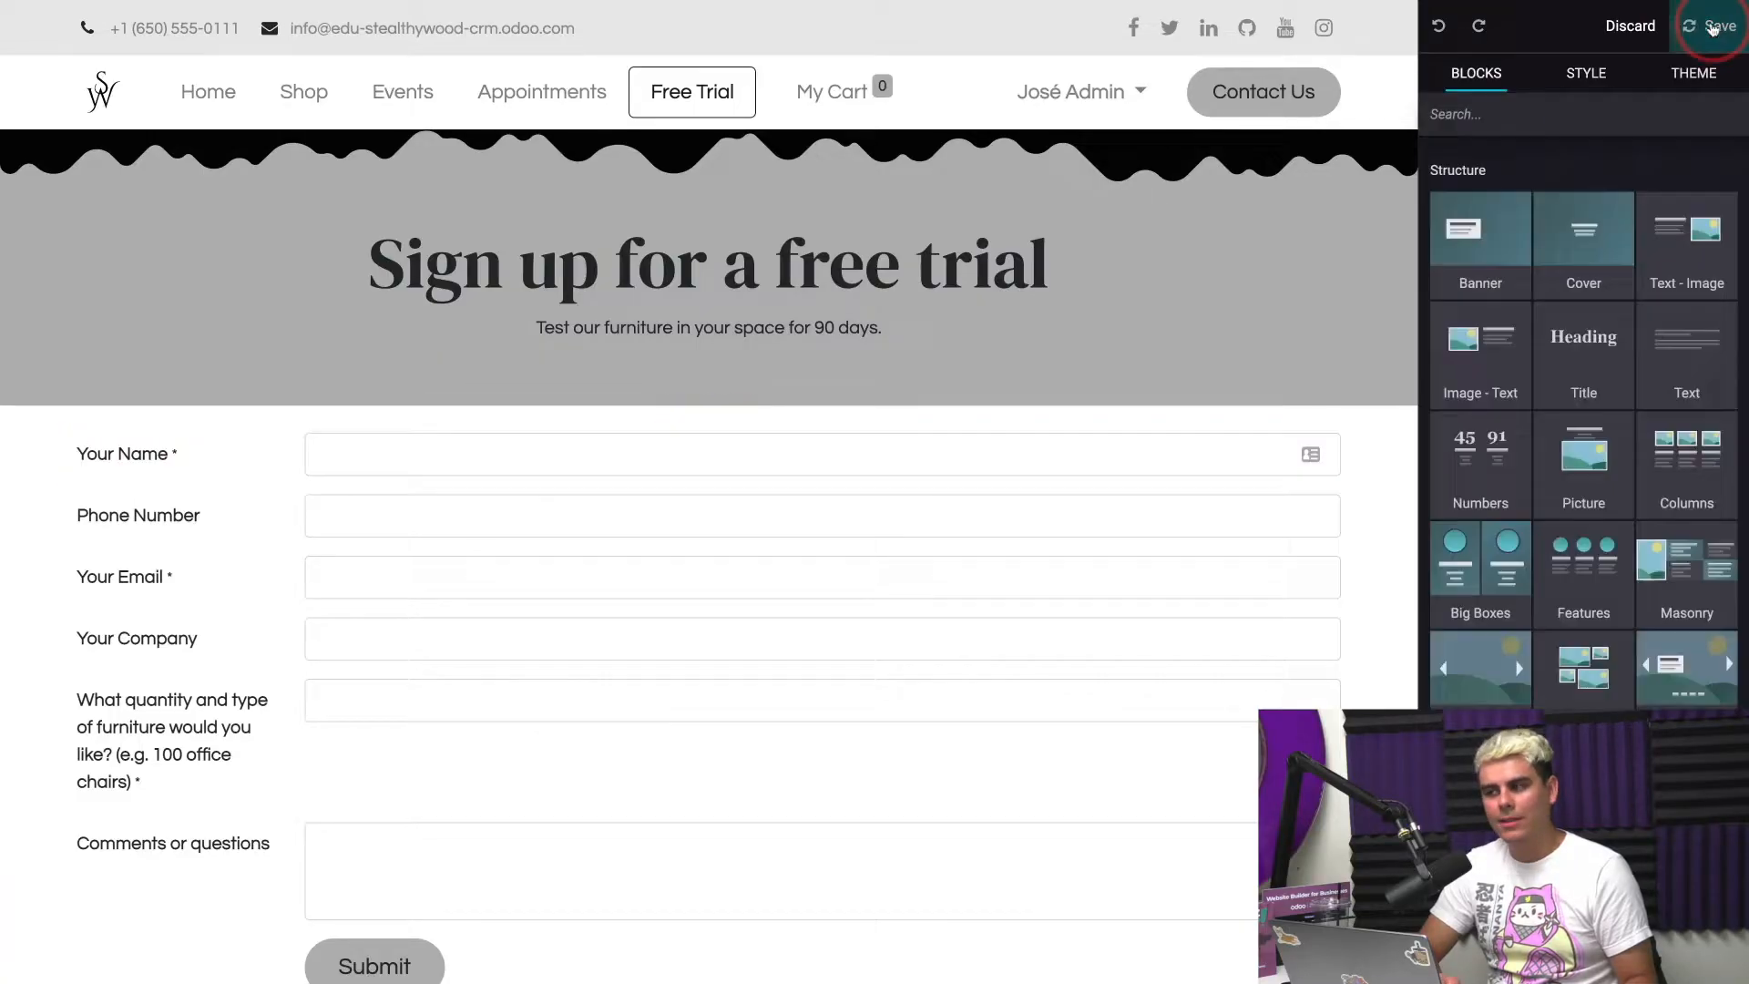
Step: Fill the form with name John Smith, a phone number and company Pear
left_click(1718, 25)
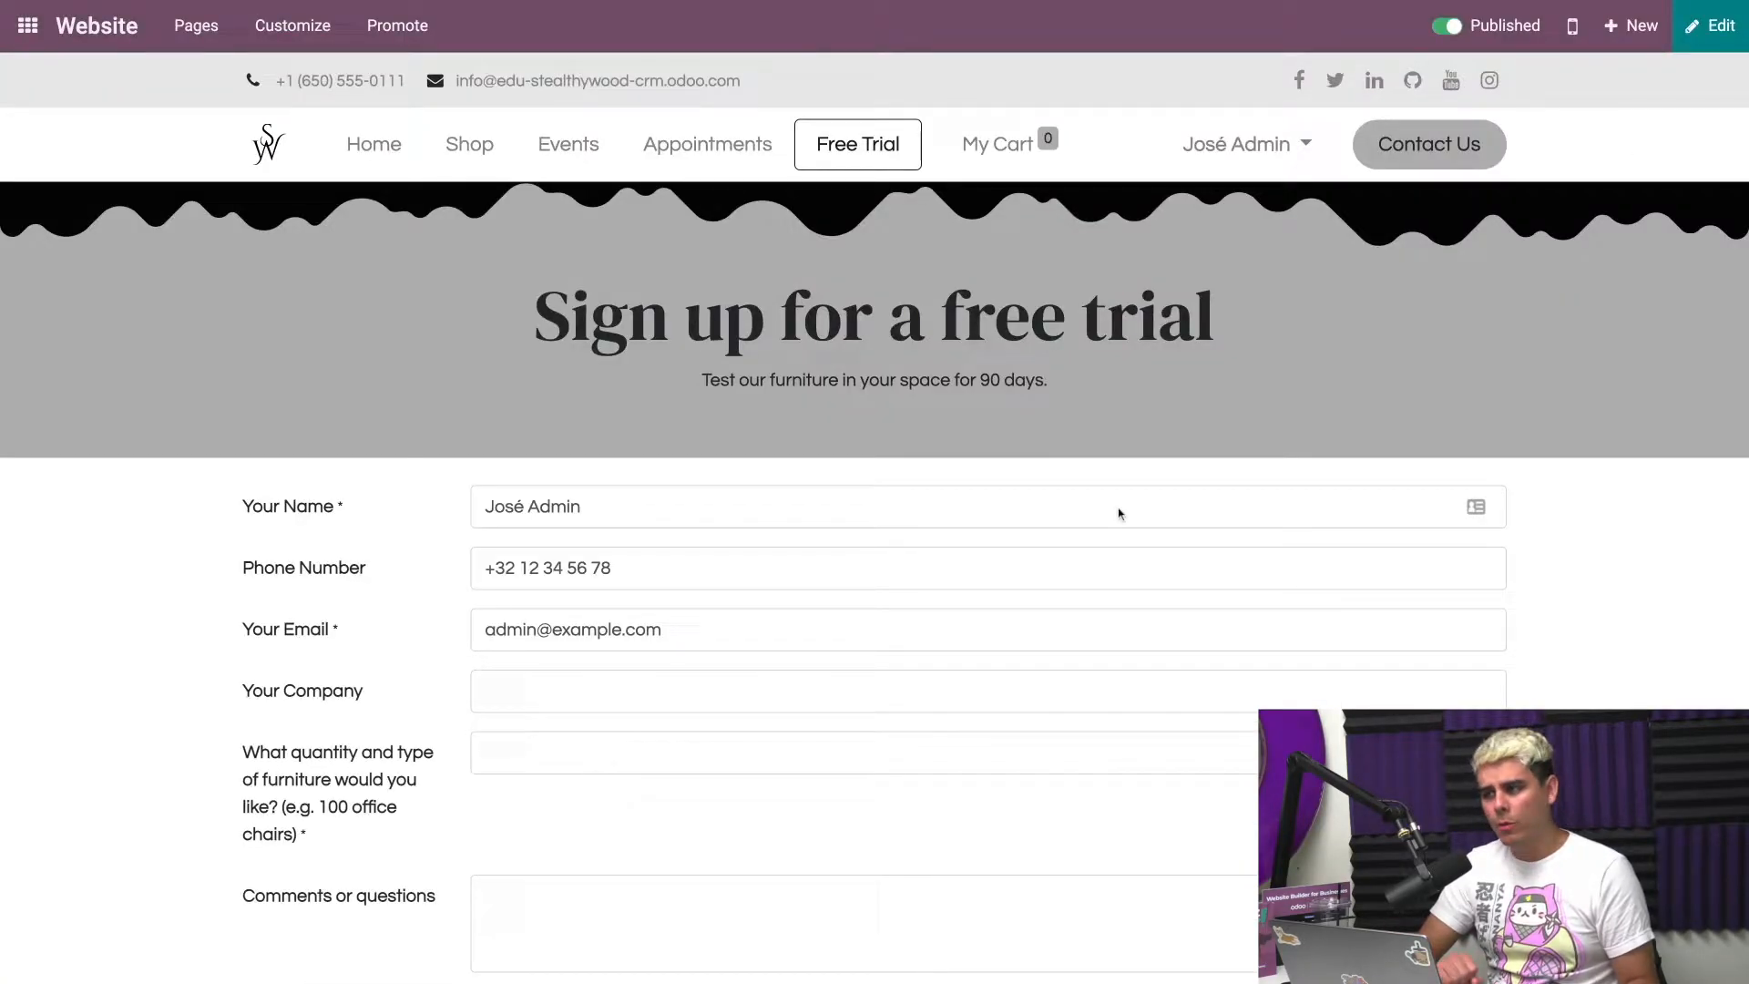
mouse_move(1544, 613)
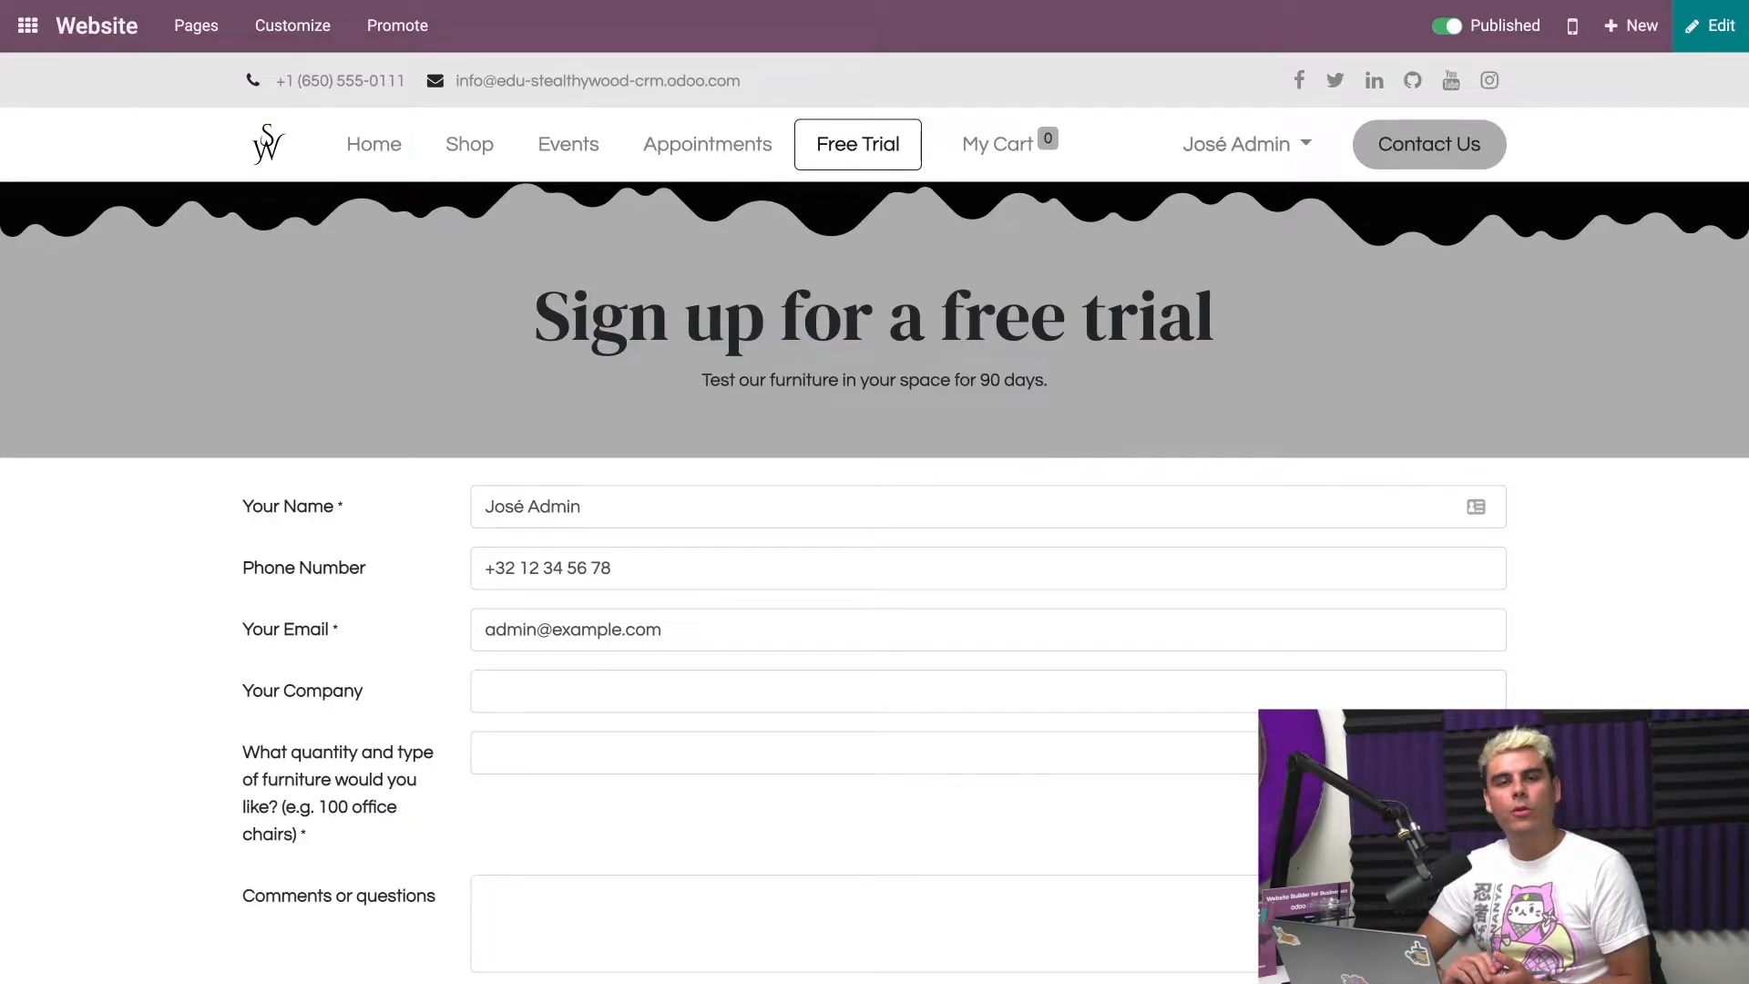
scroll("down", 3)
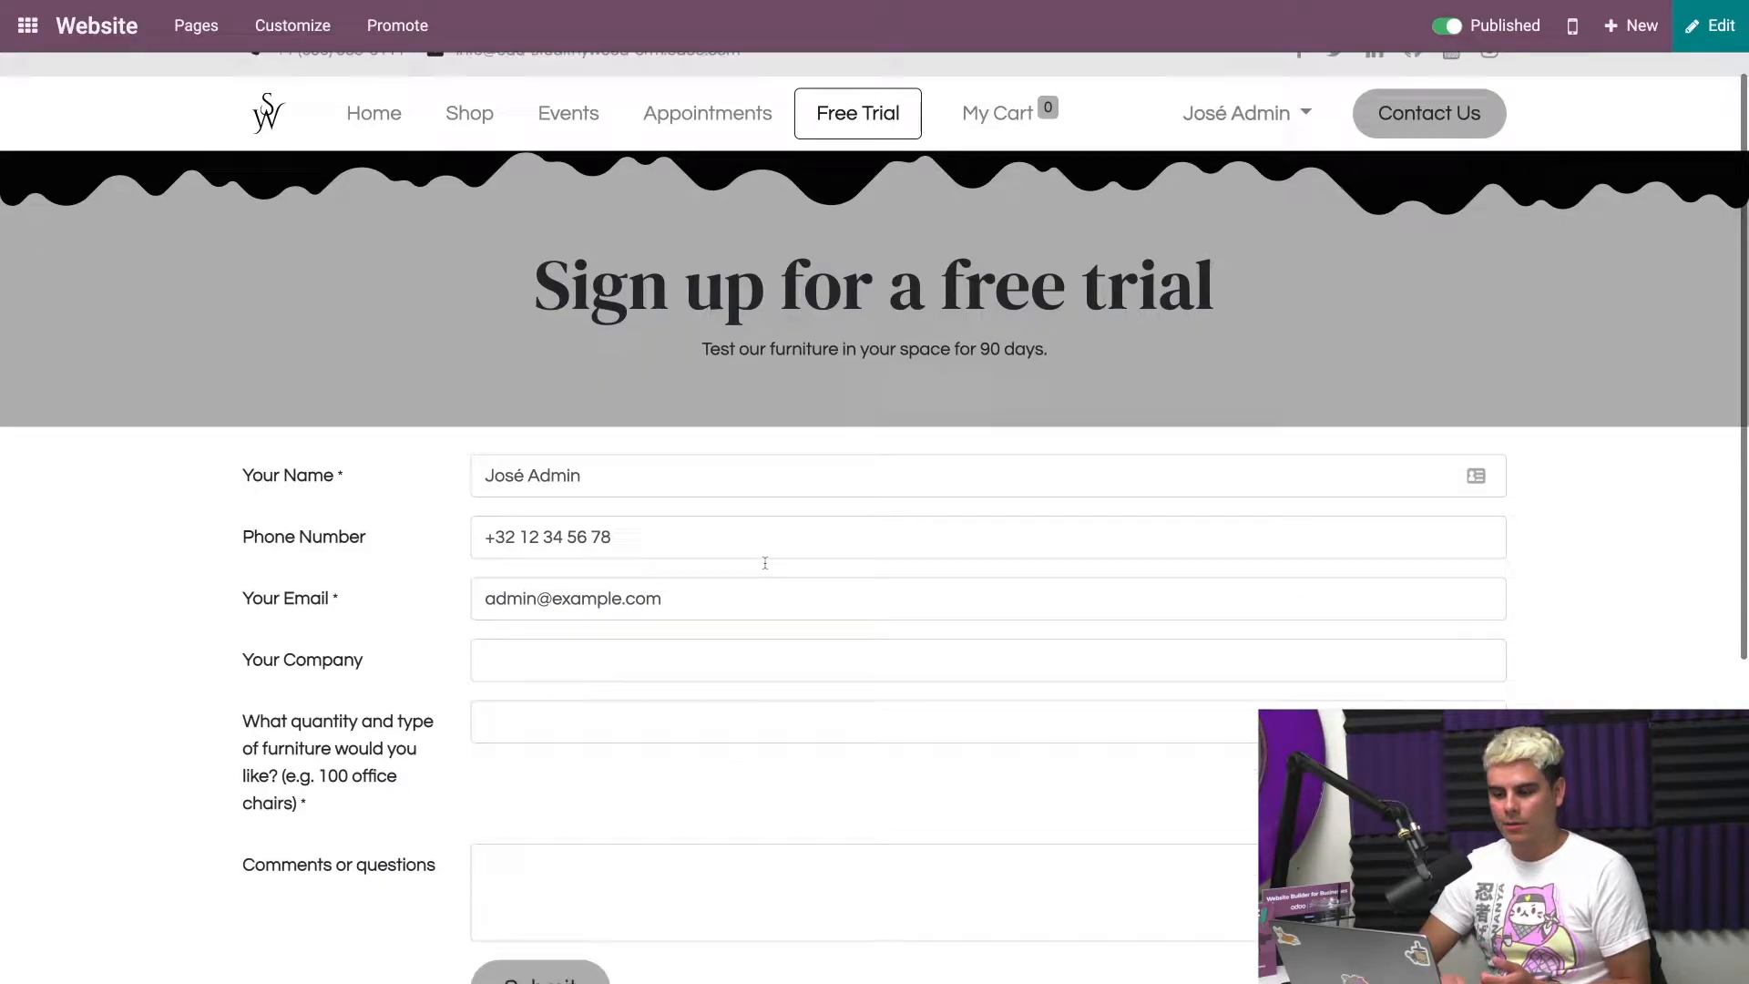
scroll("down", 3)
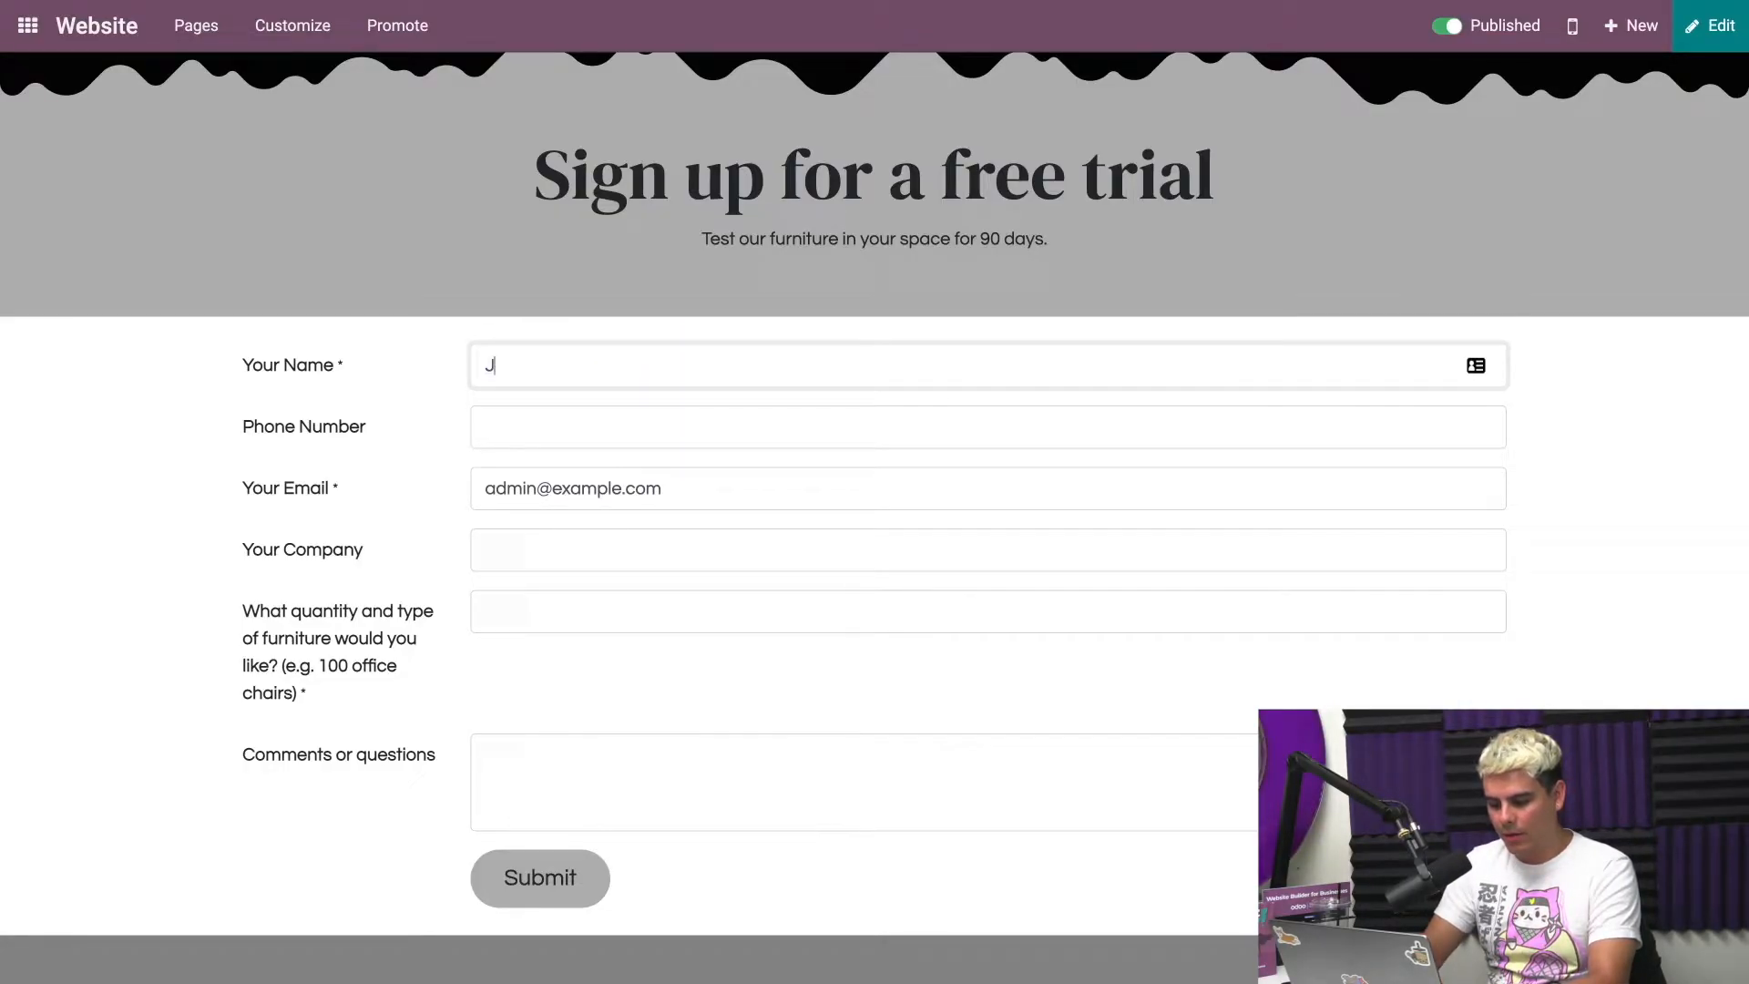
type("ohn Smith")
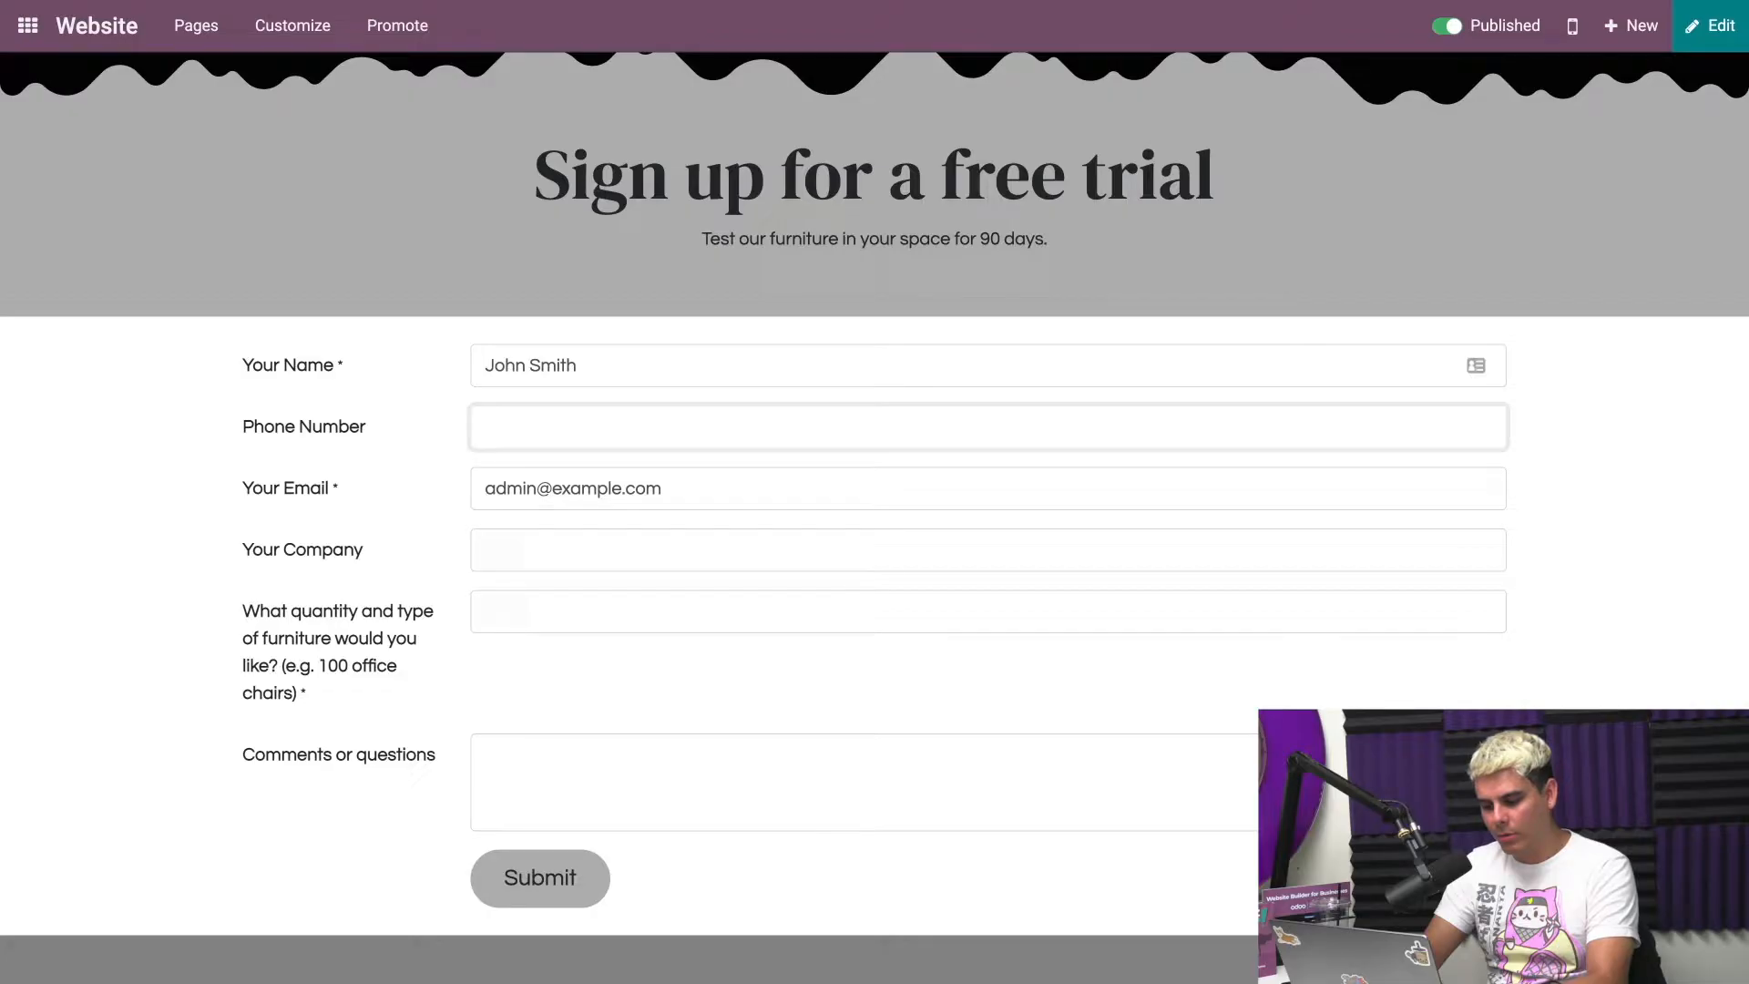
type("40812345")
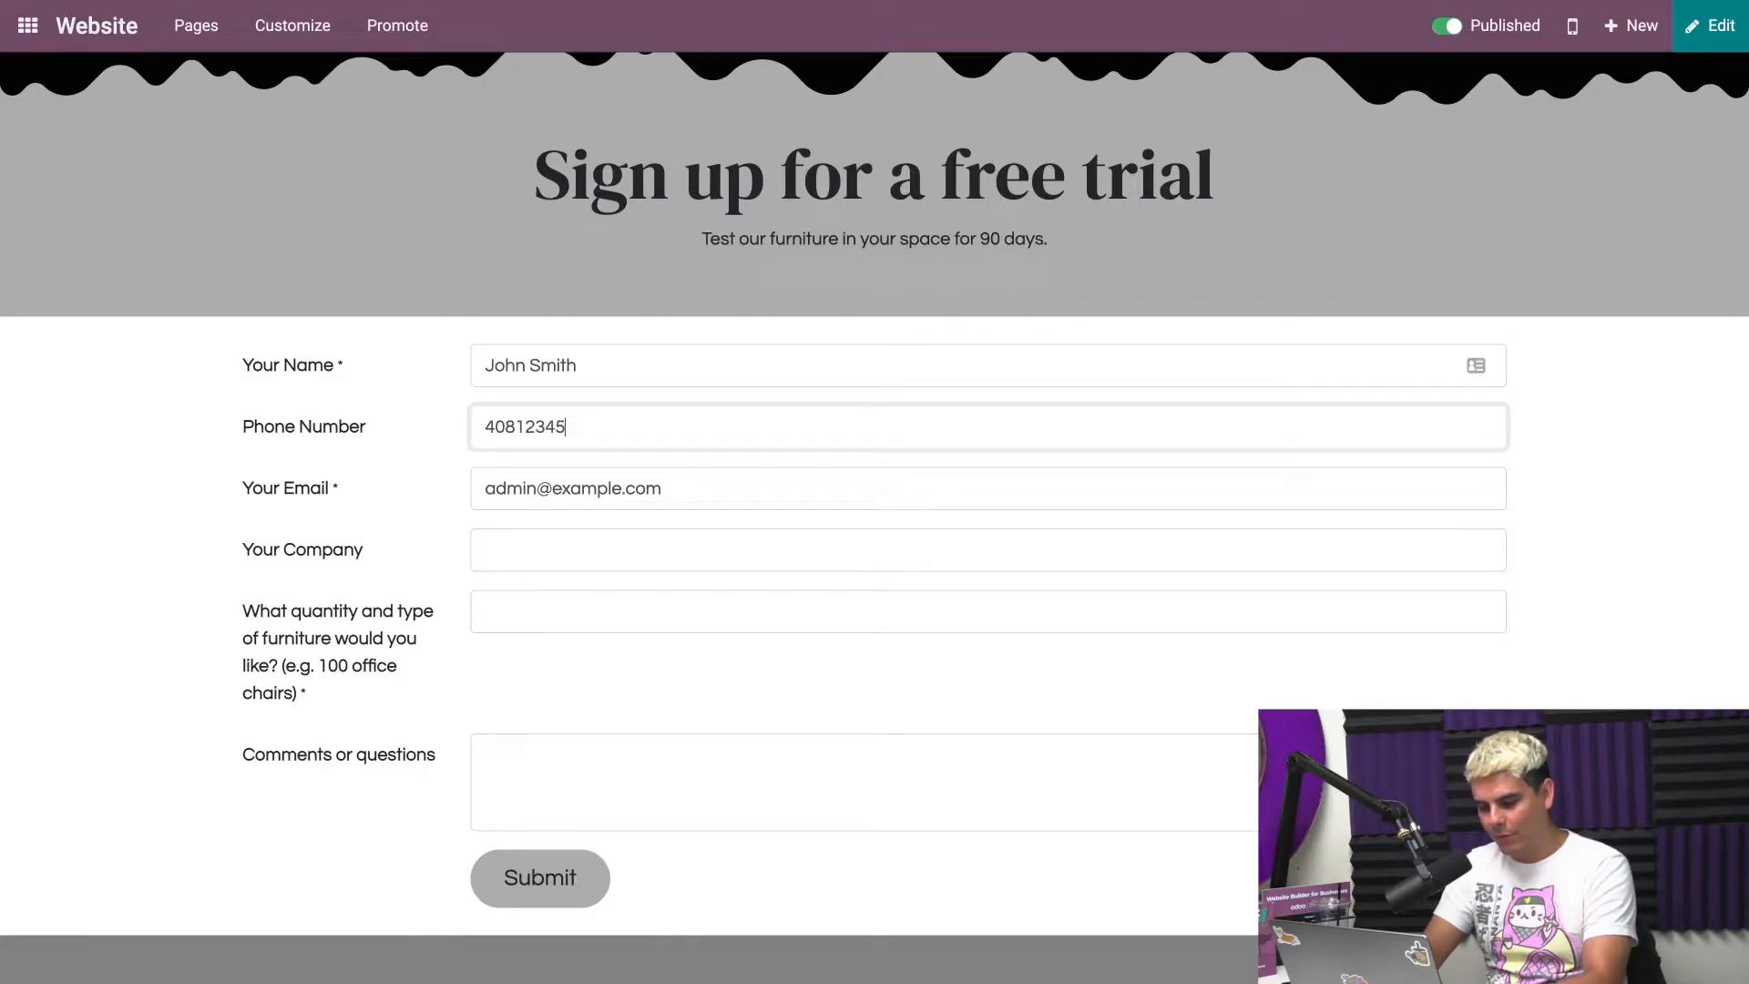
type("67")
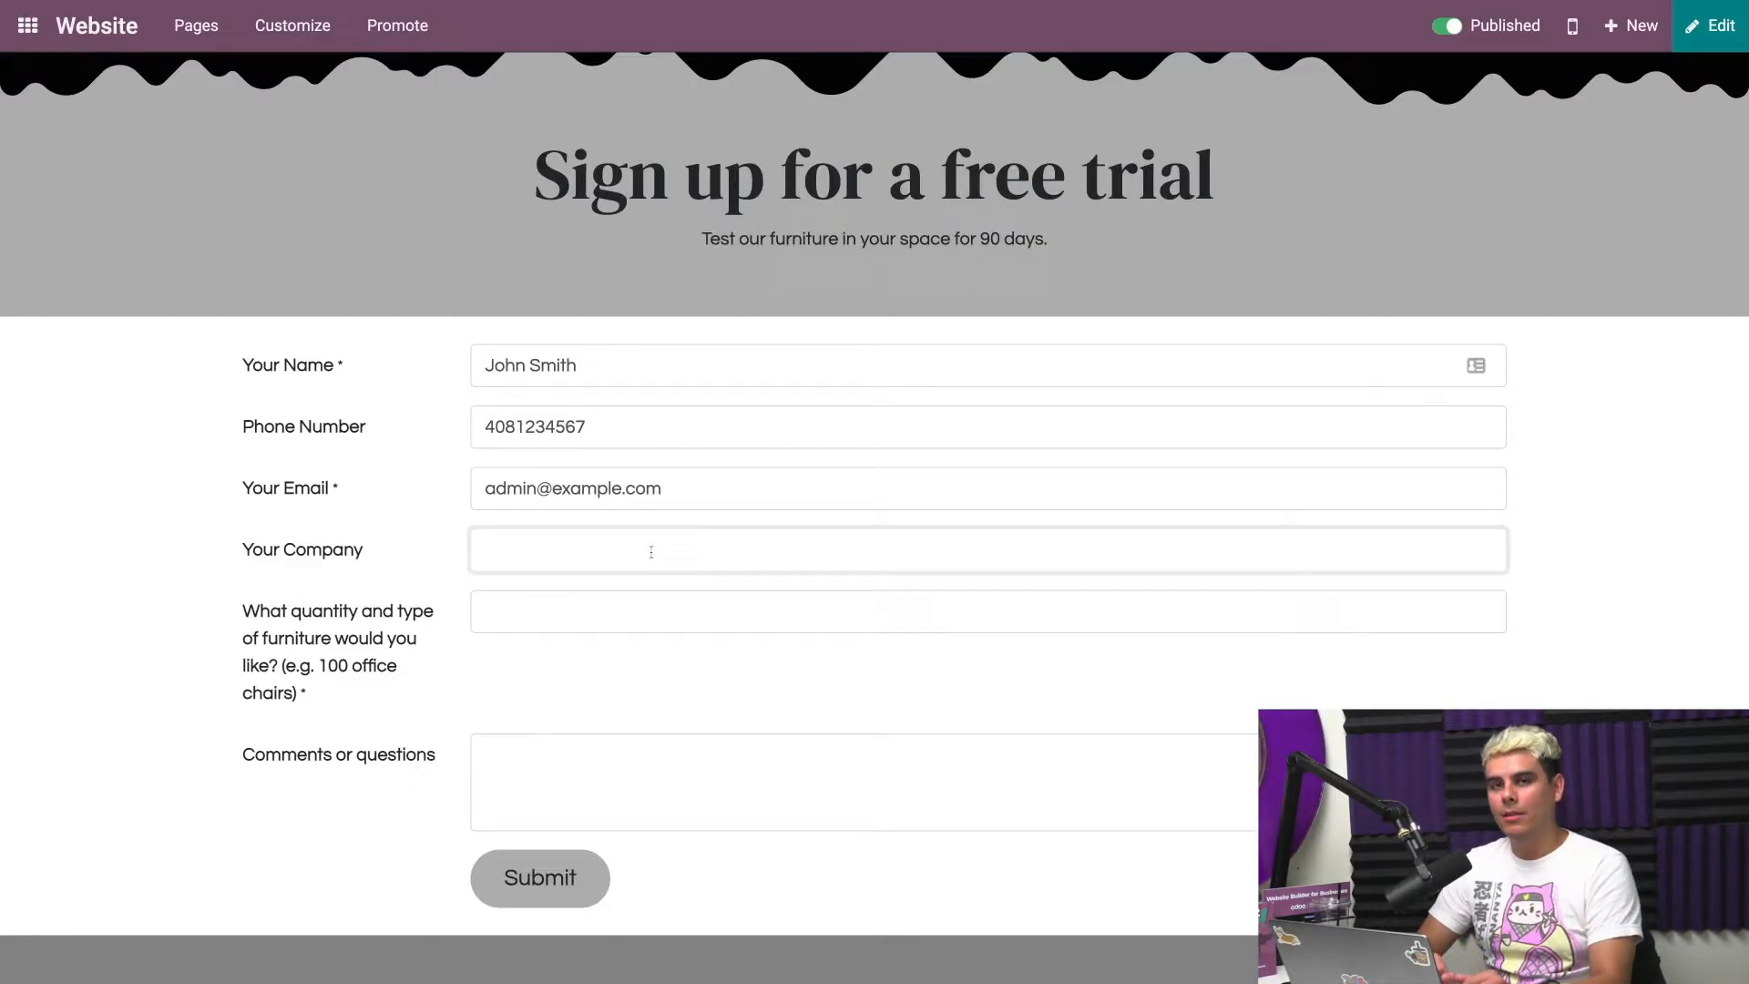
type("Pi")
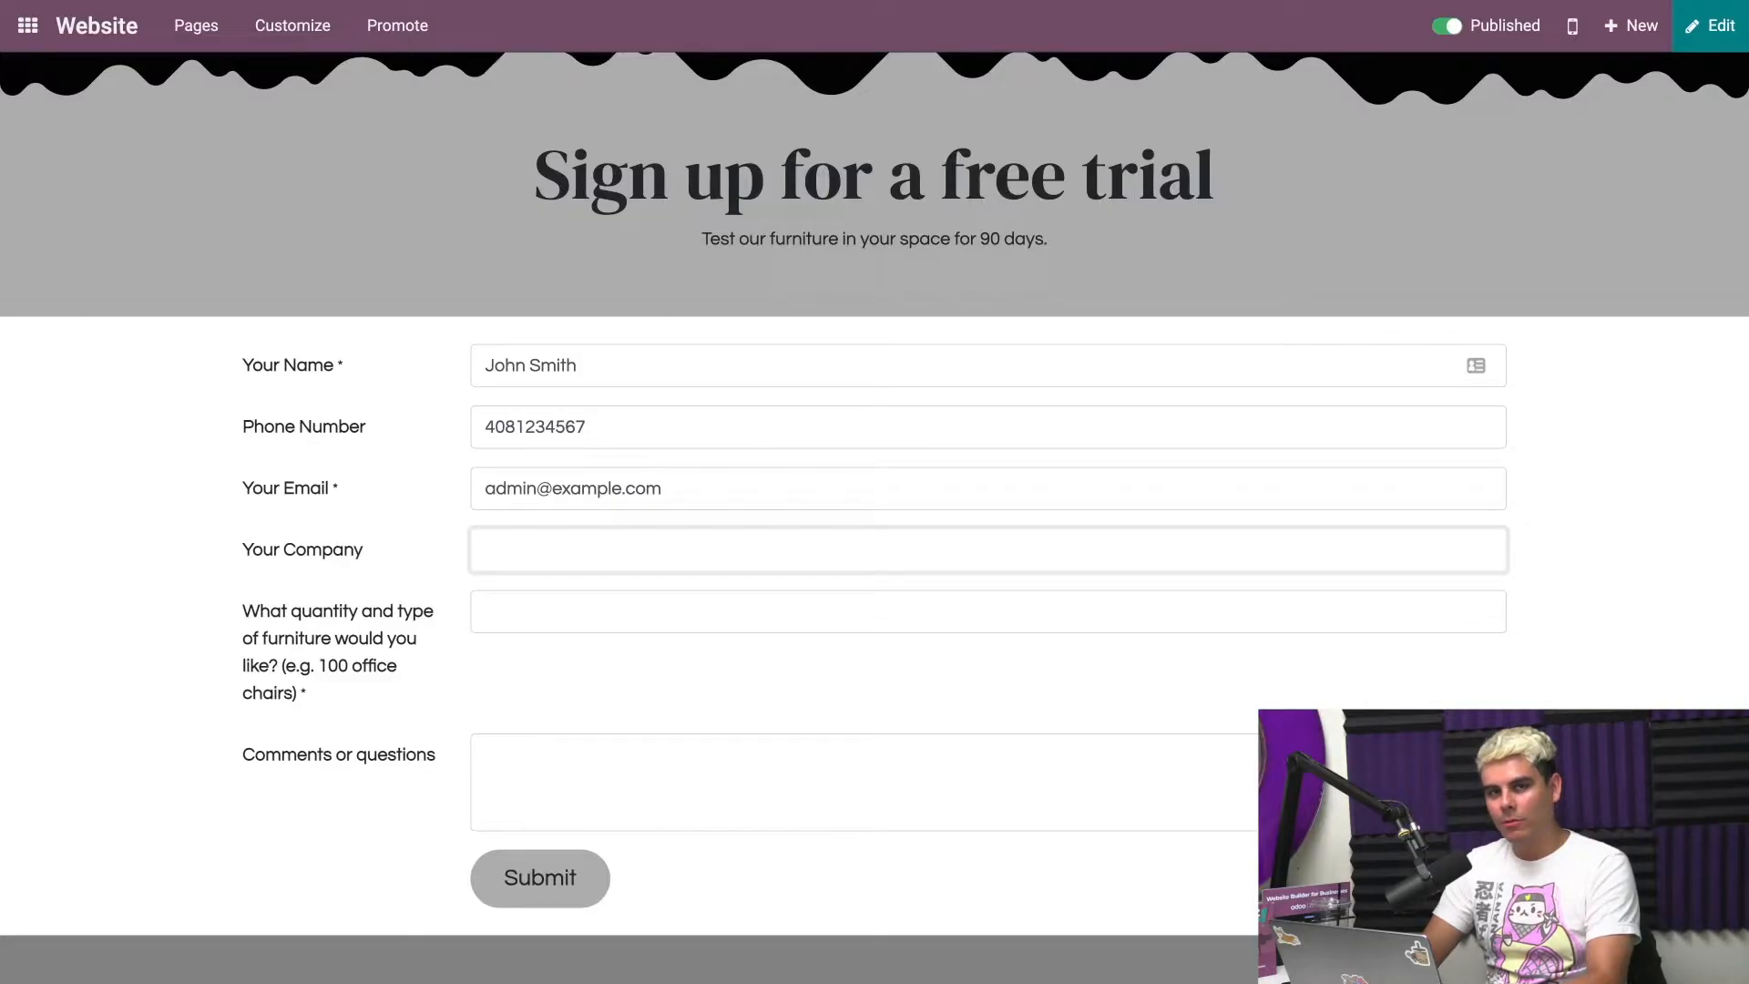
type("P")
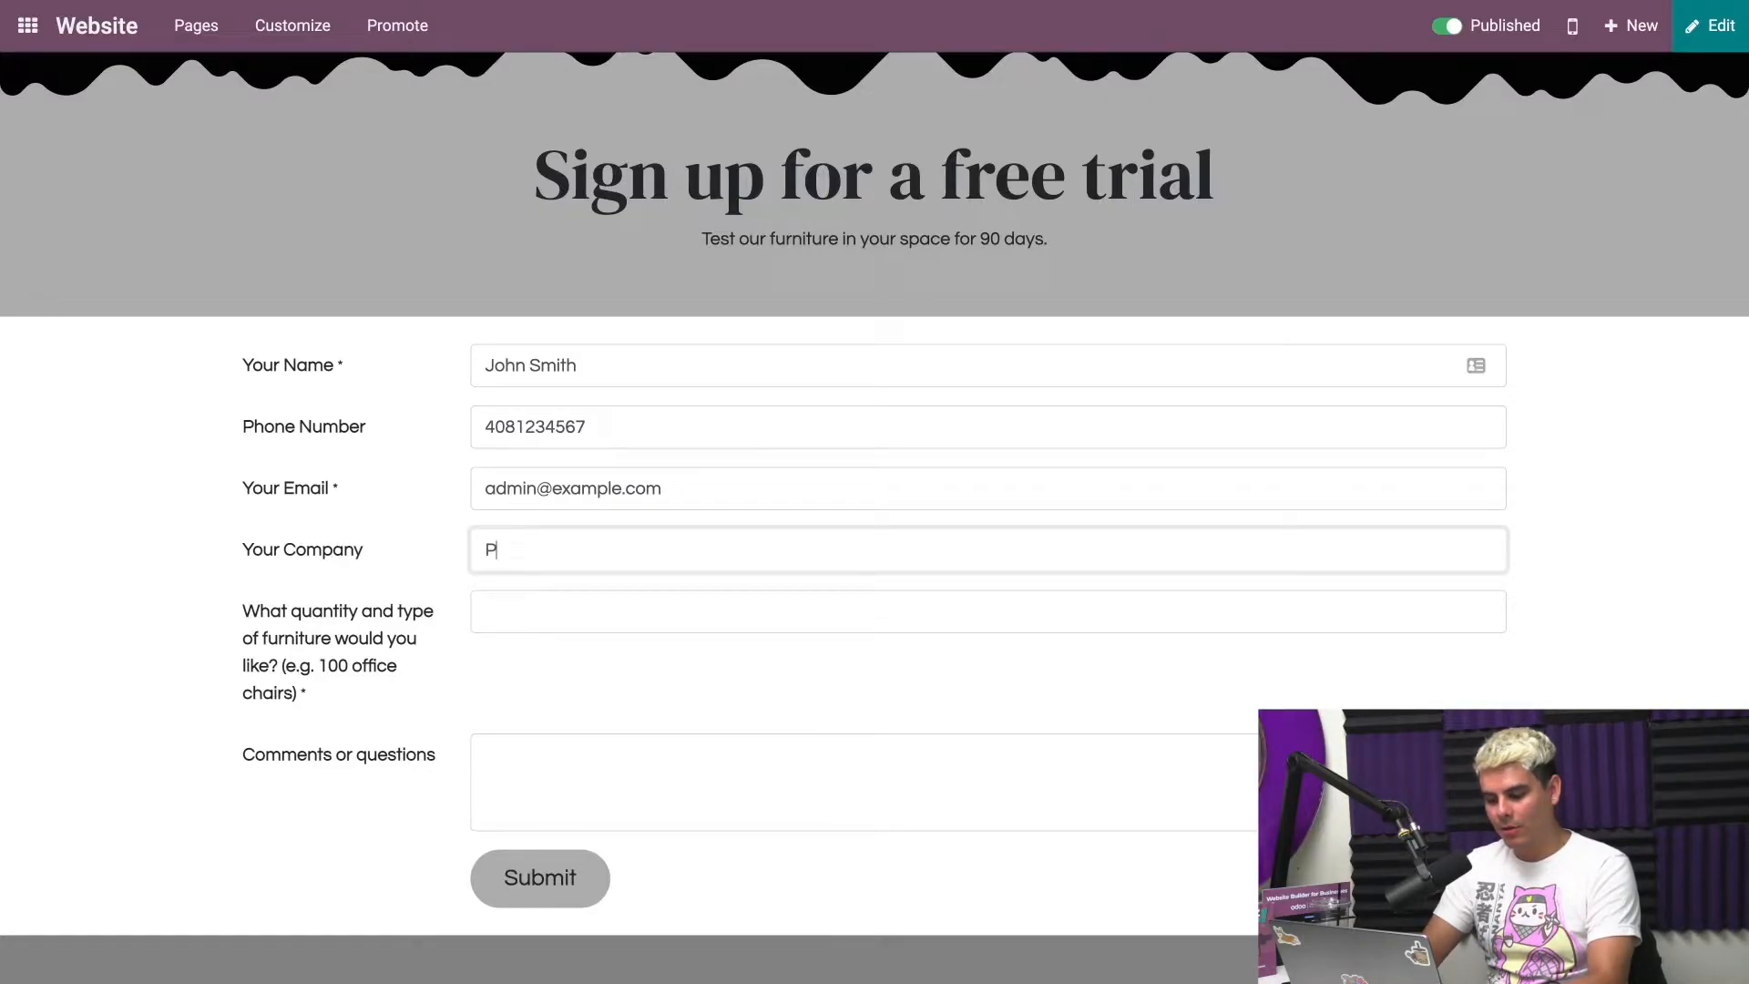
type("ear")
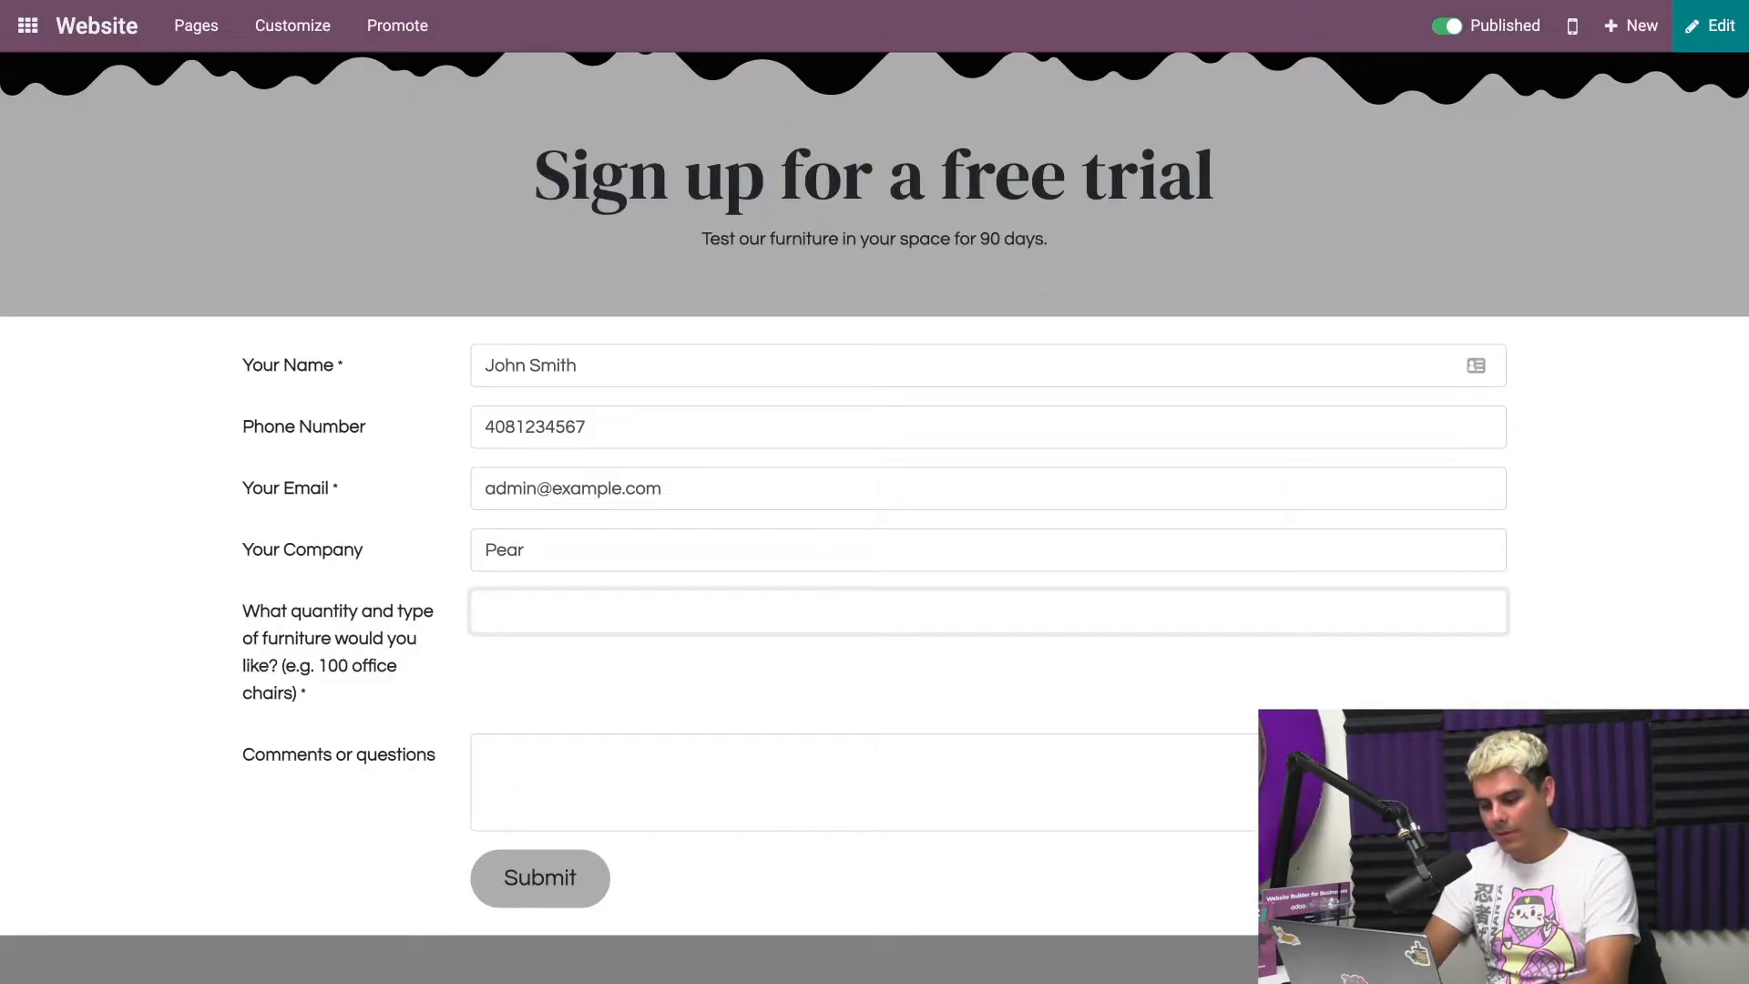
Step: Request 12 Desks with the comment 'Red desks only.' and submit the form
type("12 D")
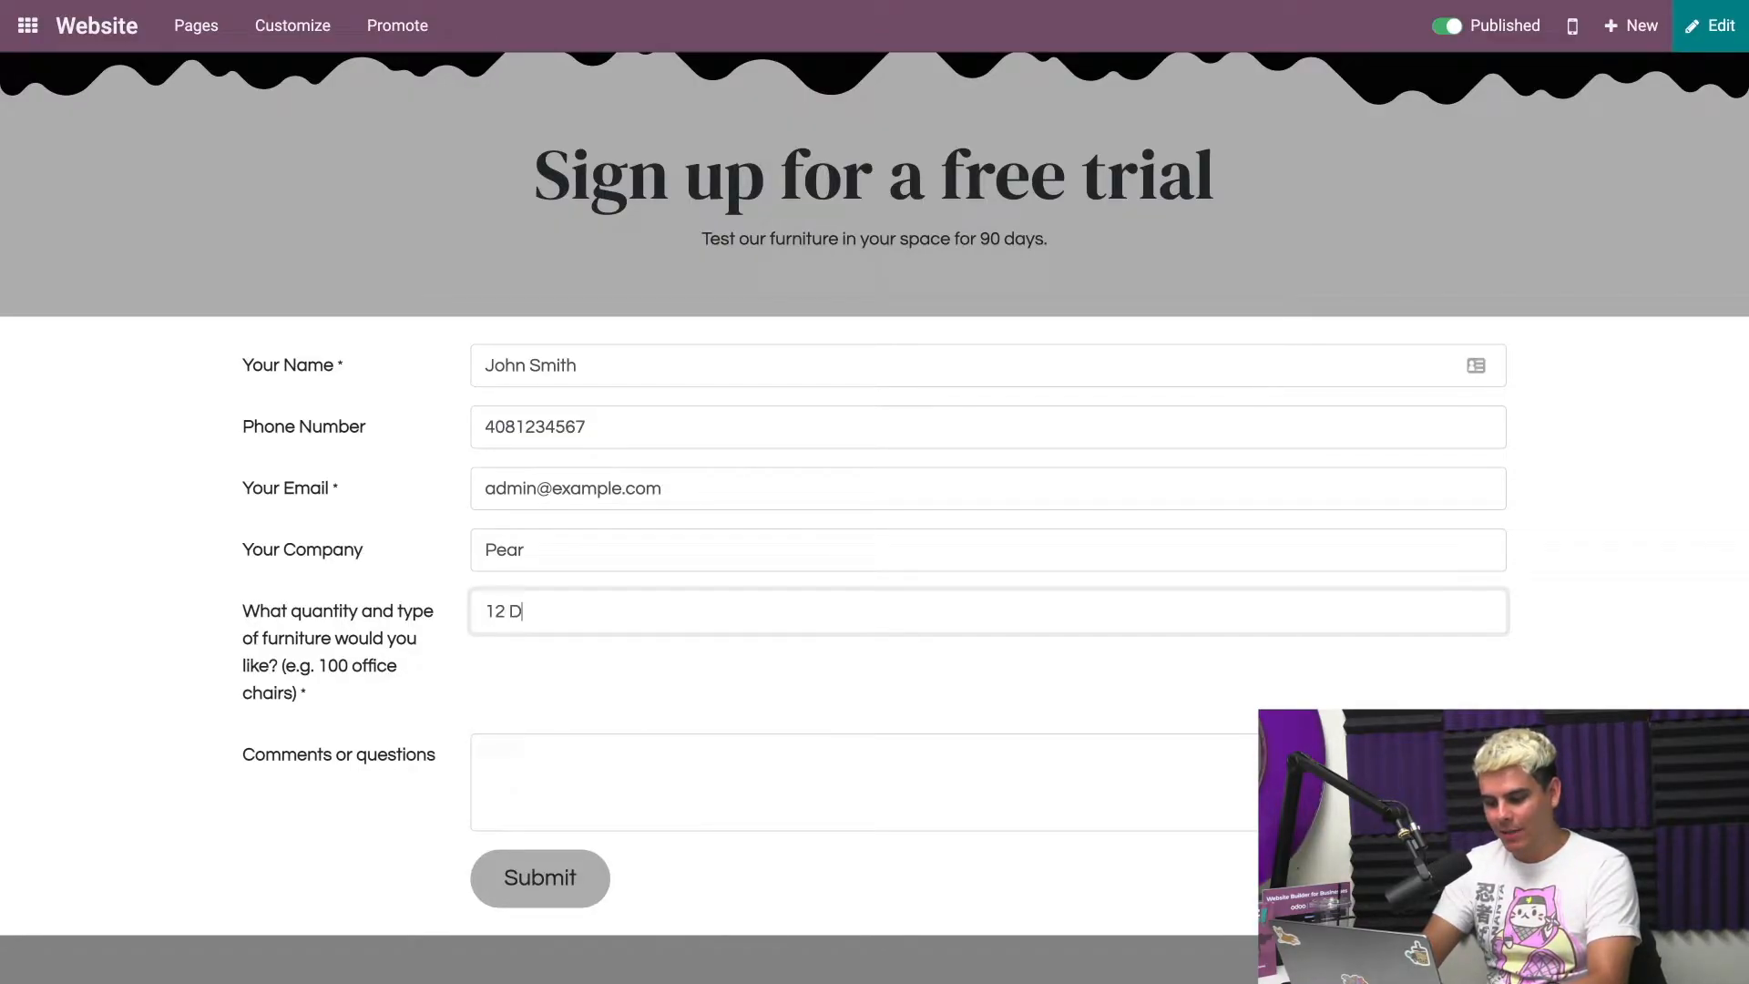
type("esks")
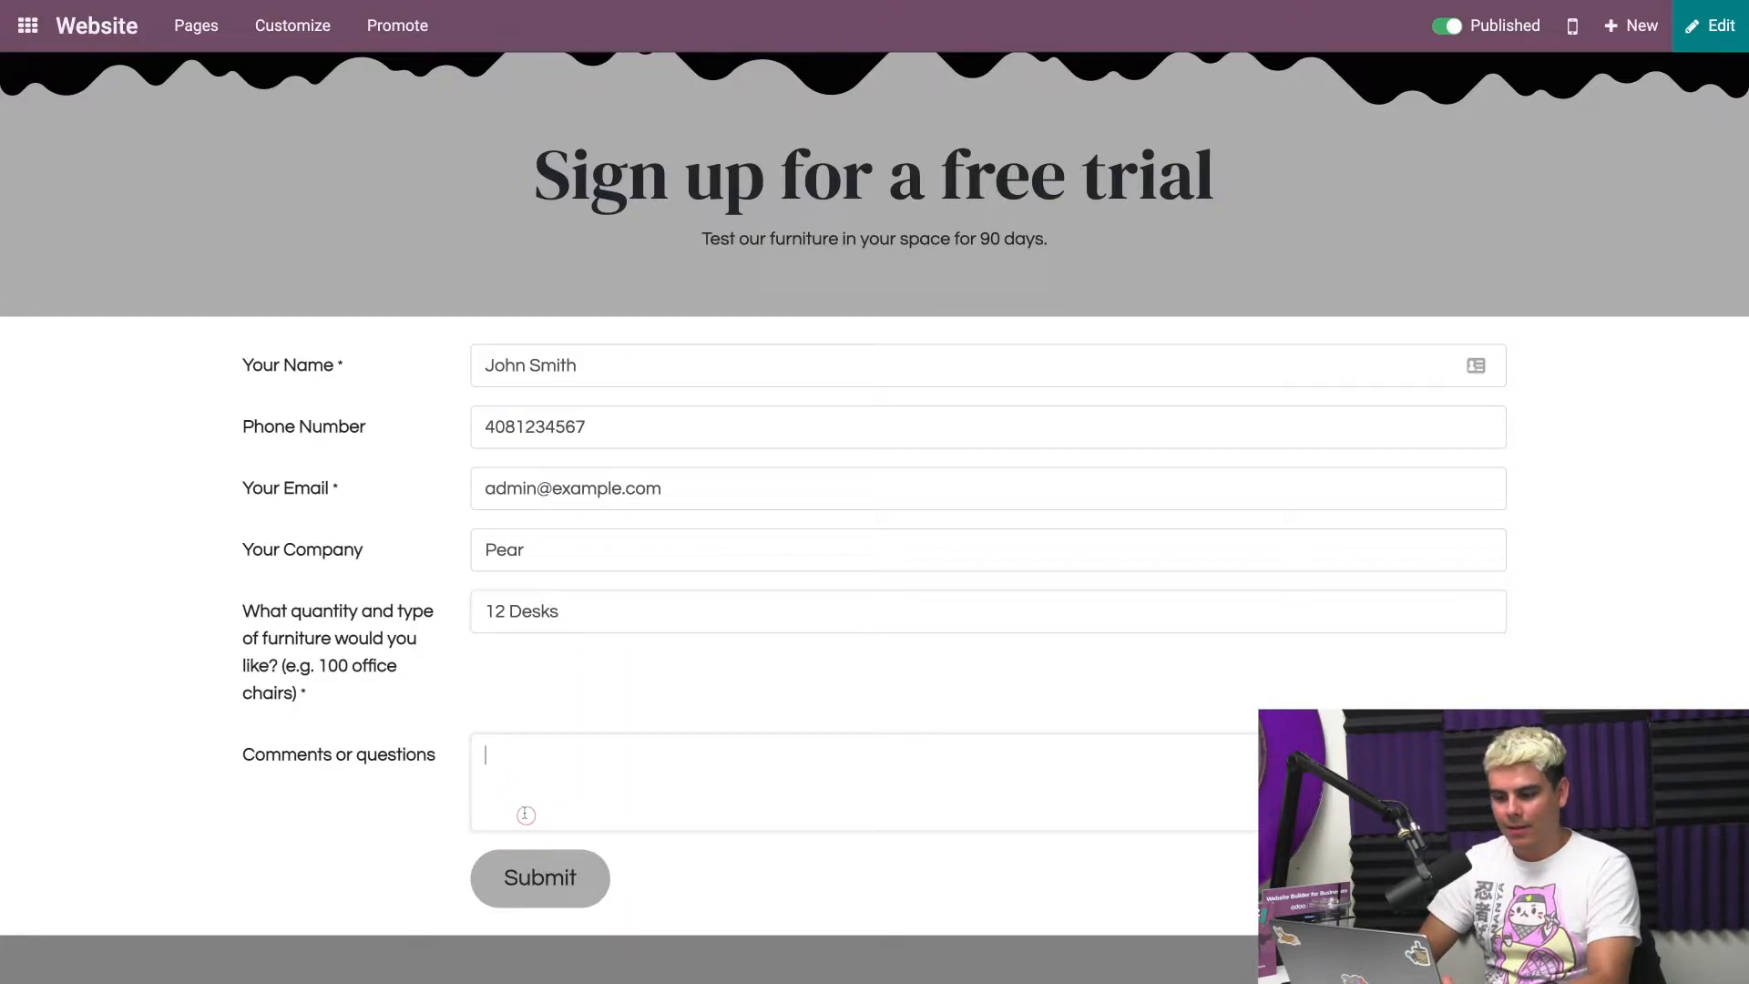
type("Red desks")
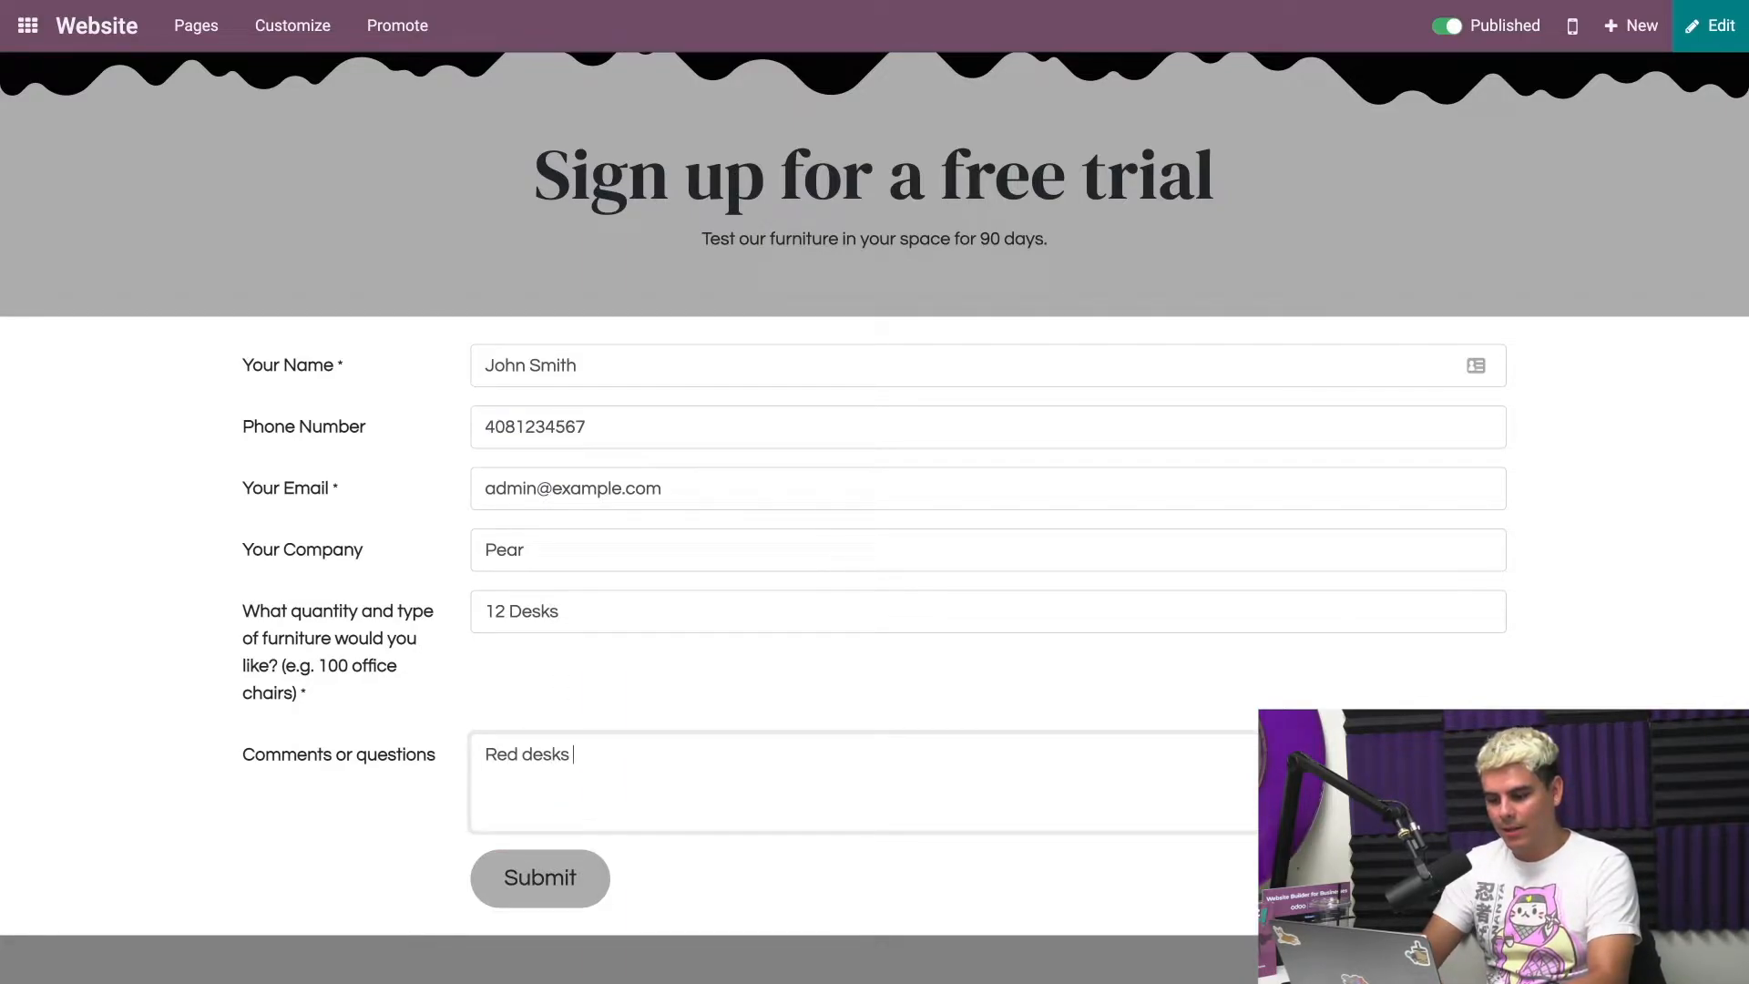
type("only. Pleas")
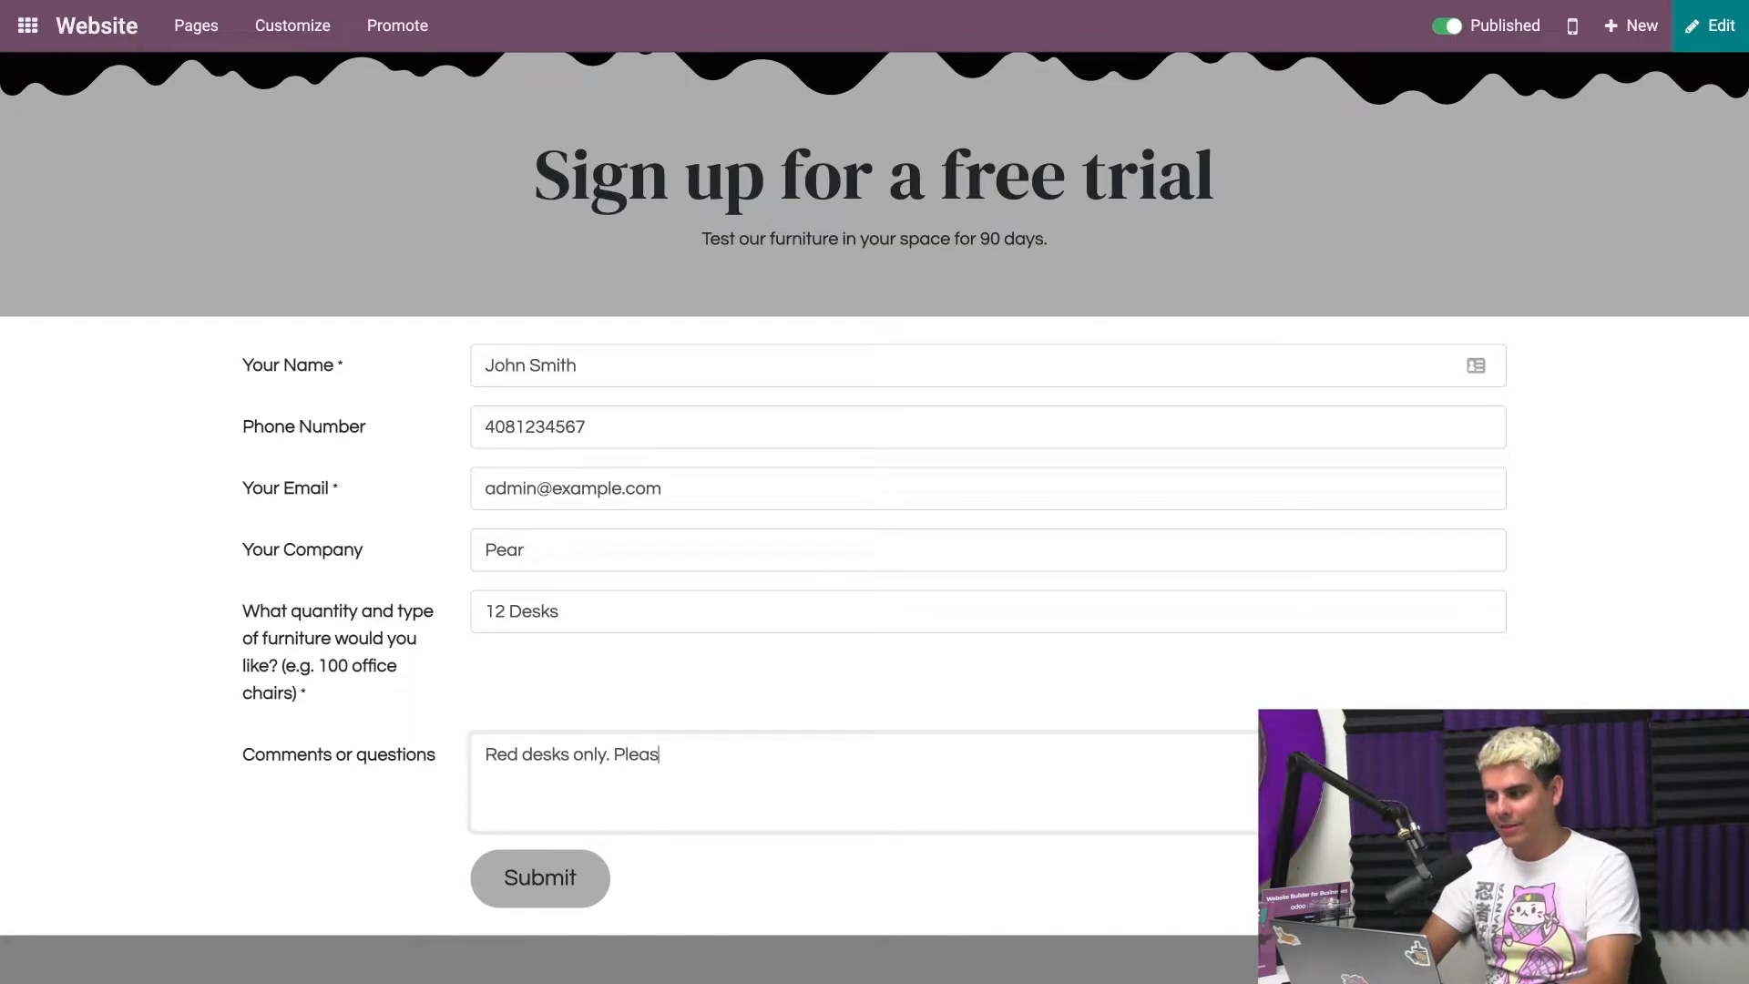
left_click(539, 878)
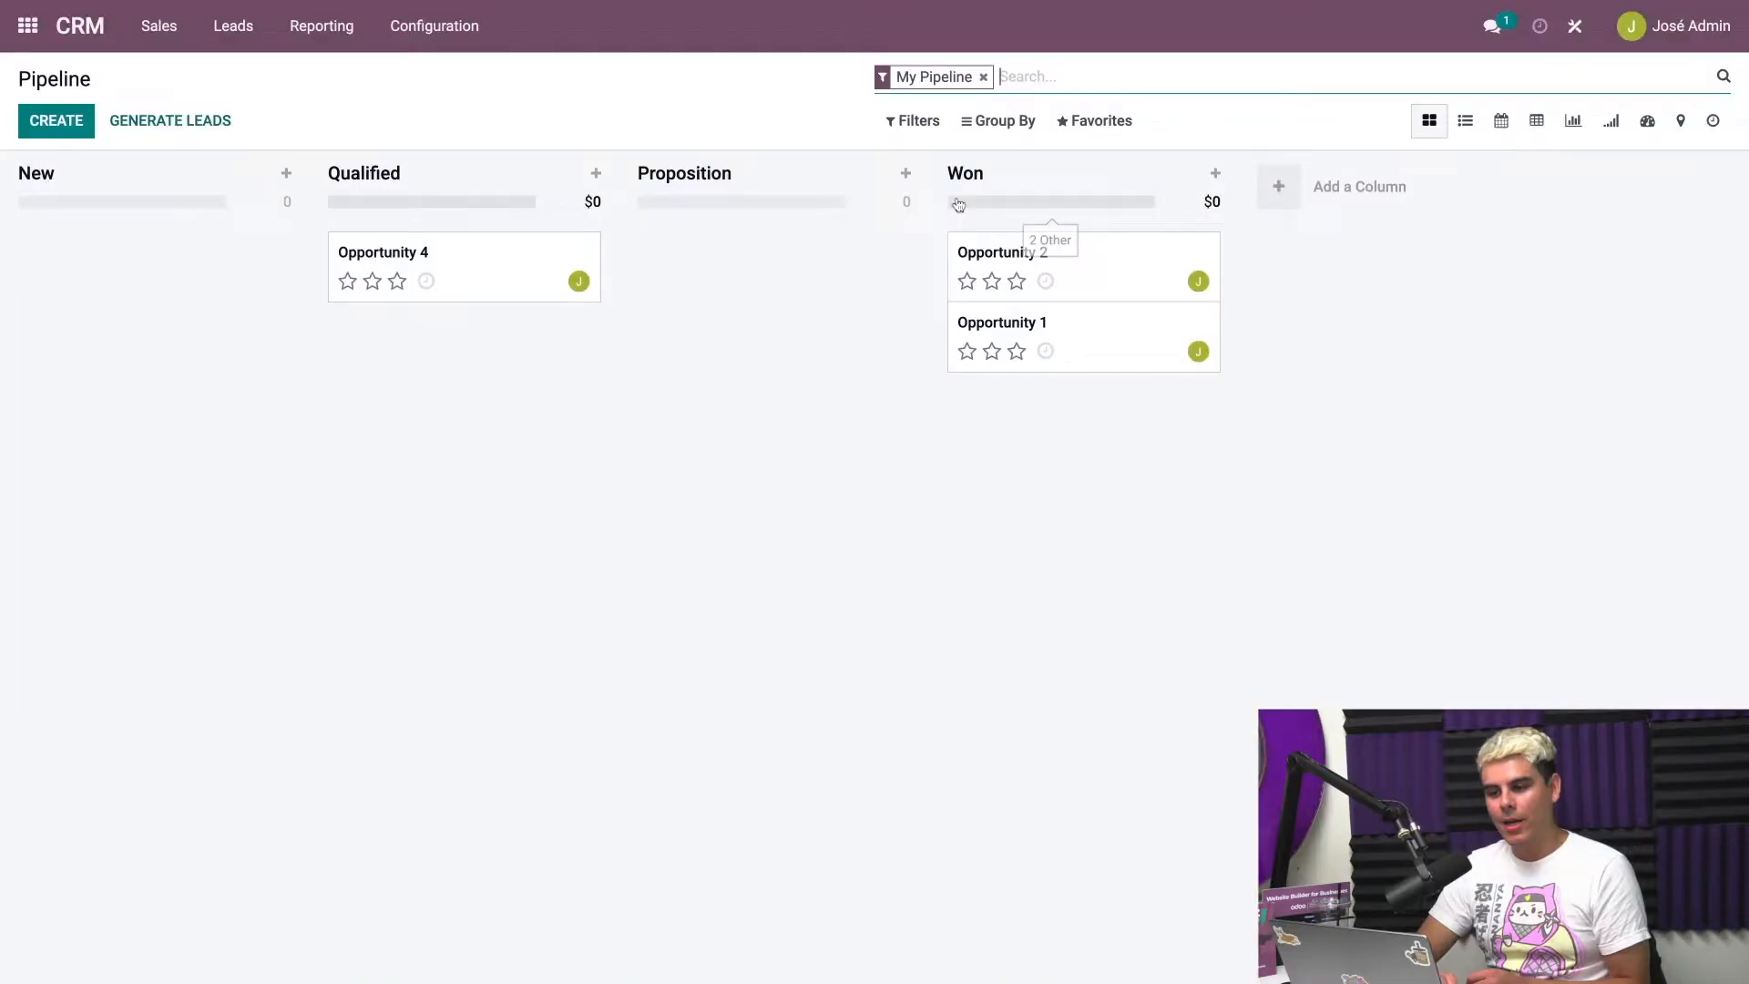
Step: Inspect the 12 Desks lead's fields in edit mode, then discard without saving
left_click(231, 26)
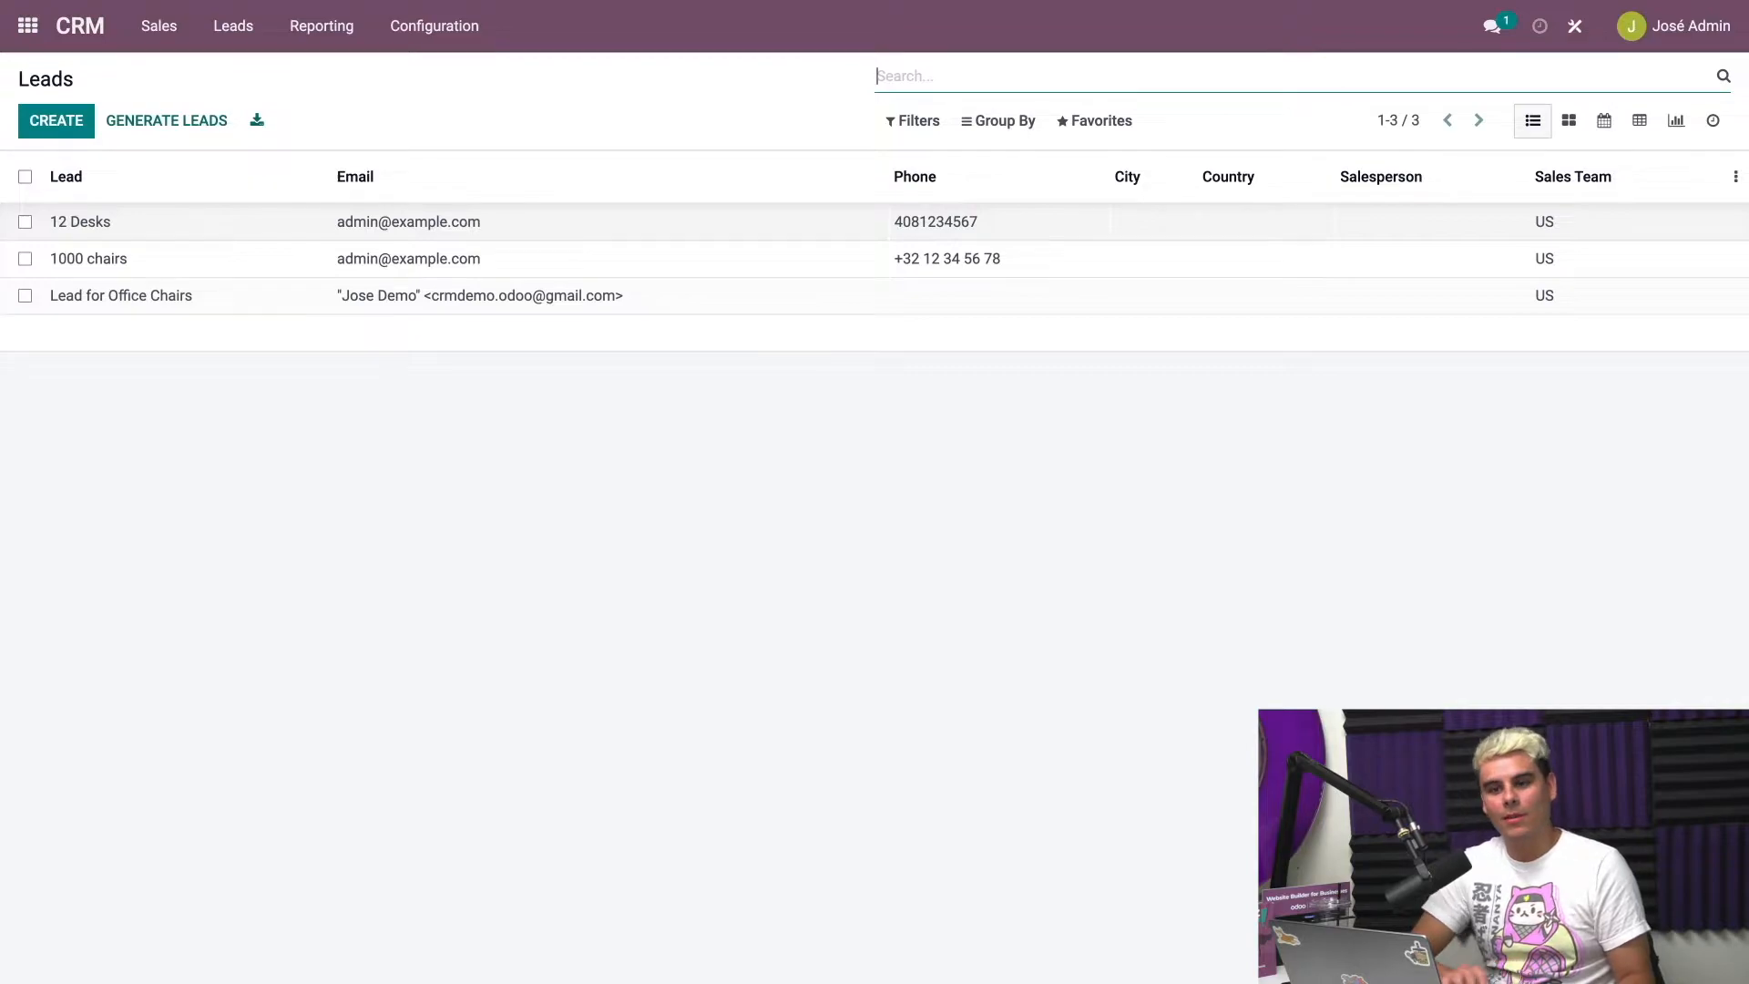
left_click(80, 221)
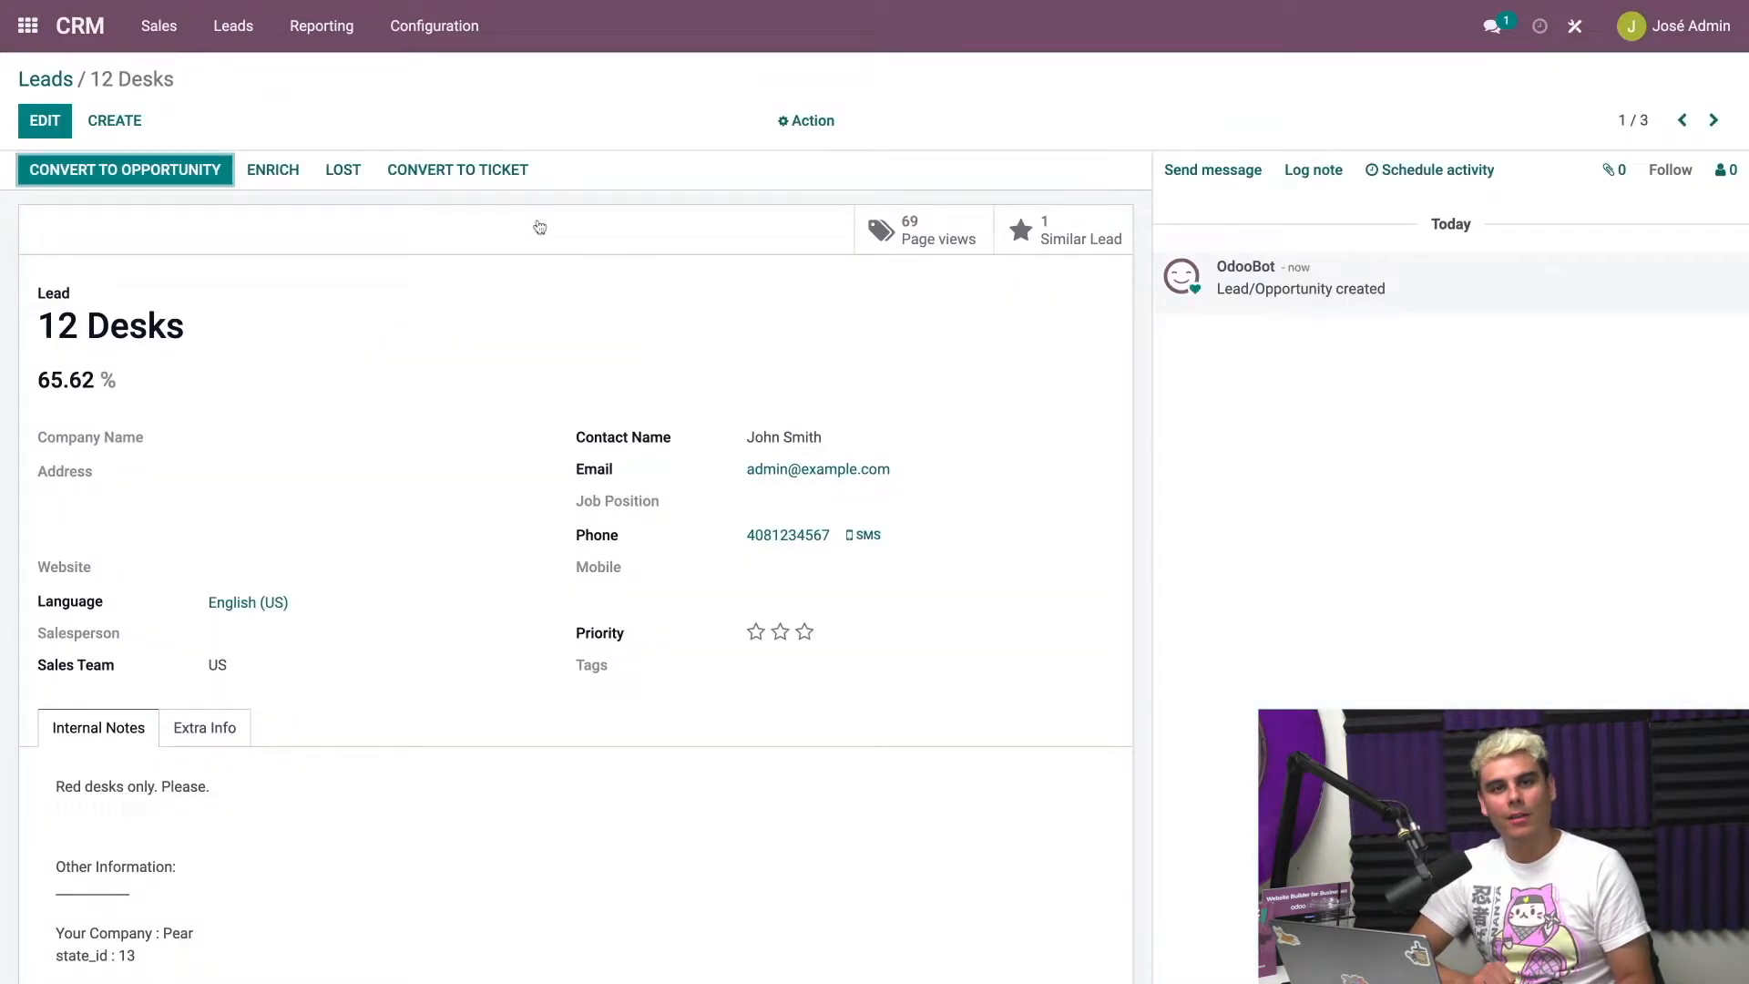
mouse_move(212, 643)
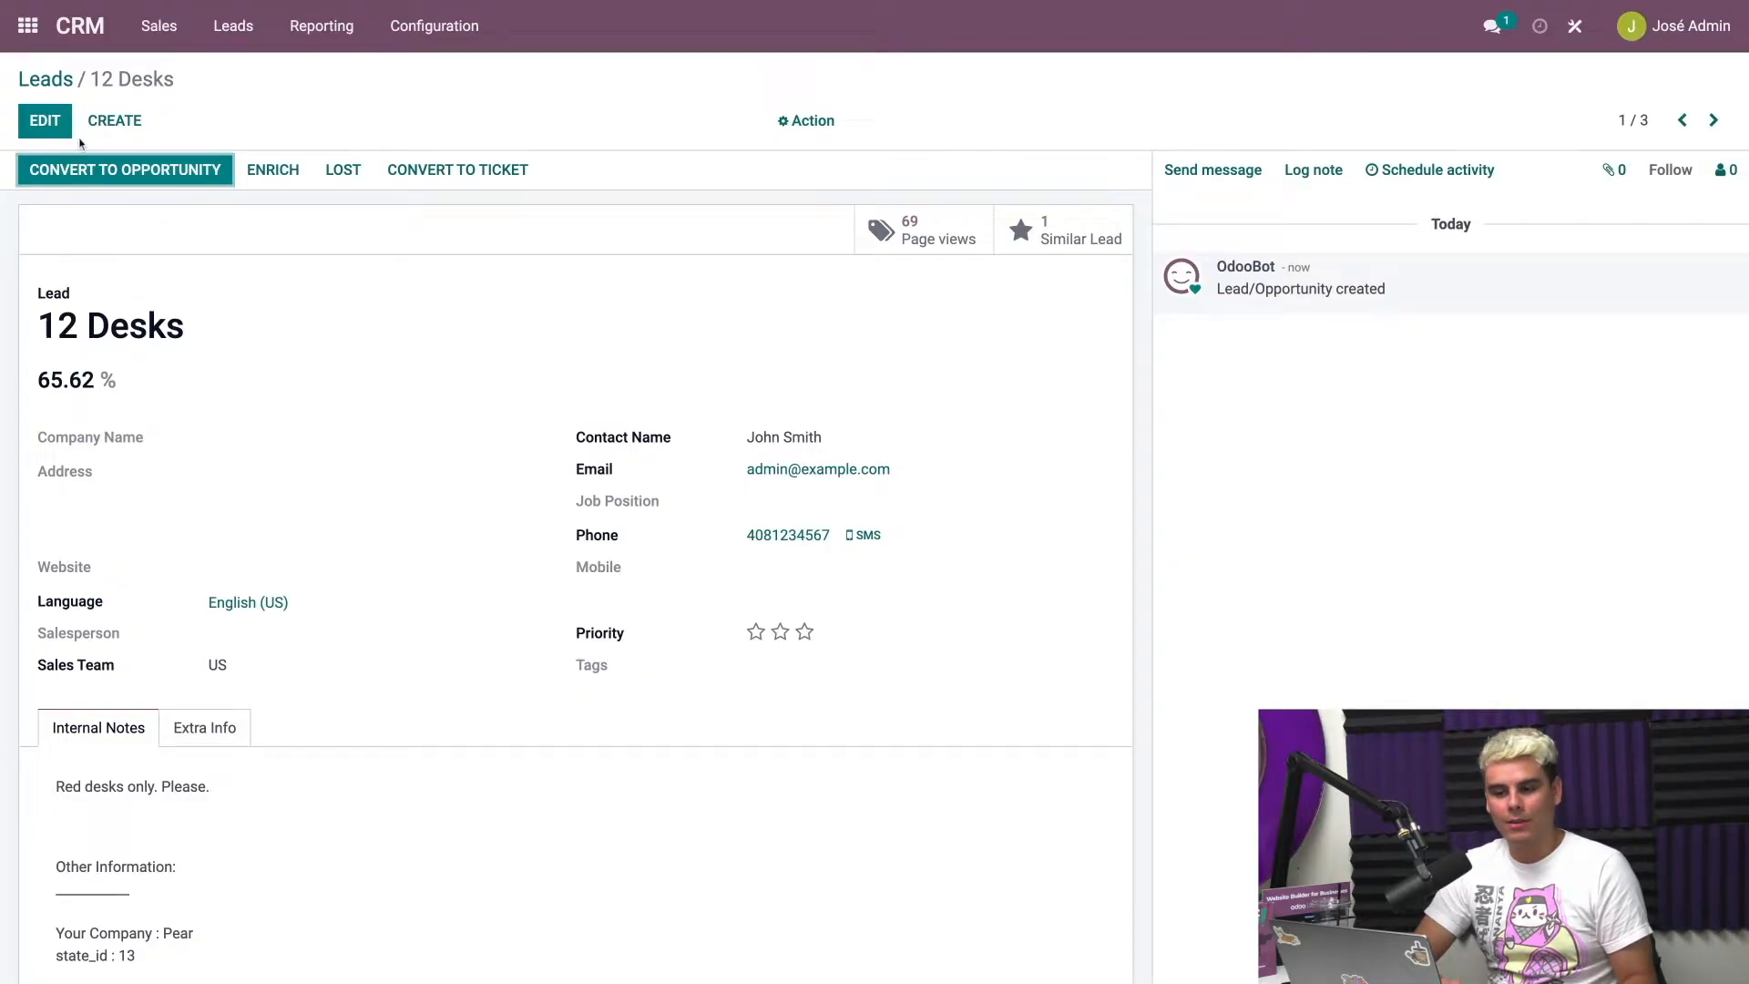
left_click(43, 121)
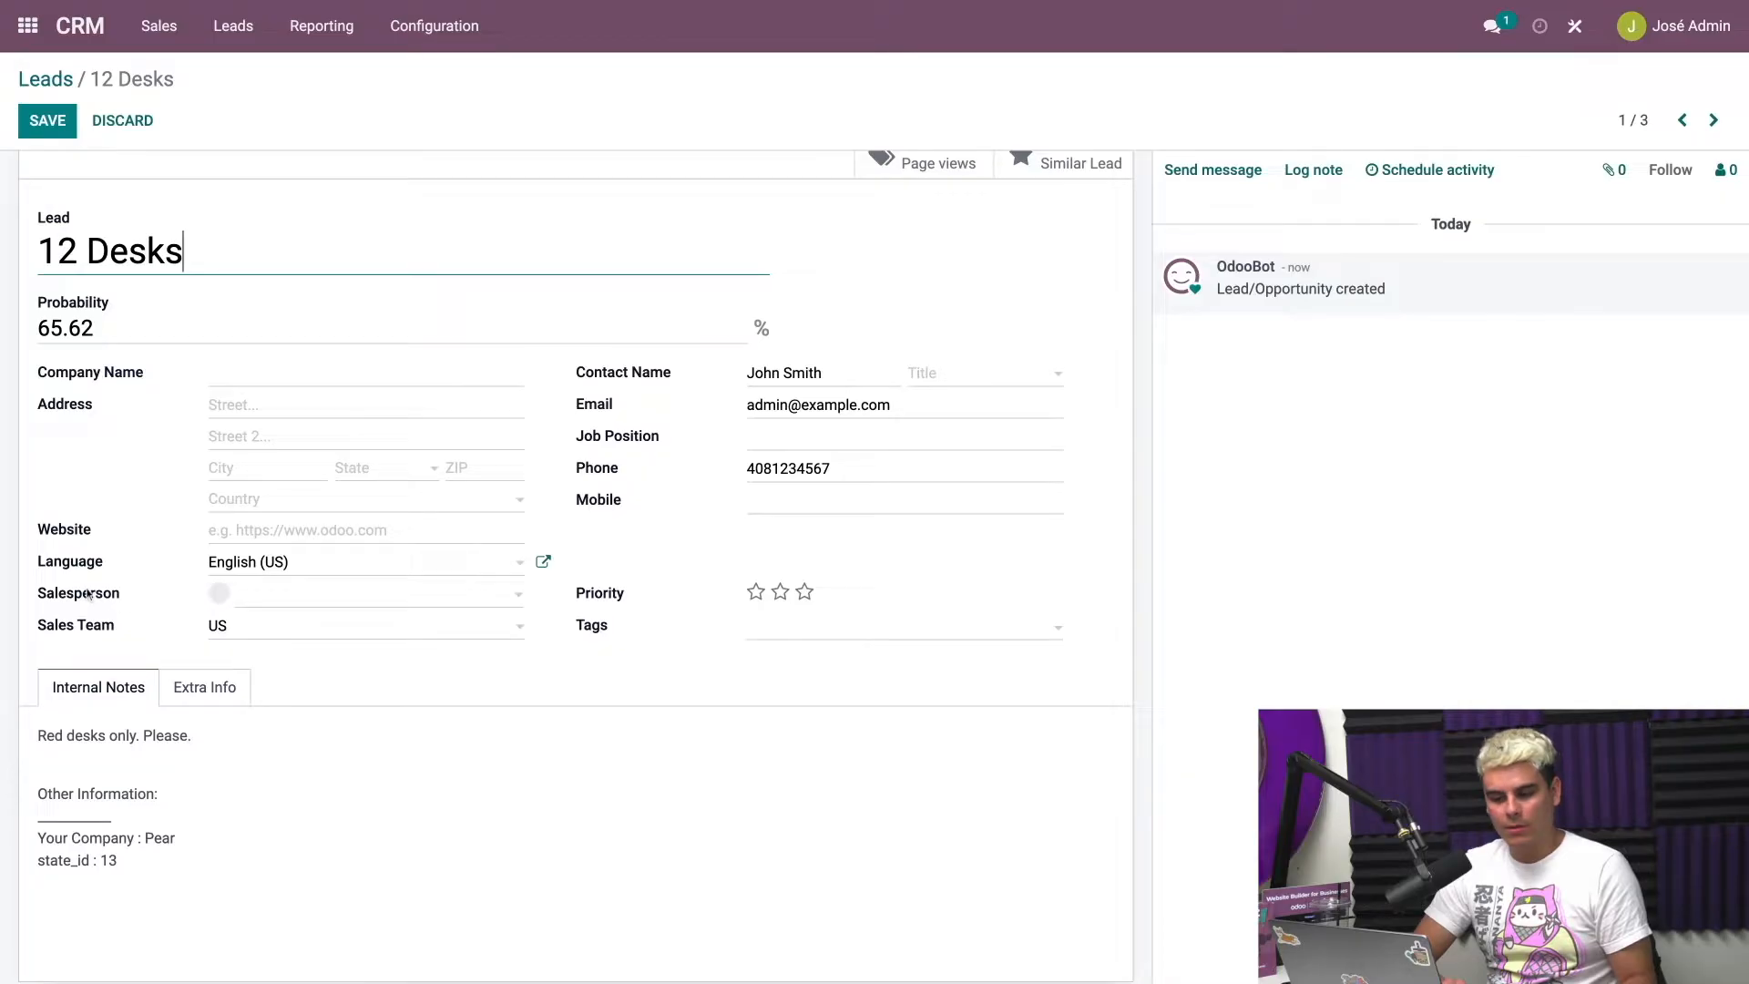
mouse_move(329, 652)
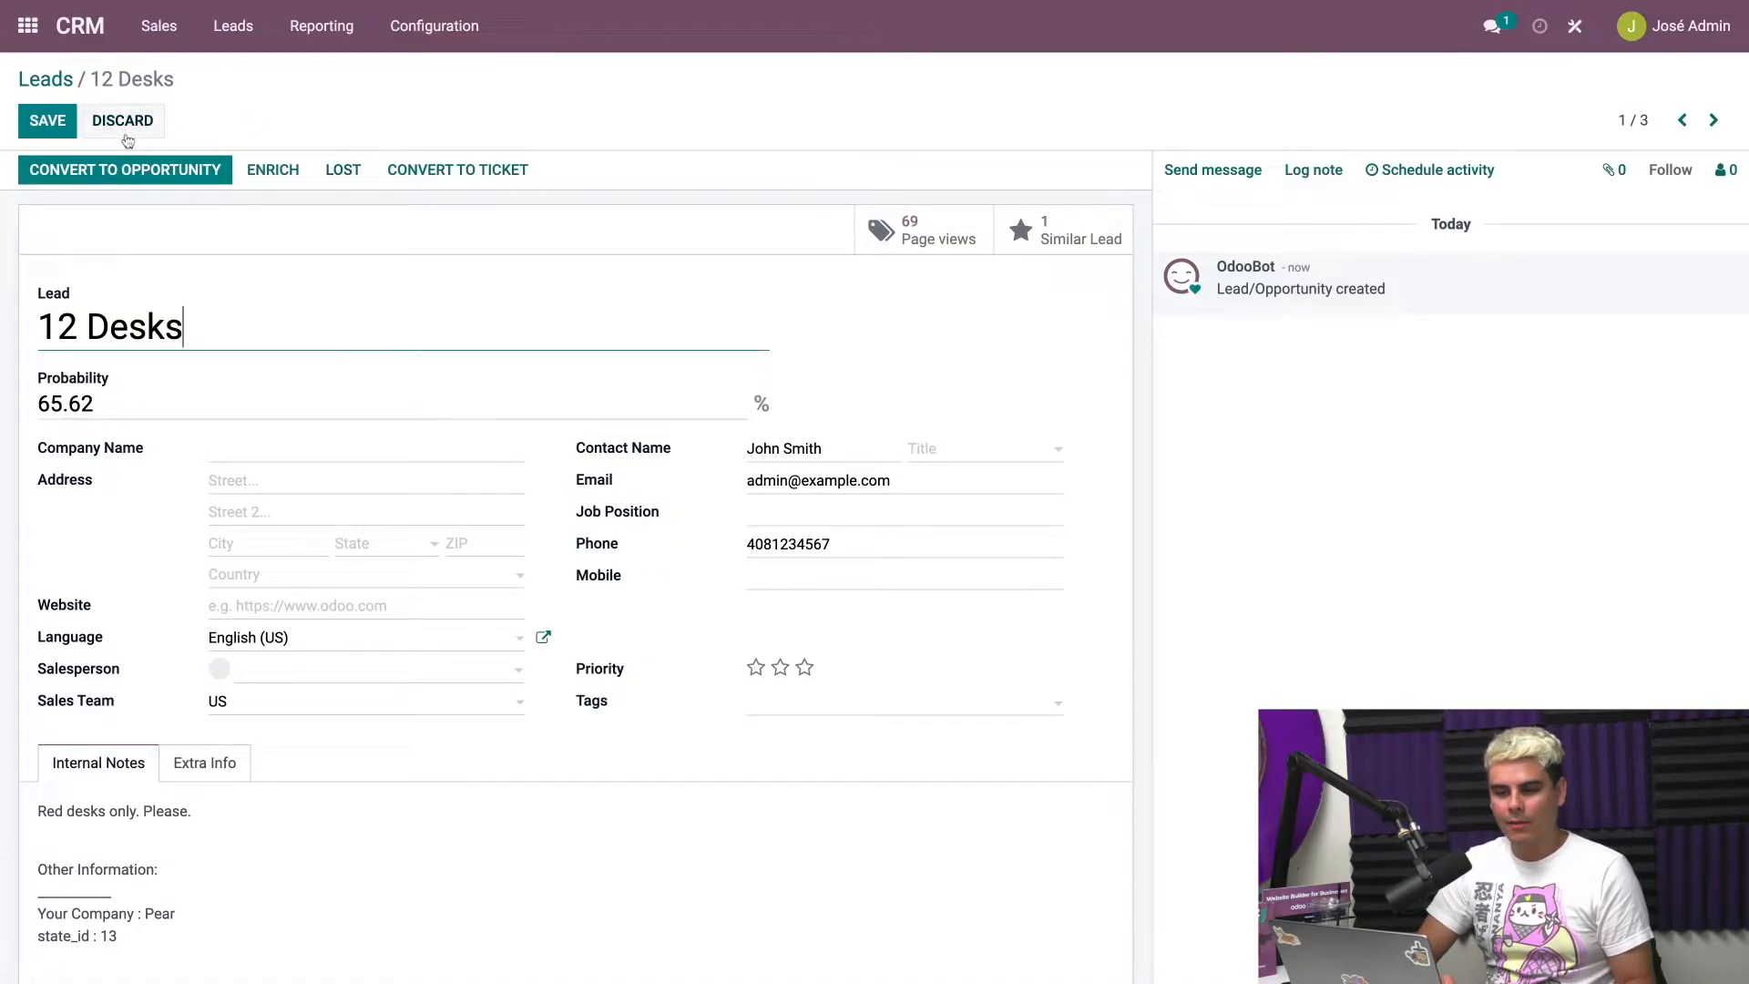
left_click(47, 120)
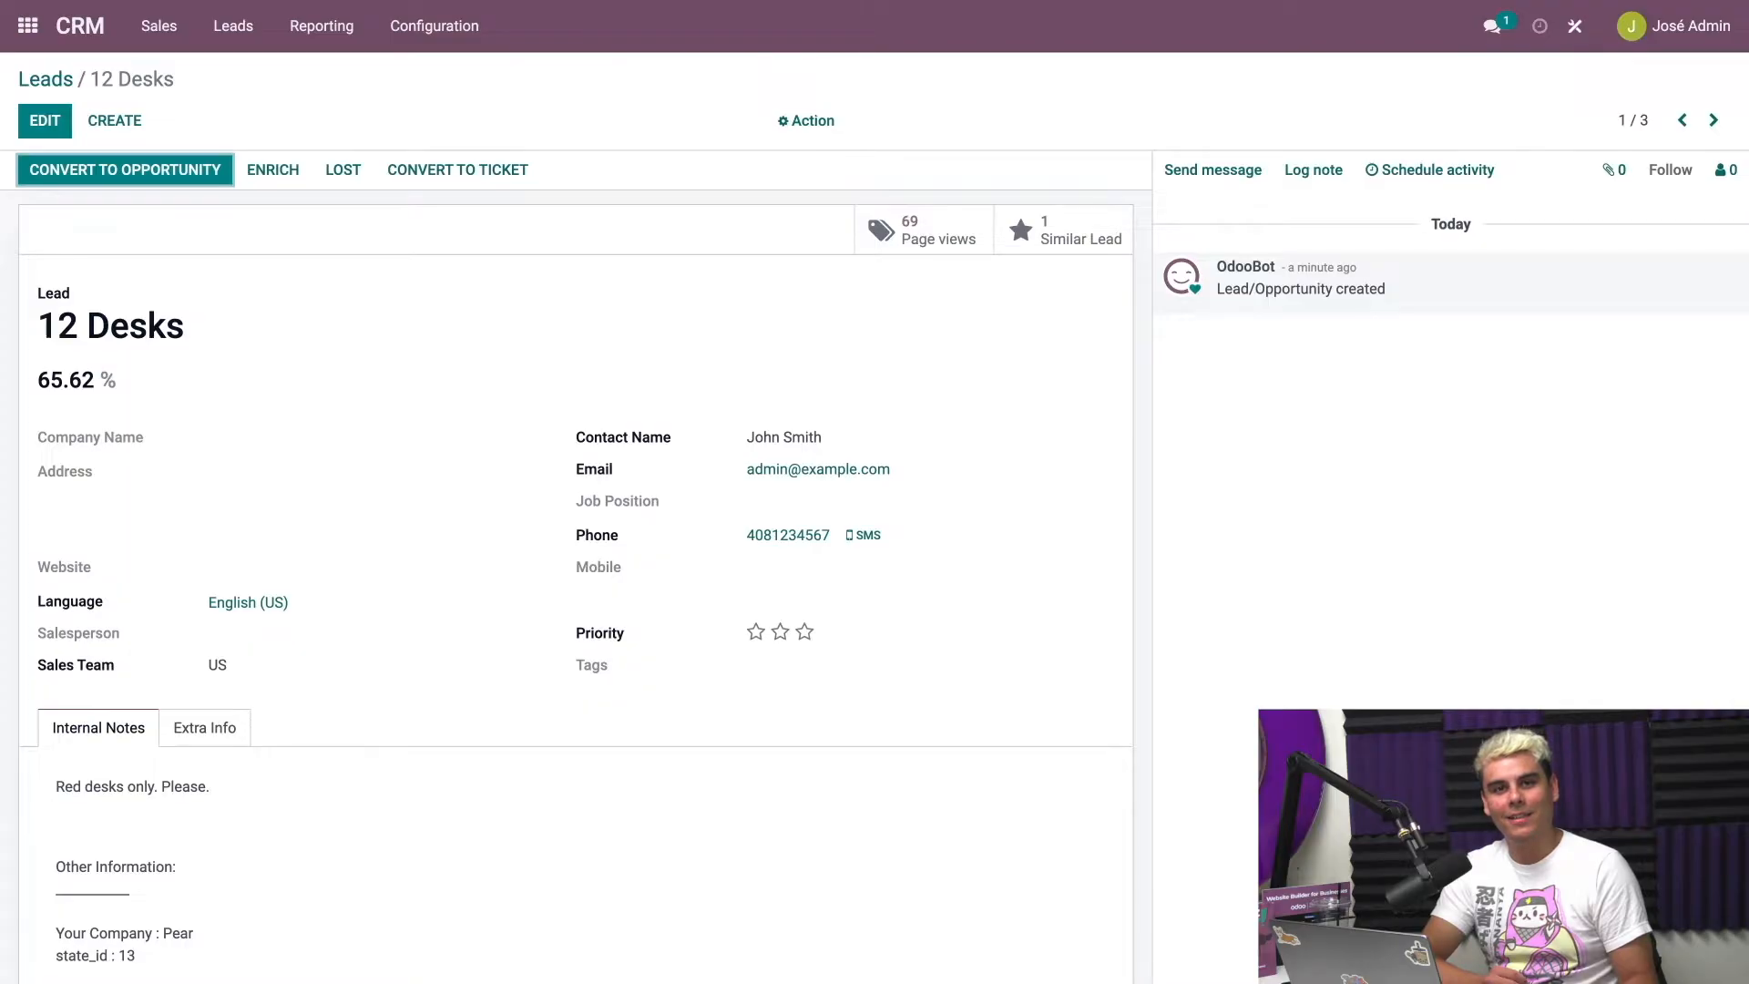
mouse_move(415, 246)
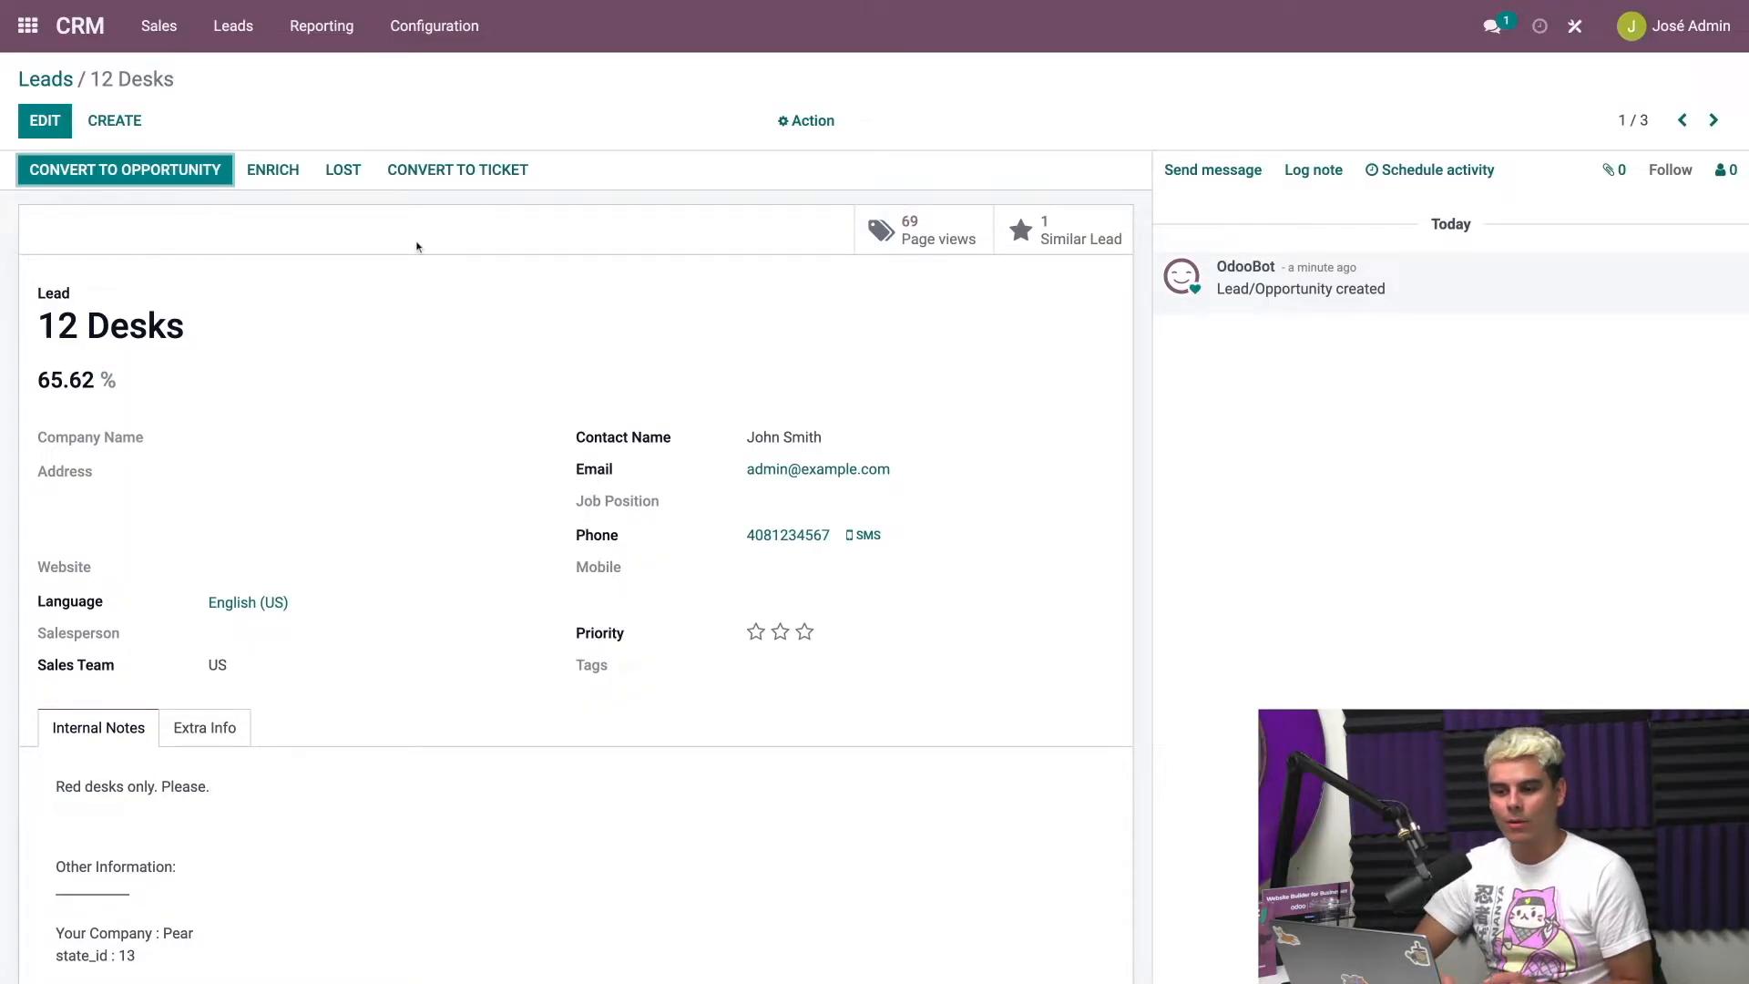
mouse_move(434, 26)
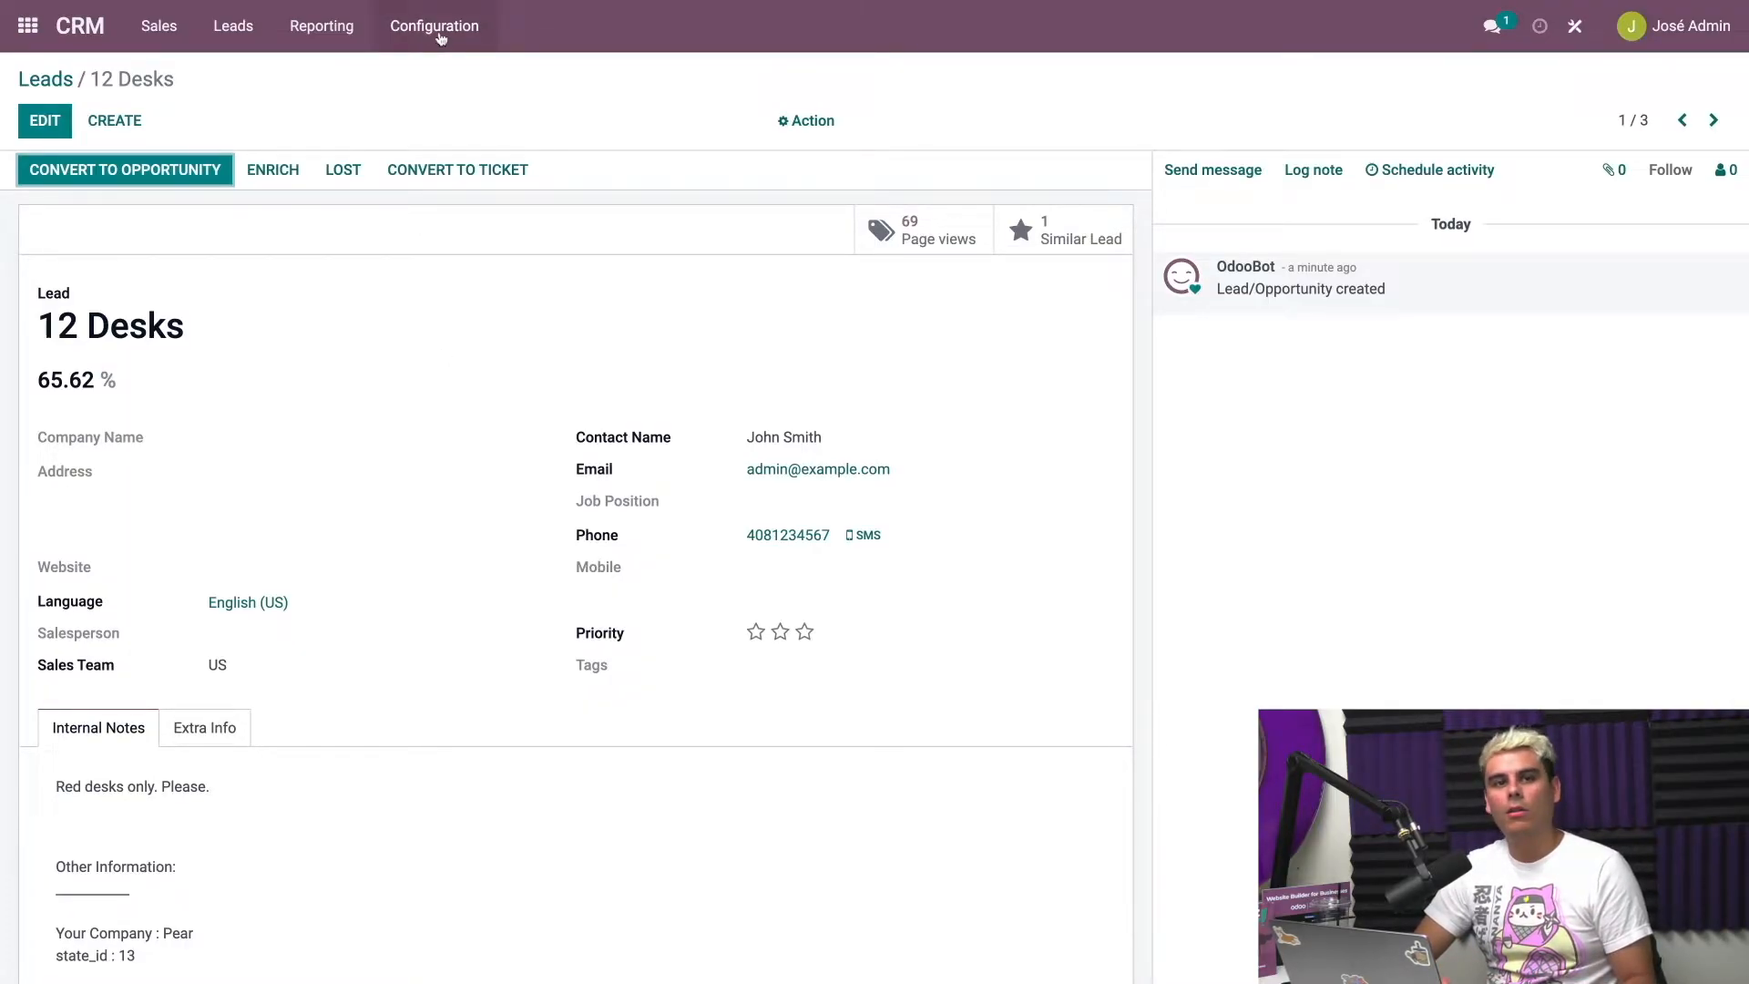
Step: Edit the US sales team from Configuration > Sales Teams, set its email alias and save
left_click(433, 25)
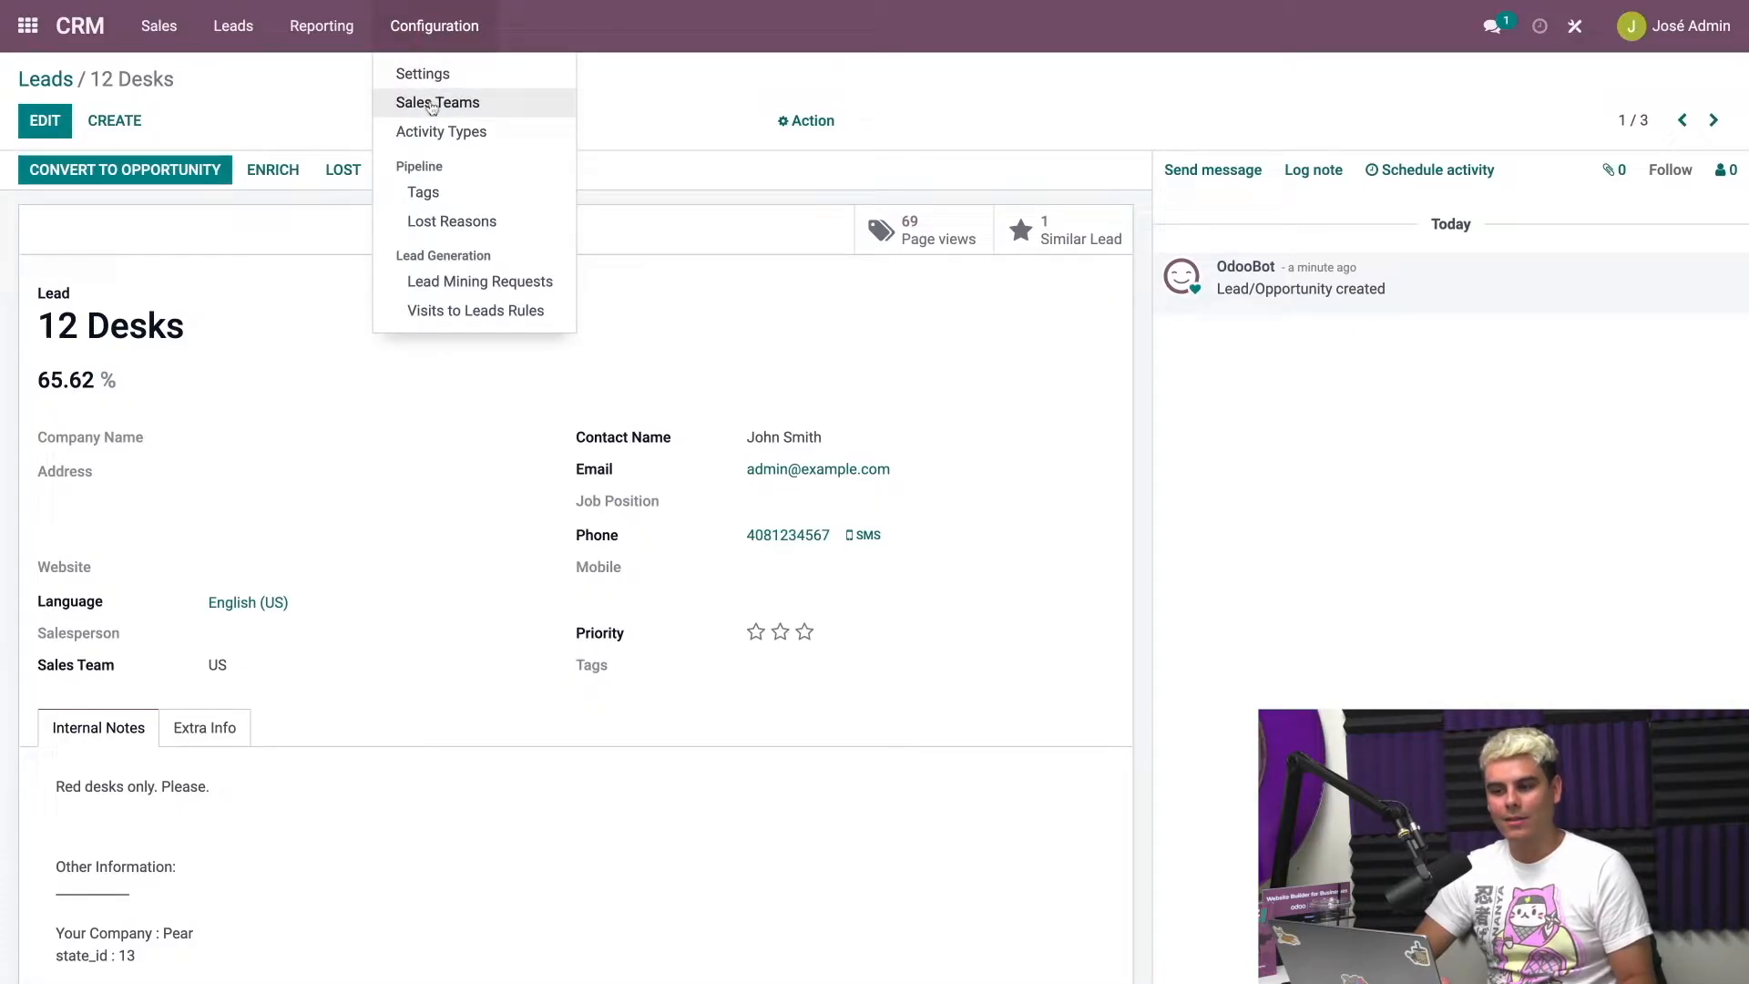
left_click(439, 102)
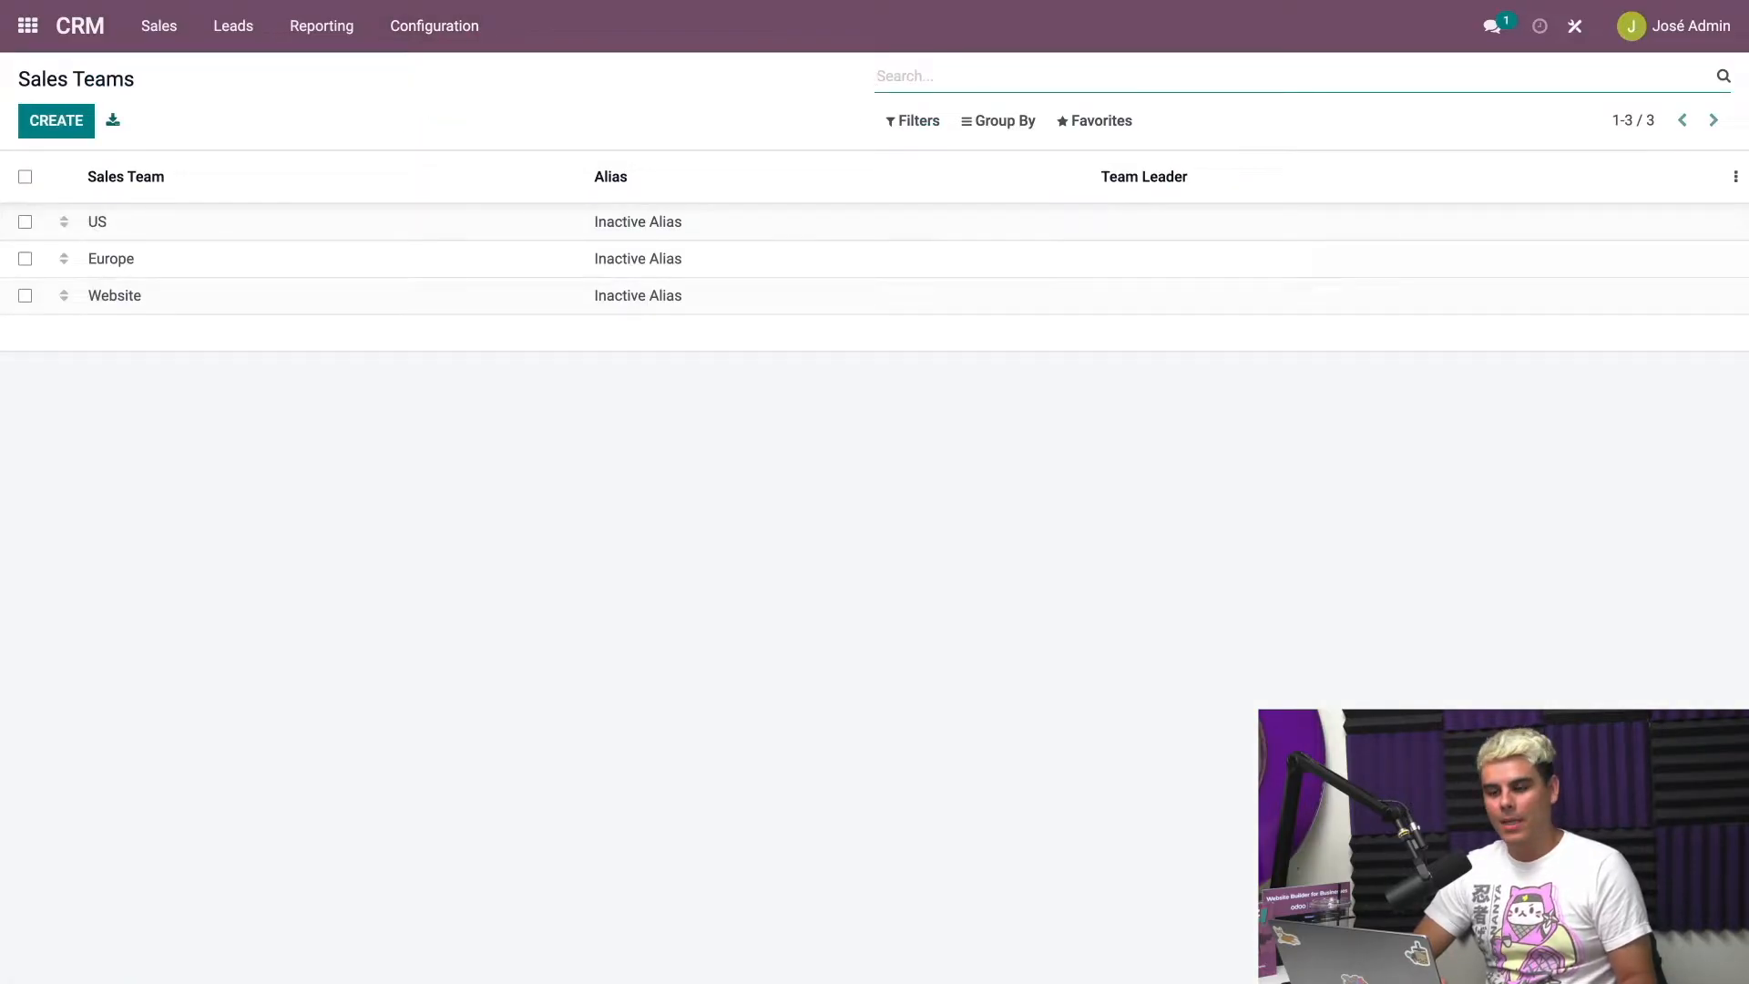
left_click(96, 220)
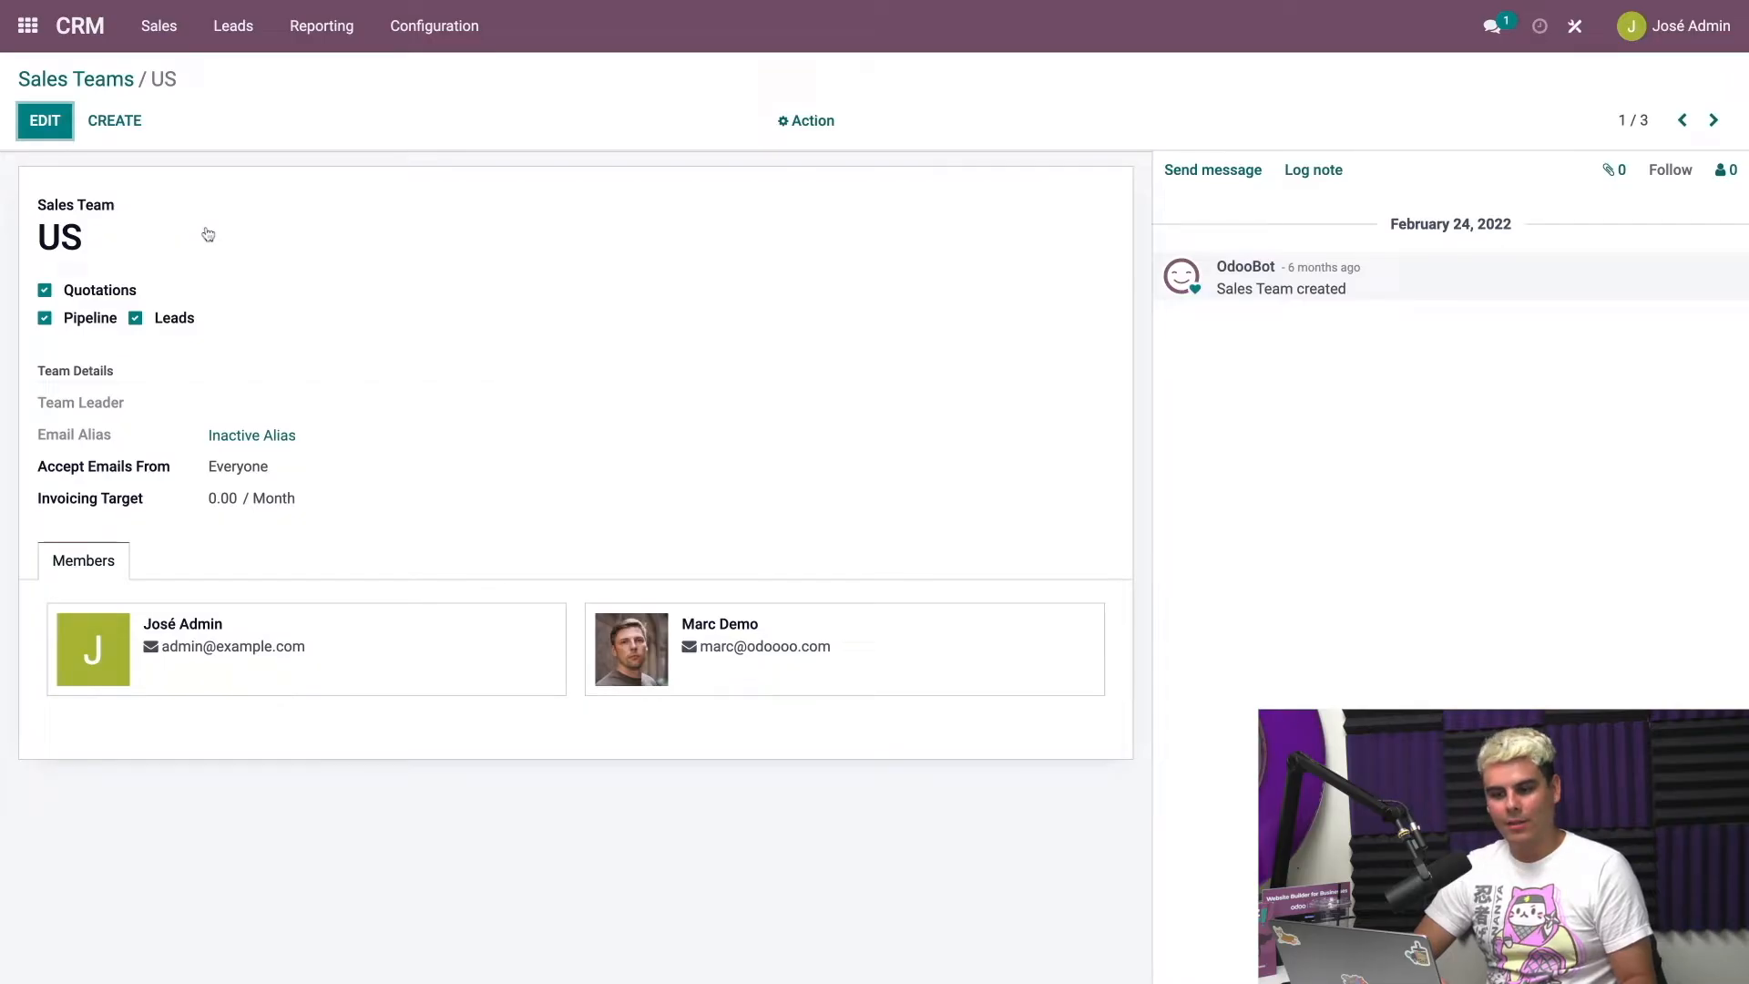
mouse_move(51, 173)
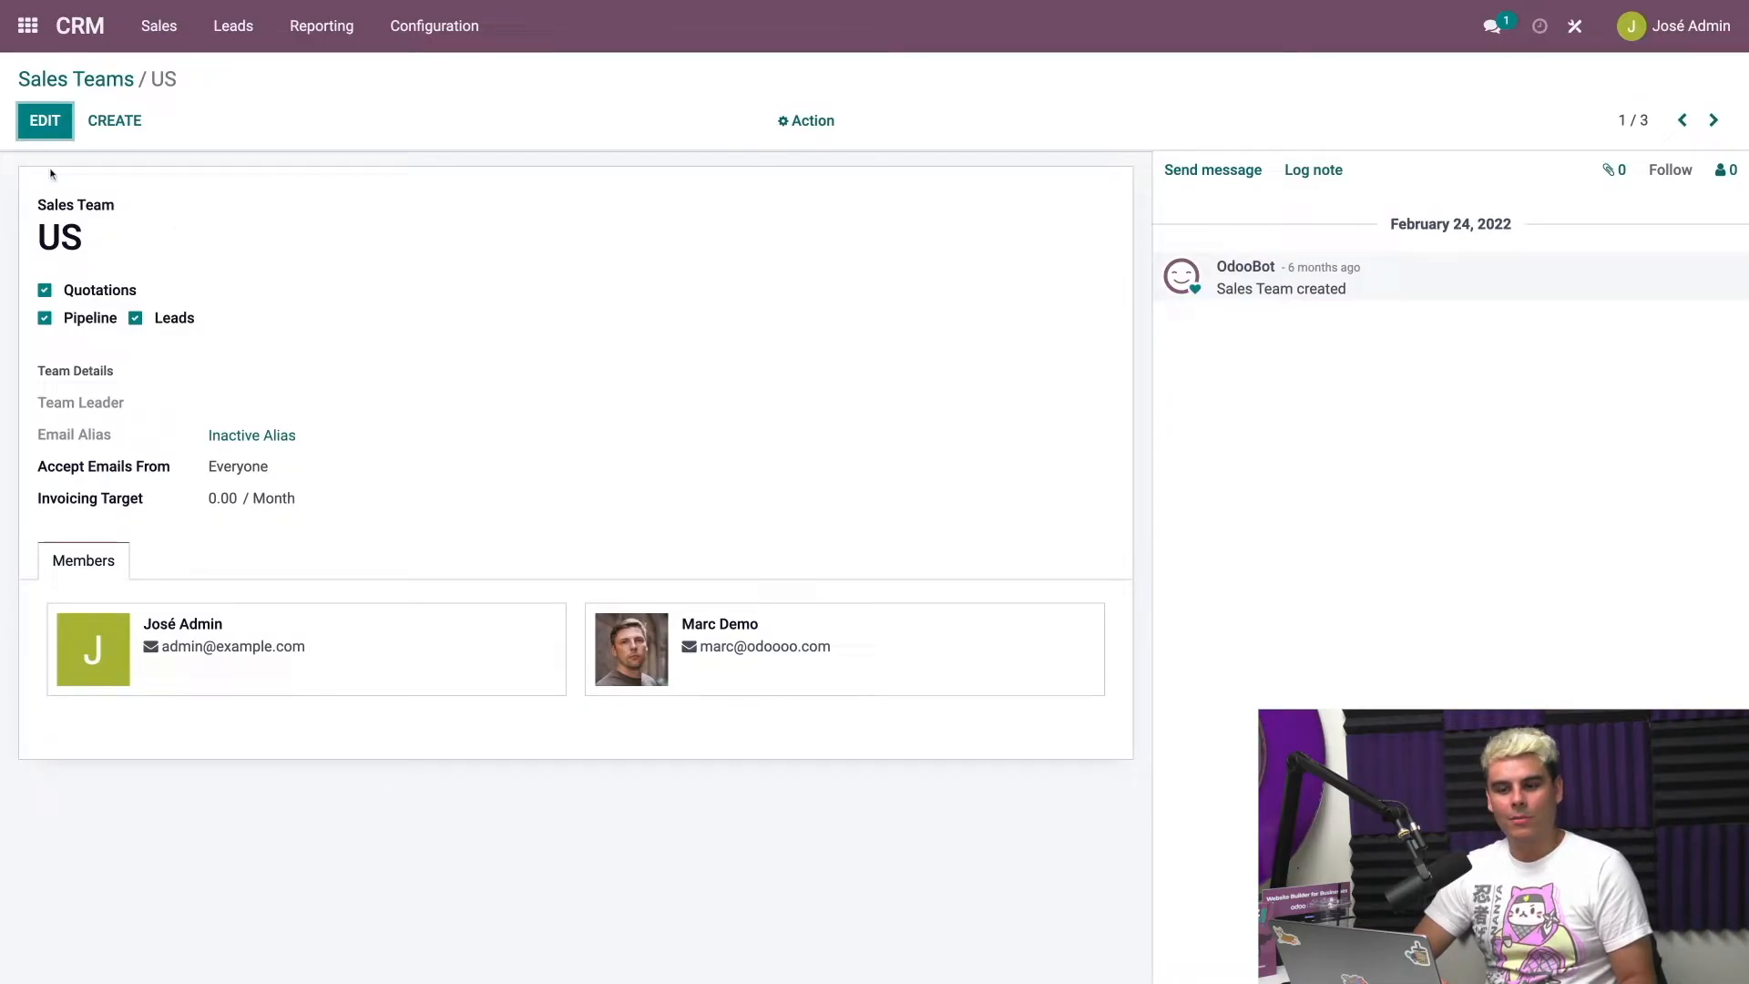
left_click(44, 120)
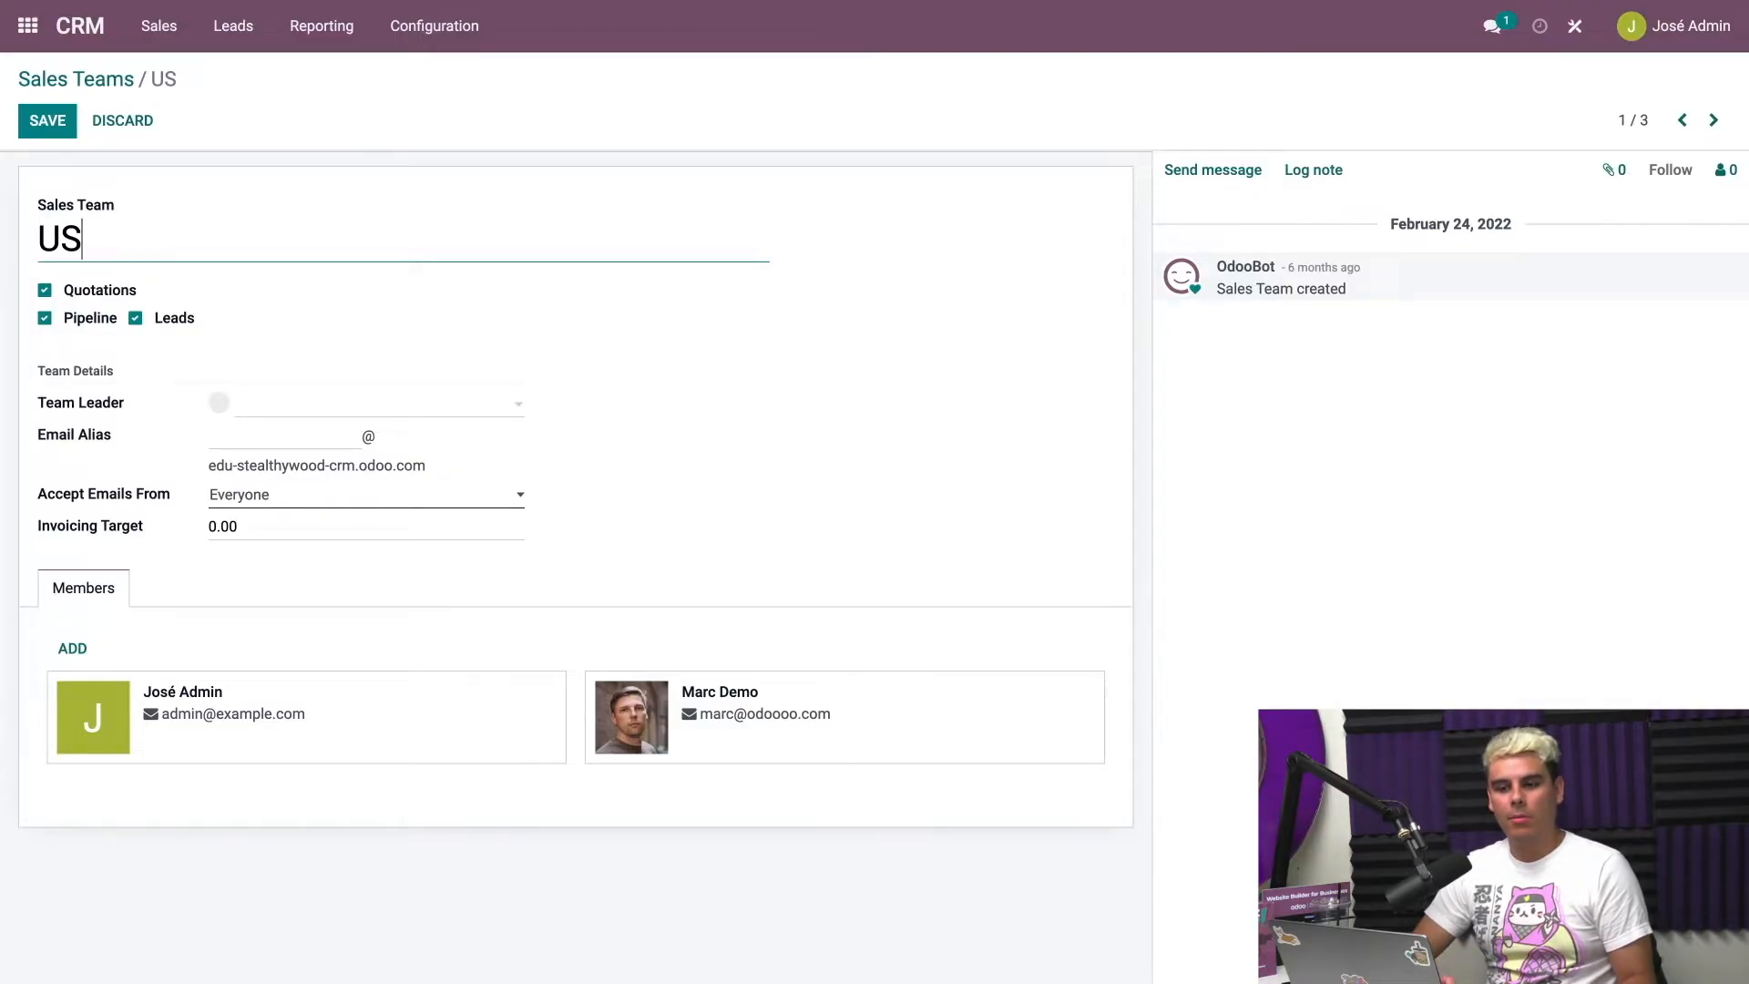
mouse_move(175, 317)
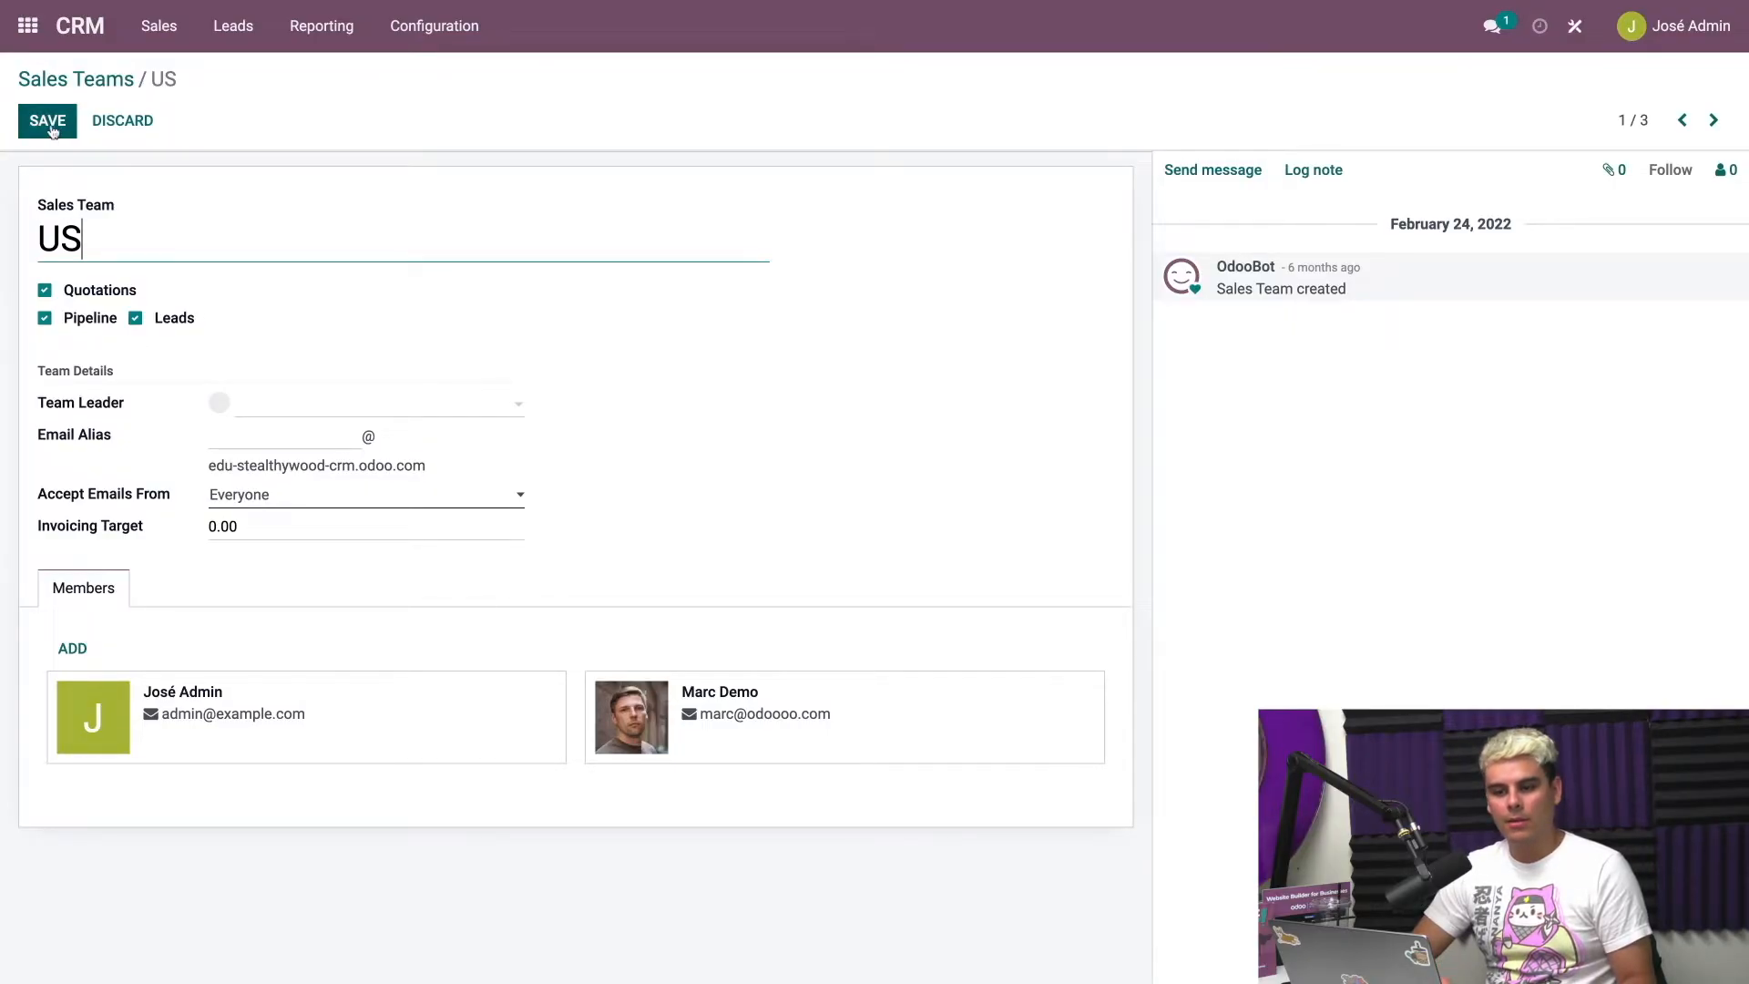
left_click(47, 120)
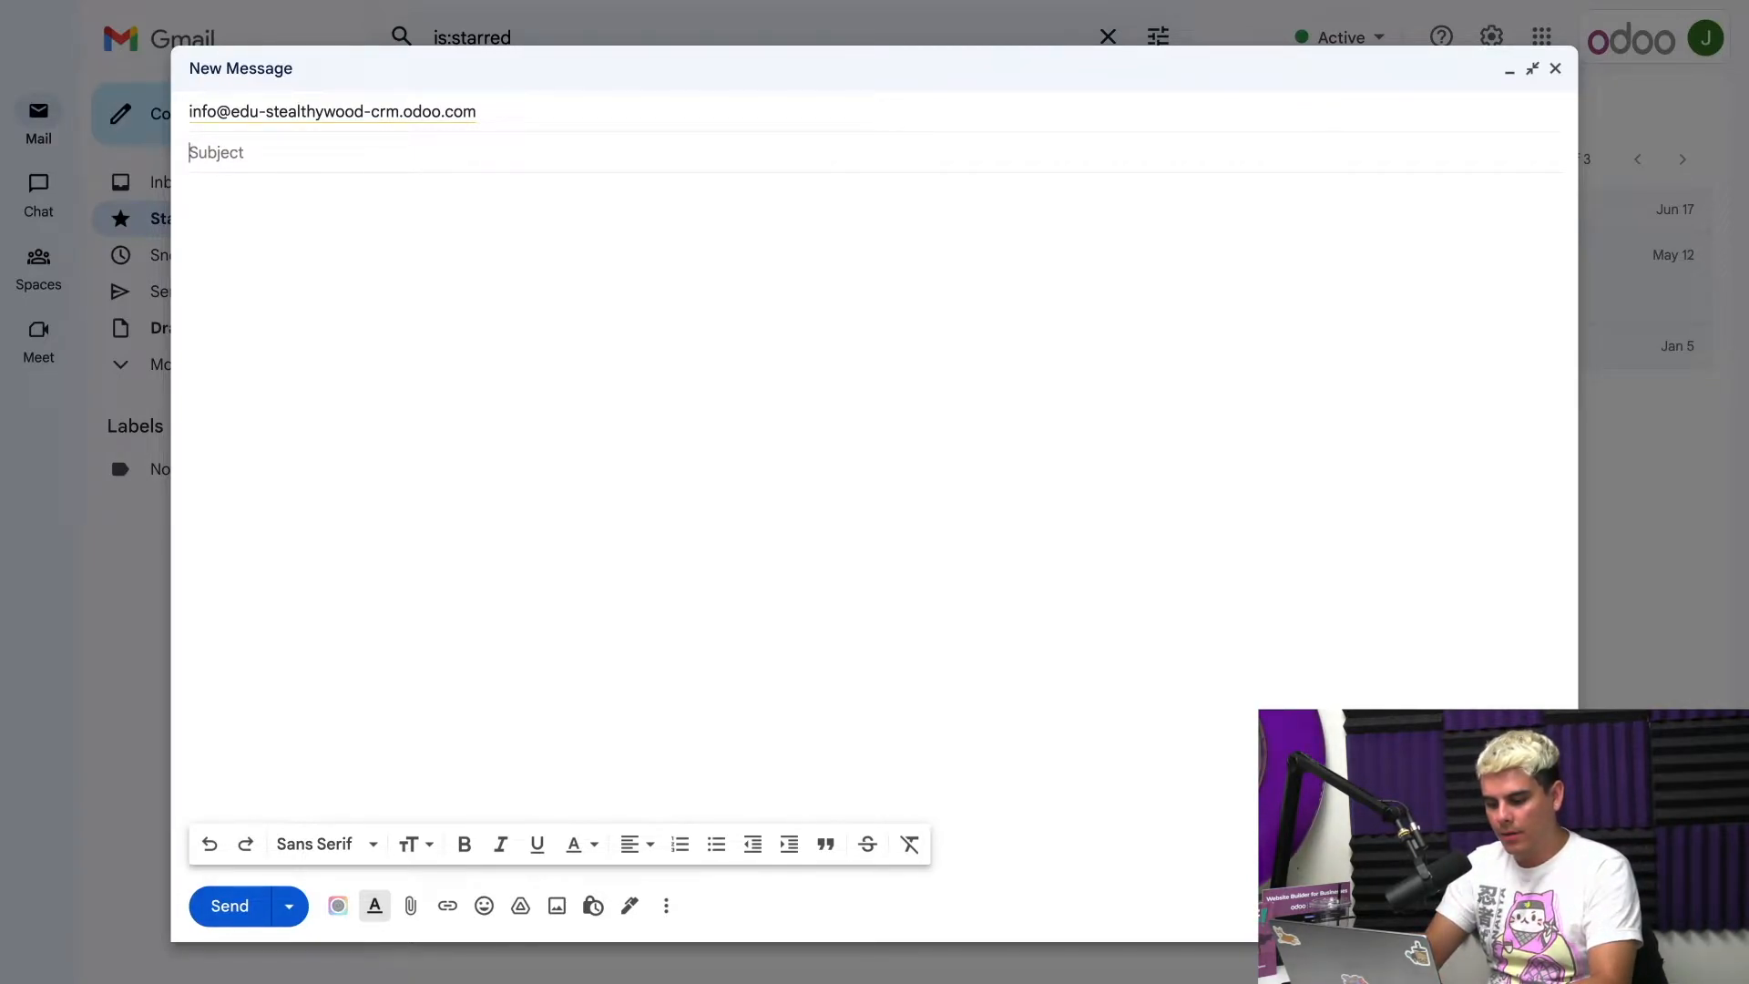
Step: Write subject 'I want to buy stuff' and body 'Please sell me stuff. I am very rich.' signed Rich Customer
type("I want to bu")
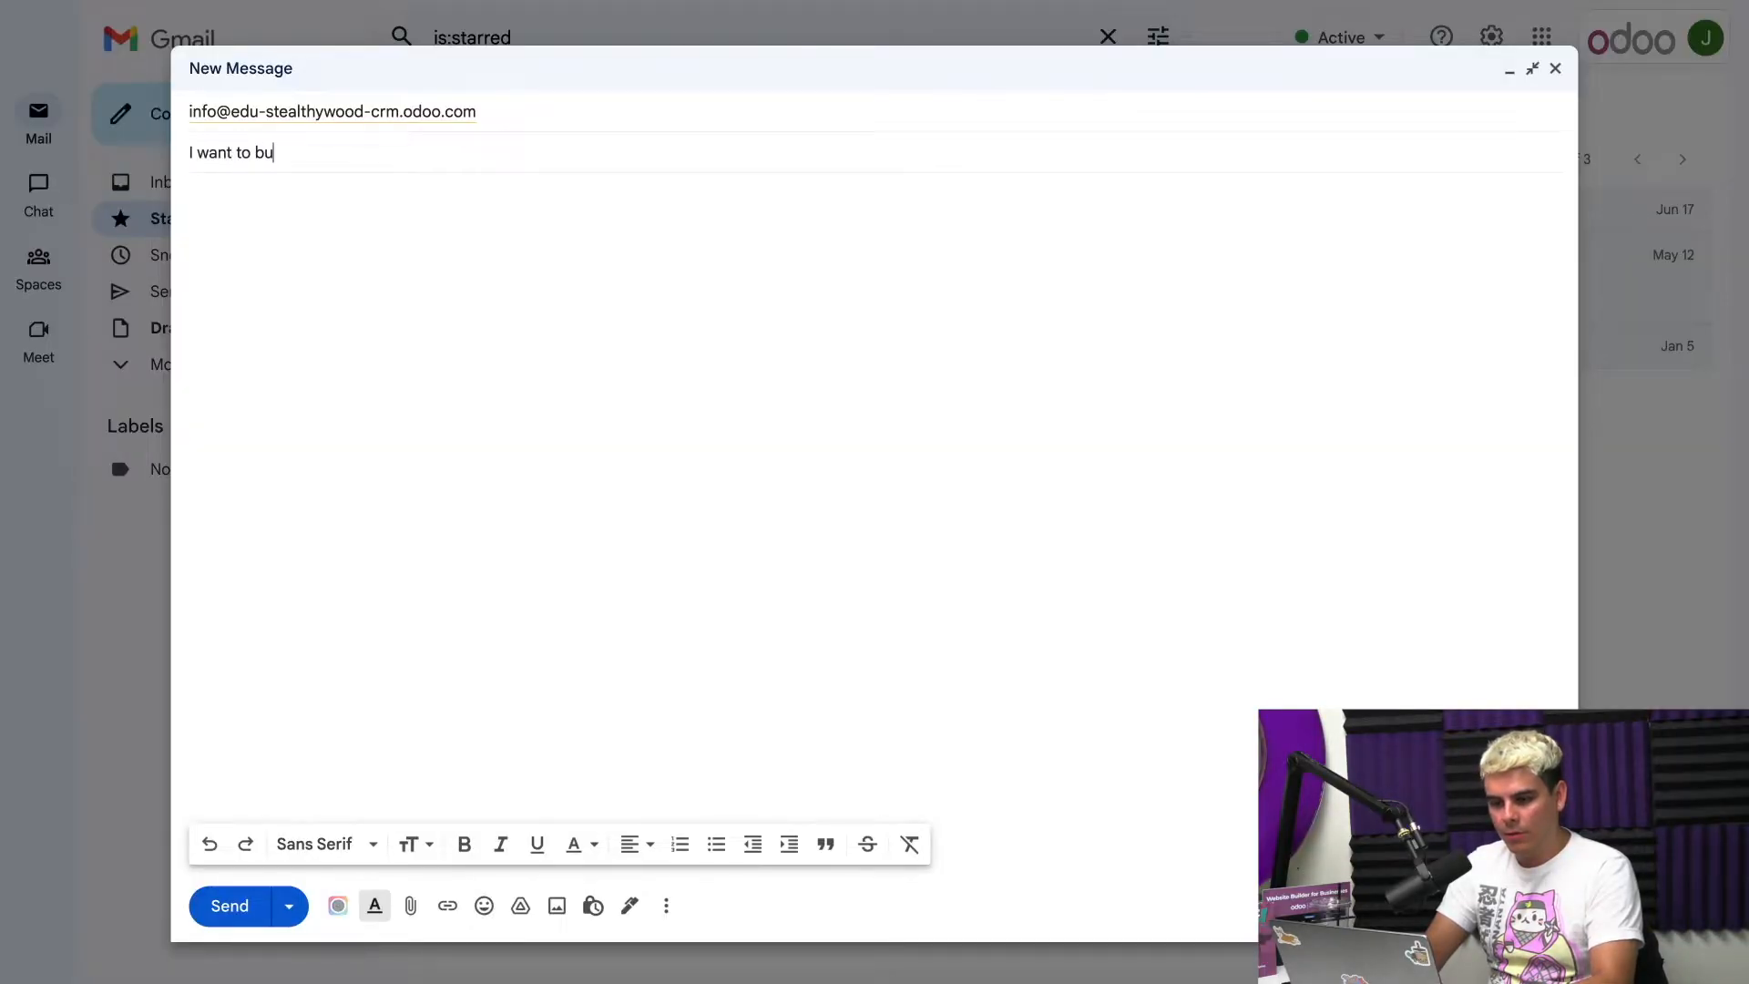
type("y stuff")
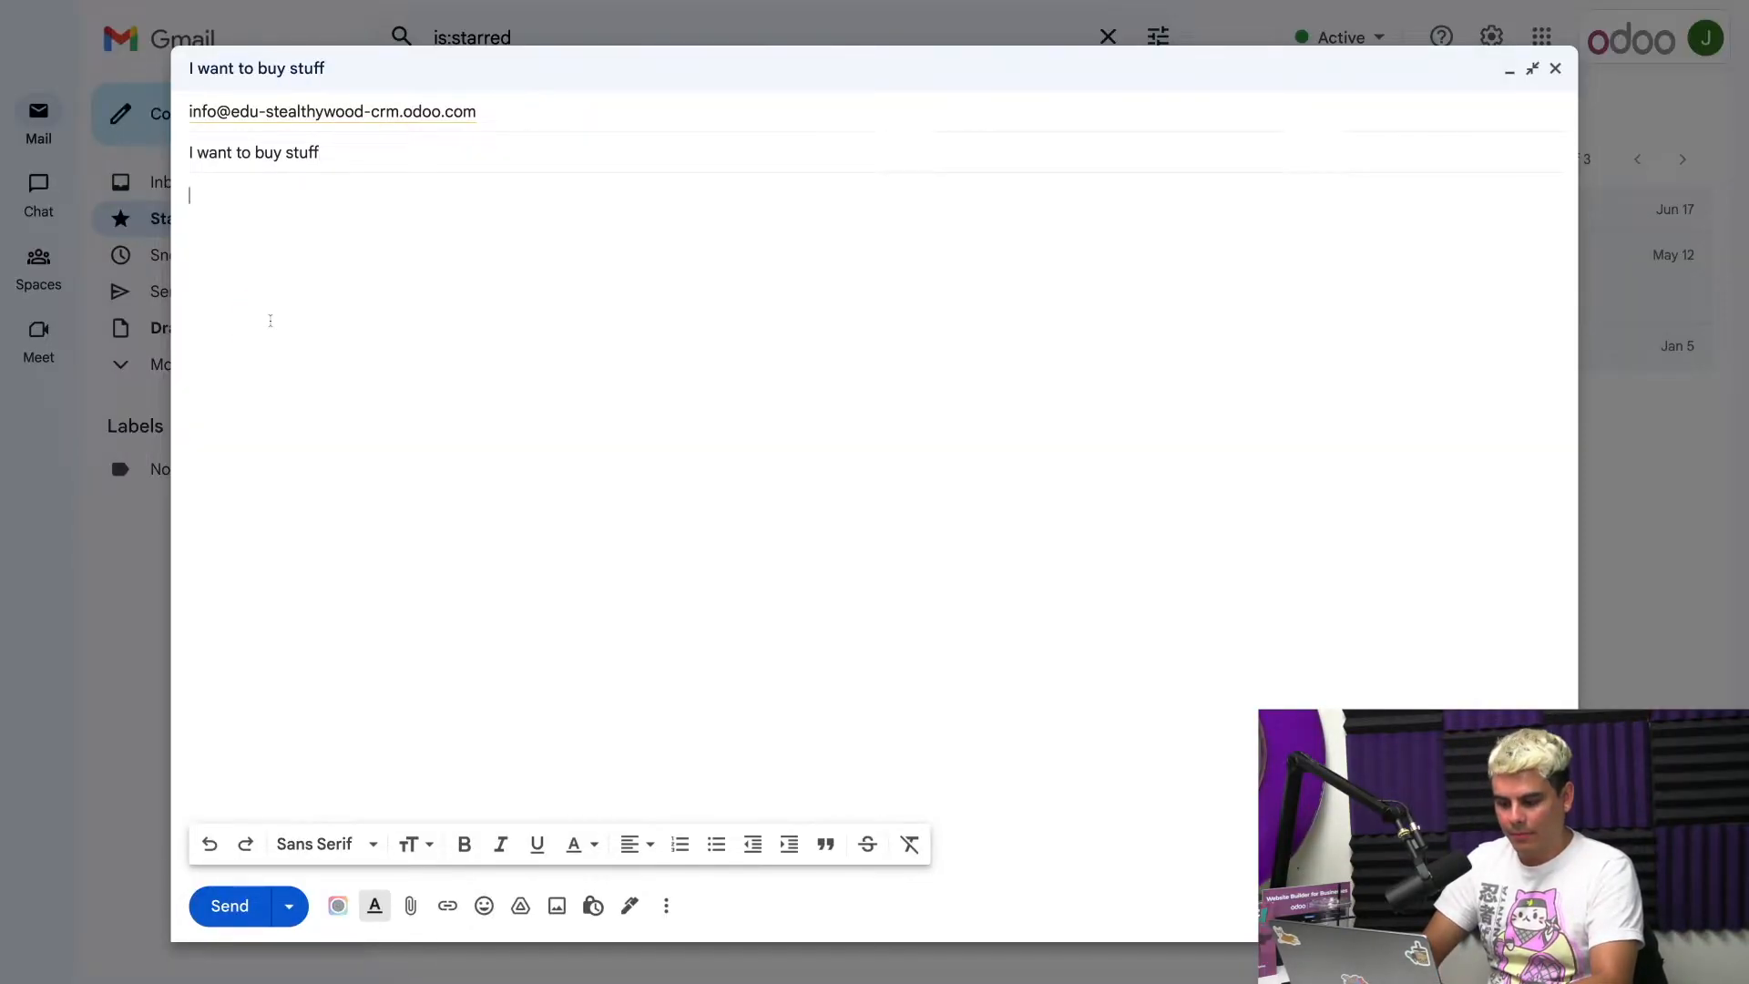
type("Please sell m")
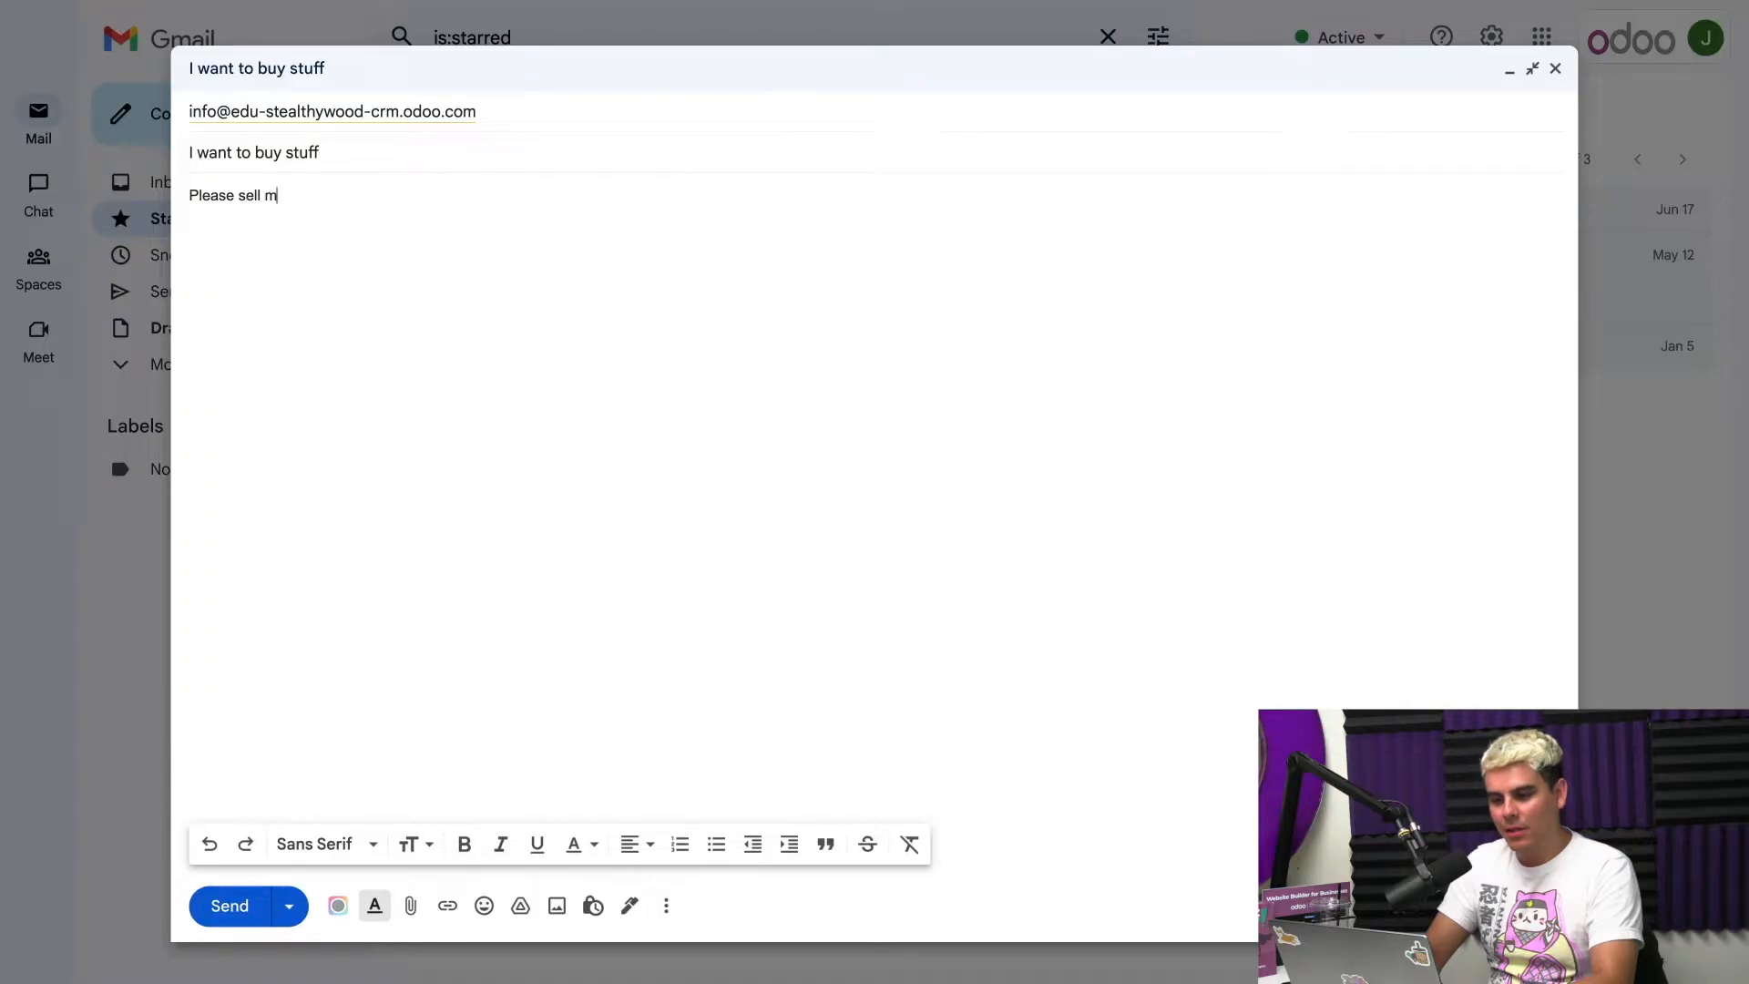
type("e stuff. I am v")
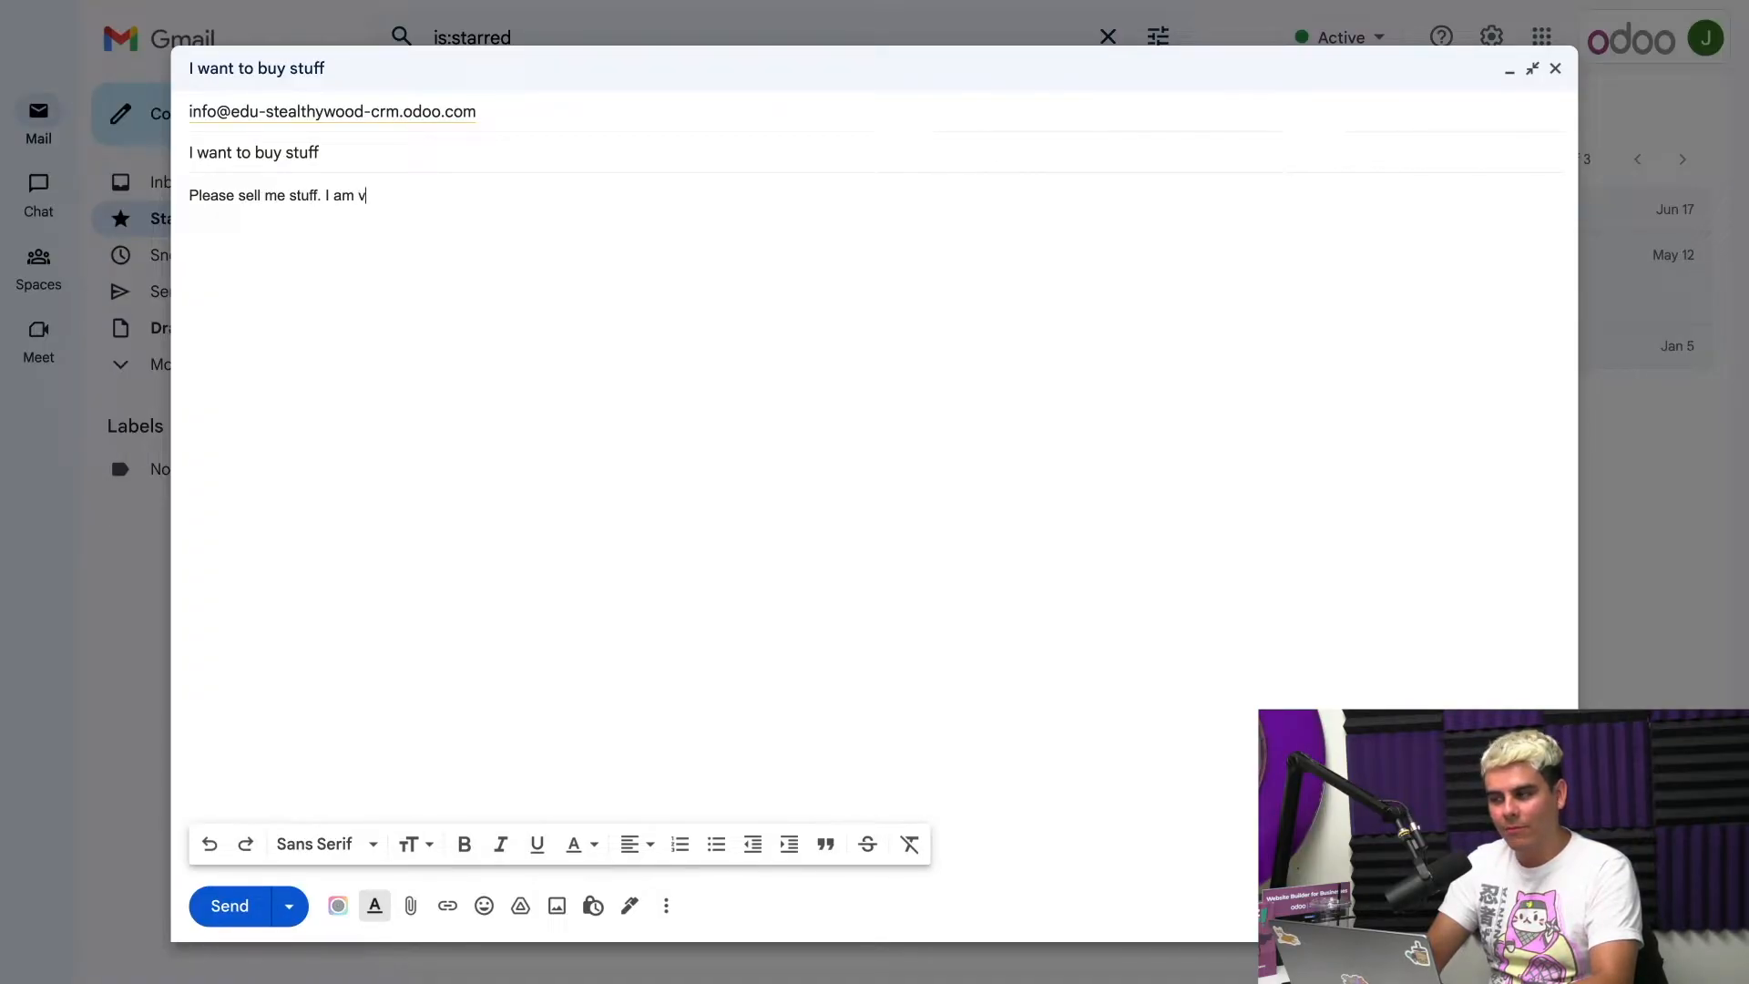
type("ery rich.")
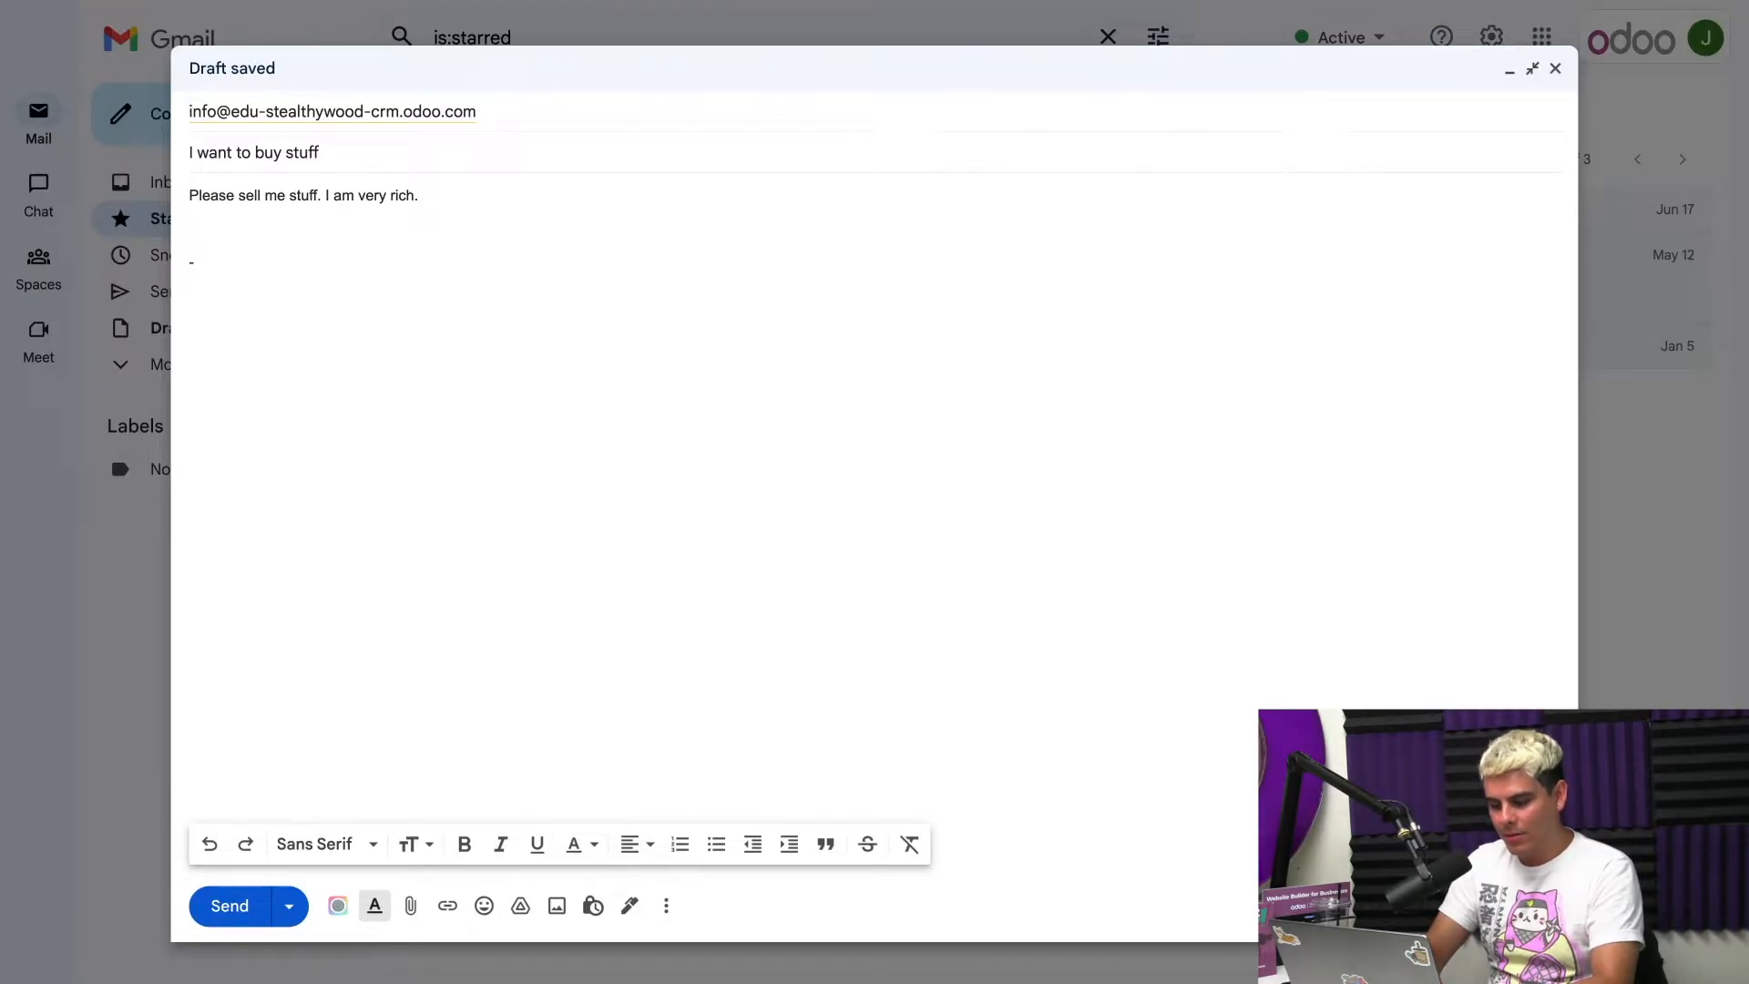
type("Rich Cus")
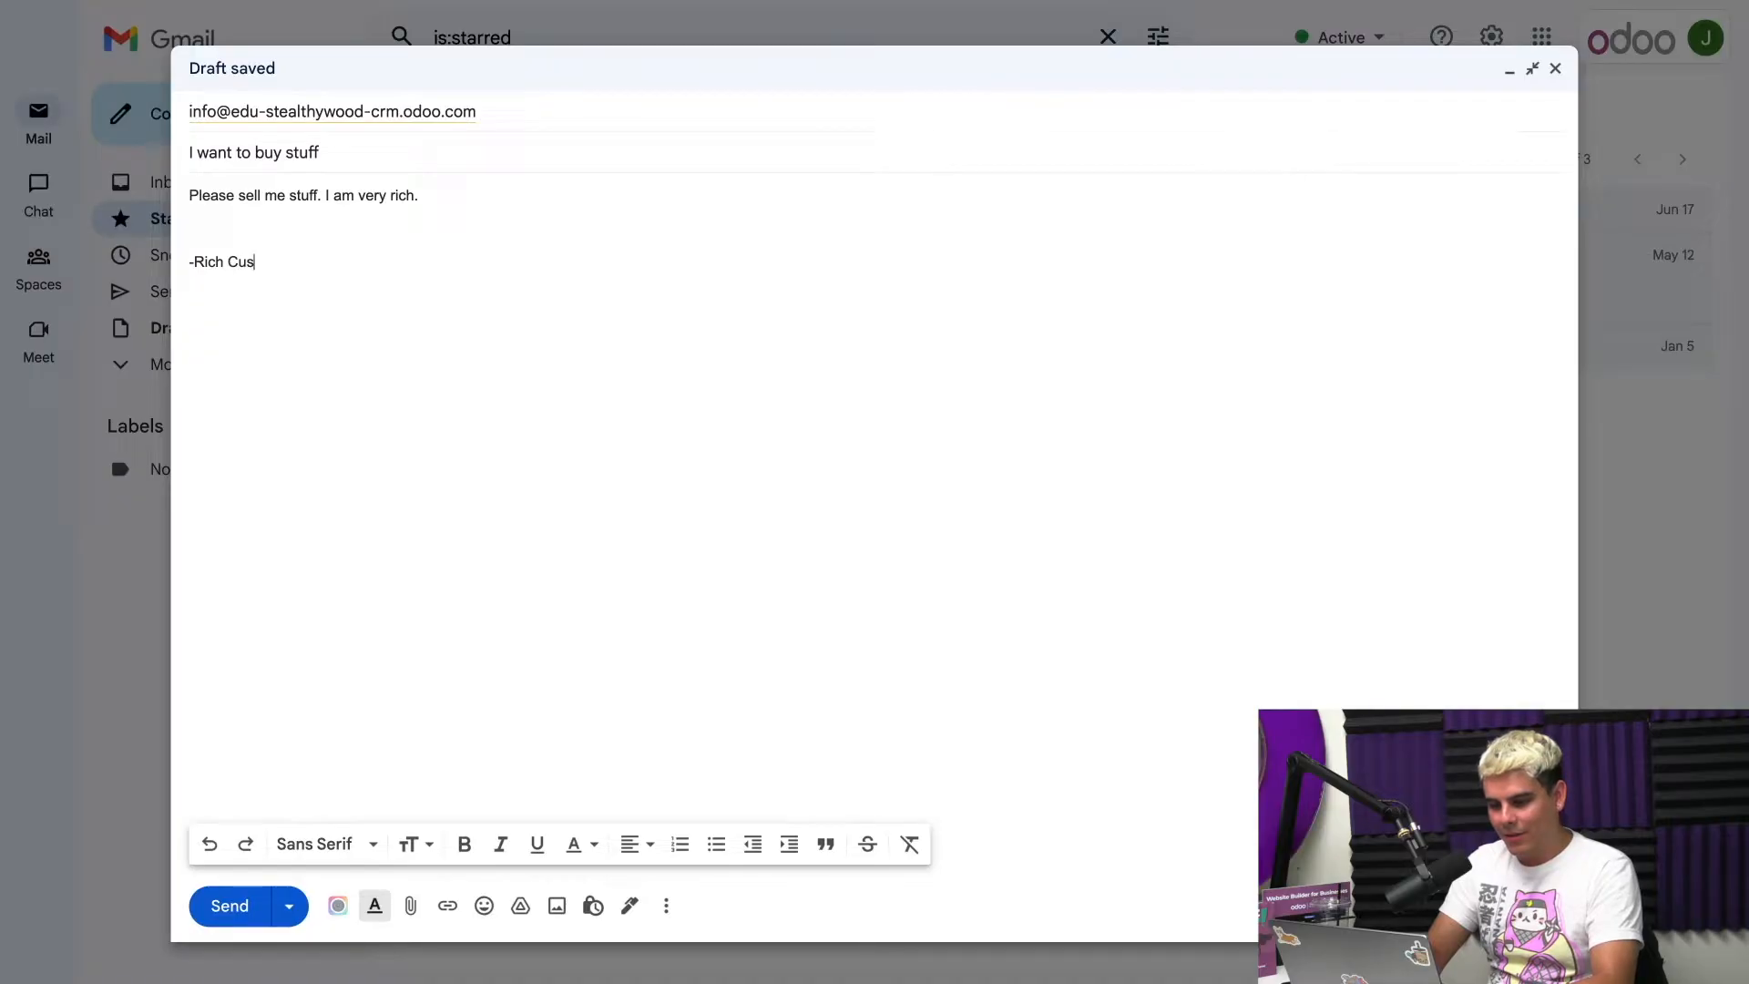
type("tomer")
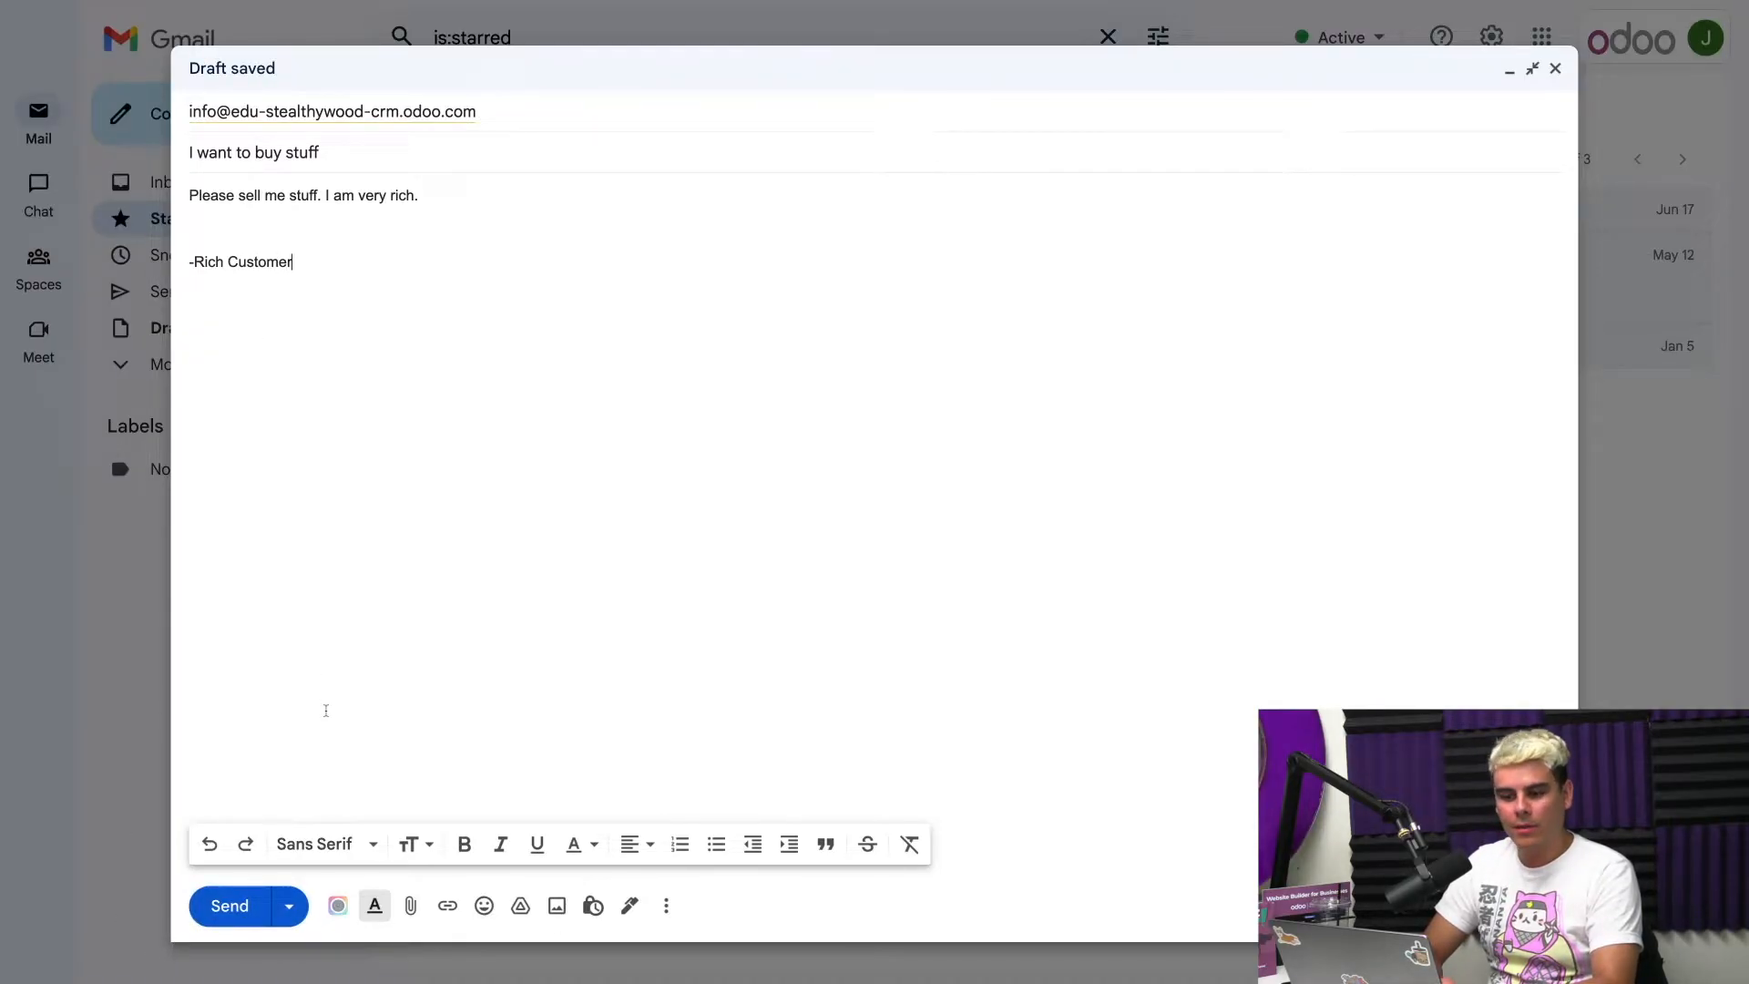
mouse_move(361, 647)
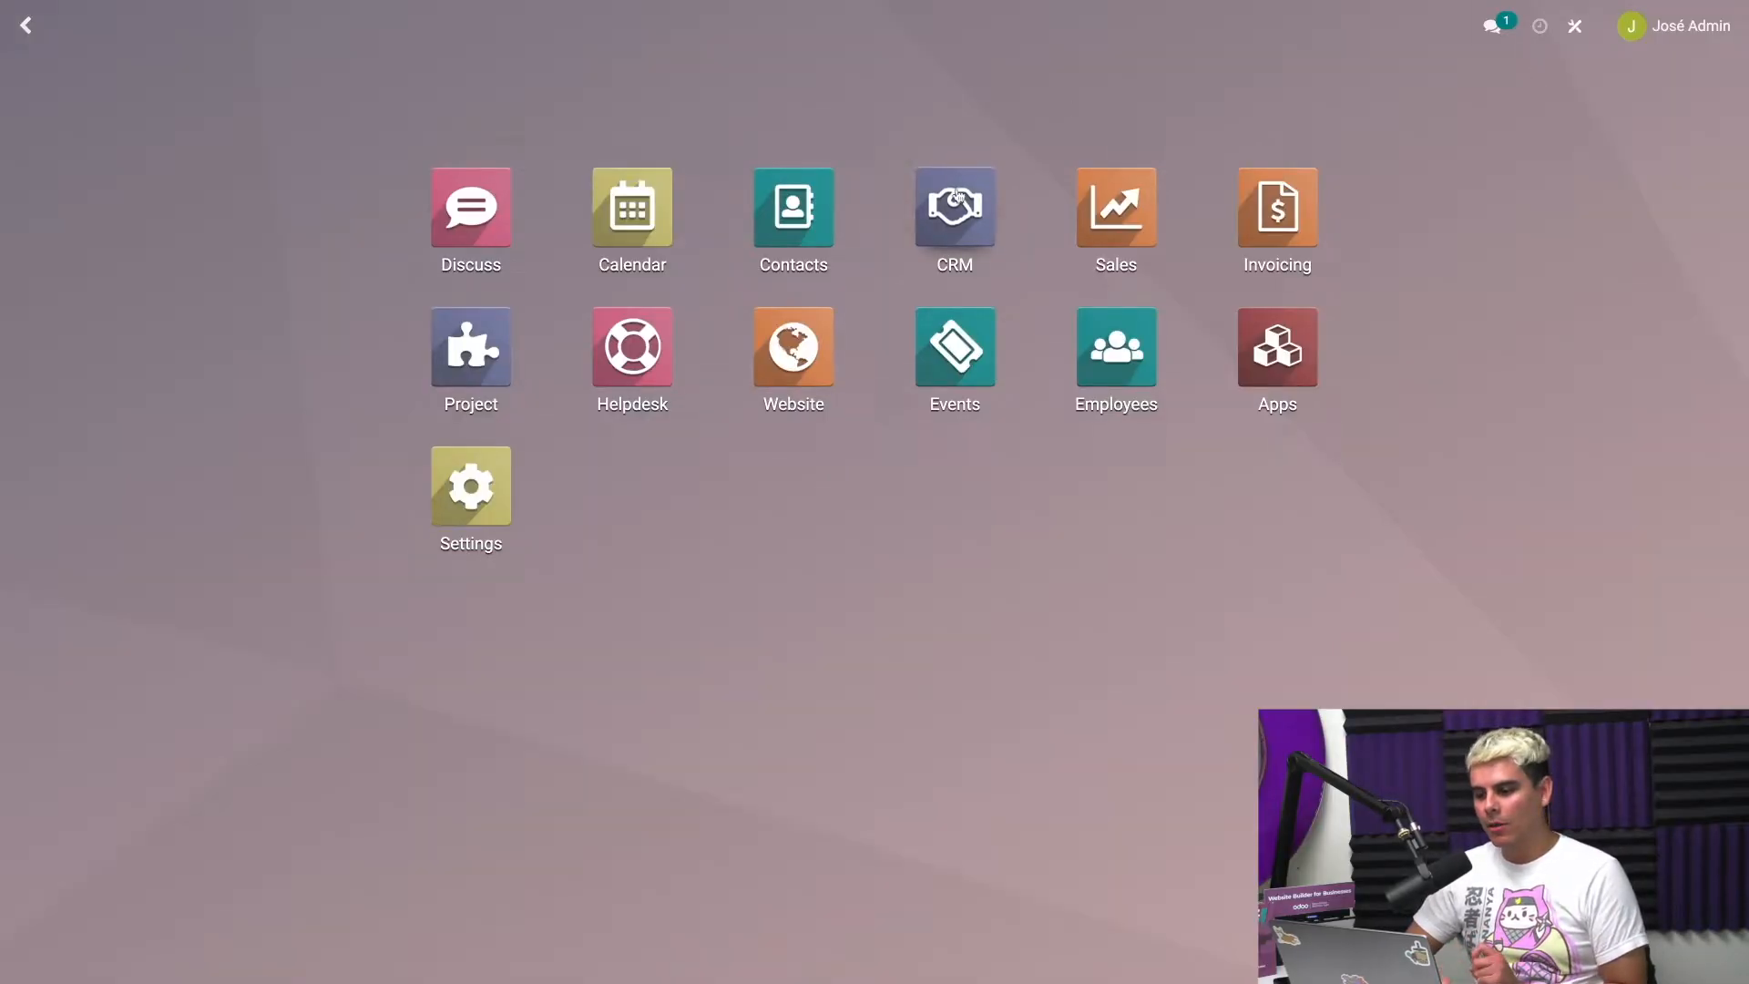
Step: View the 'I want to buy stuff' lead in the CRM leads list with its email in the chatter
left_click(953, 204)
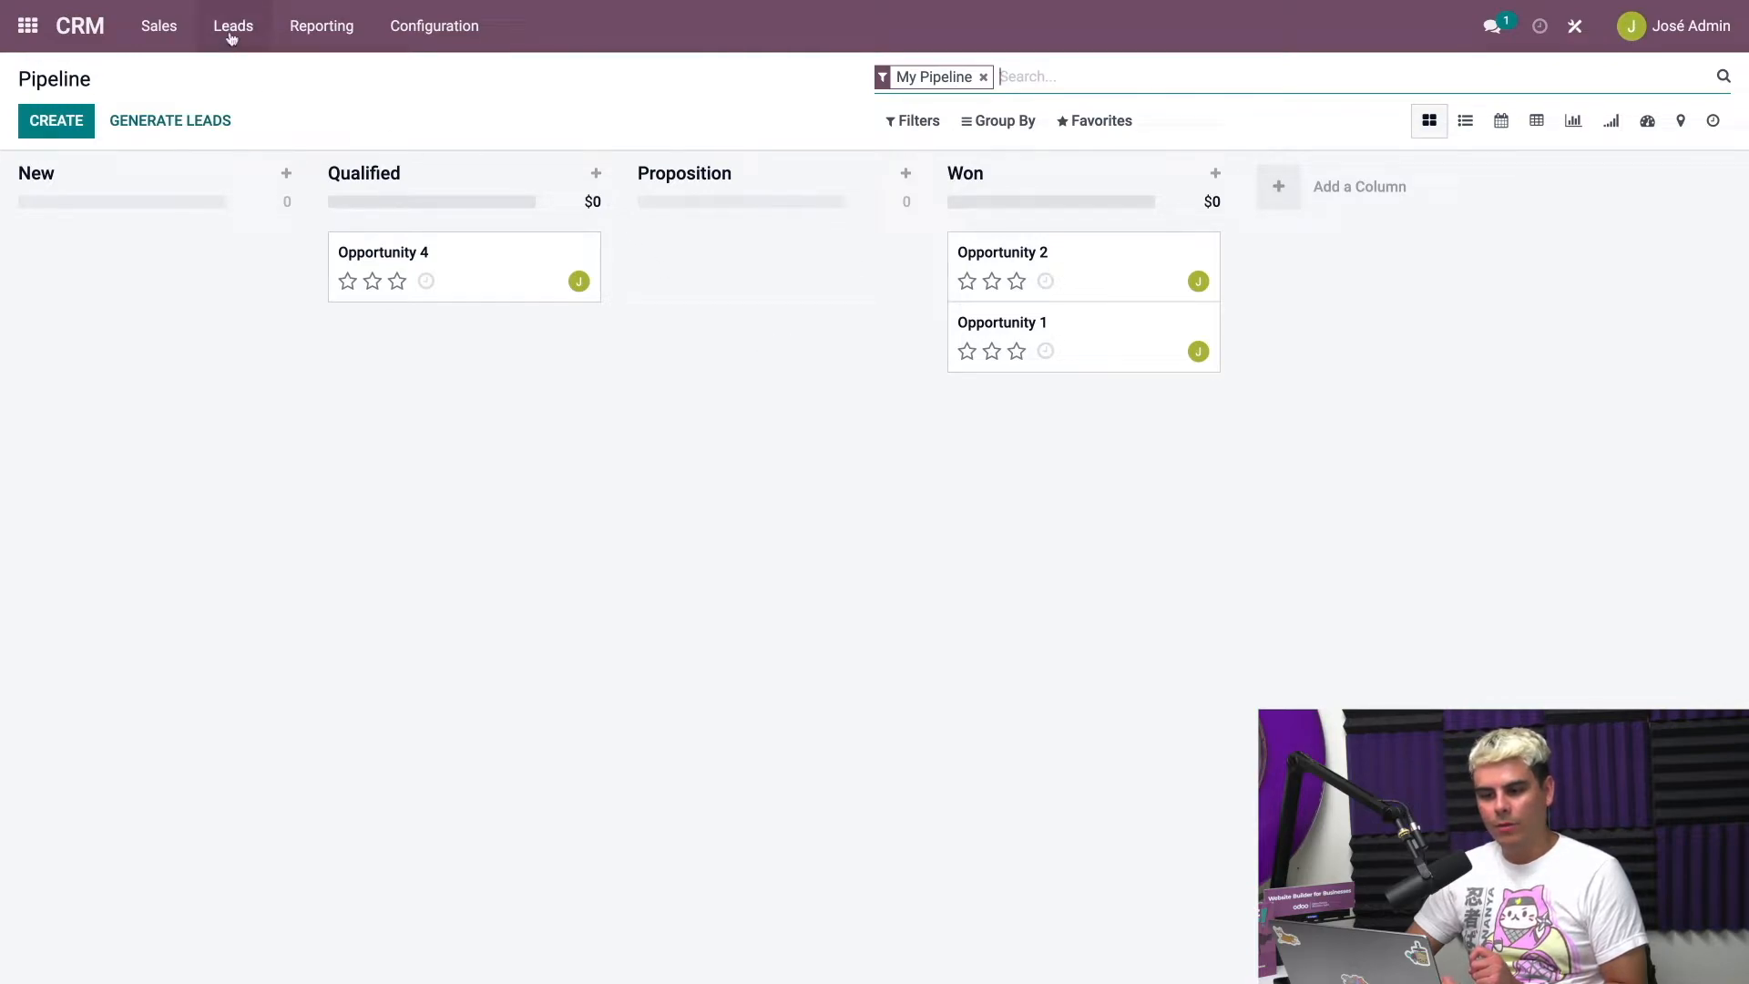
left_click(232, 25)
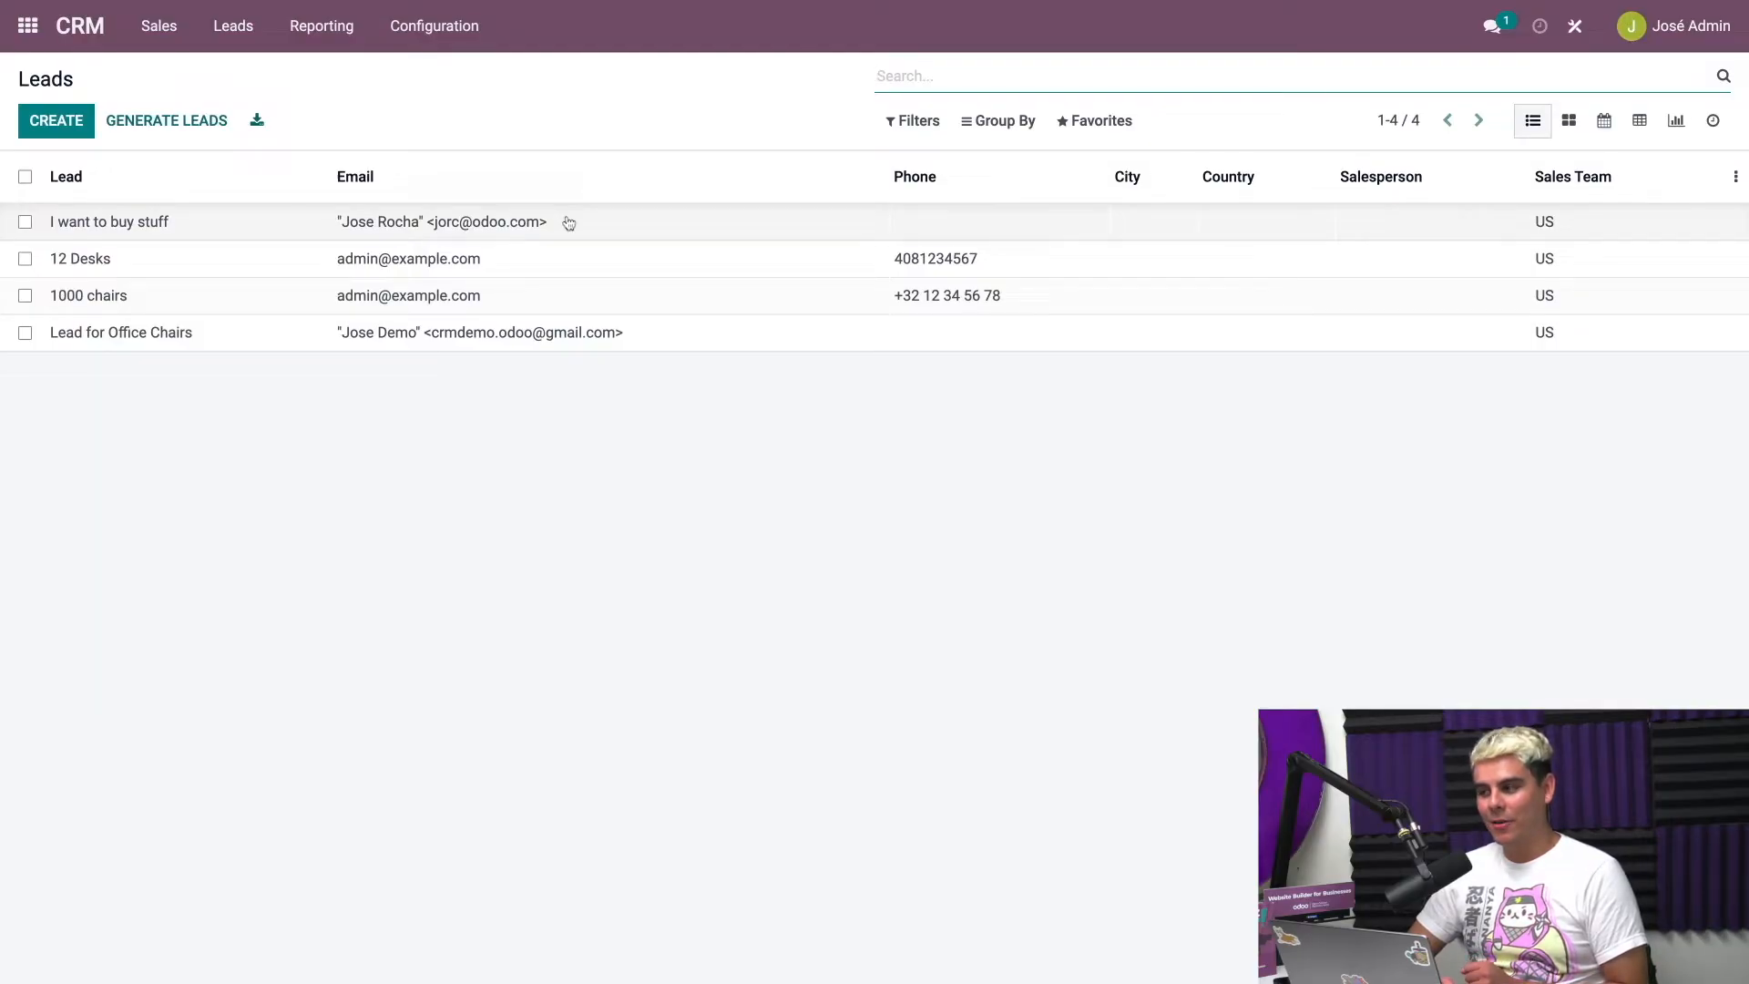
mouse_move(425, 226)
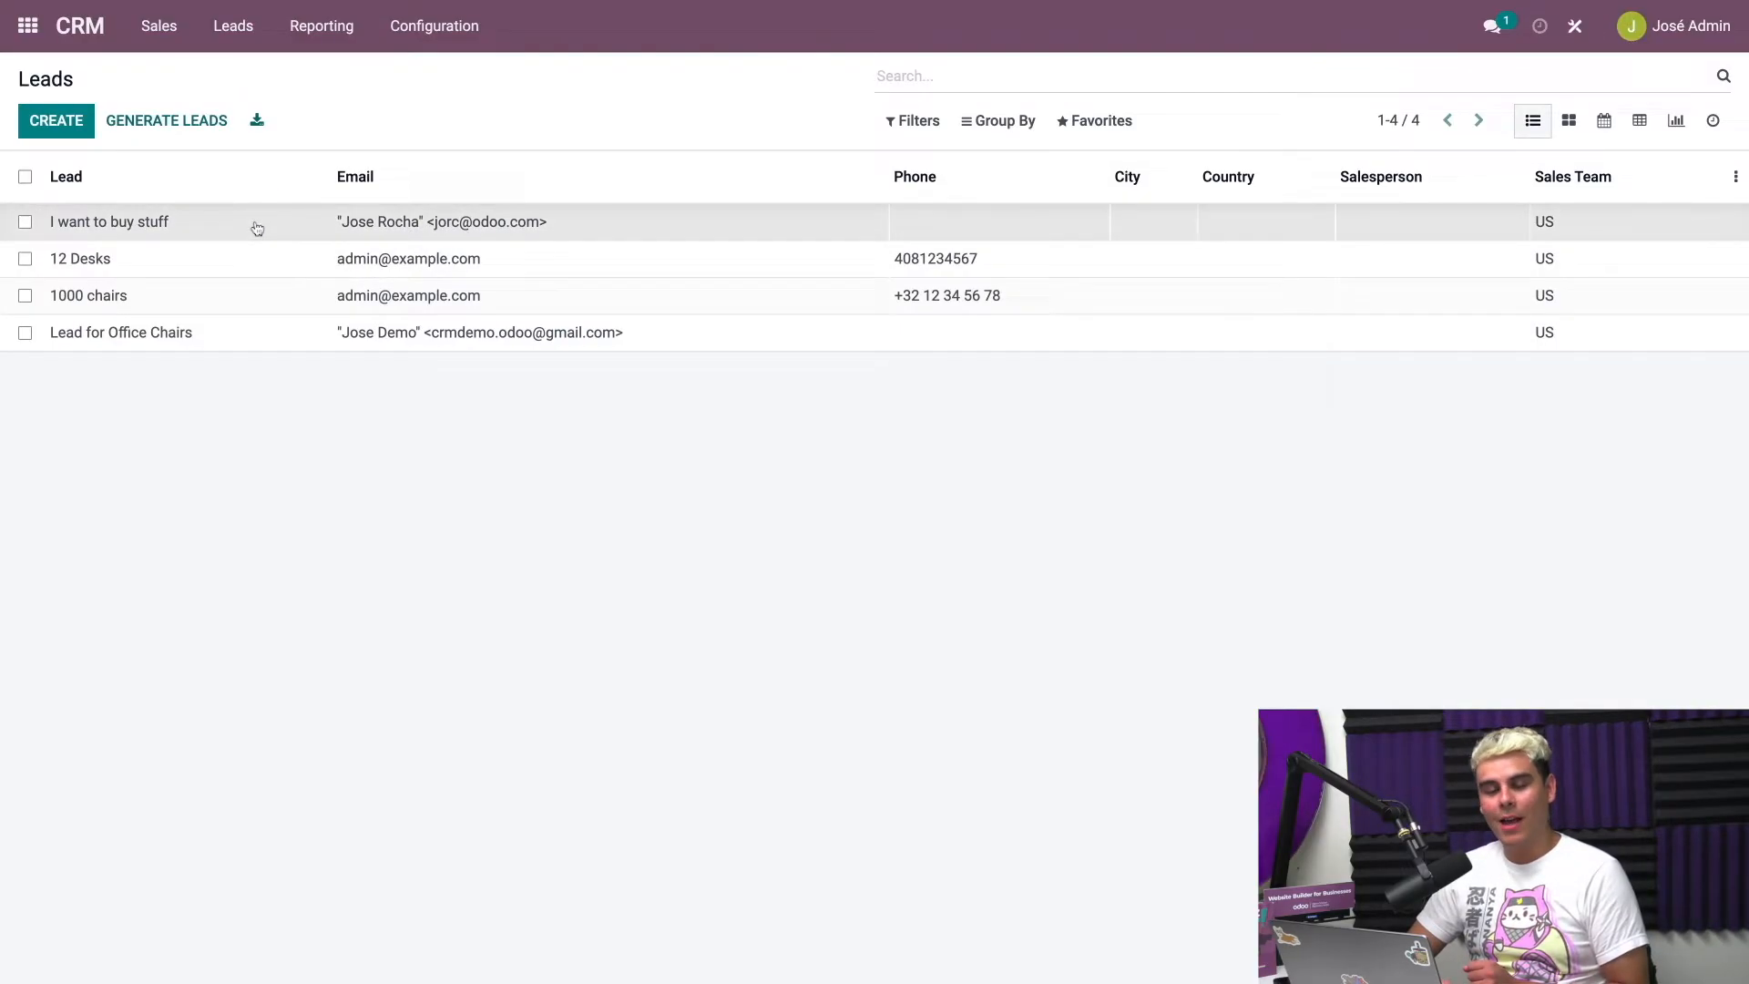
left_click(108, 221)
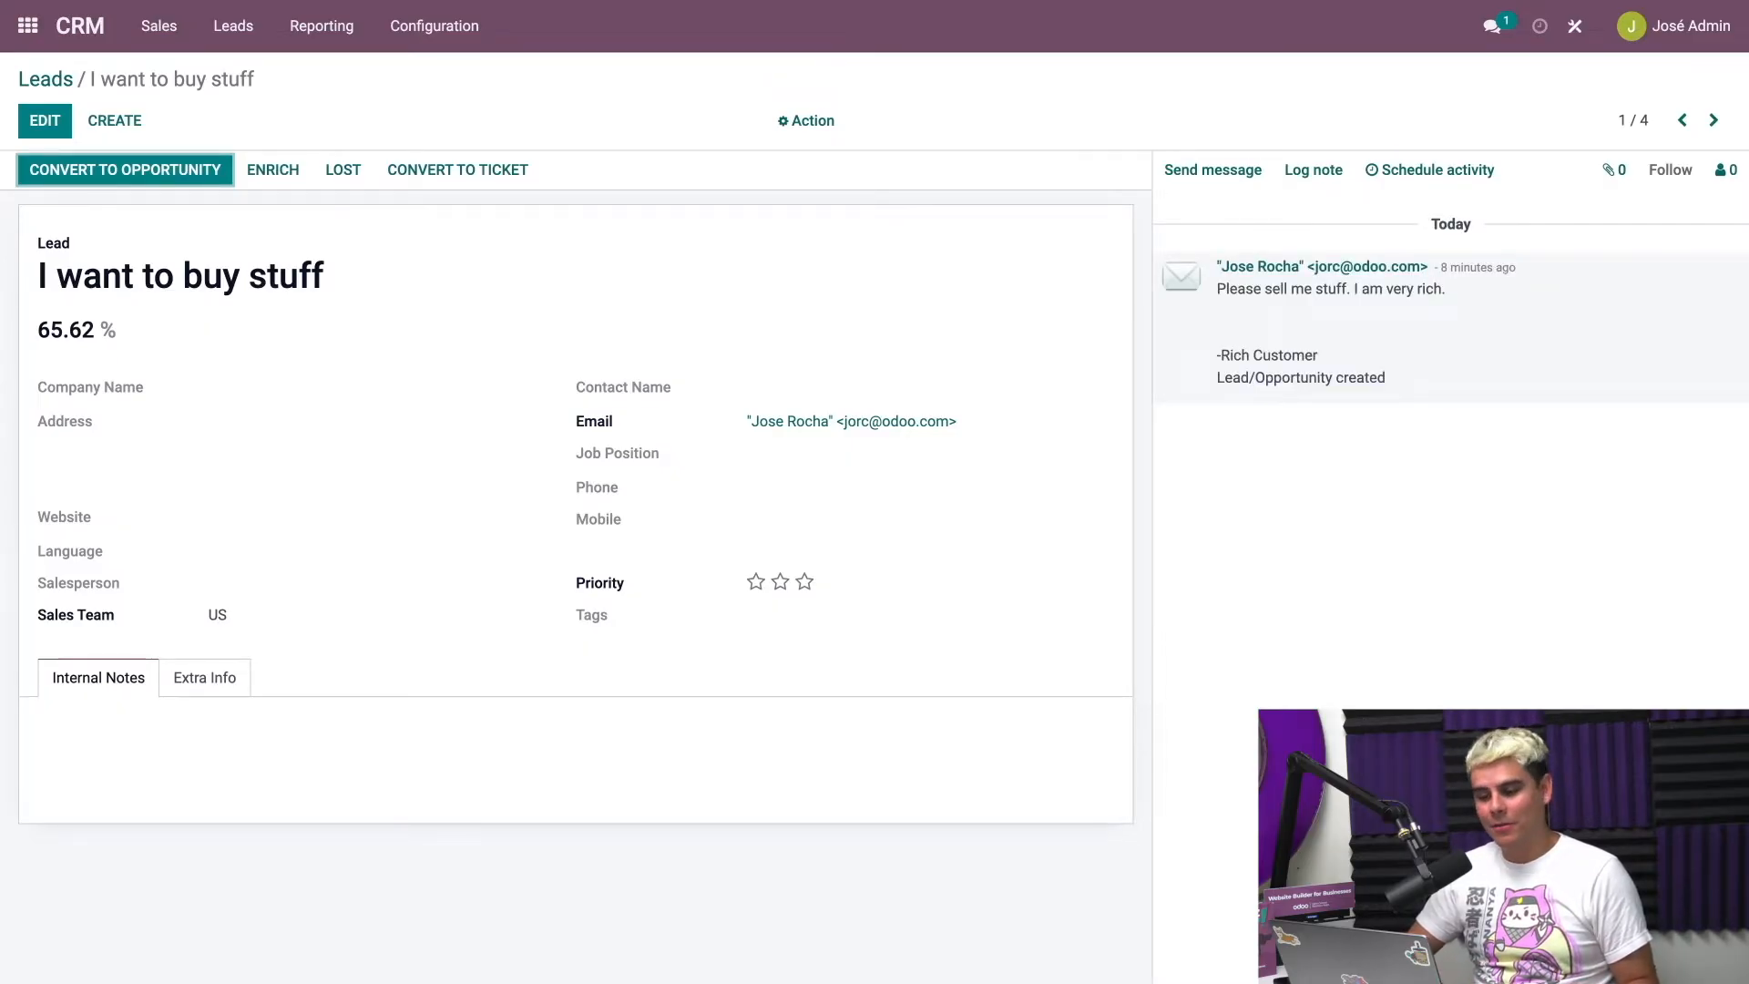
mouse_move(275, 222)
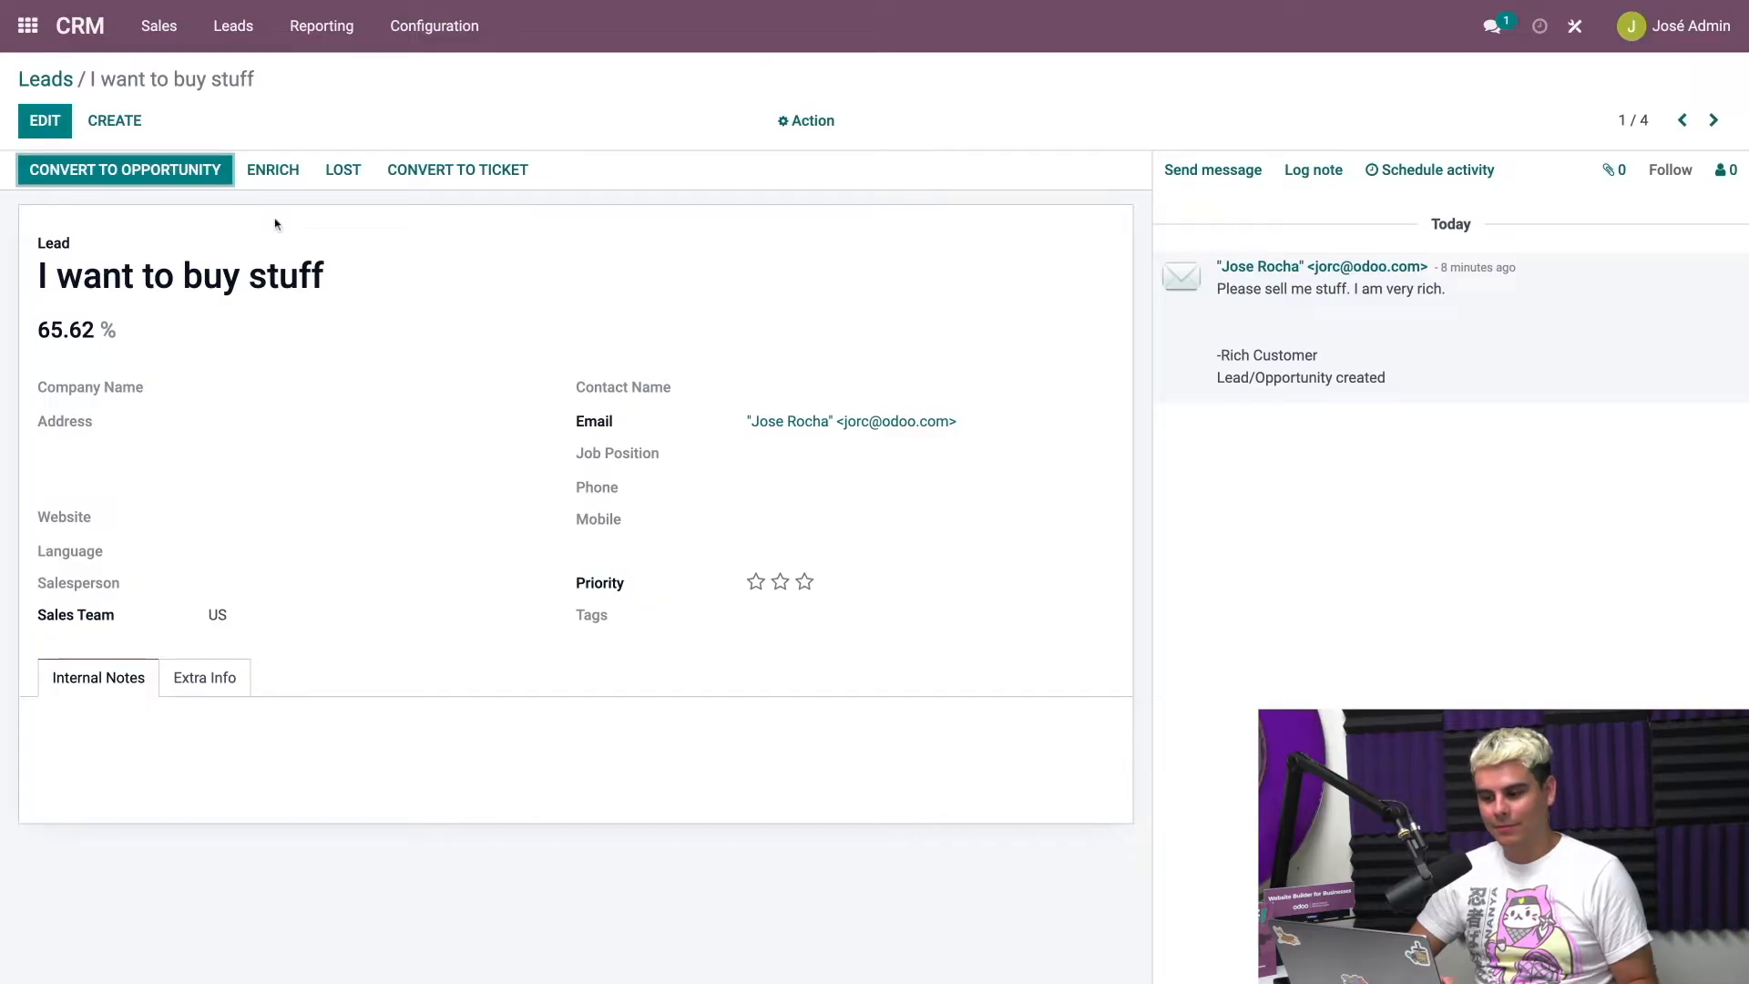
mouse_move(1349, 345)
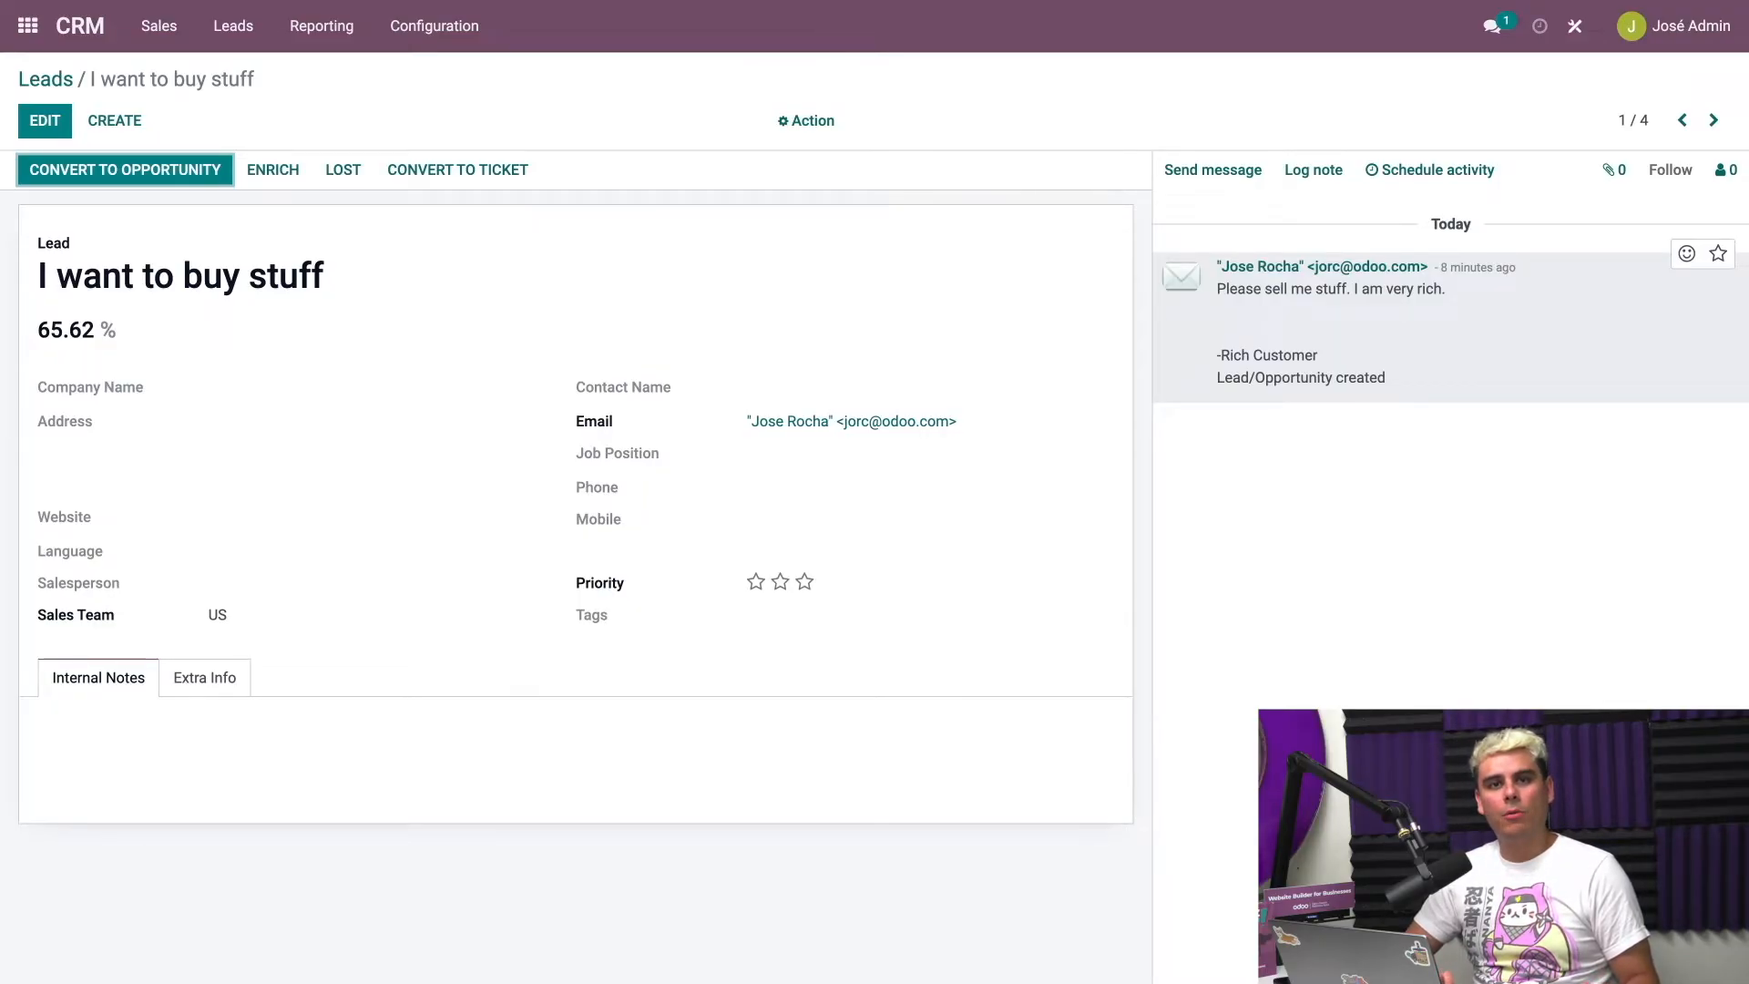
mouse_move(212, 376)
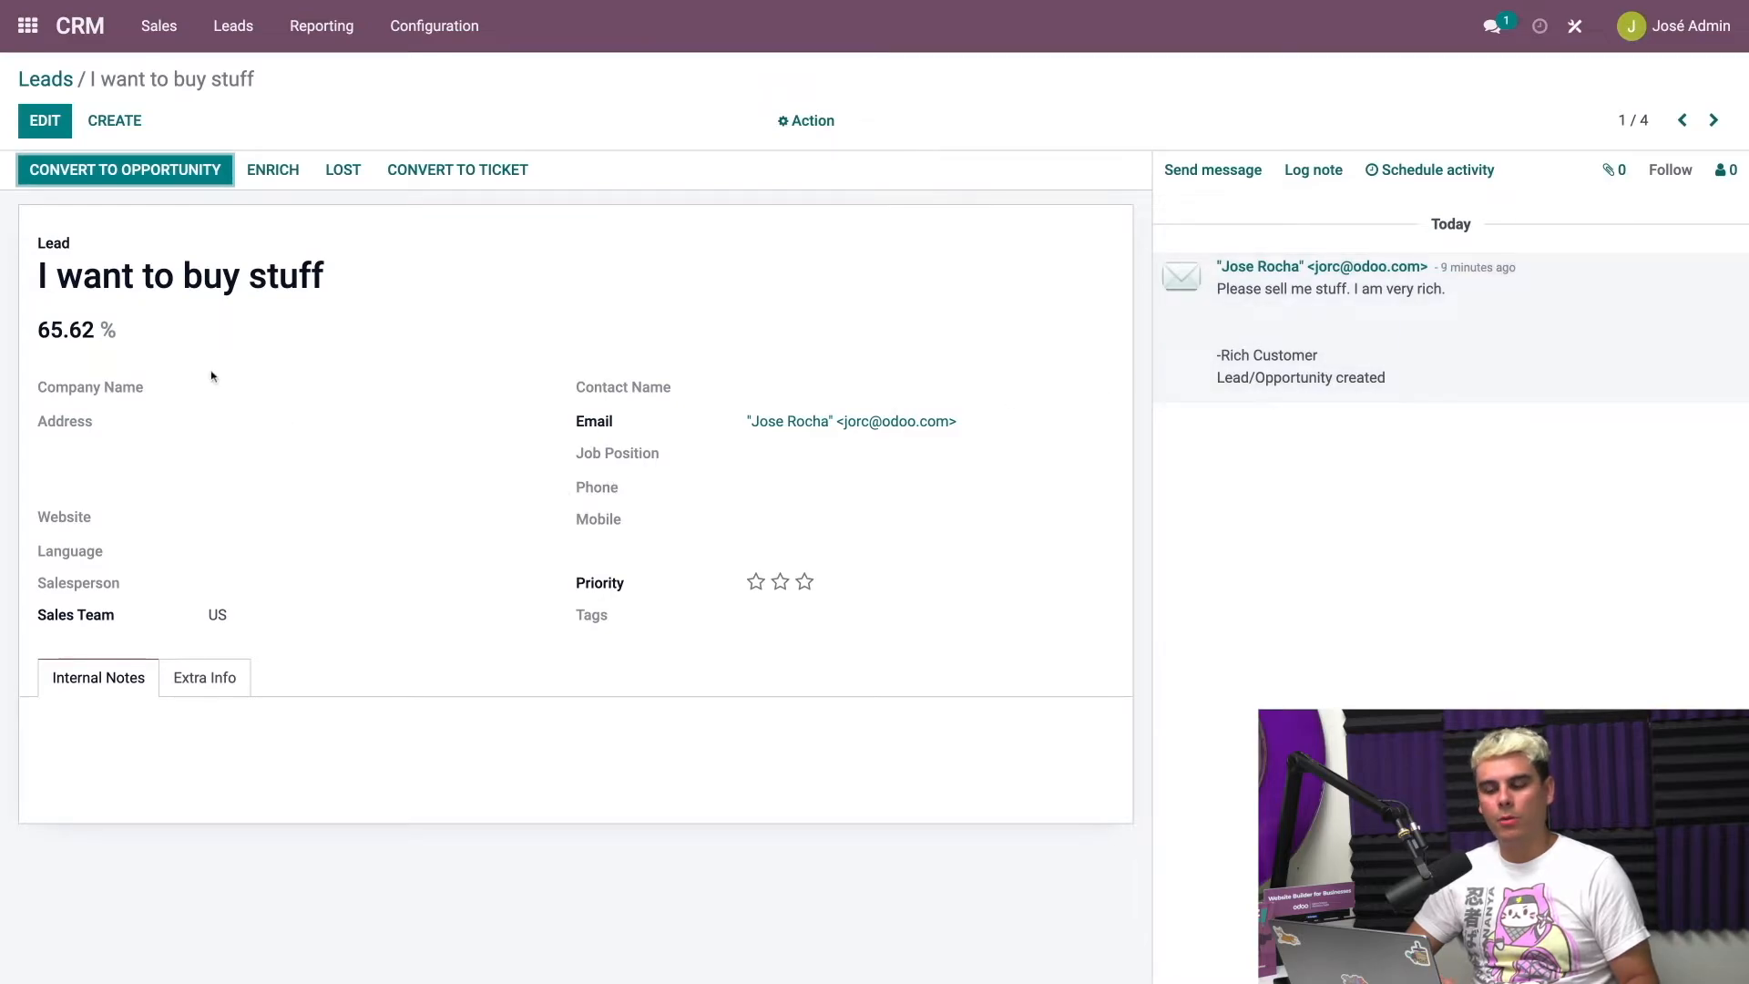
Step: Start a new lead generation rule under Events > Configuration > Lead Generation Rules
left_click(27, 25)
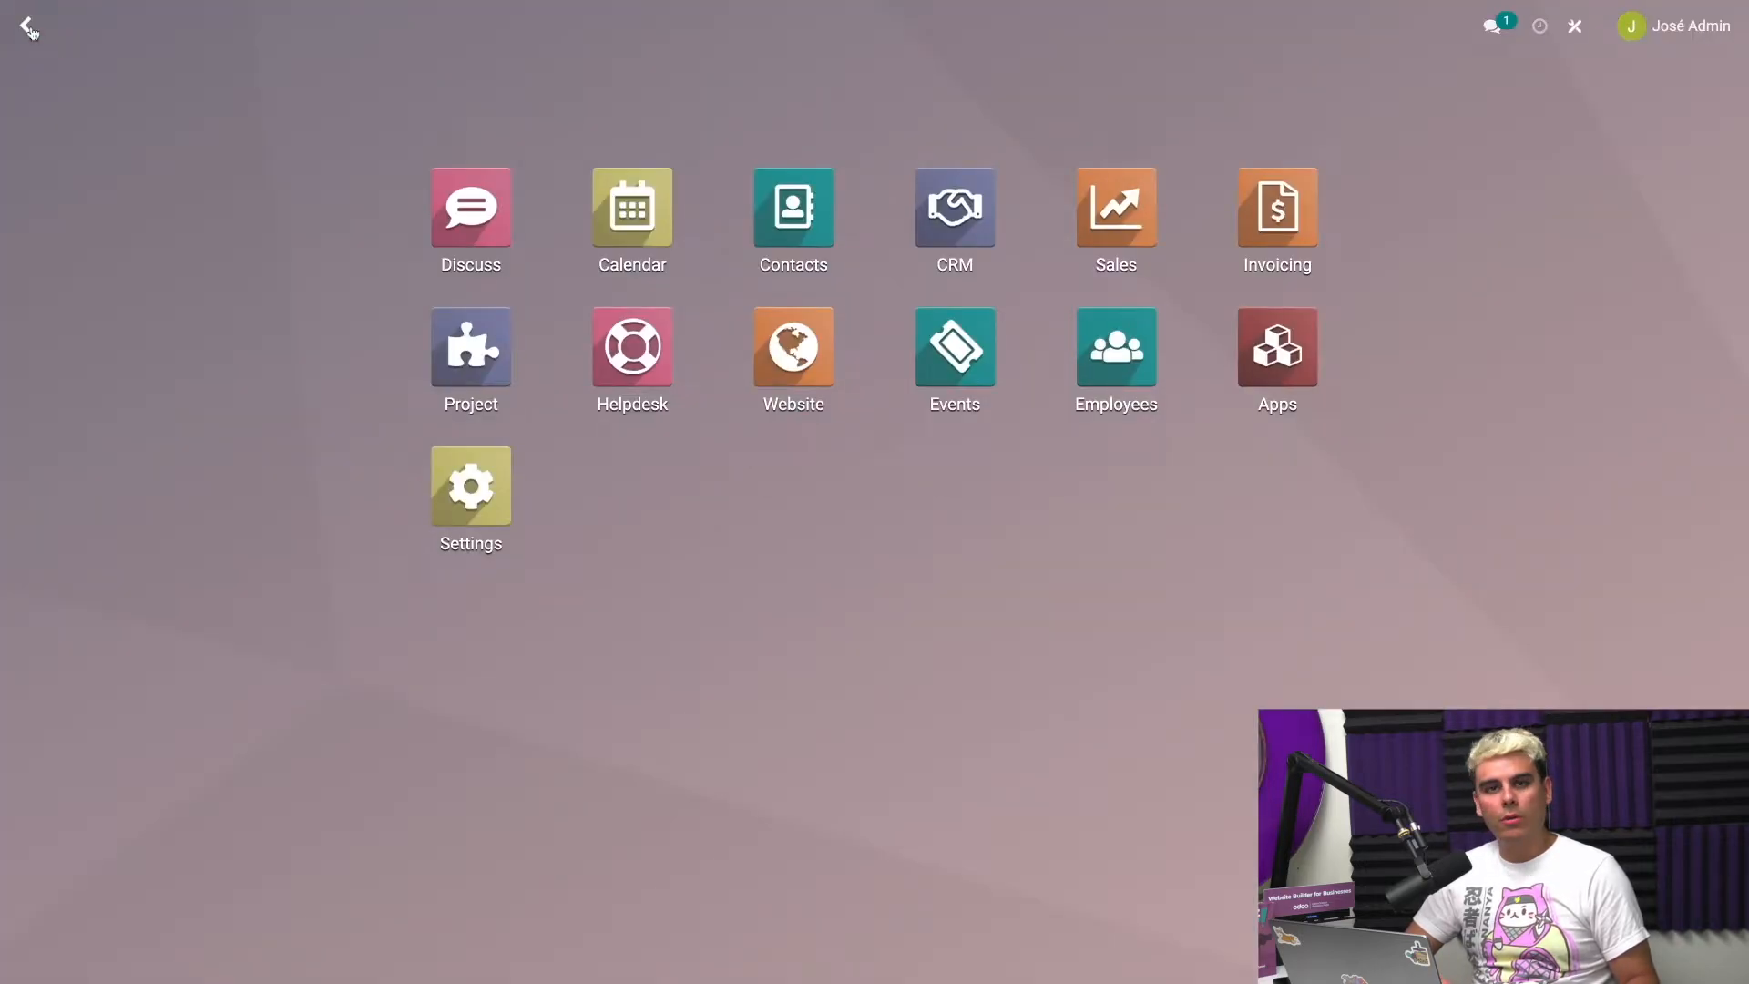
mouse_move(893, 384)
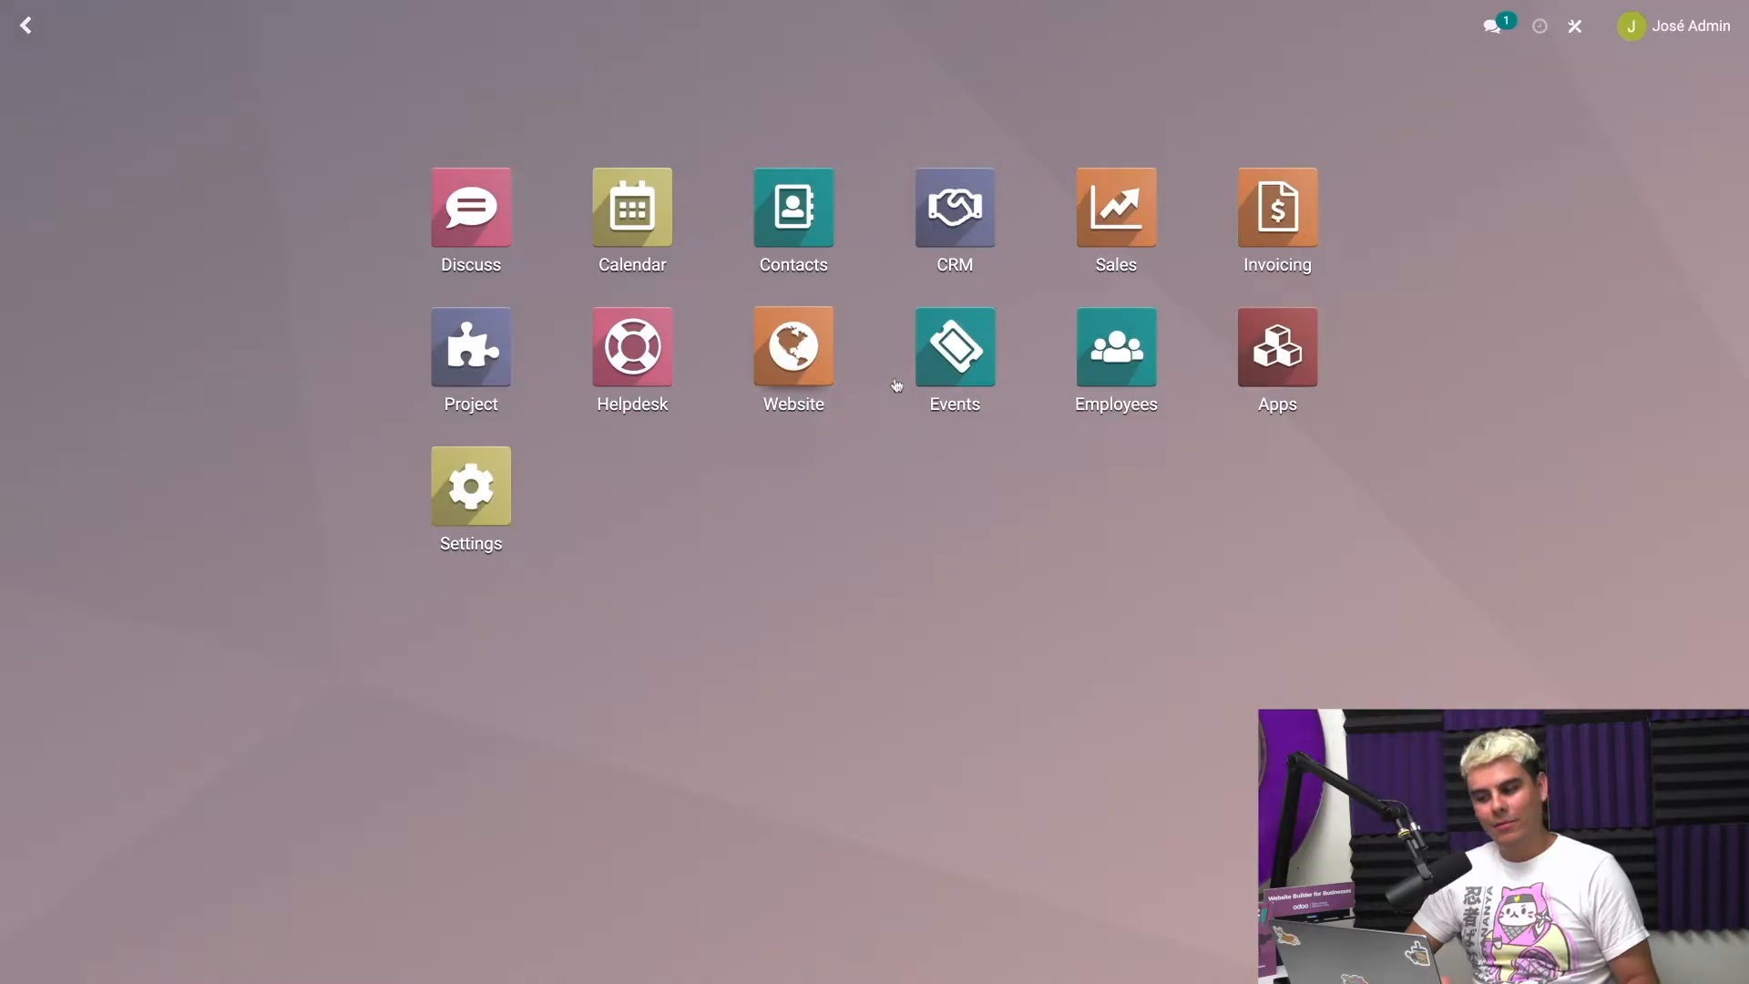
left_click(952, 346)
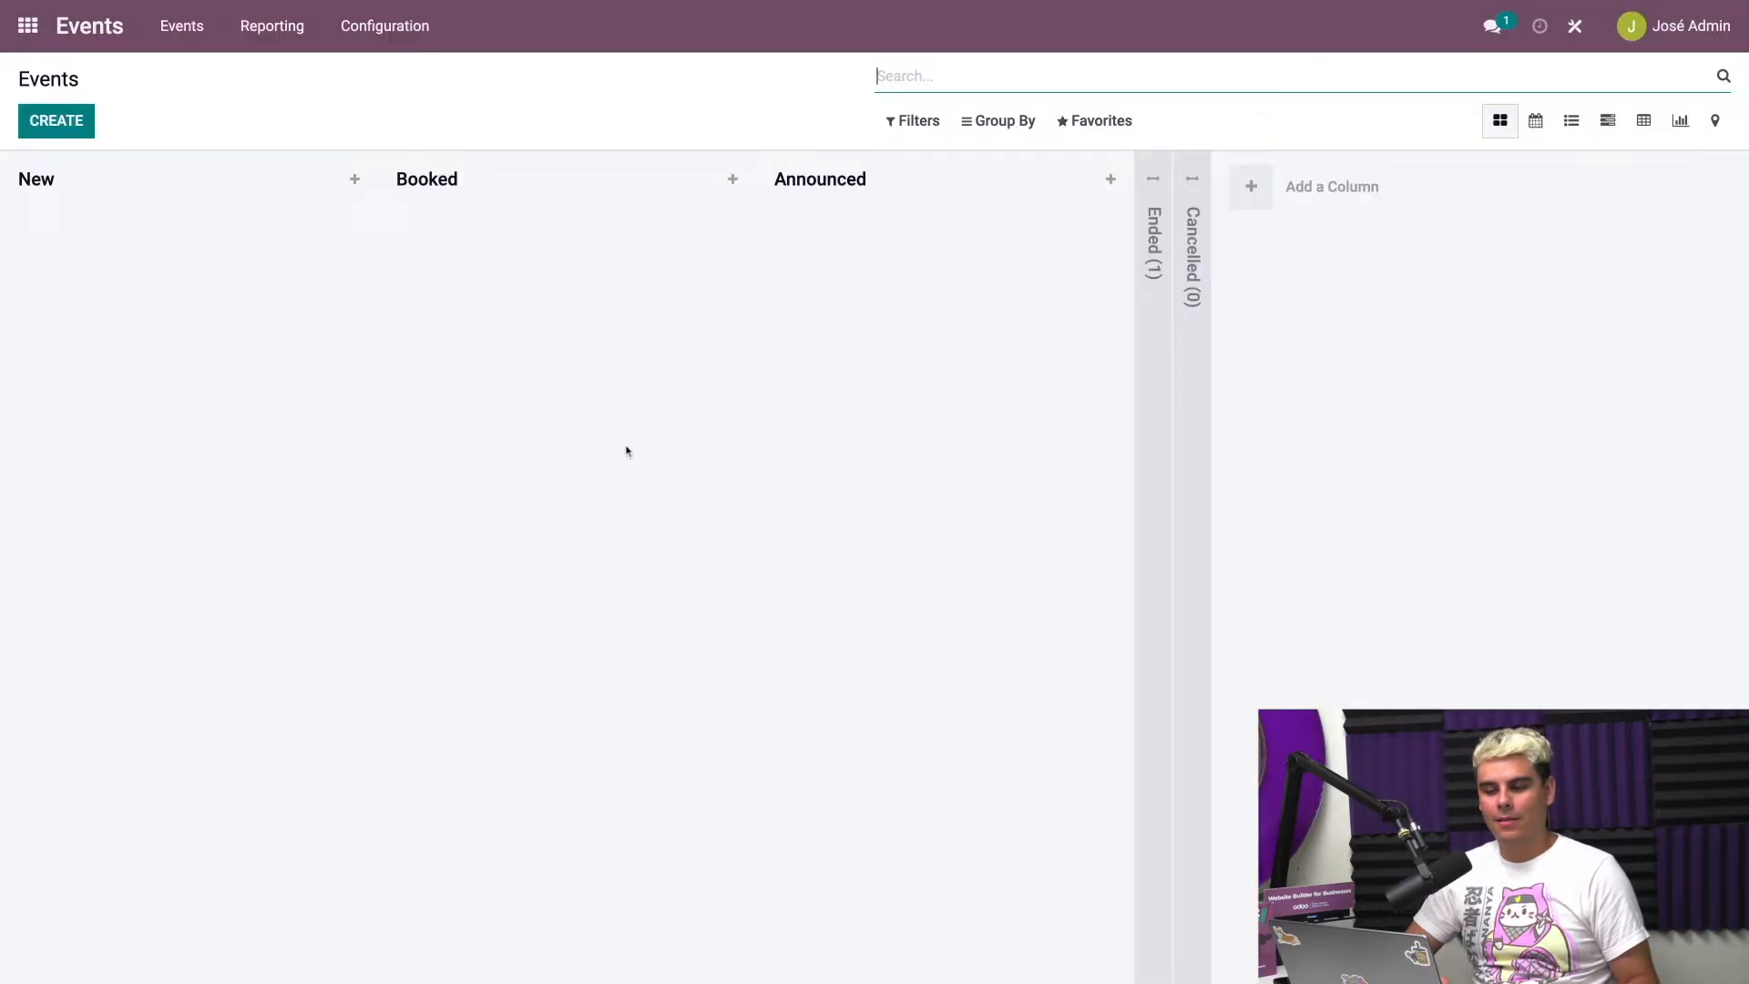
mouse_move(565, 408)
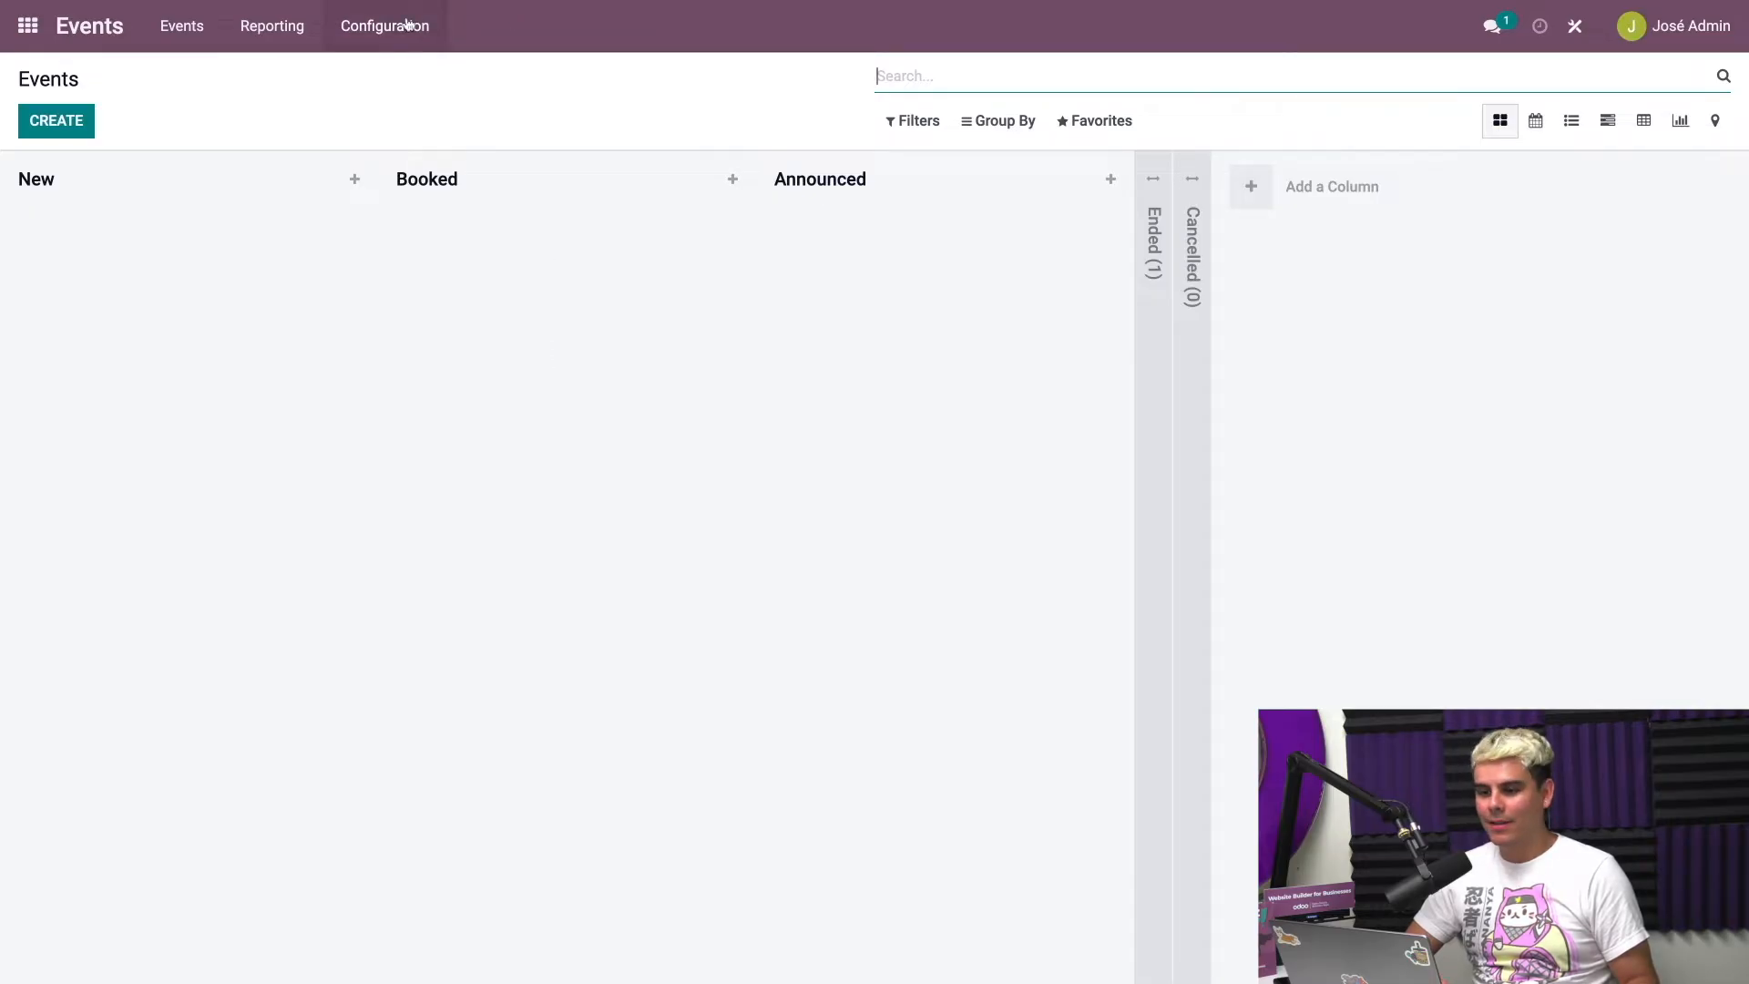
left_click(384, 25)
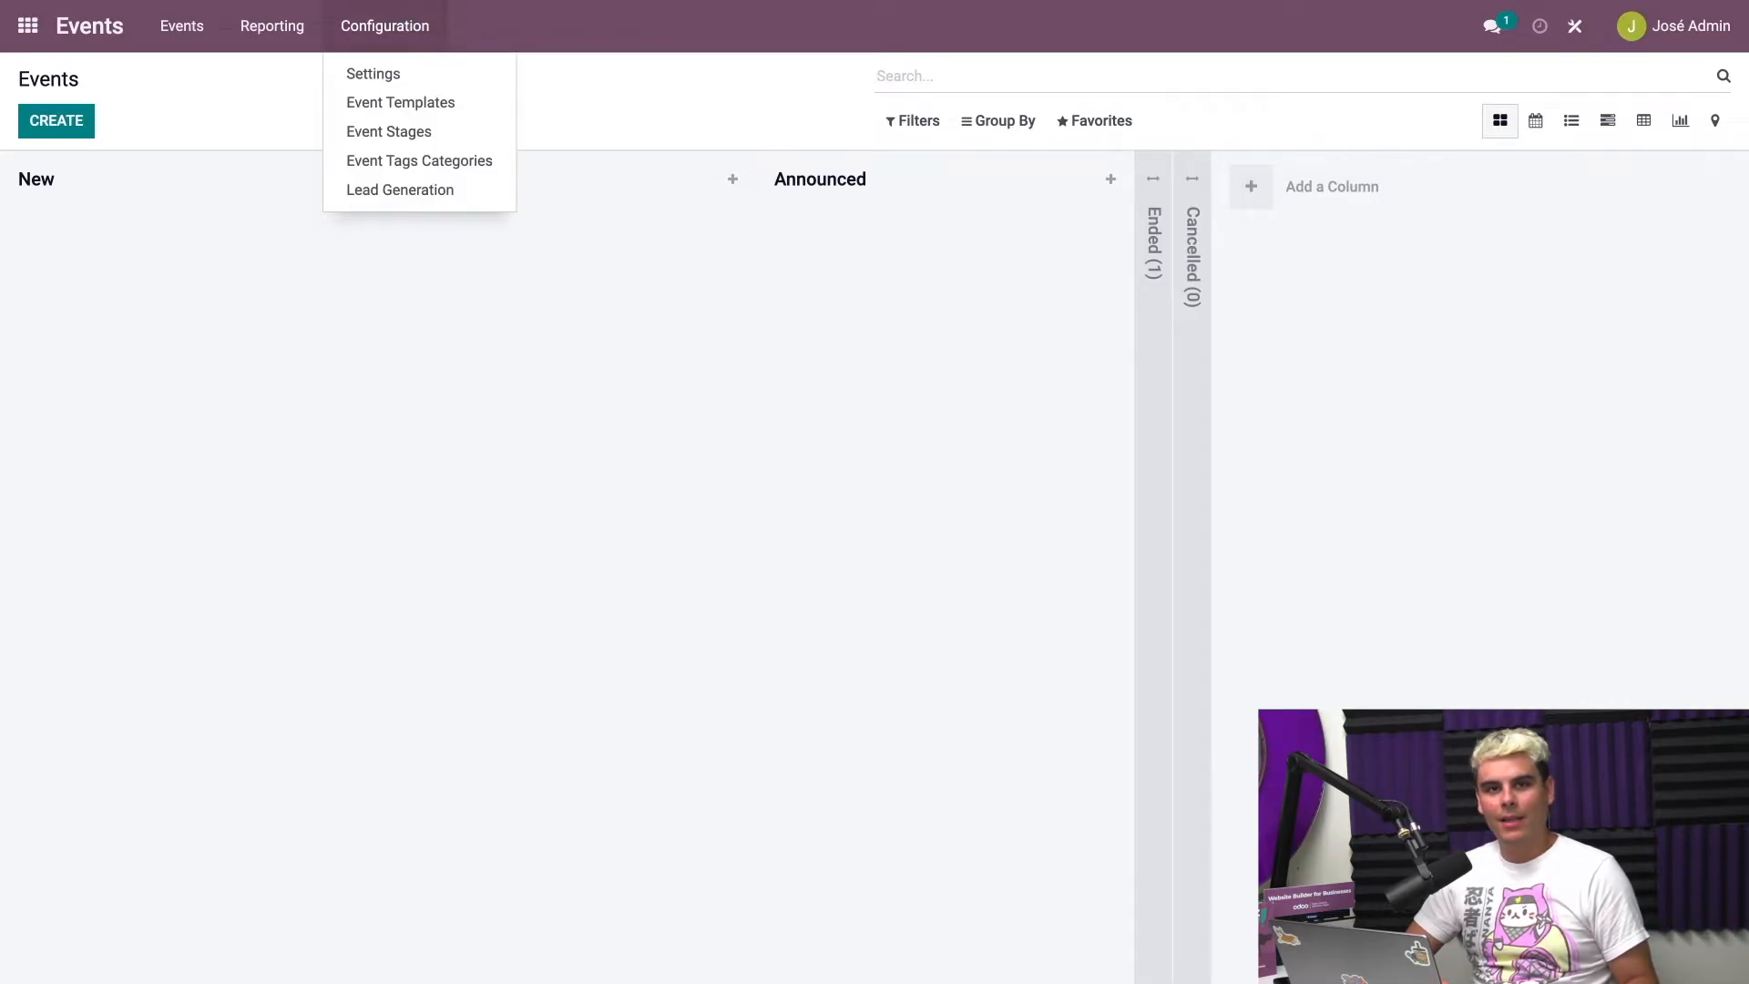
left_click(399, 190)
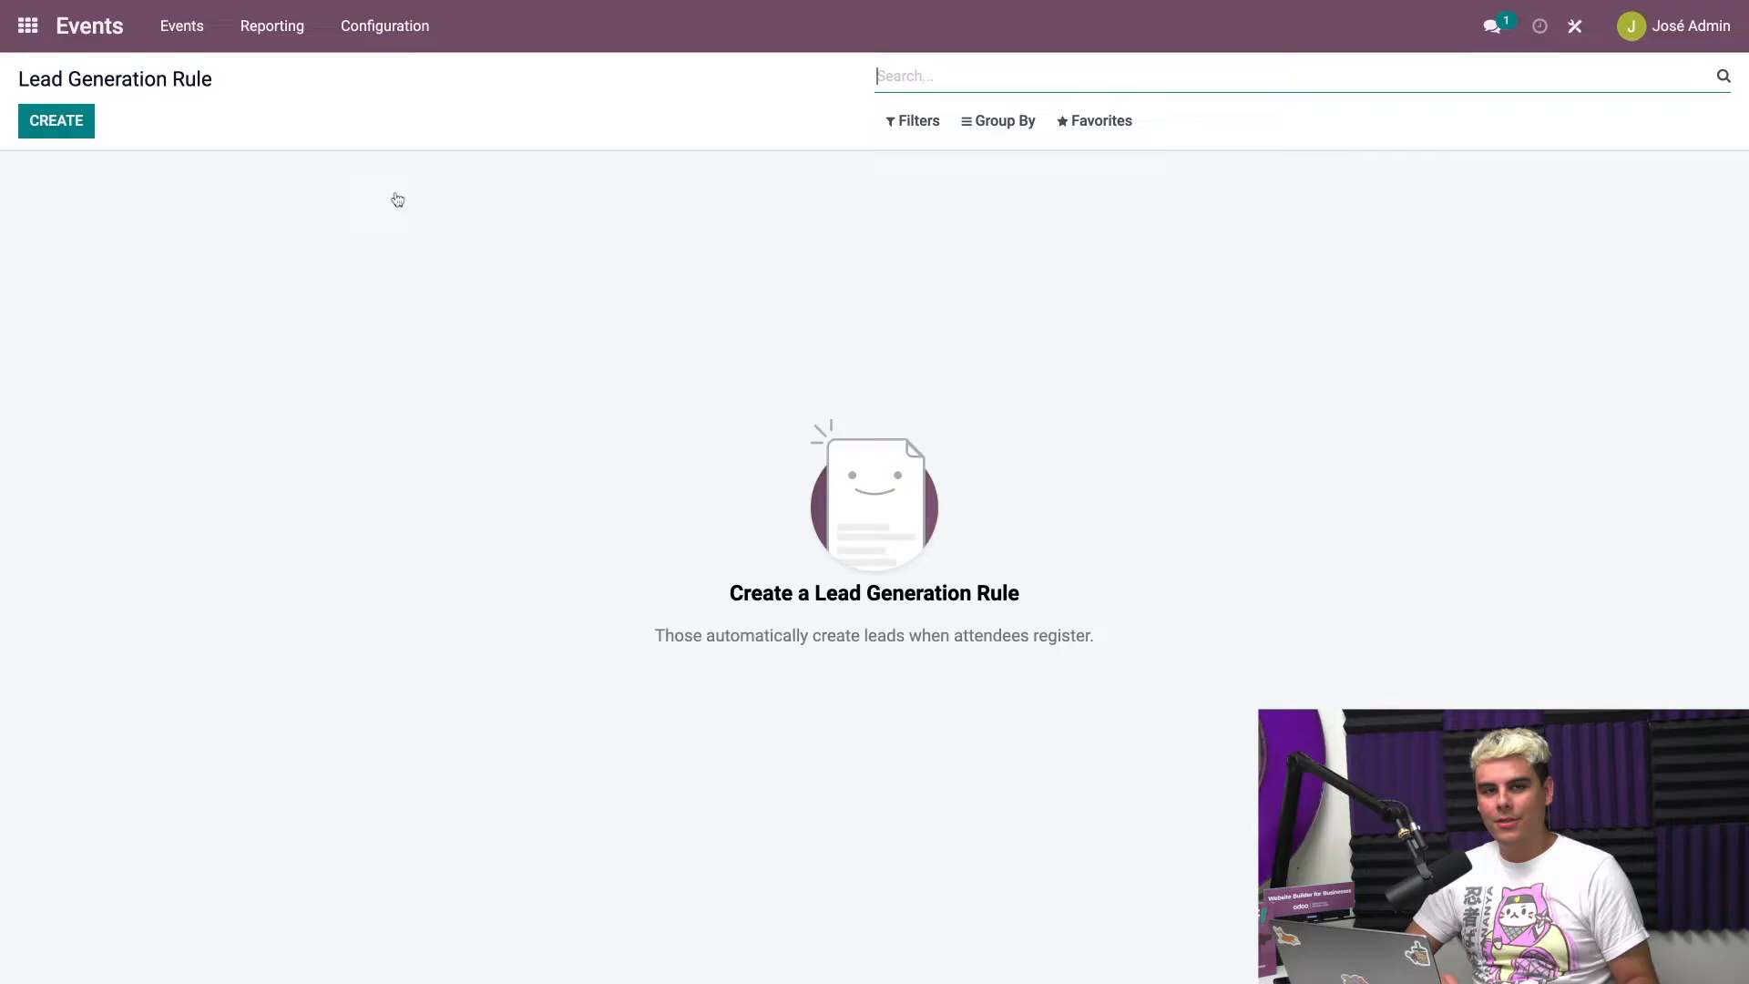
mouse_move(173, 291)
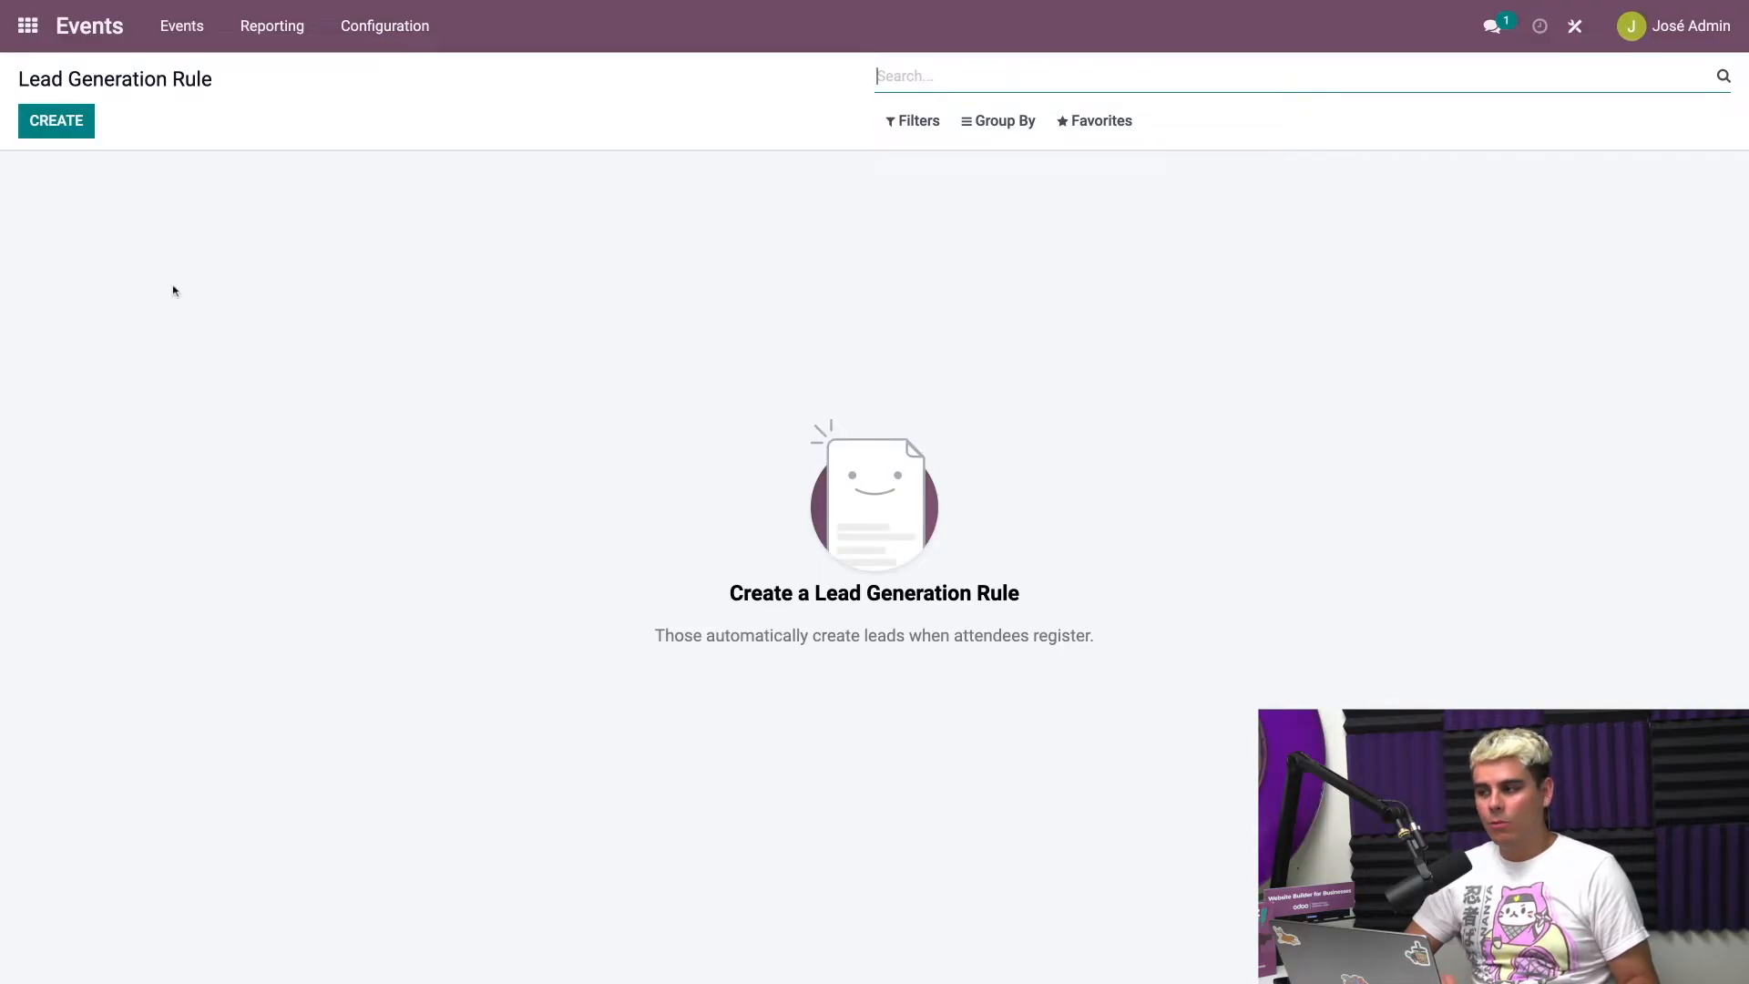
left_click(57, 120)
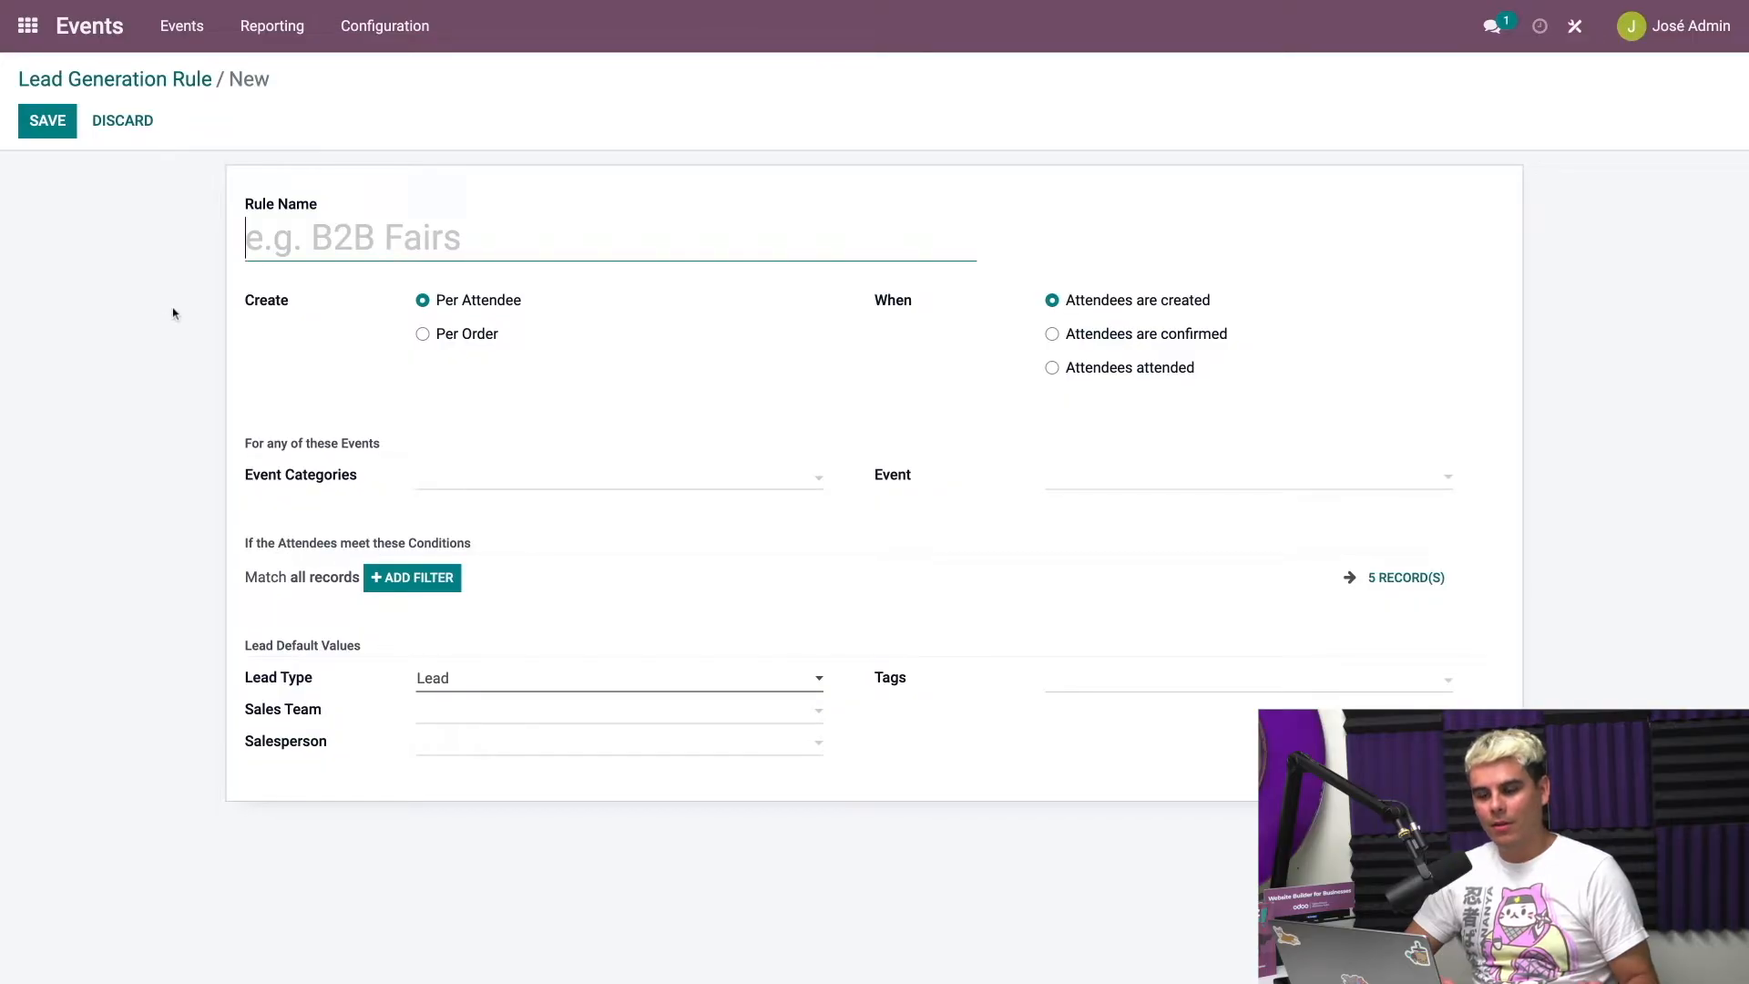
Step: Name the rule 'Annual Conference Attendees', restrict it to Stealthy Wood Annual Conference and save
type("Annual Conference Attendees")
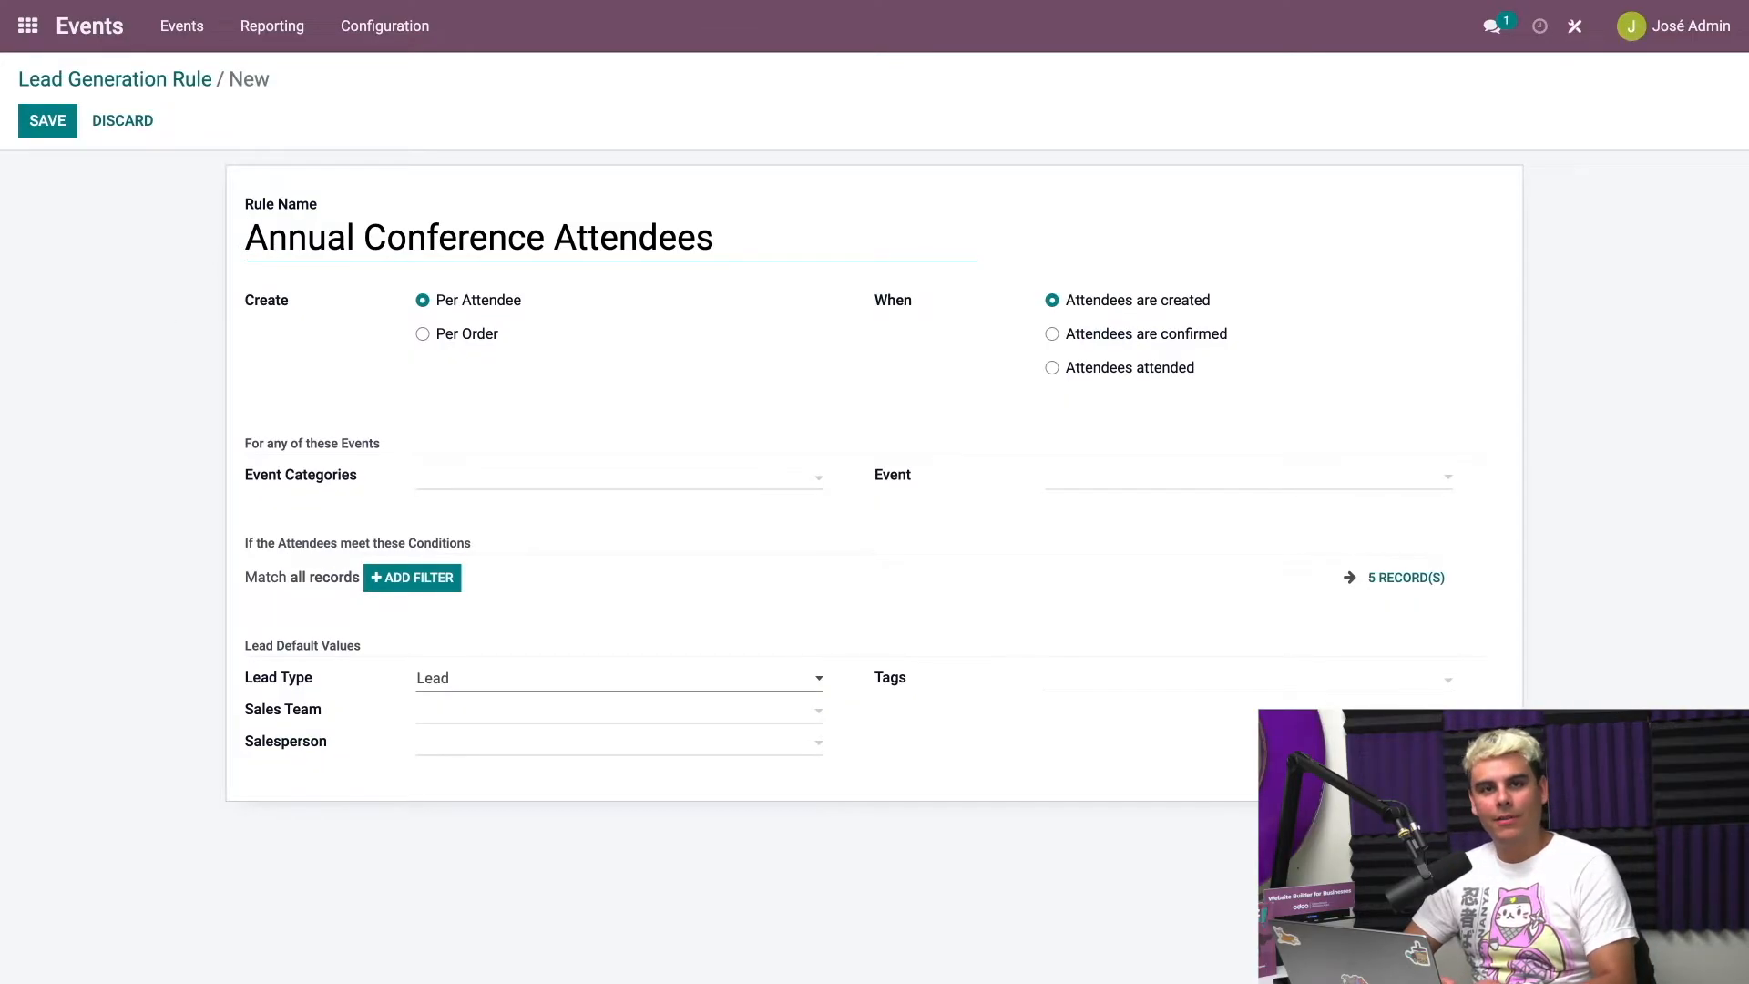
mouse_move(435, 405)
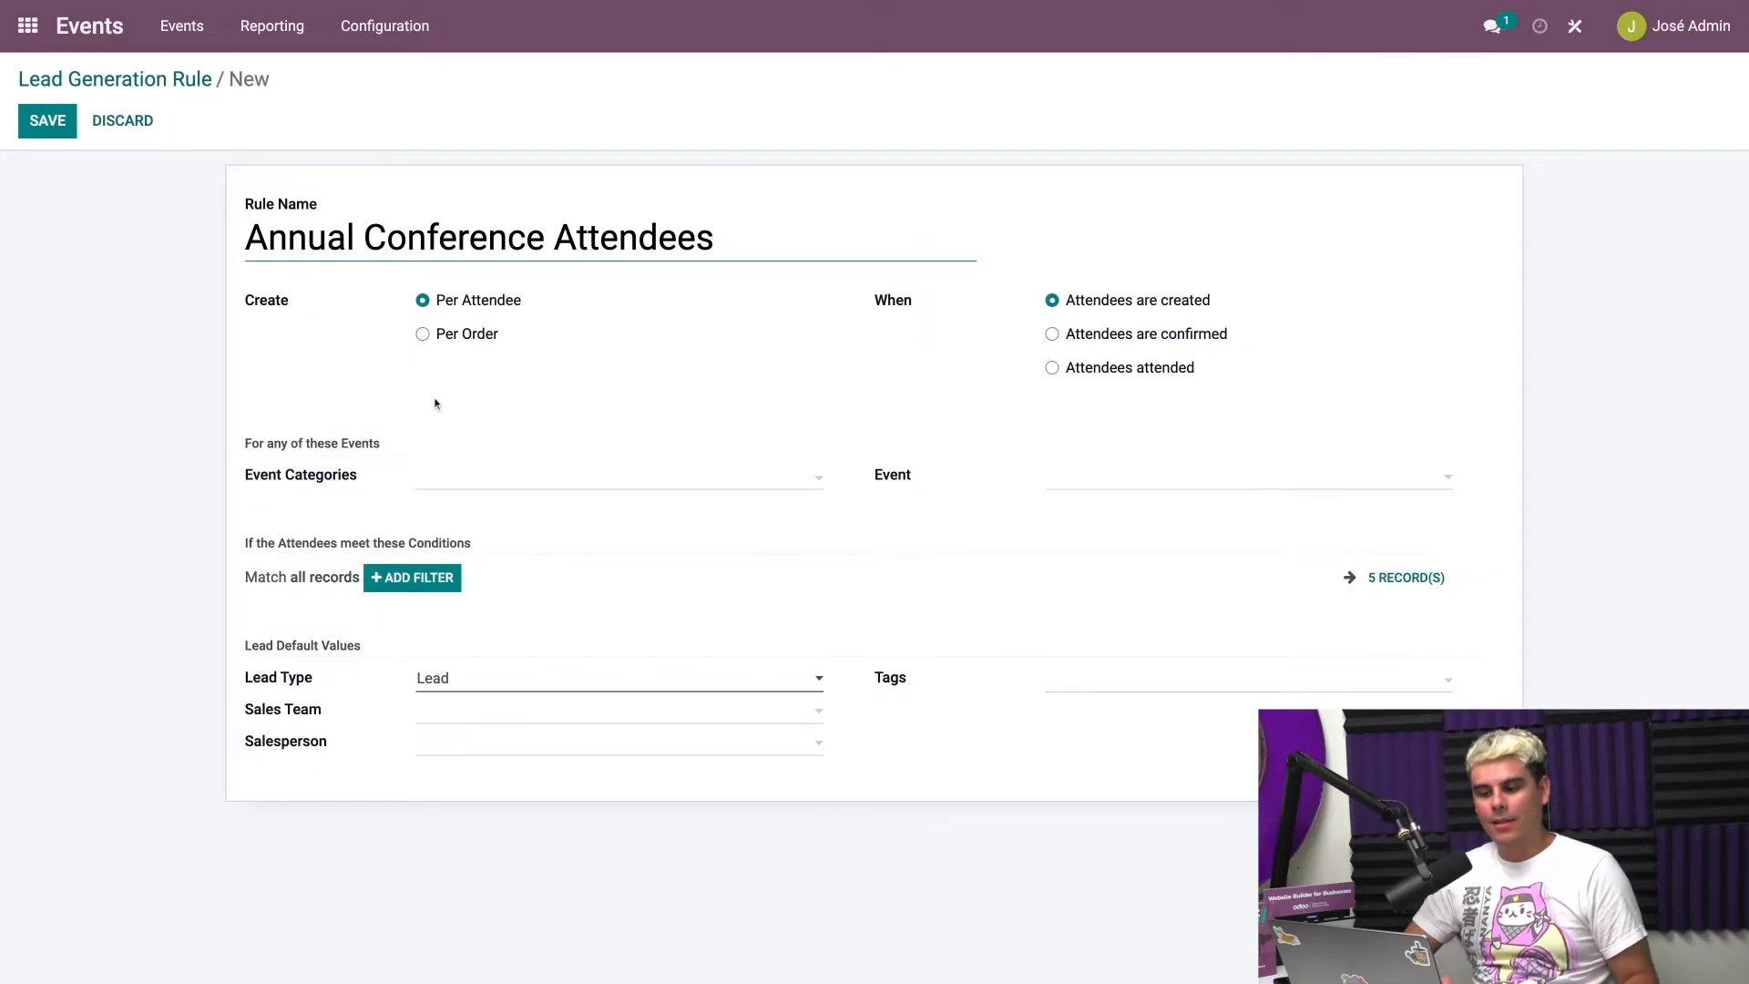
mouse_move(609, 355)
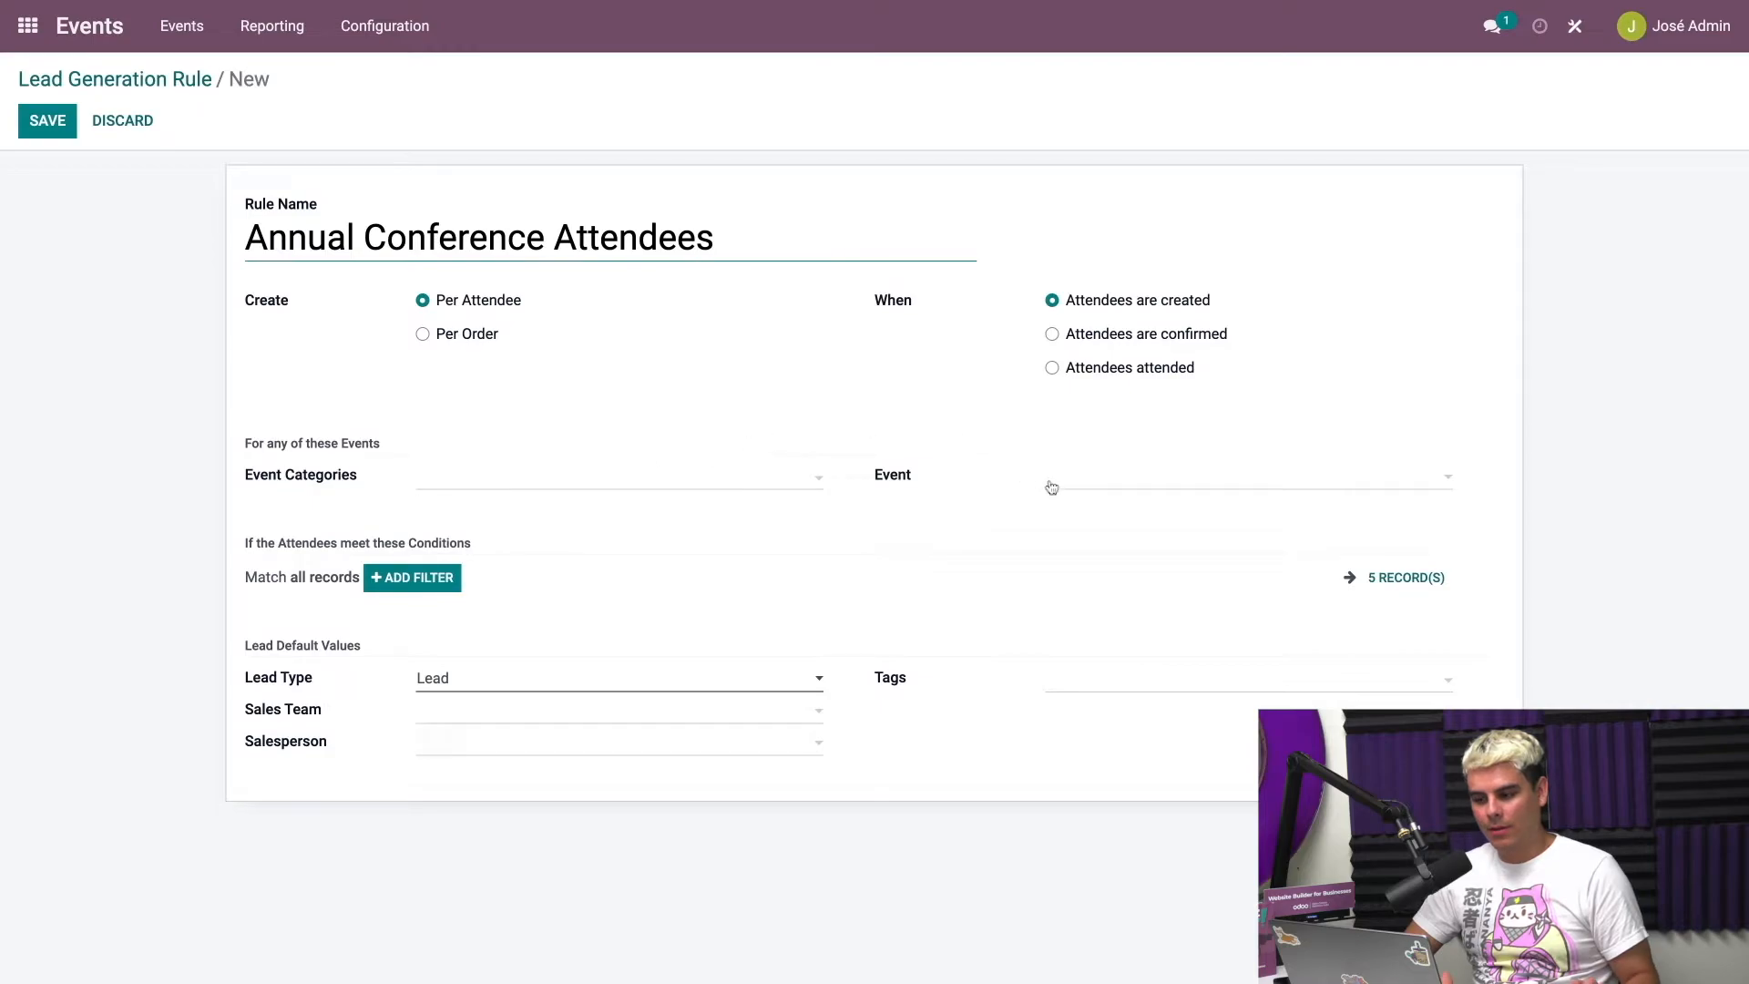
left_click(1239, 475)
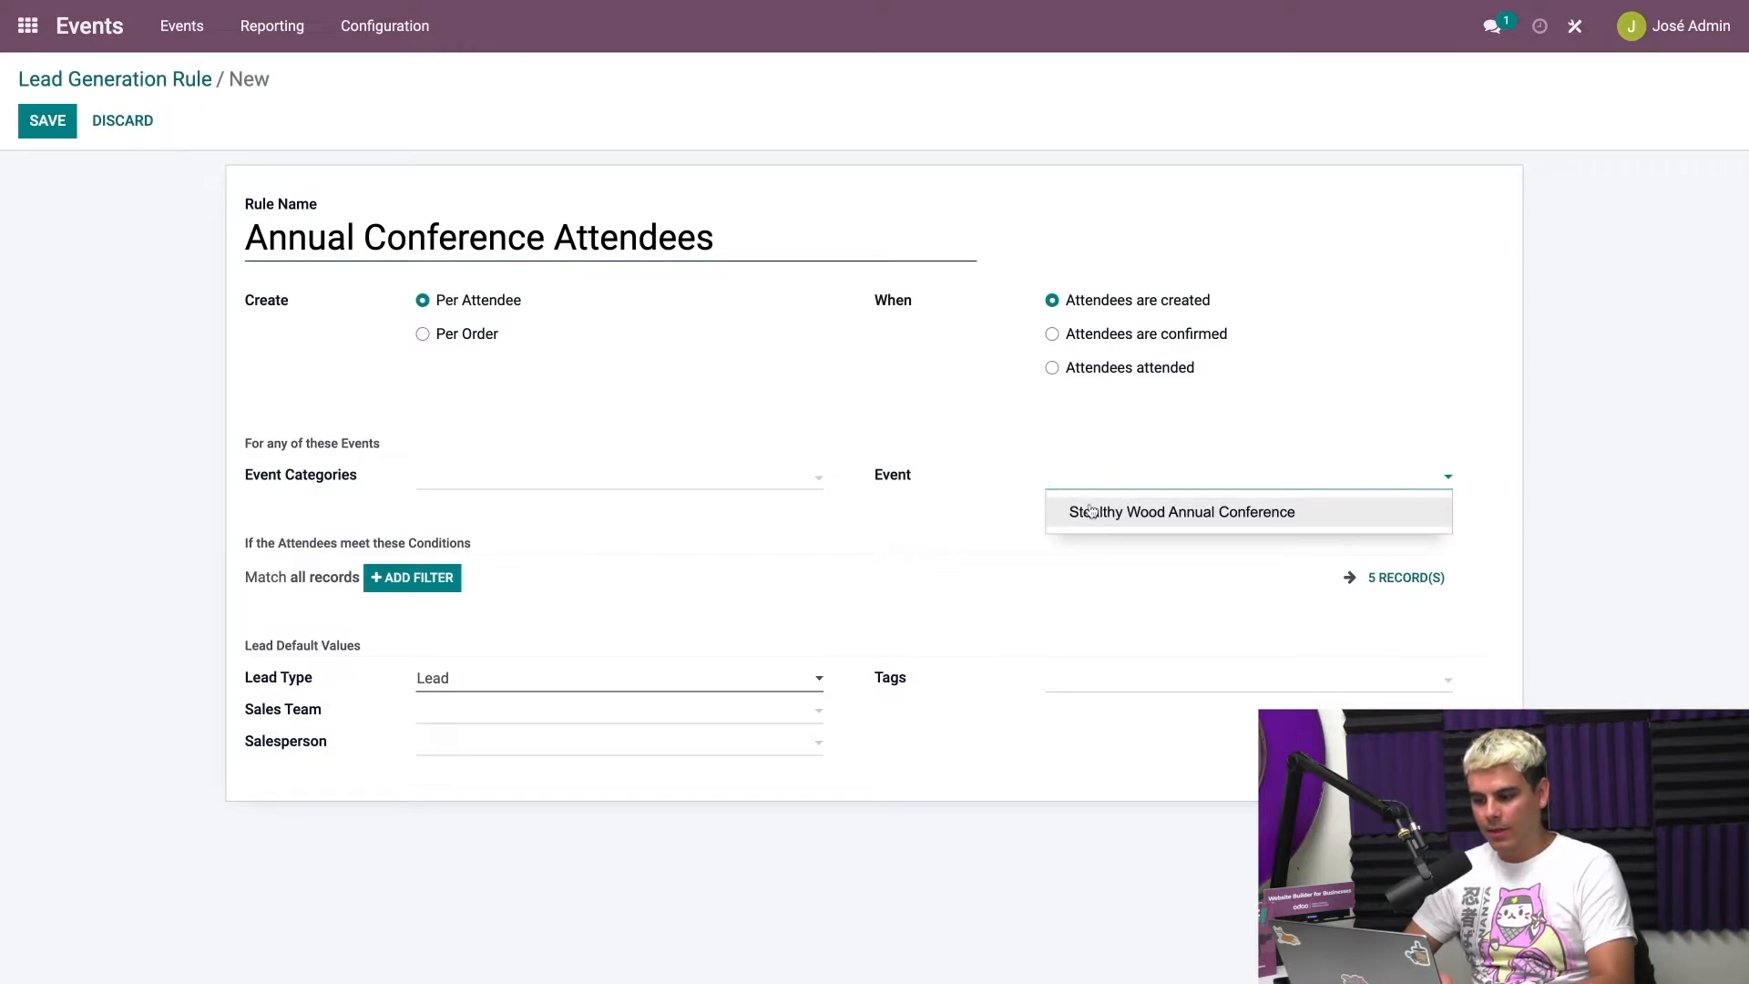
left_click(1182, 510)
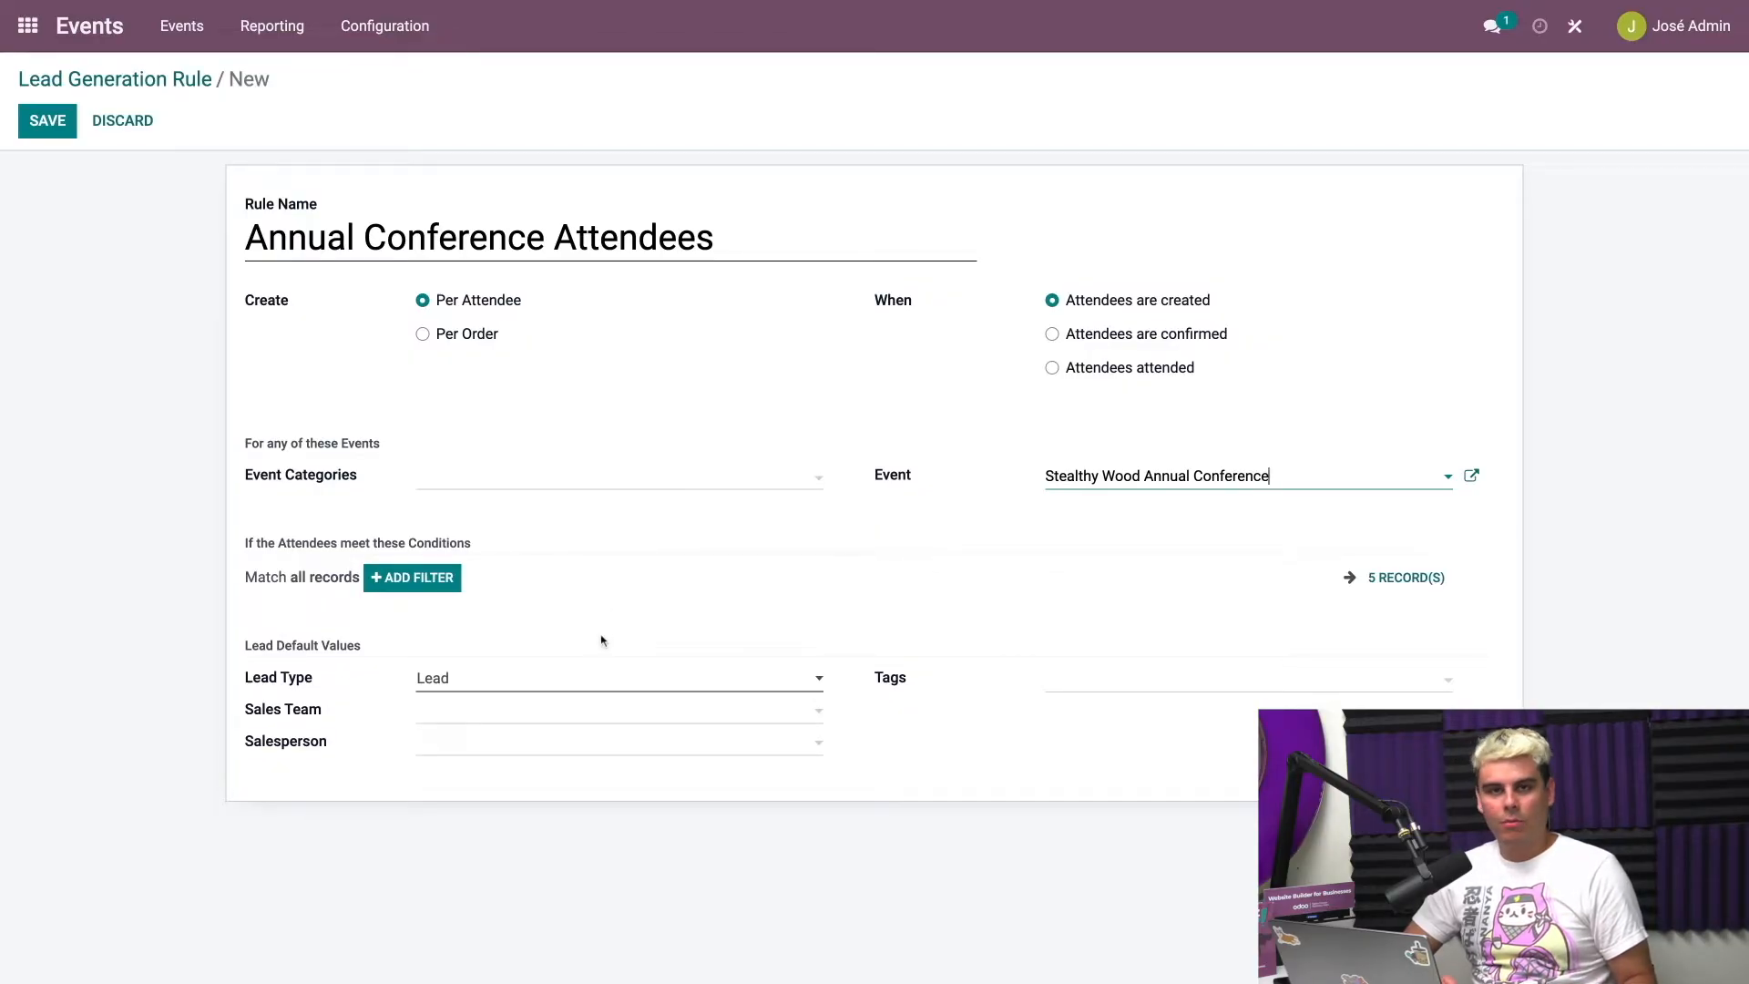
mouse_move(553, 683)
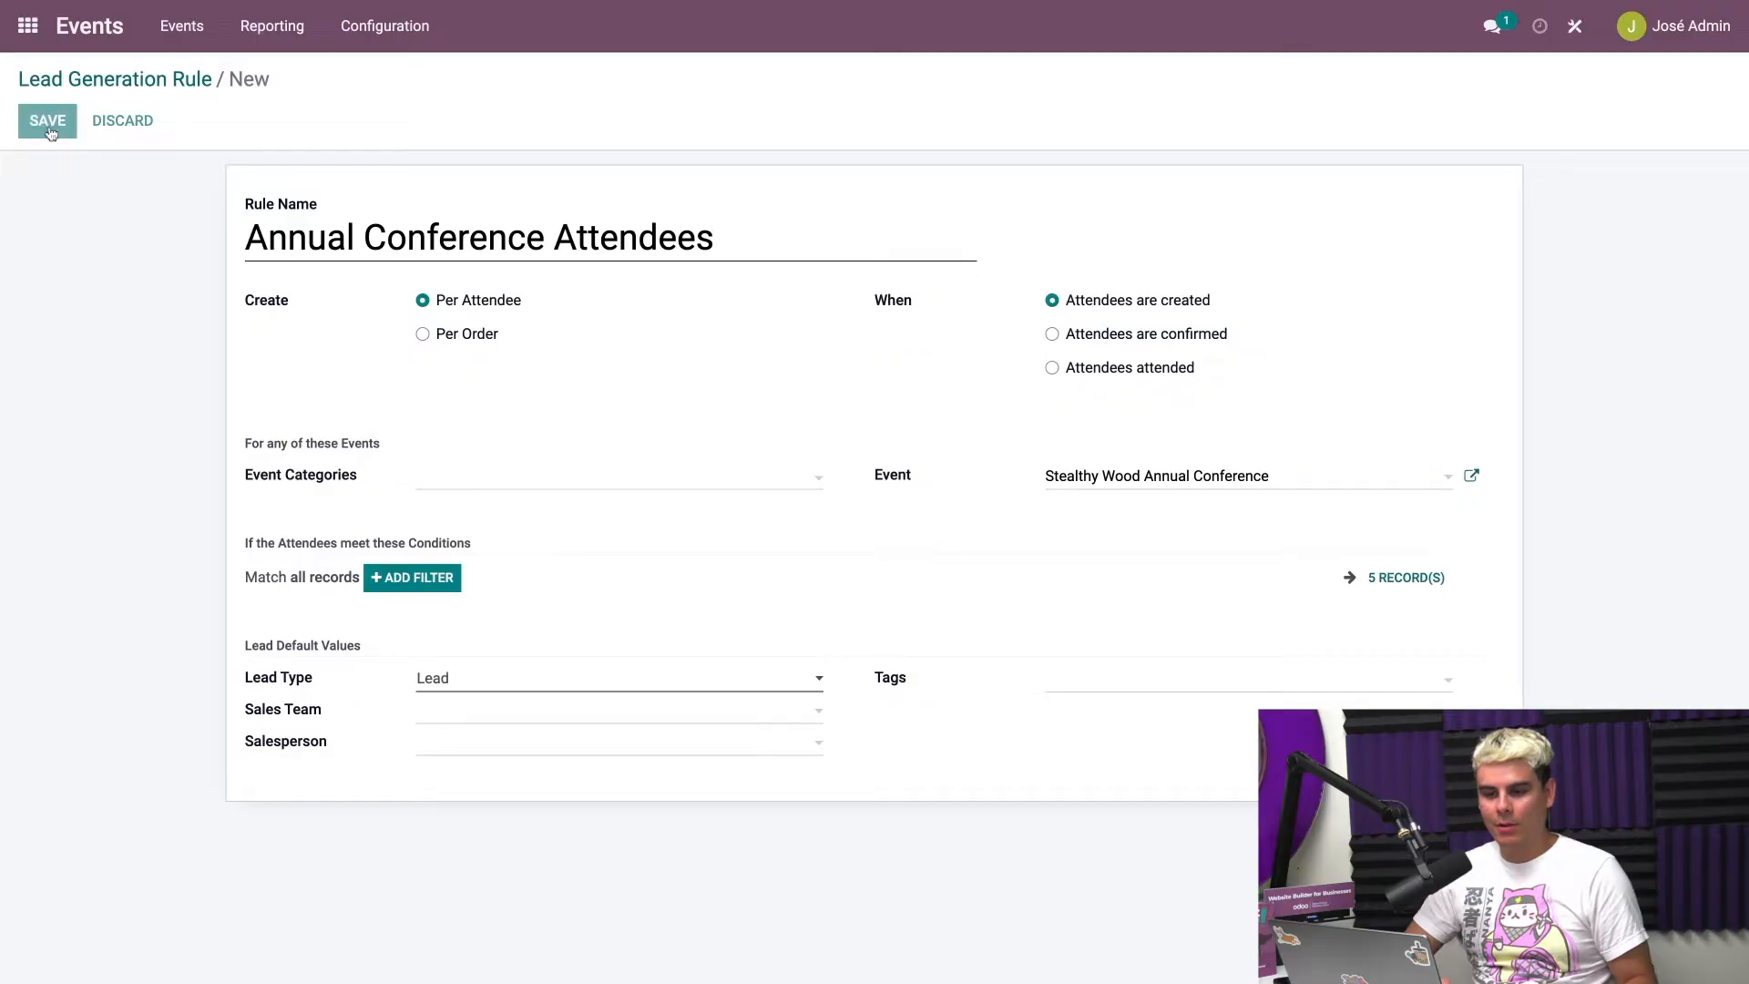
left_click(47, 120)
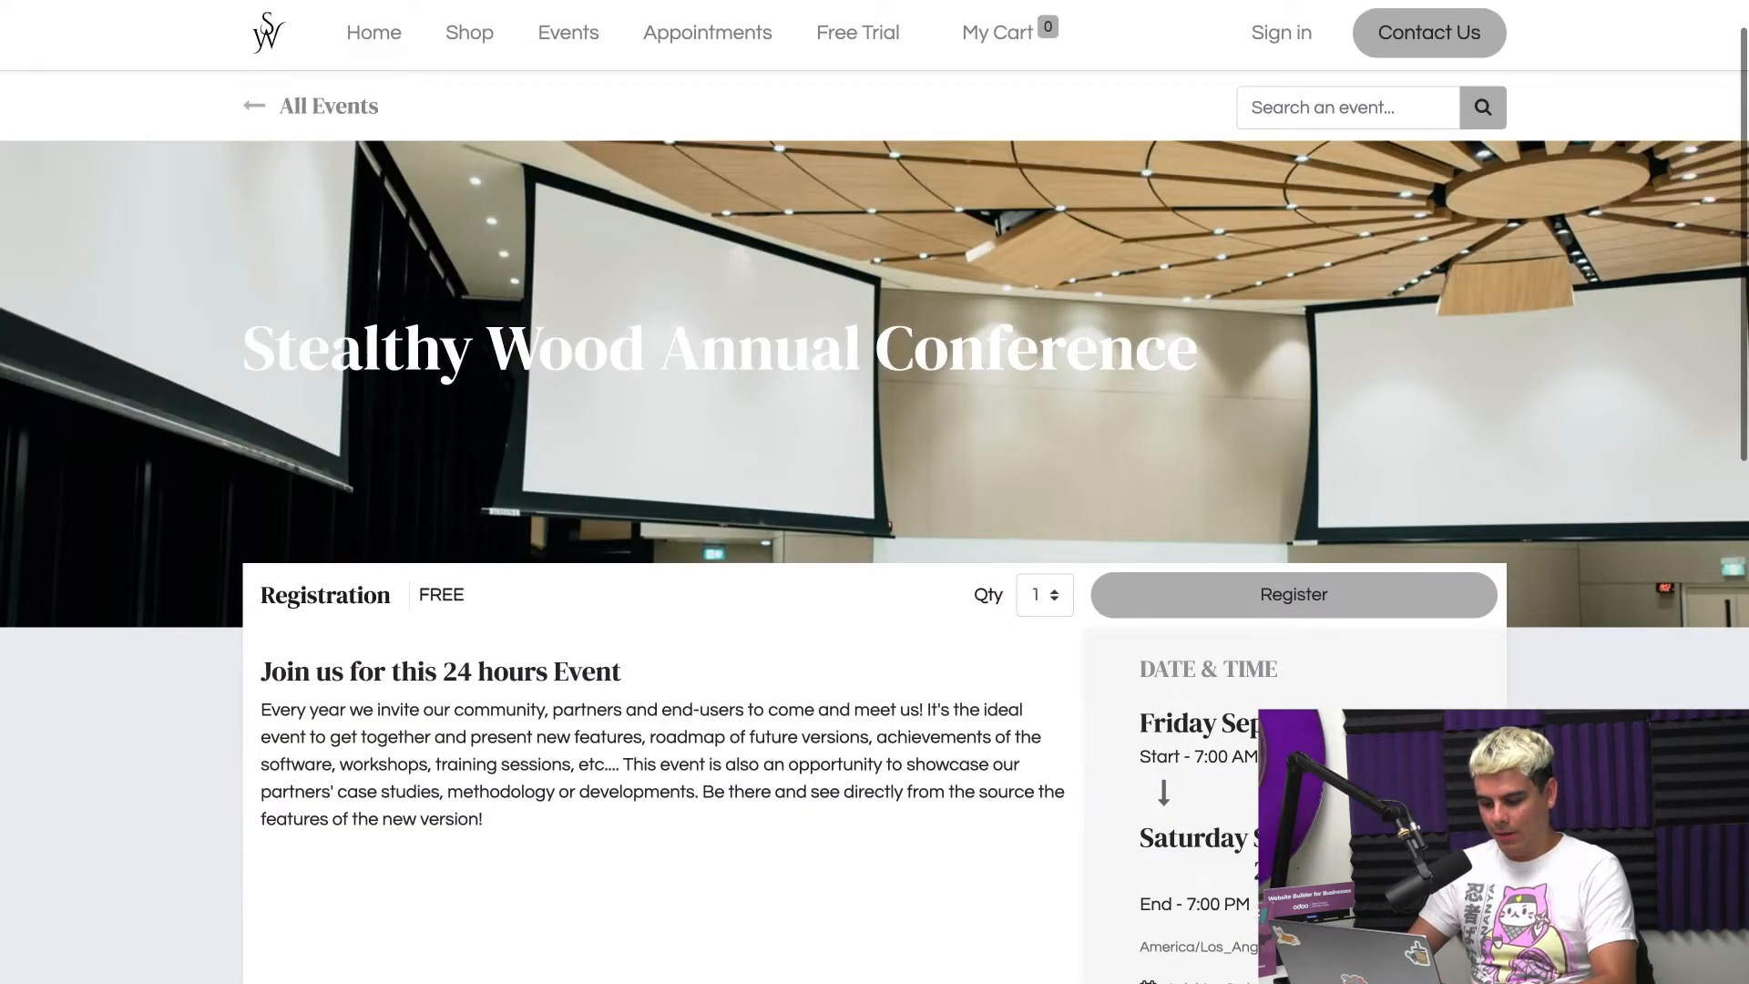
left_click(1293, 594)
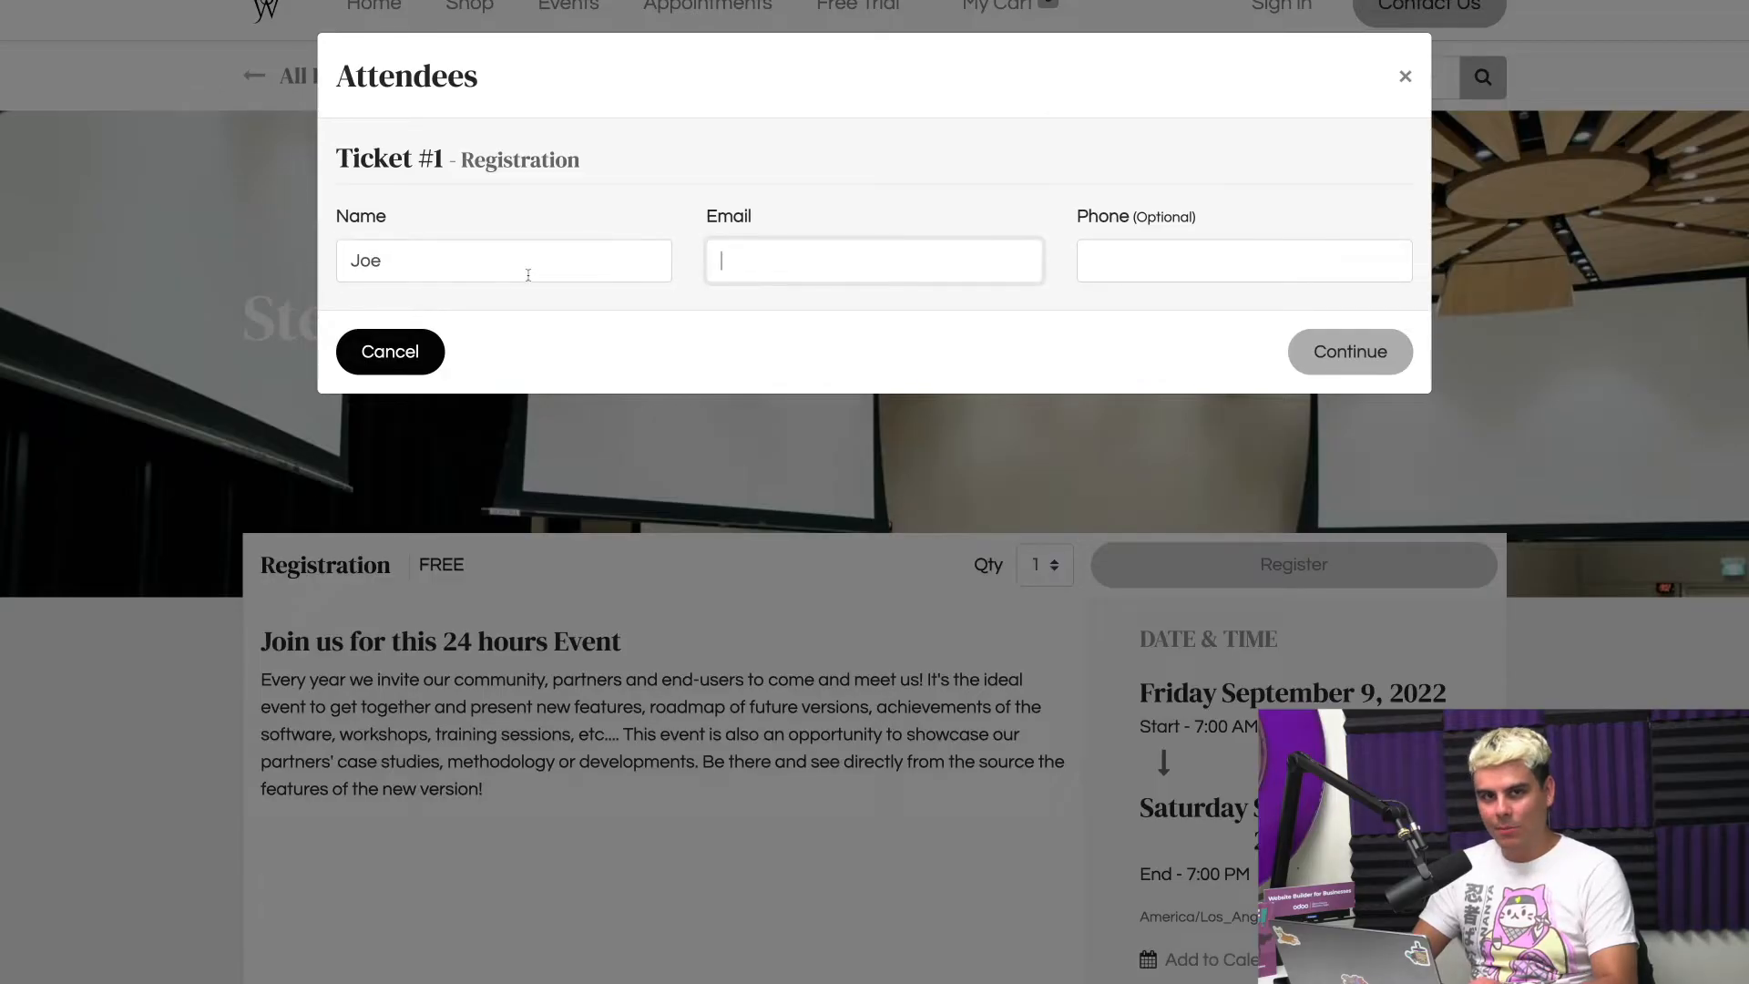
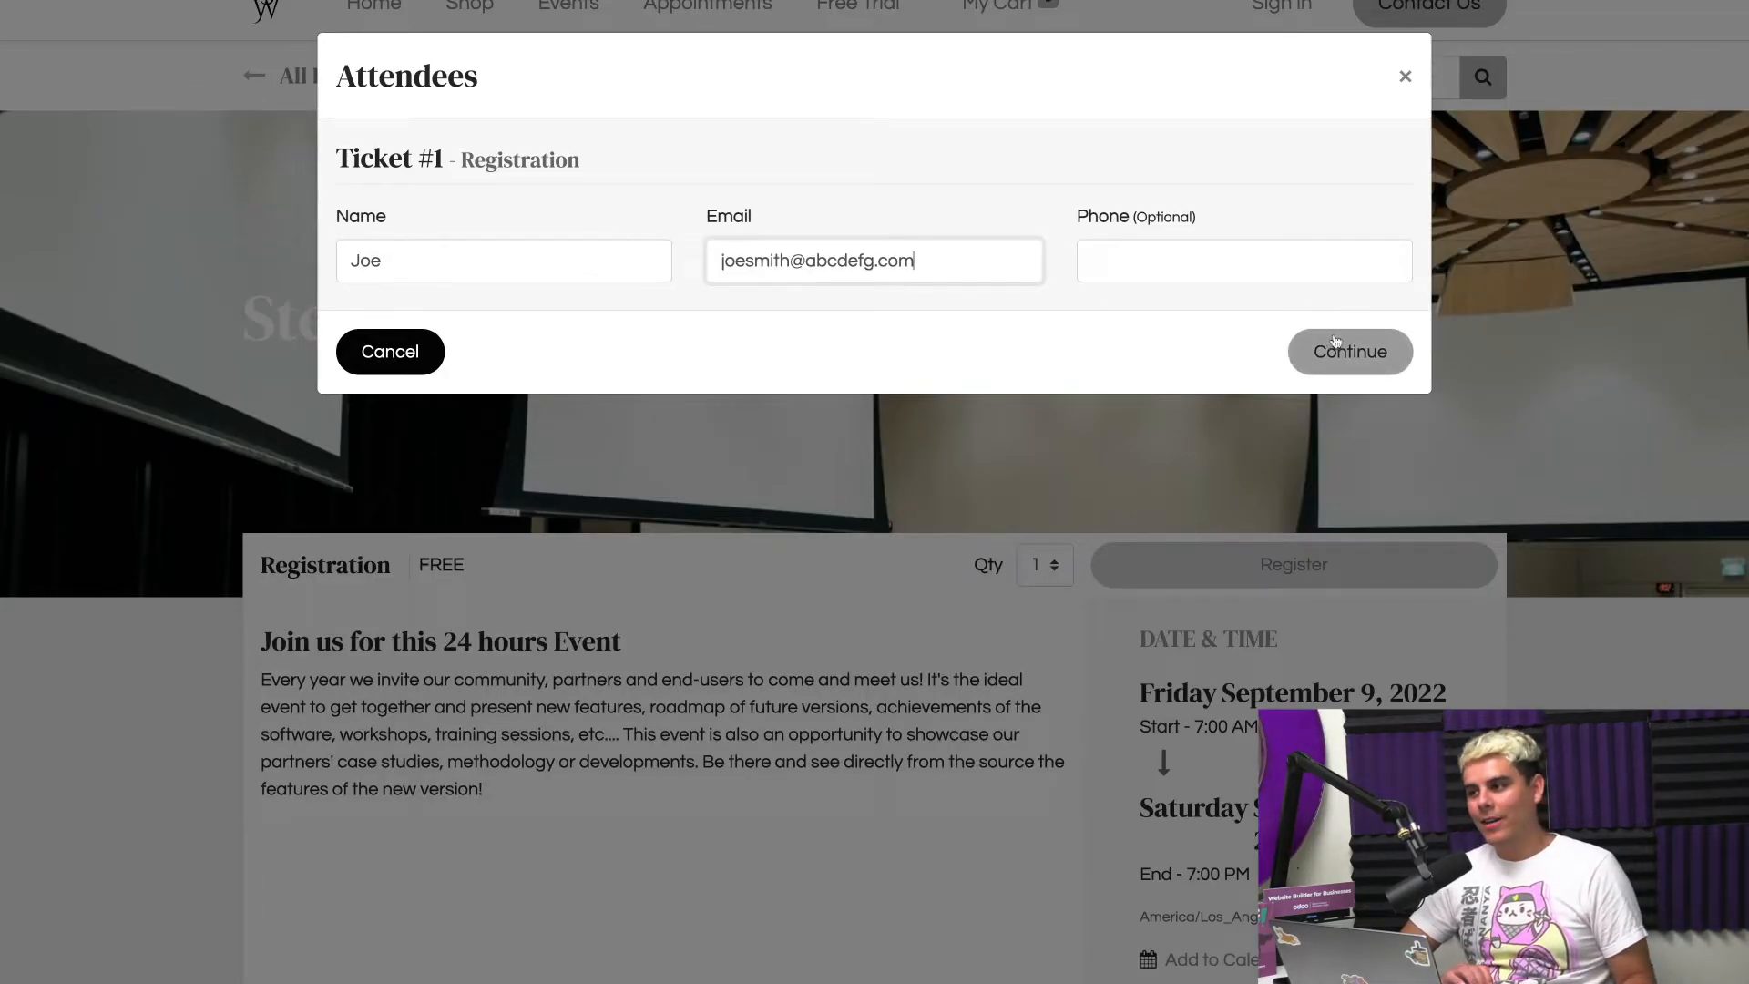
left_click(1350, 351)
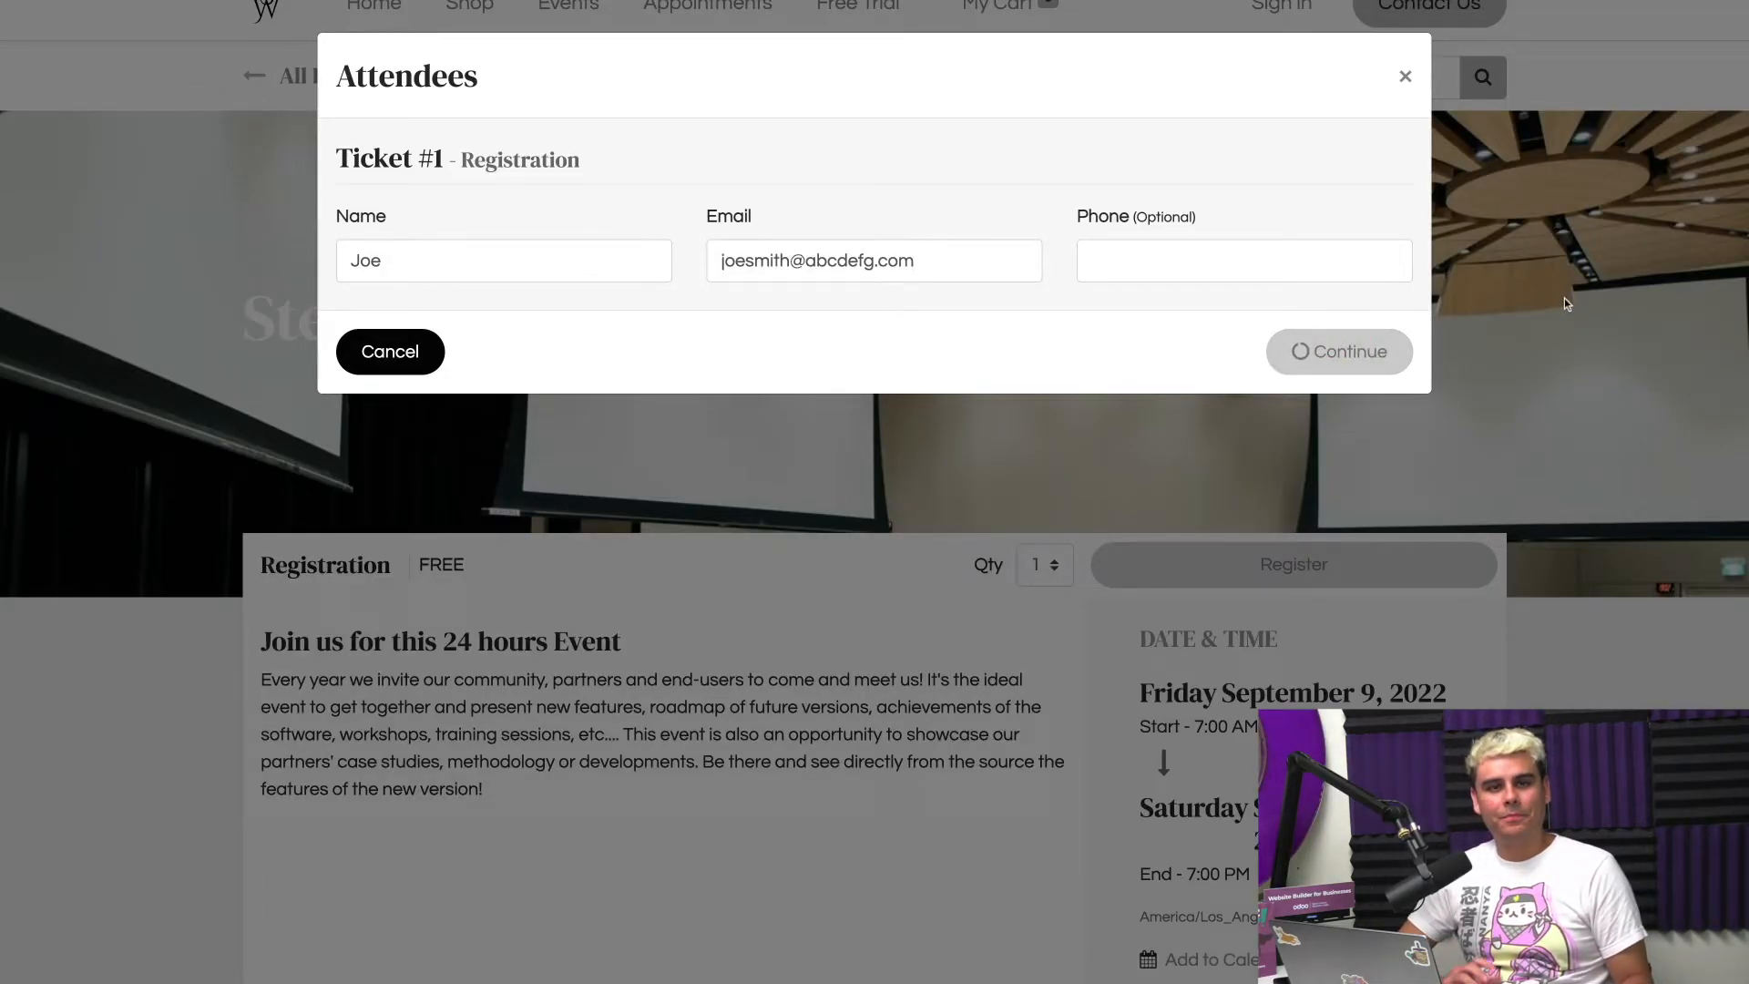
left_click(1337, 351)
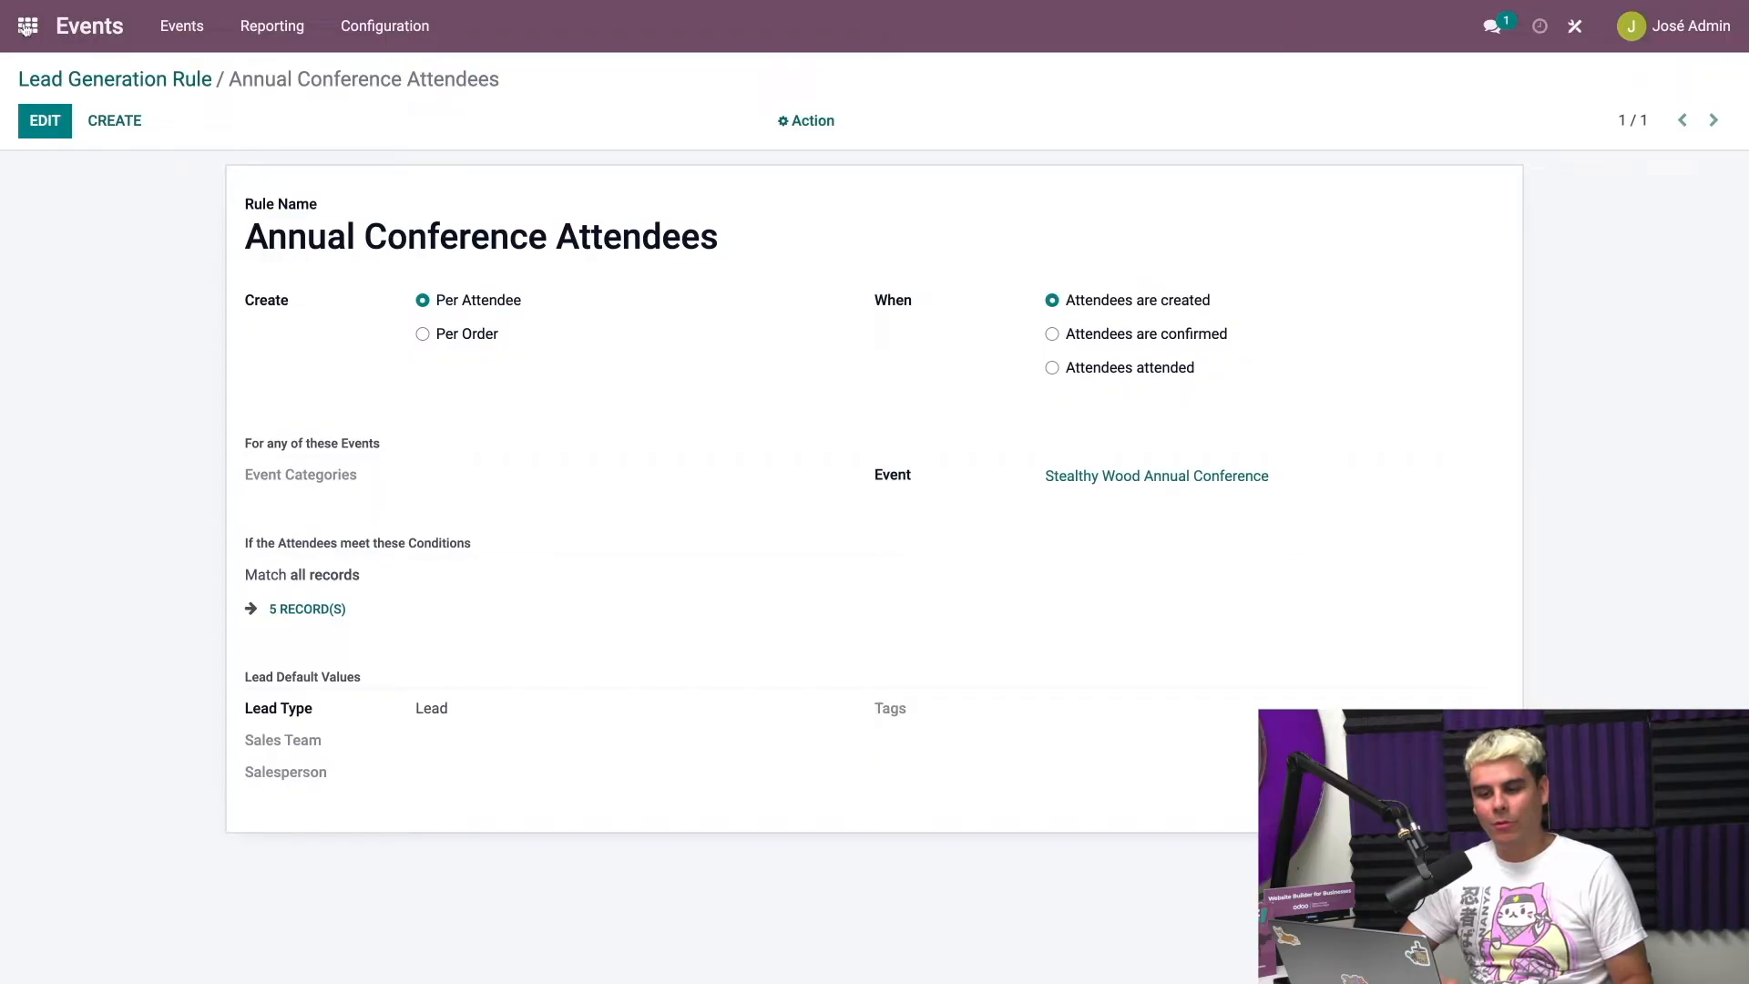
Step: View the 'Stealthy Wood Annual Conference - Joe' lead in the CRM leads list
left_click(27, 23)
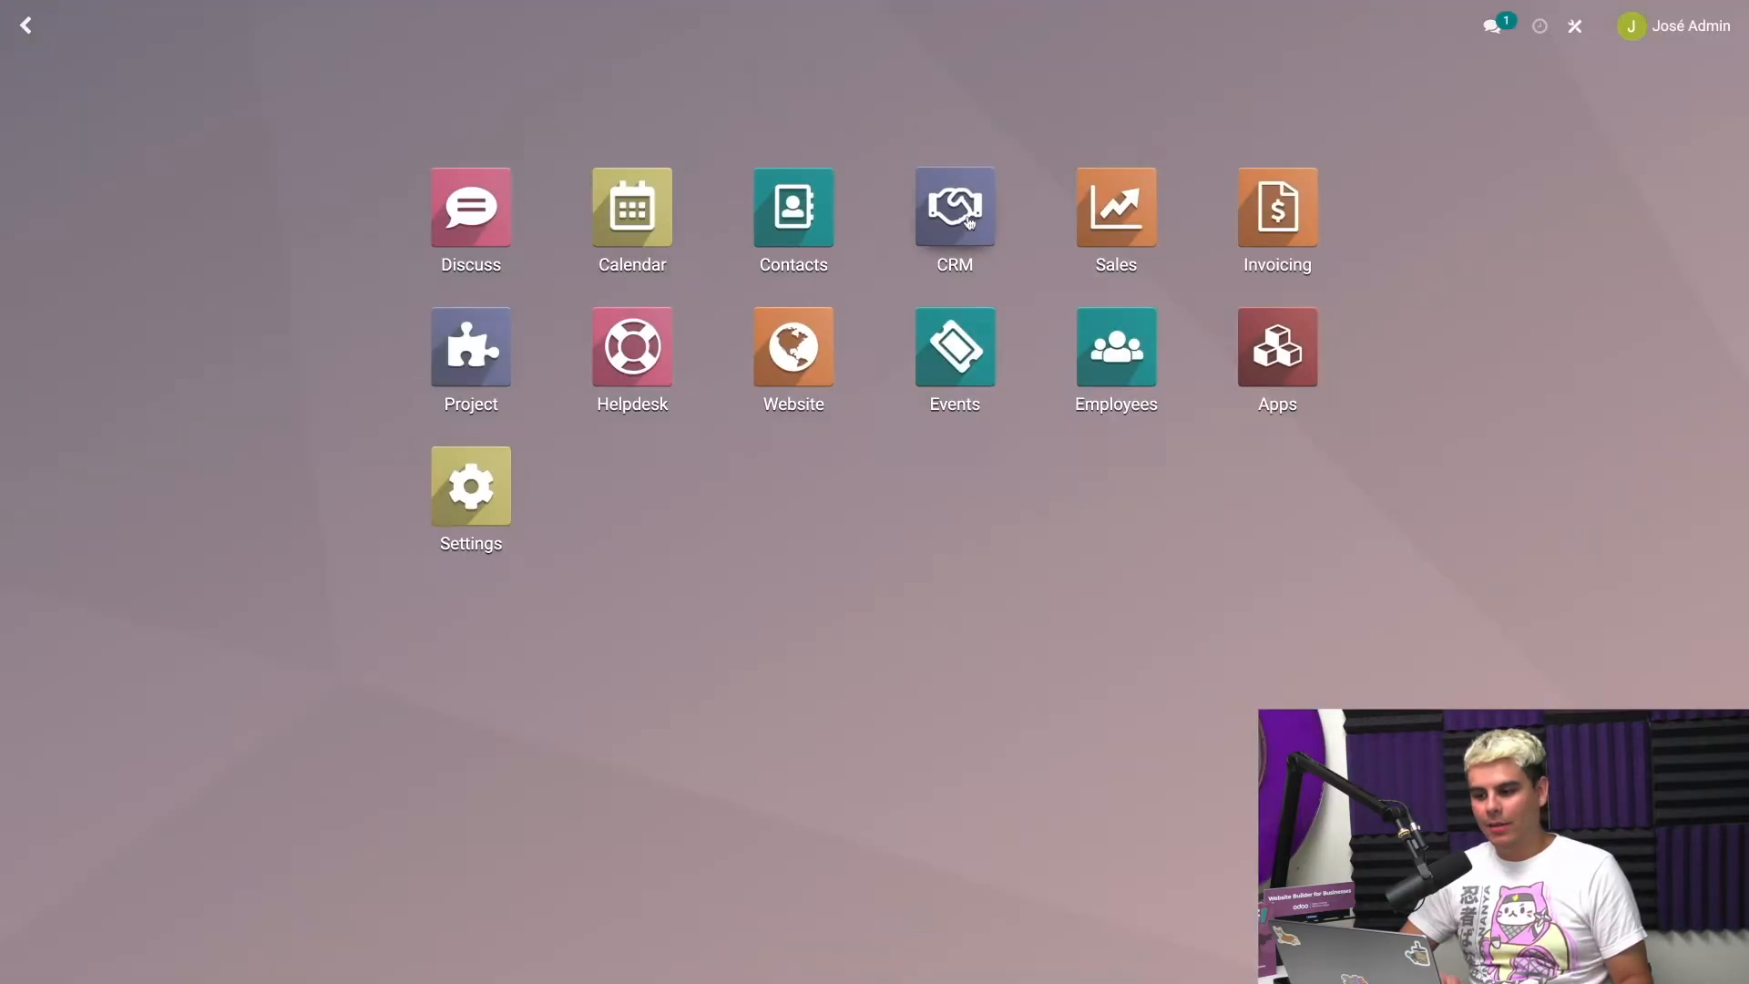
left_click(953, 206)
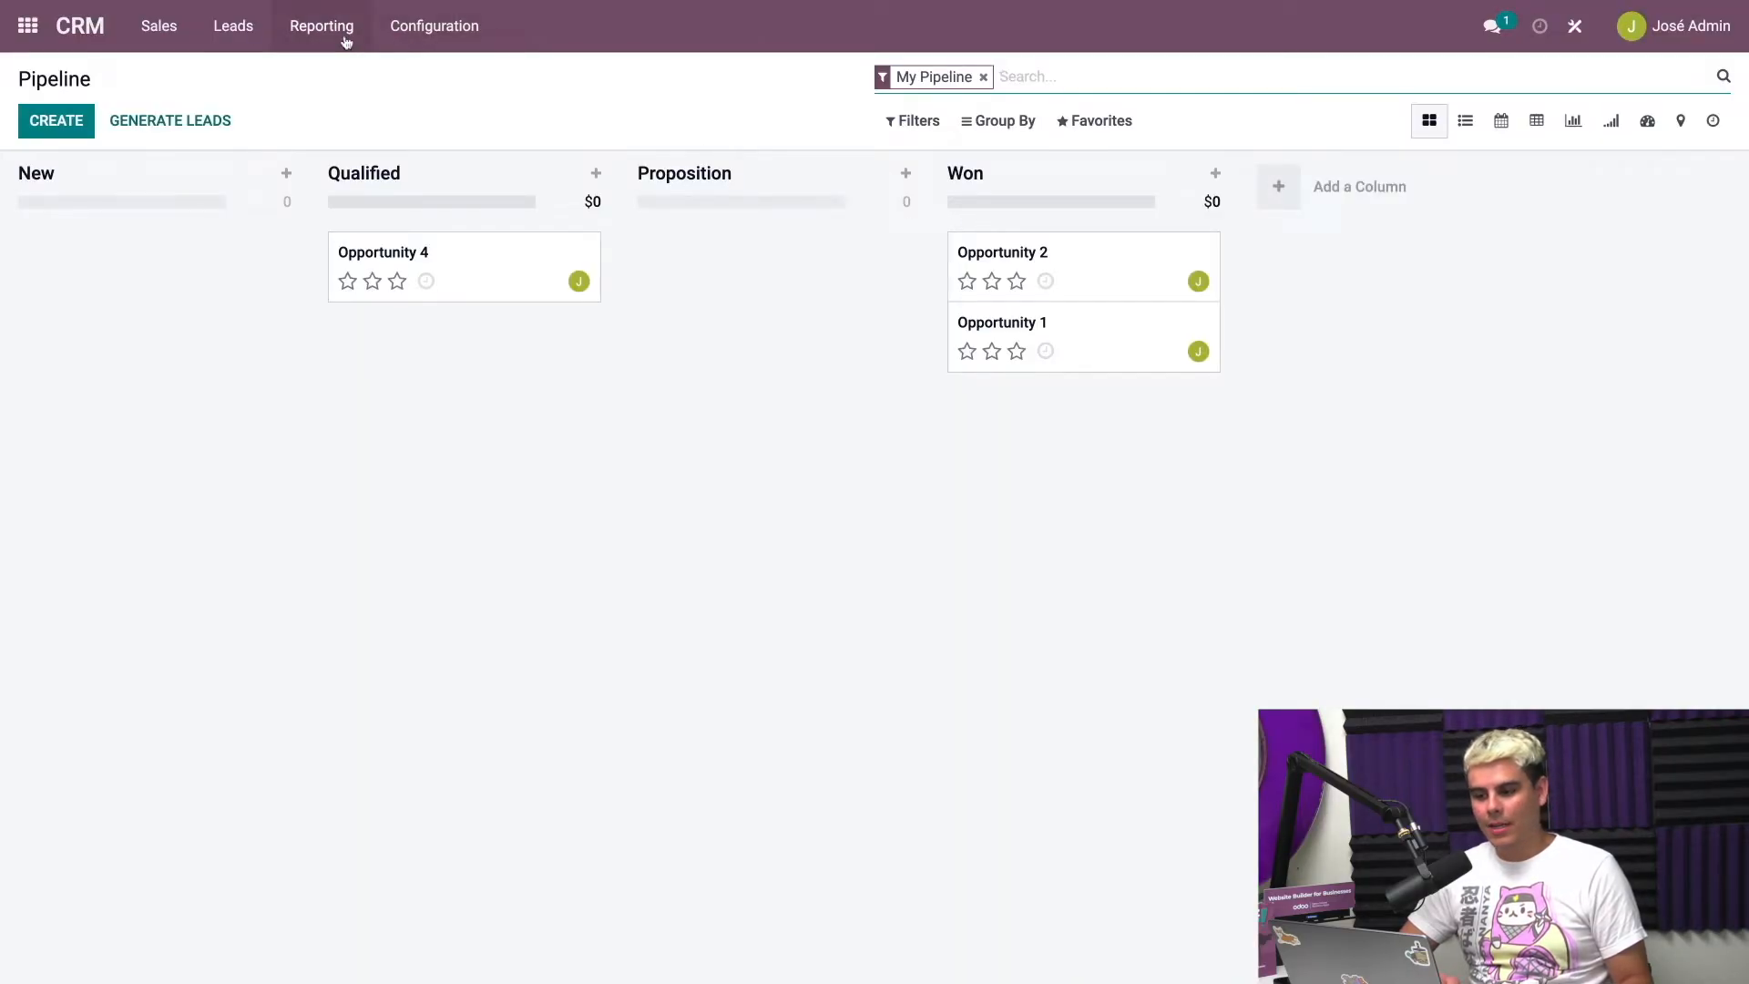
left_click(231, 26)
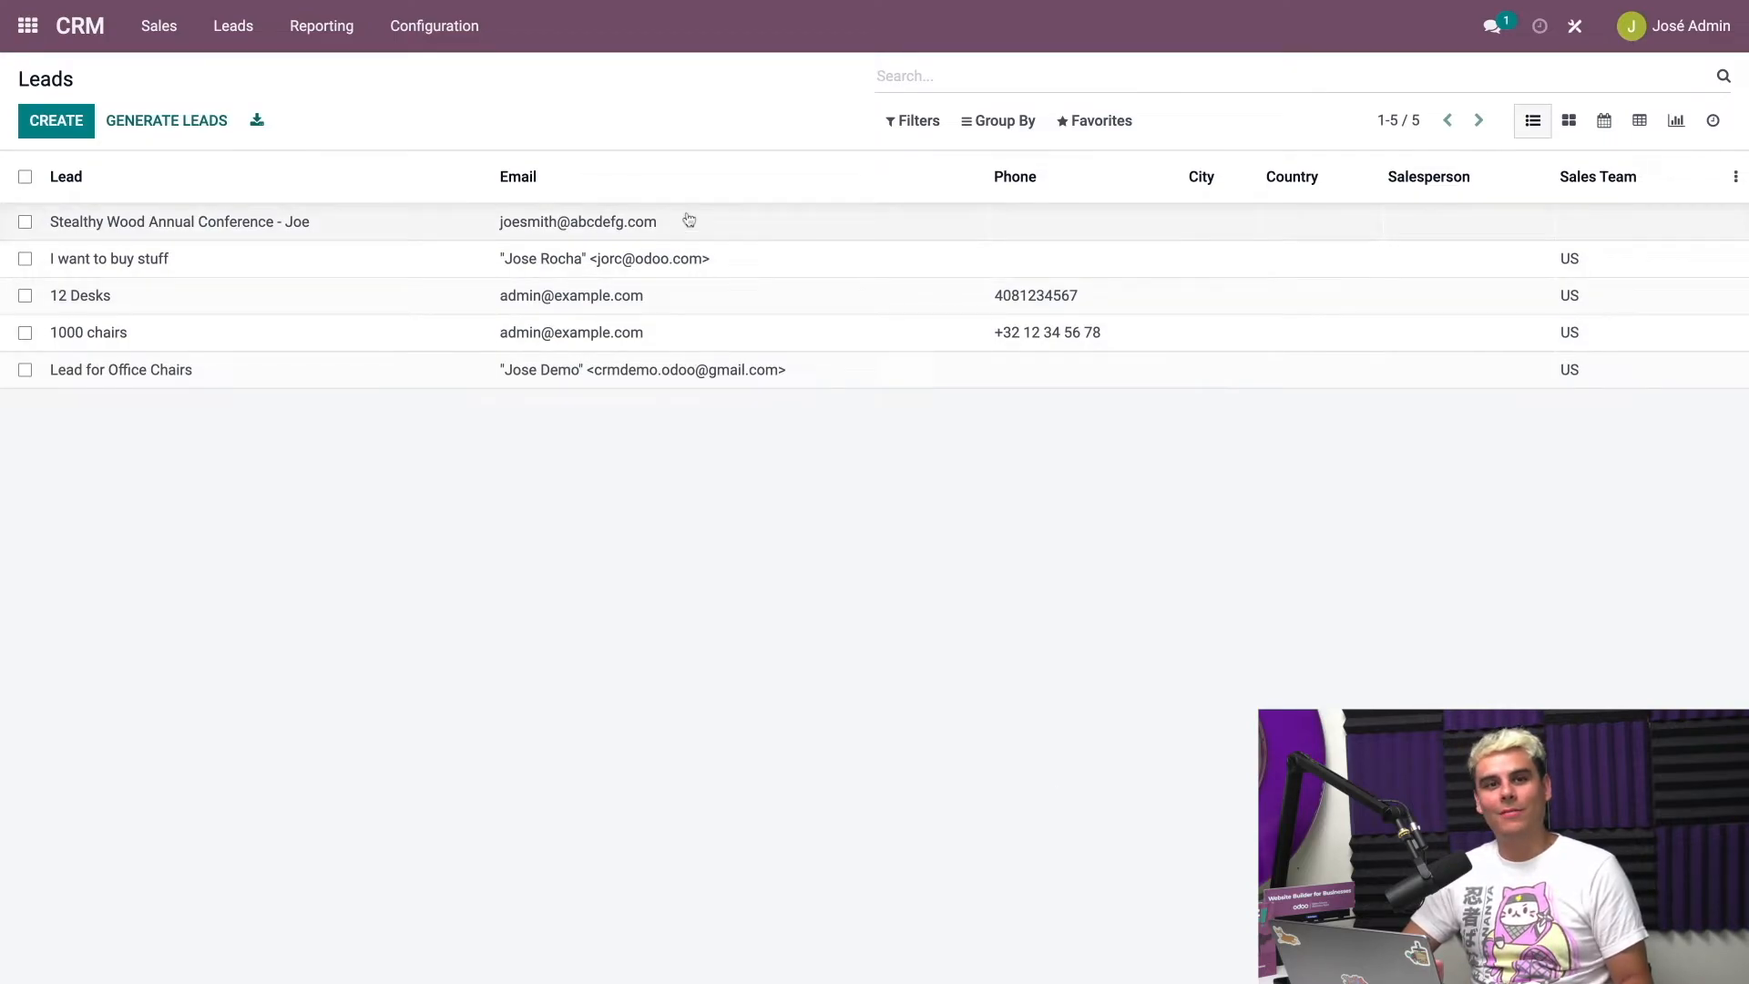
mouse_move(553, 127)
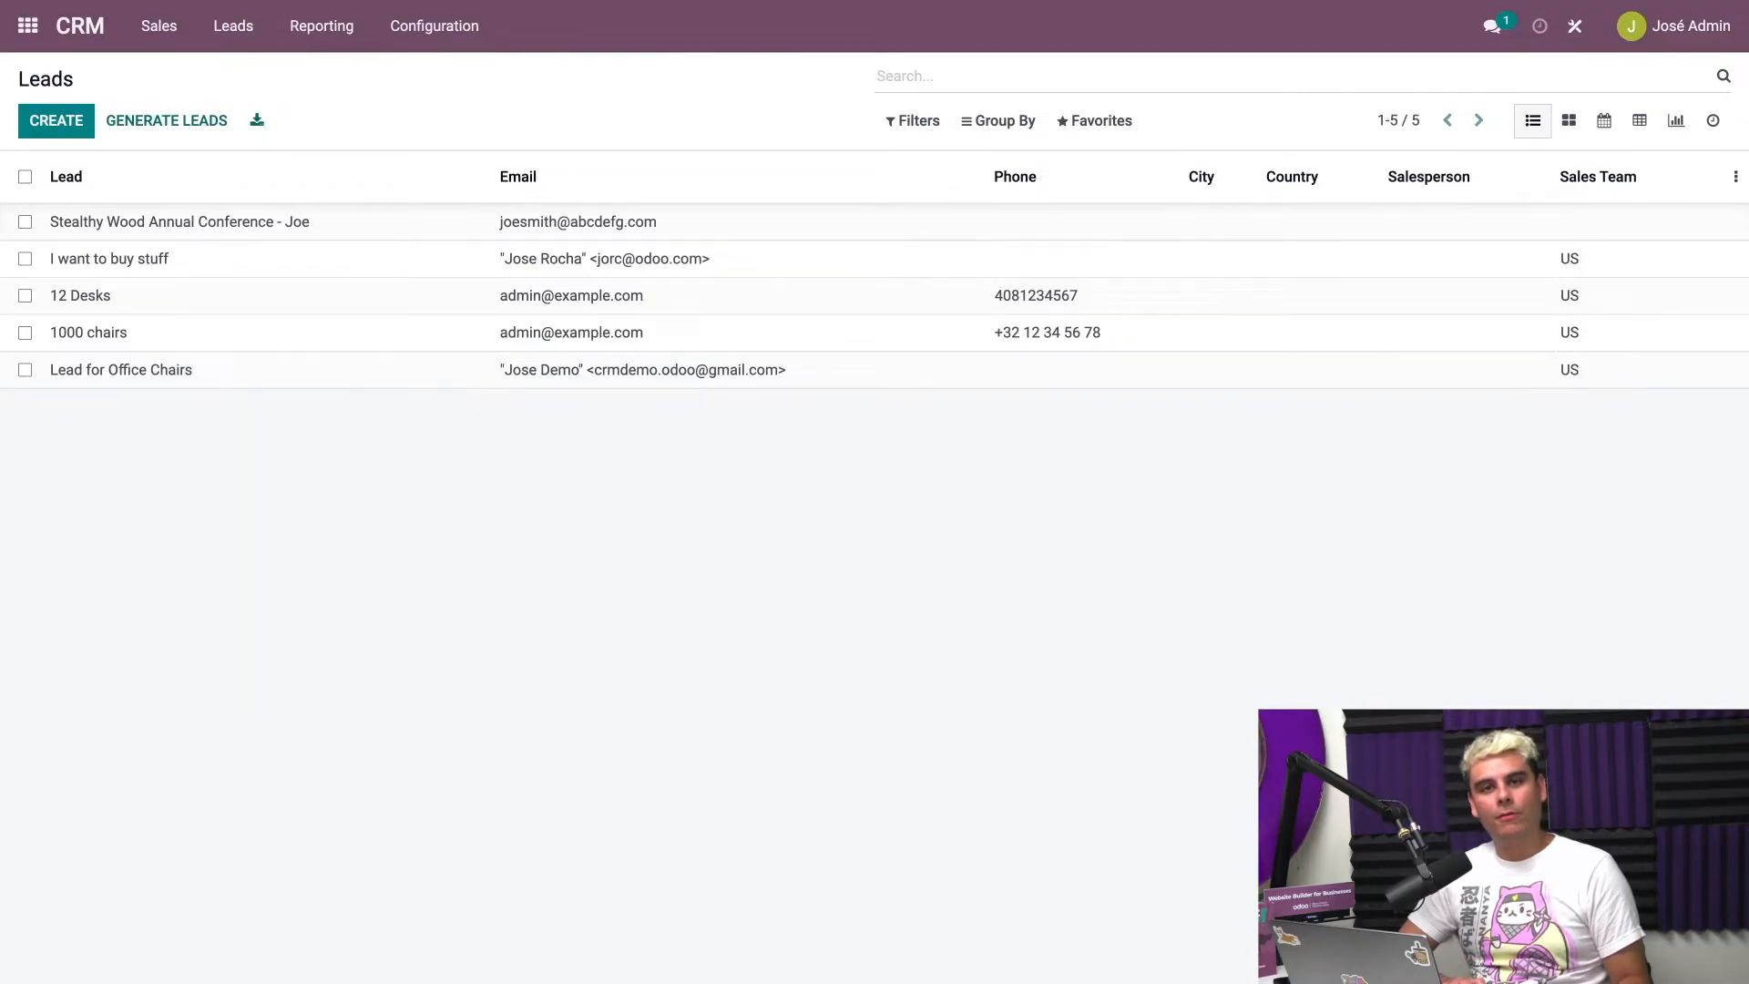
Step: Go to the public website's appointments page from the Website app
left_click(27, 25)
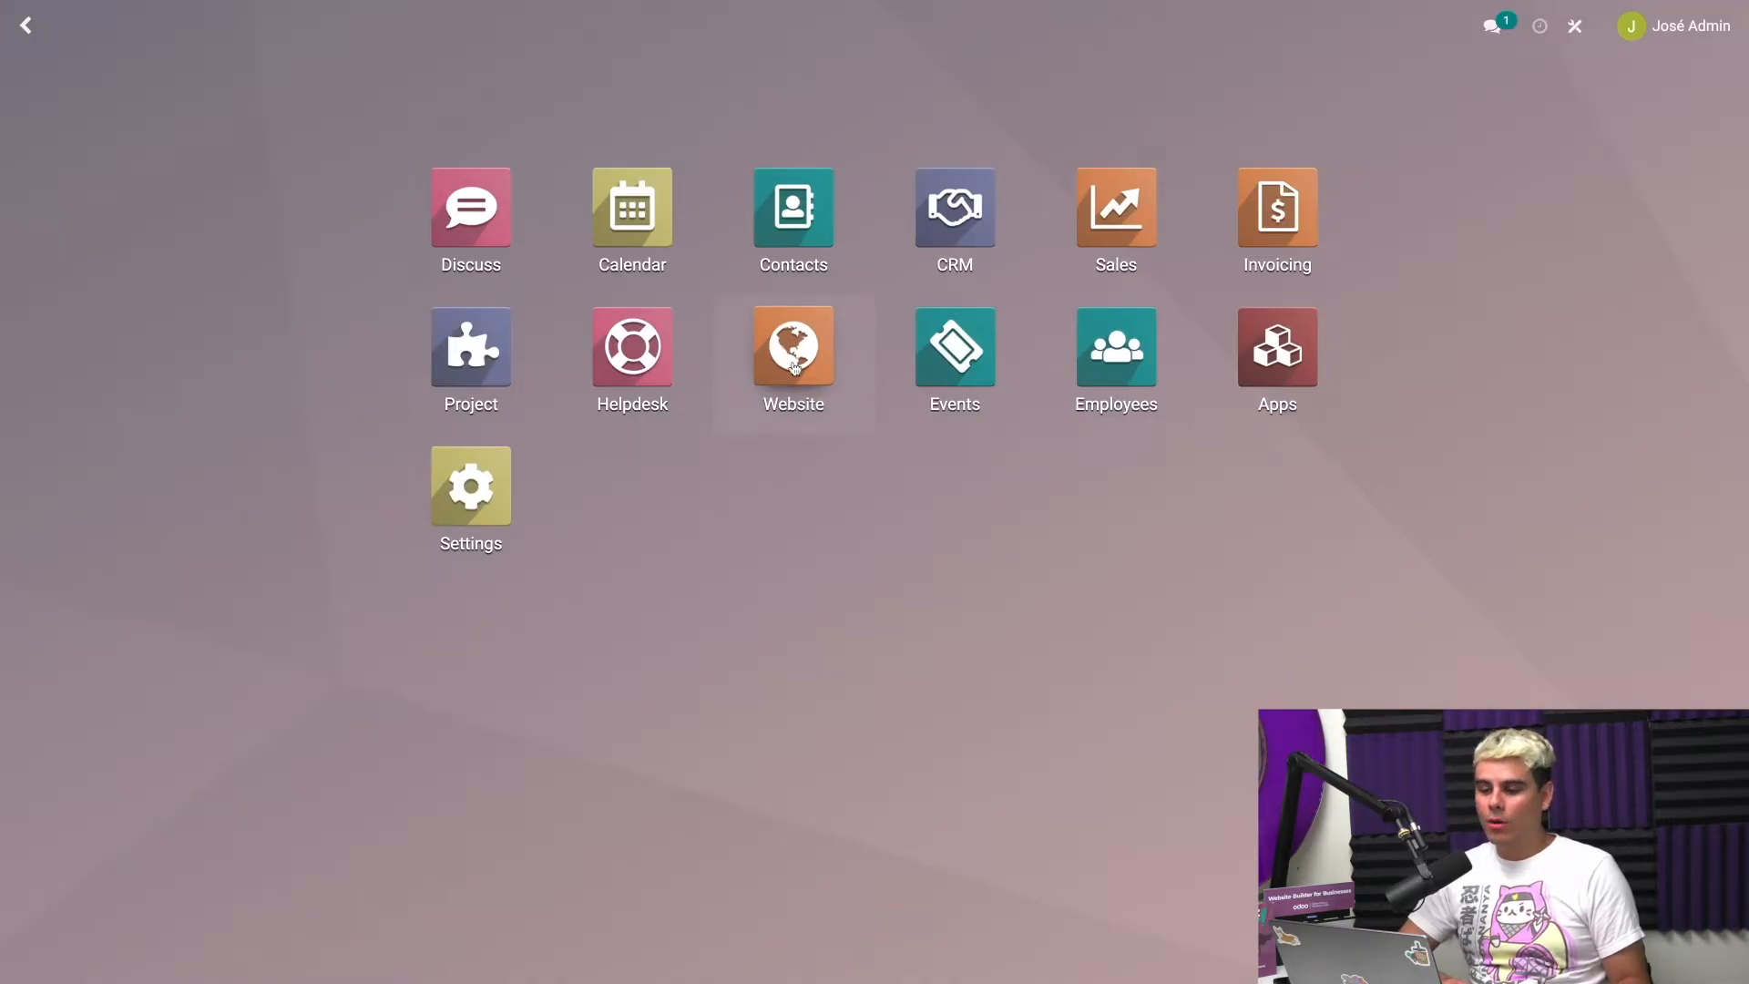
left_click(792, 346)
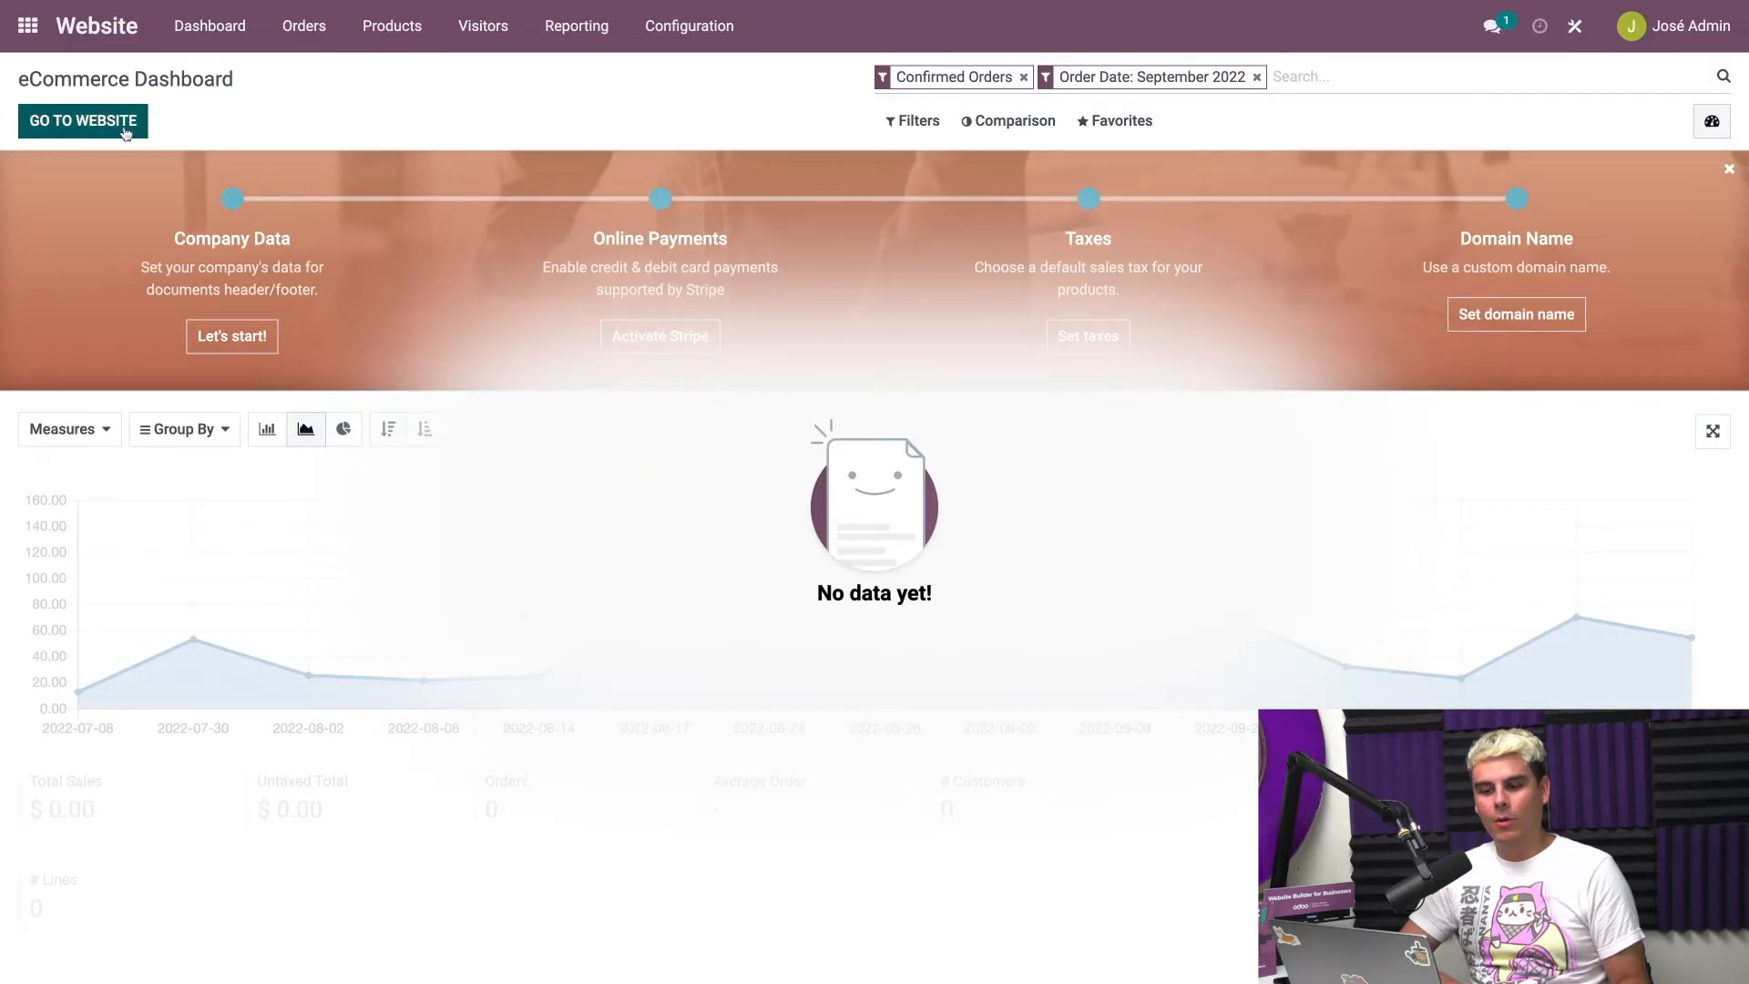
left_click(82, 120)
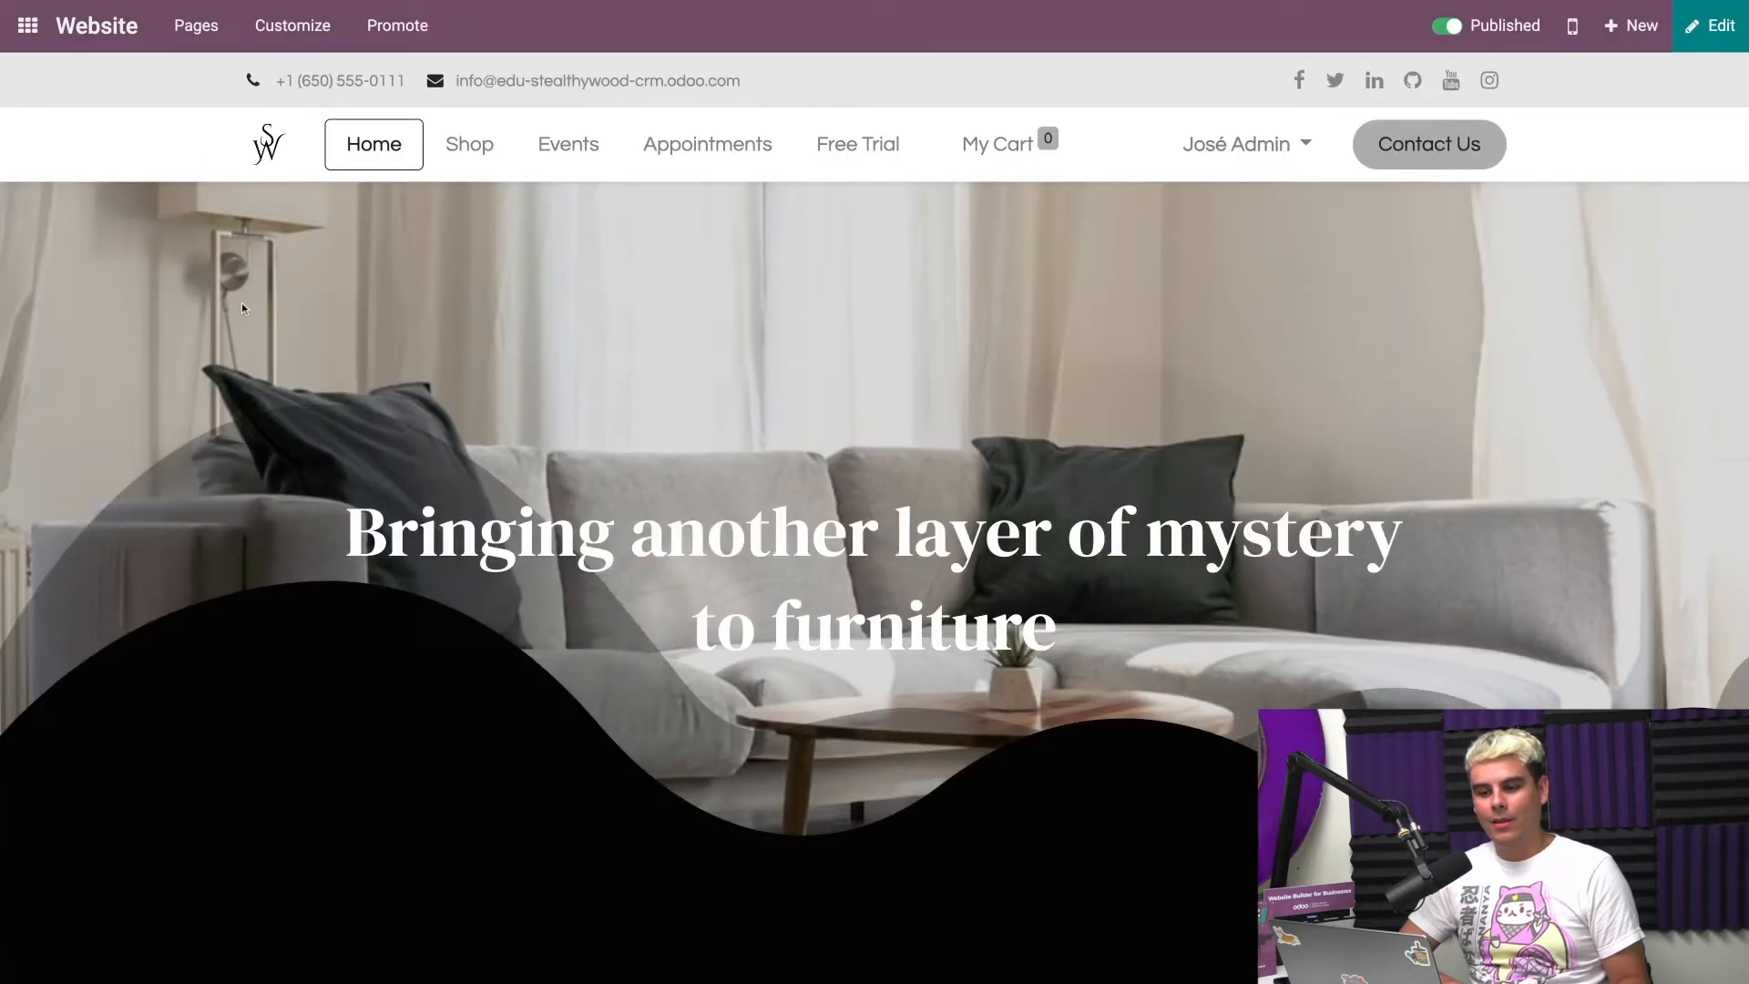
mouse_move(856, 284)
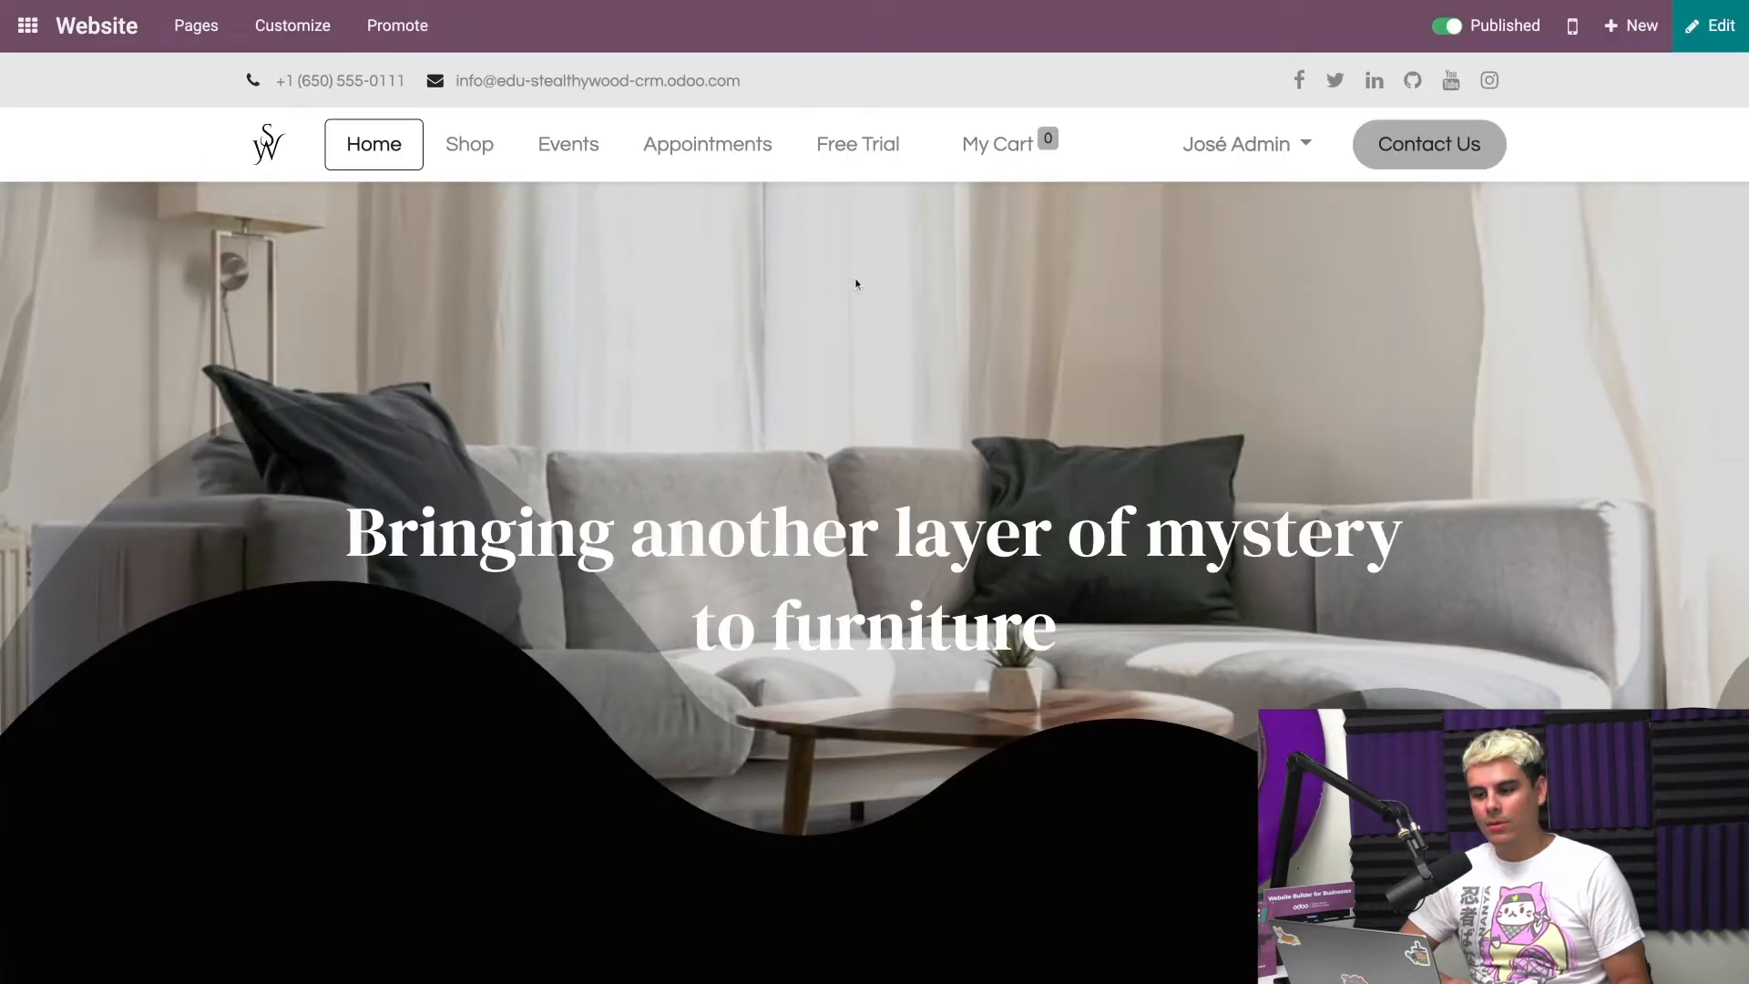
mouse_move(470, 144)
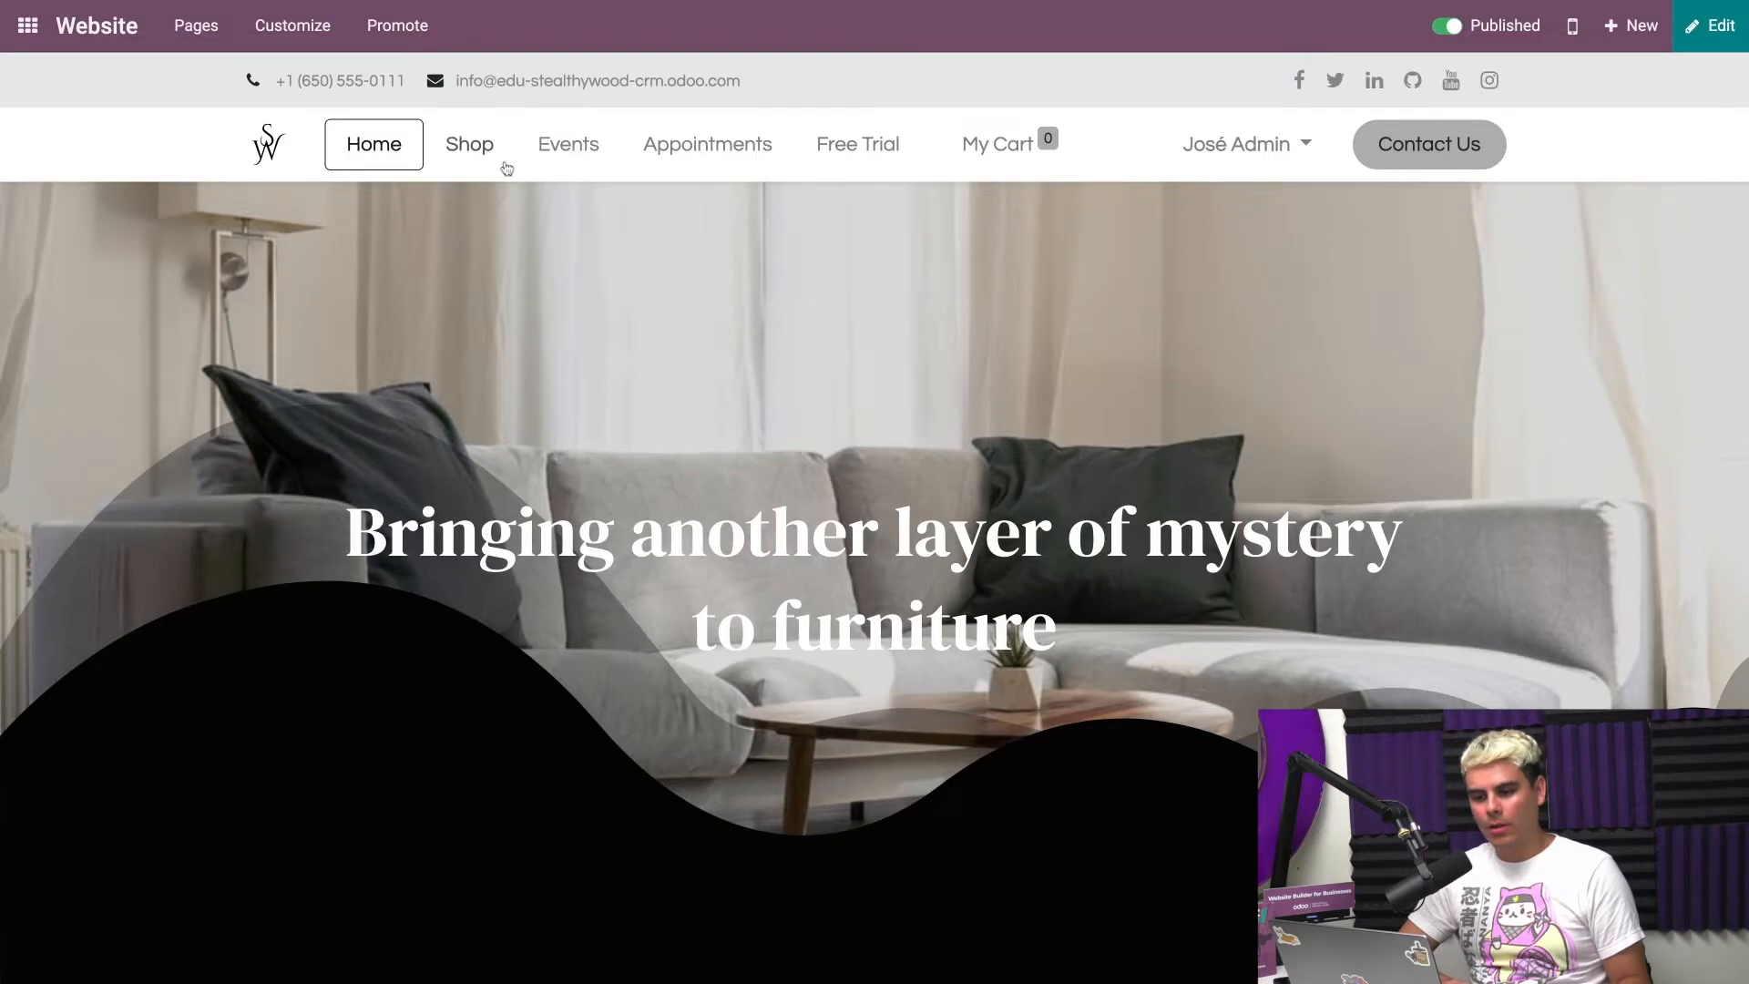
left_click(707, 144)
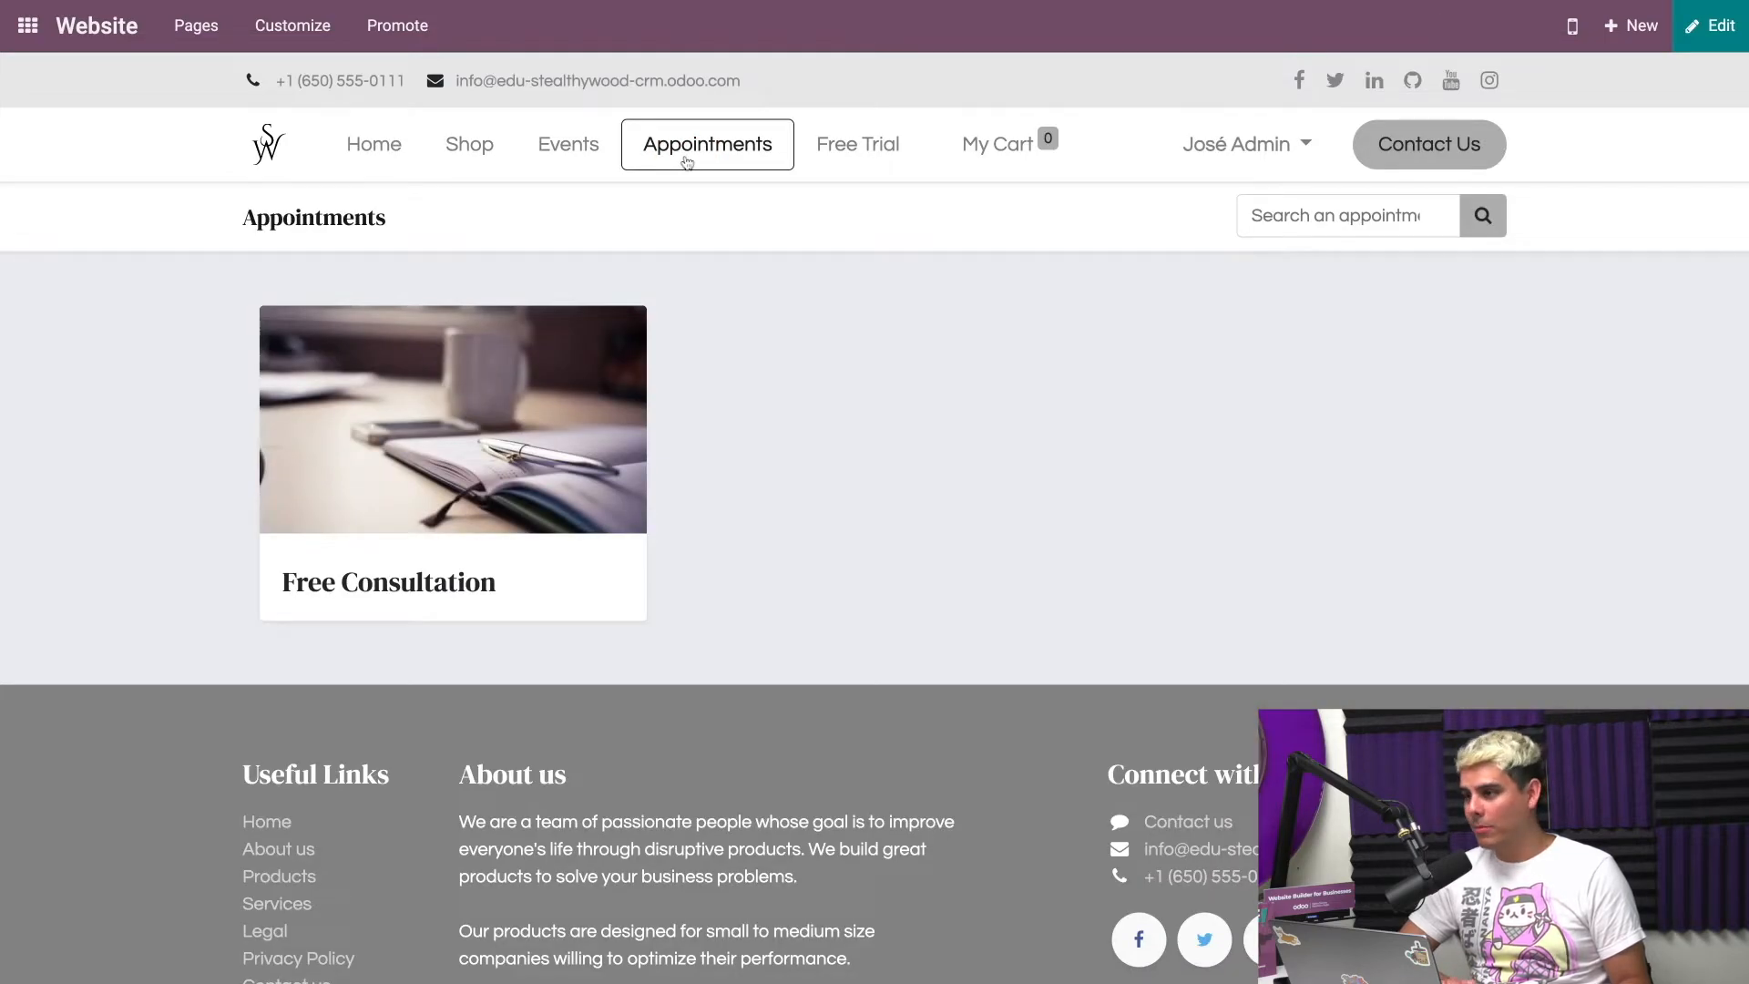
mouse_move(696, 392)
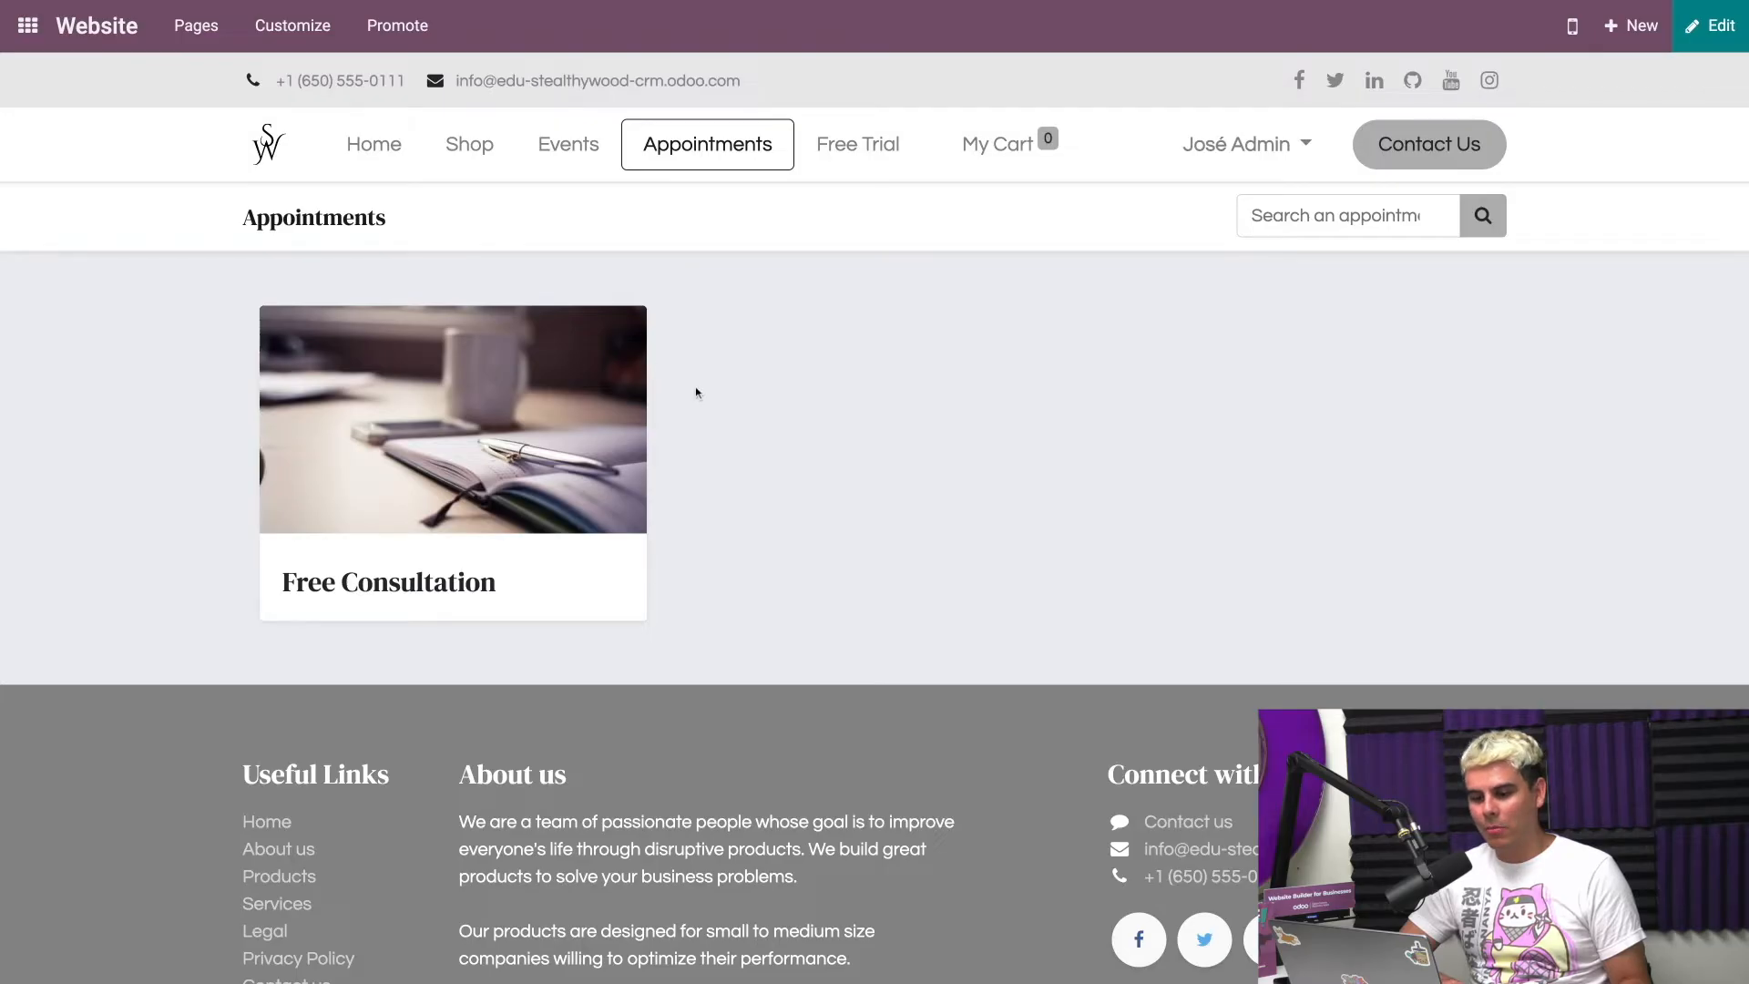
mouse_move(554, 430)
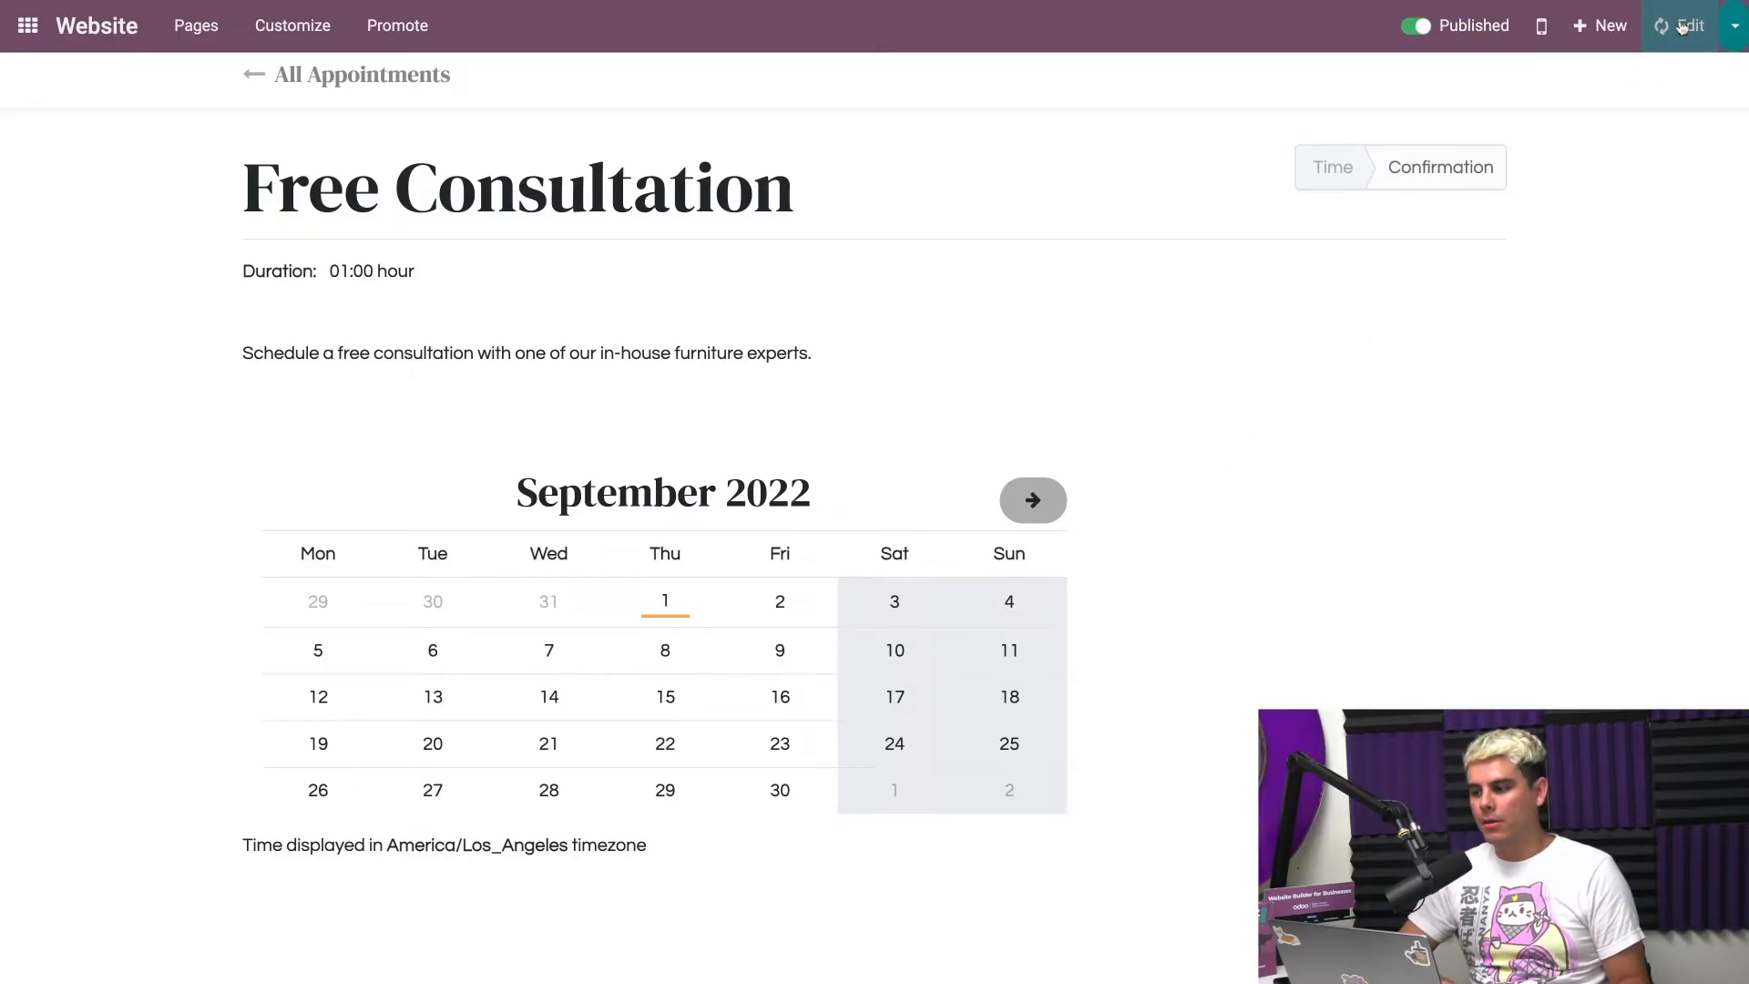
Step: Hand the Free Consultation booking page over to backend editing via Edit in backend
left_click(1687, 23)
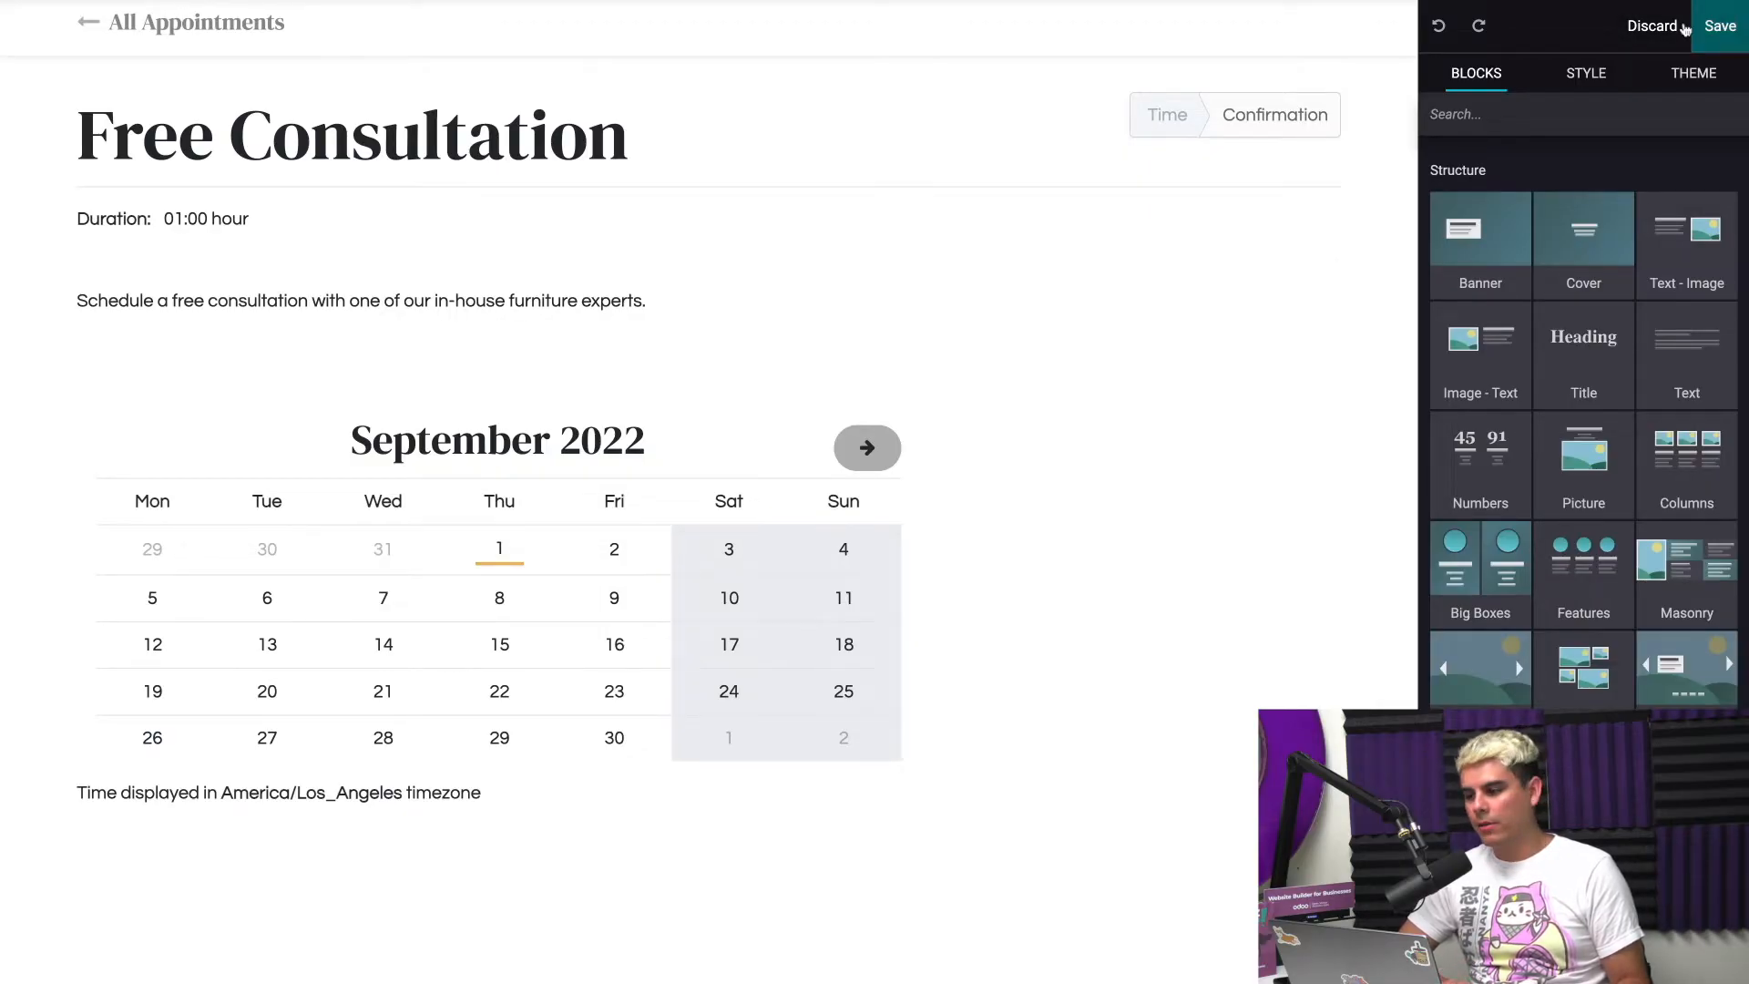
left_click(1652, 25)
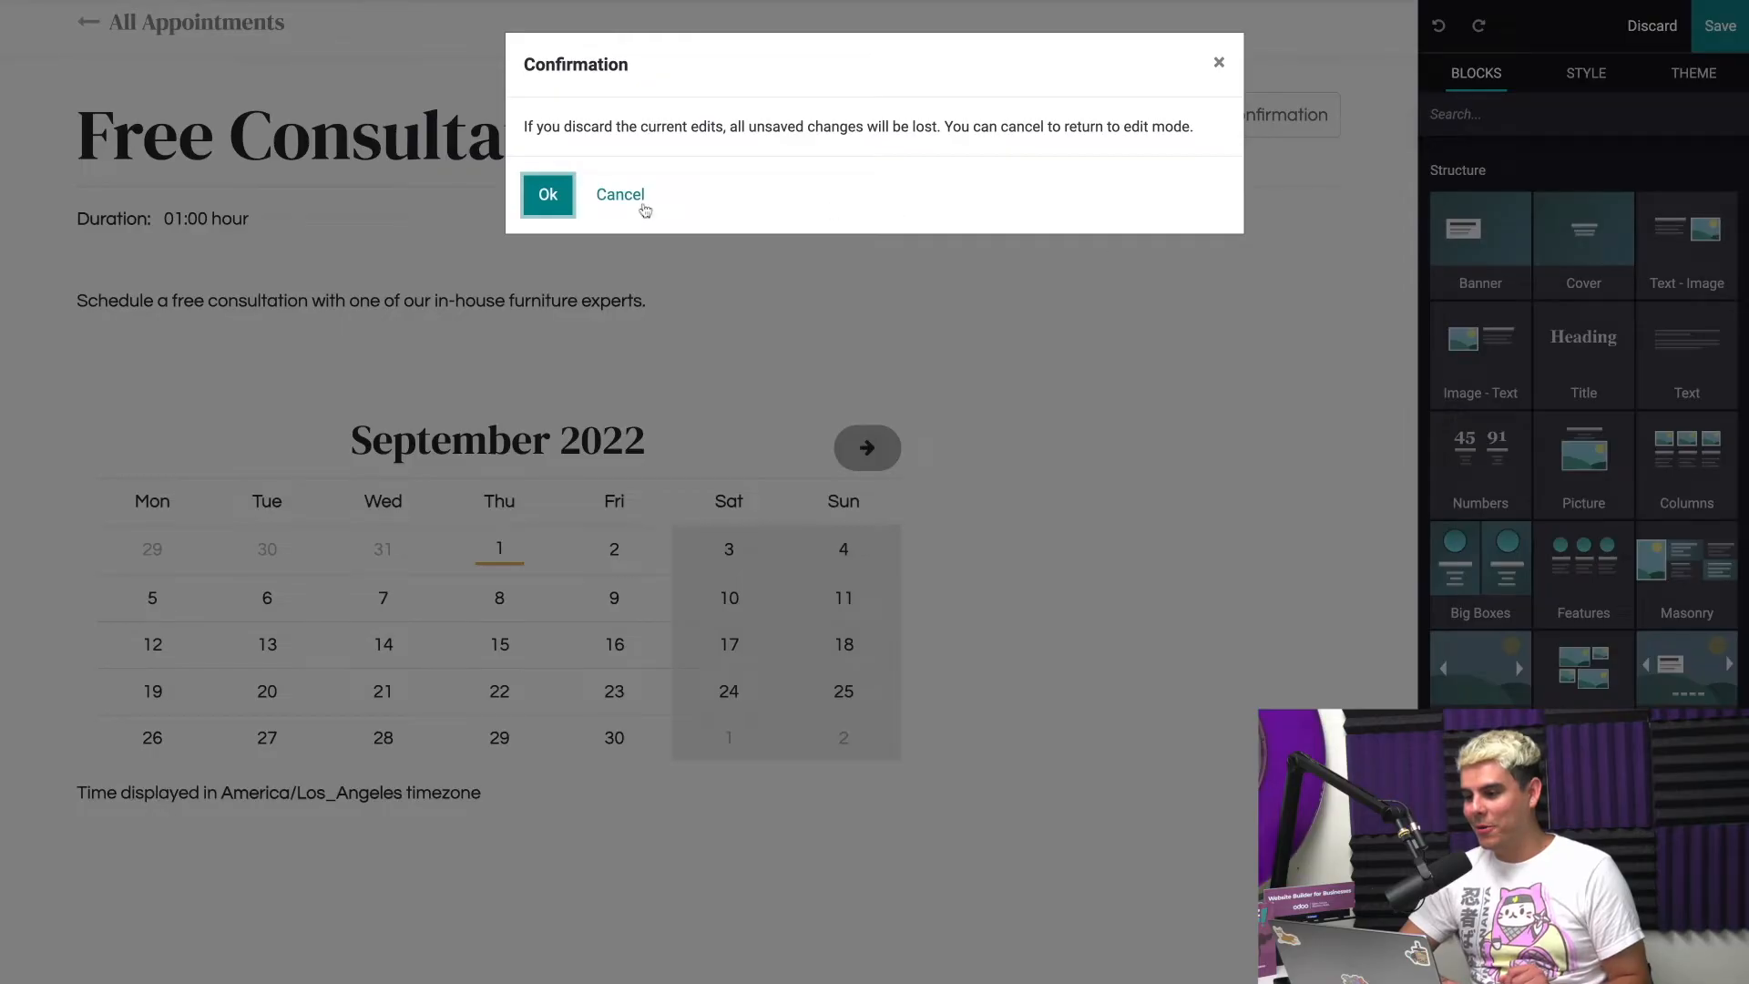
left_click(546, 195)
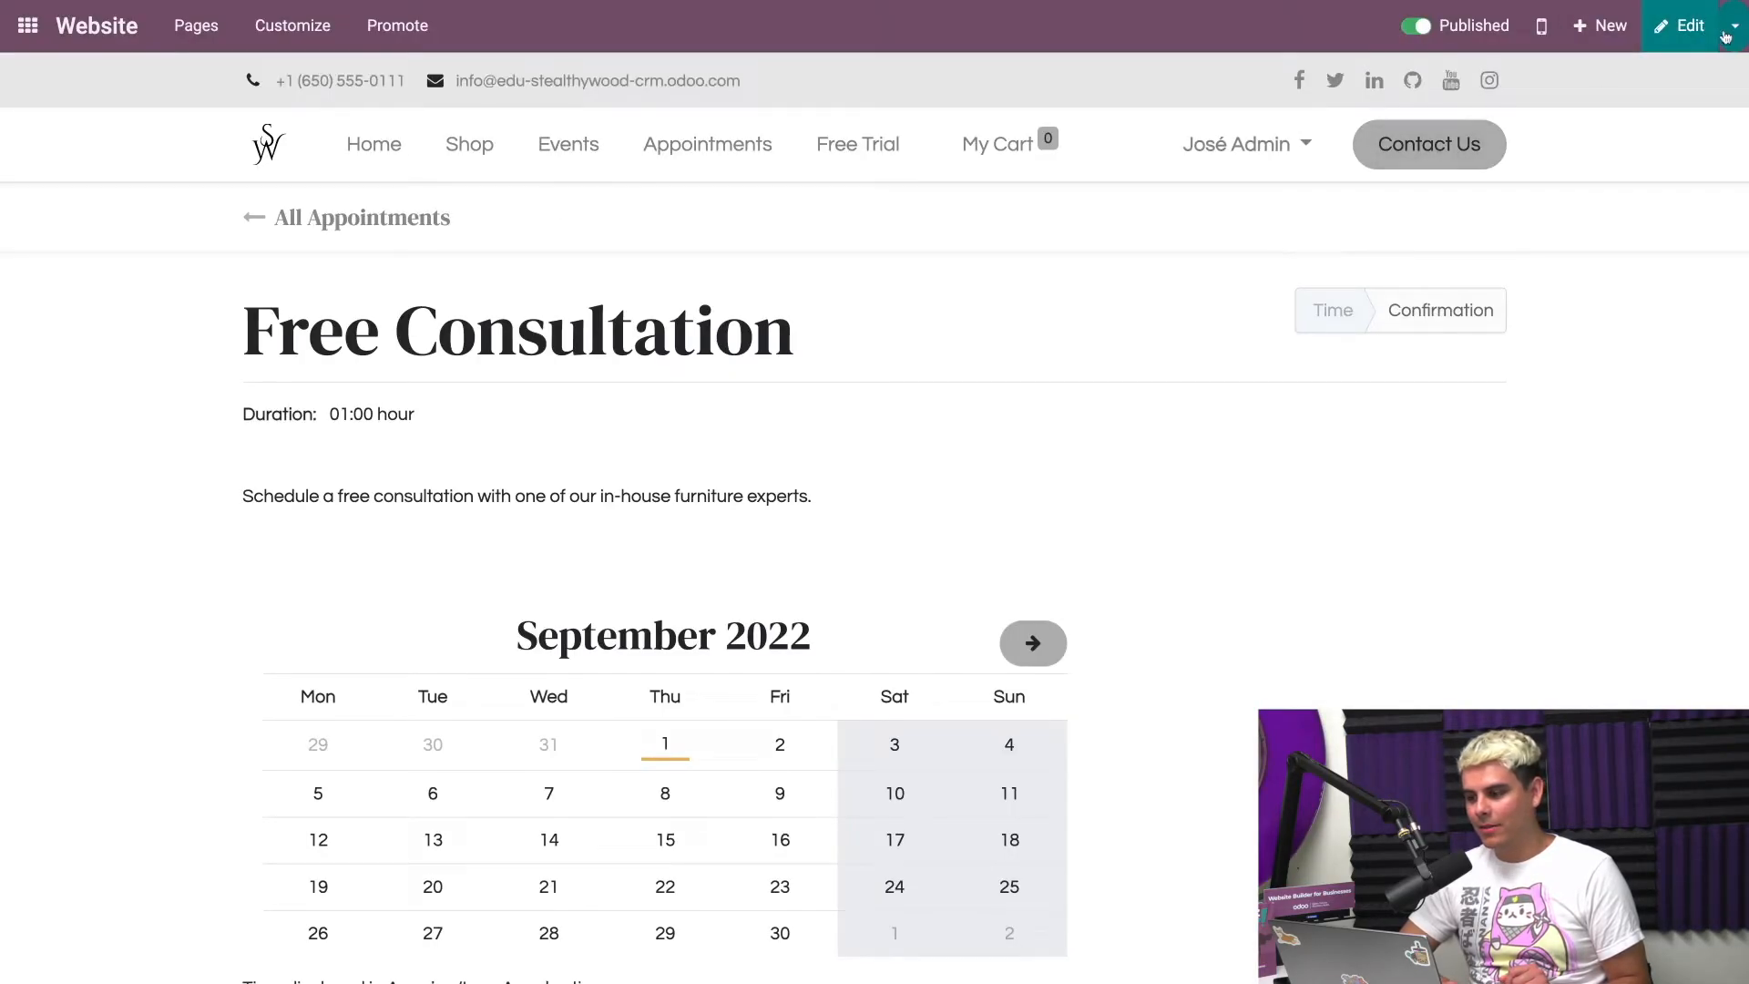
left_click(1738, 24)
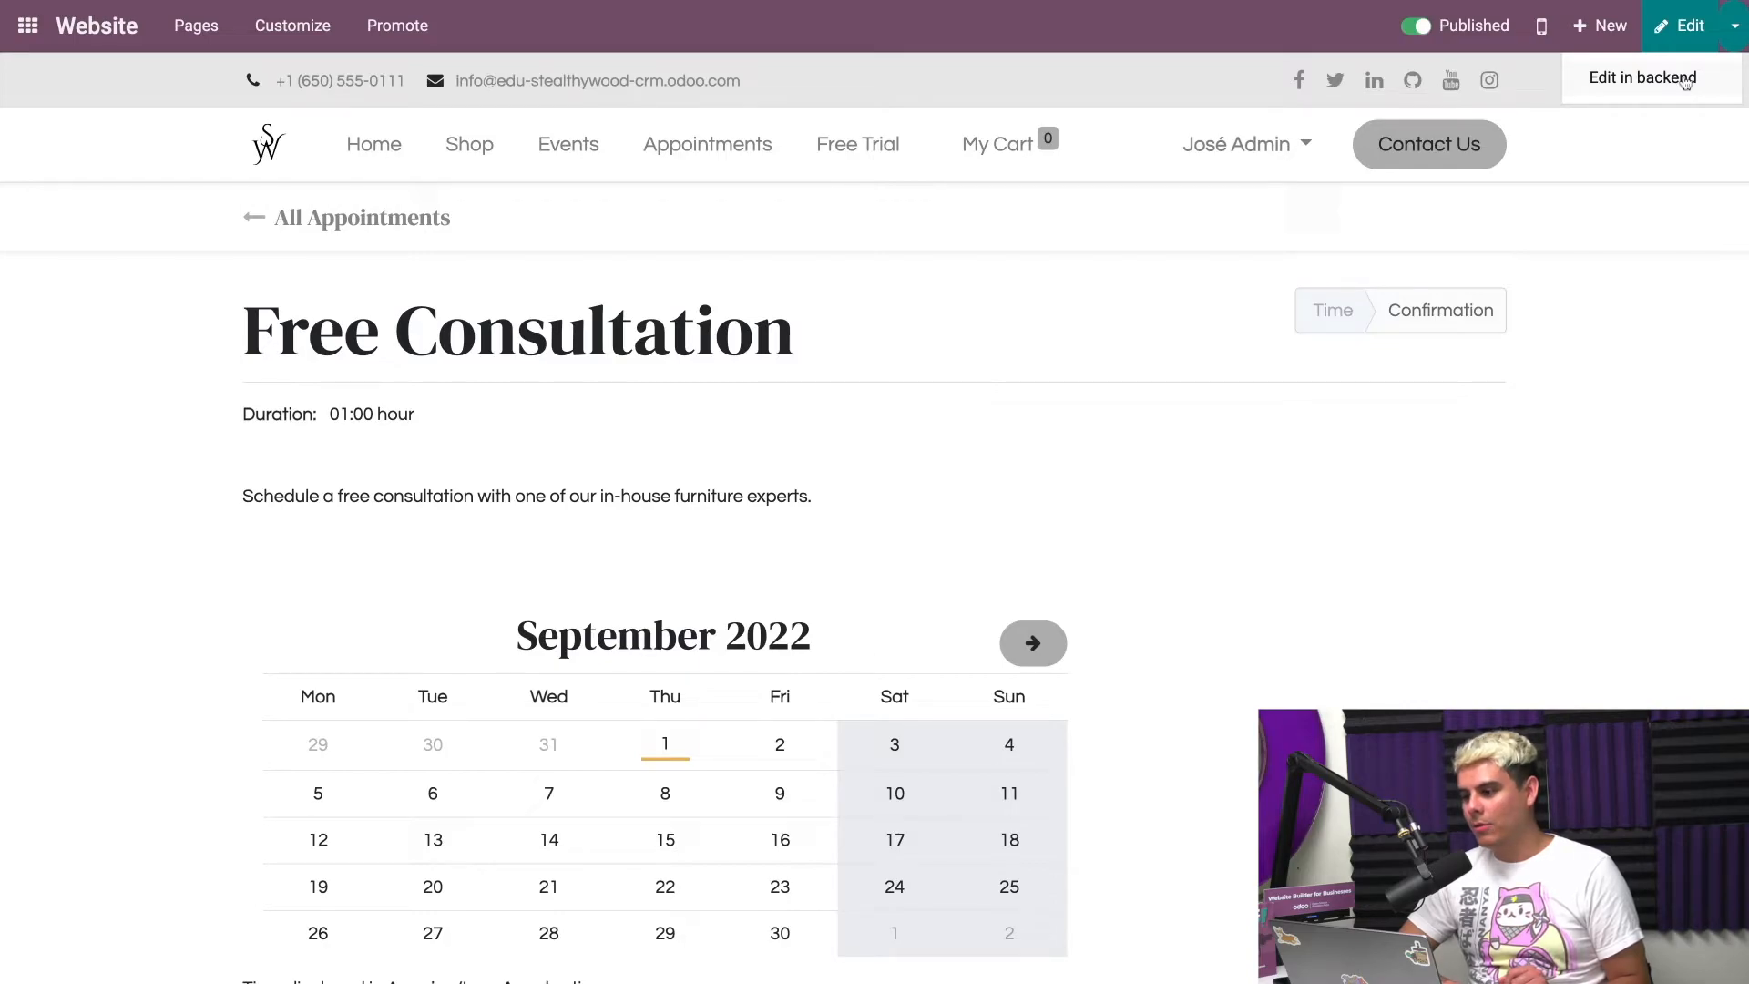
left_click(1642, 77)
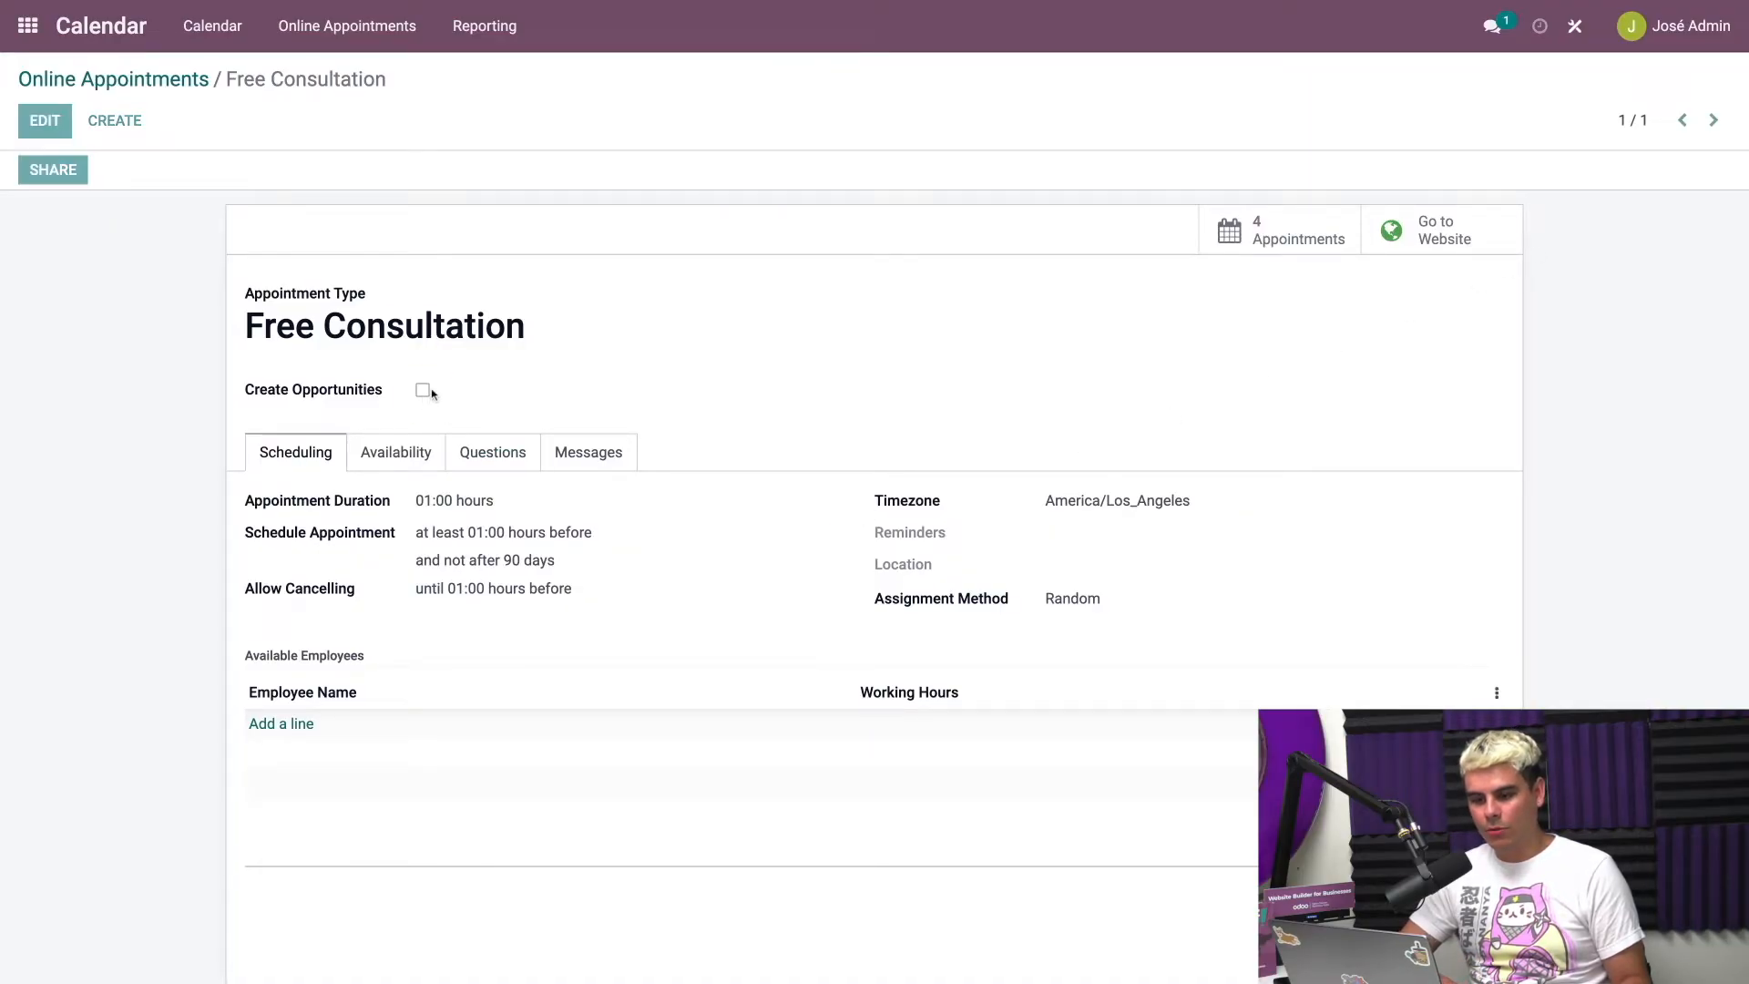
Step: Tick Create Opportunities, add the admin as available employee and view the weekly availability
left_click(423, 390)
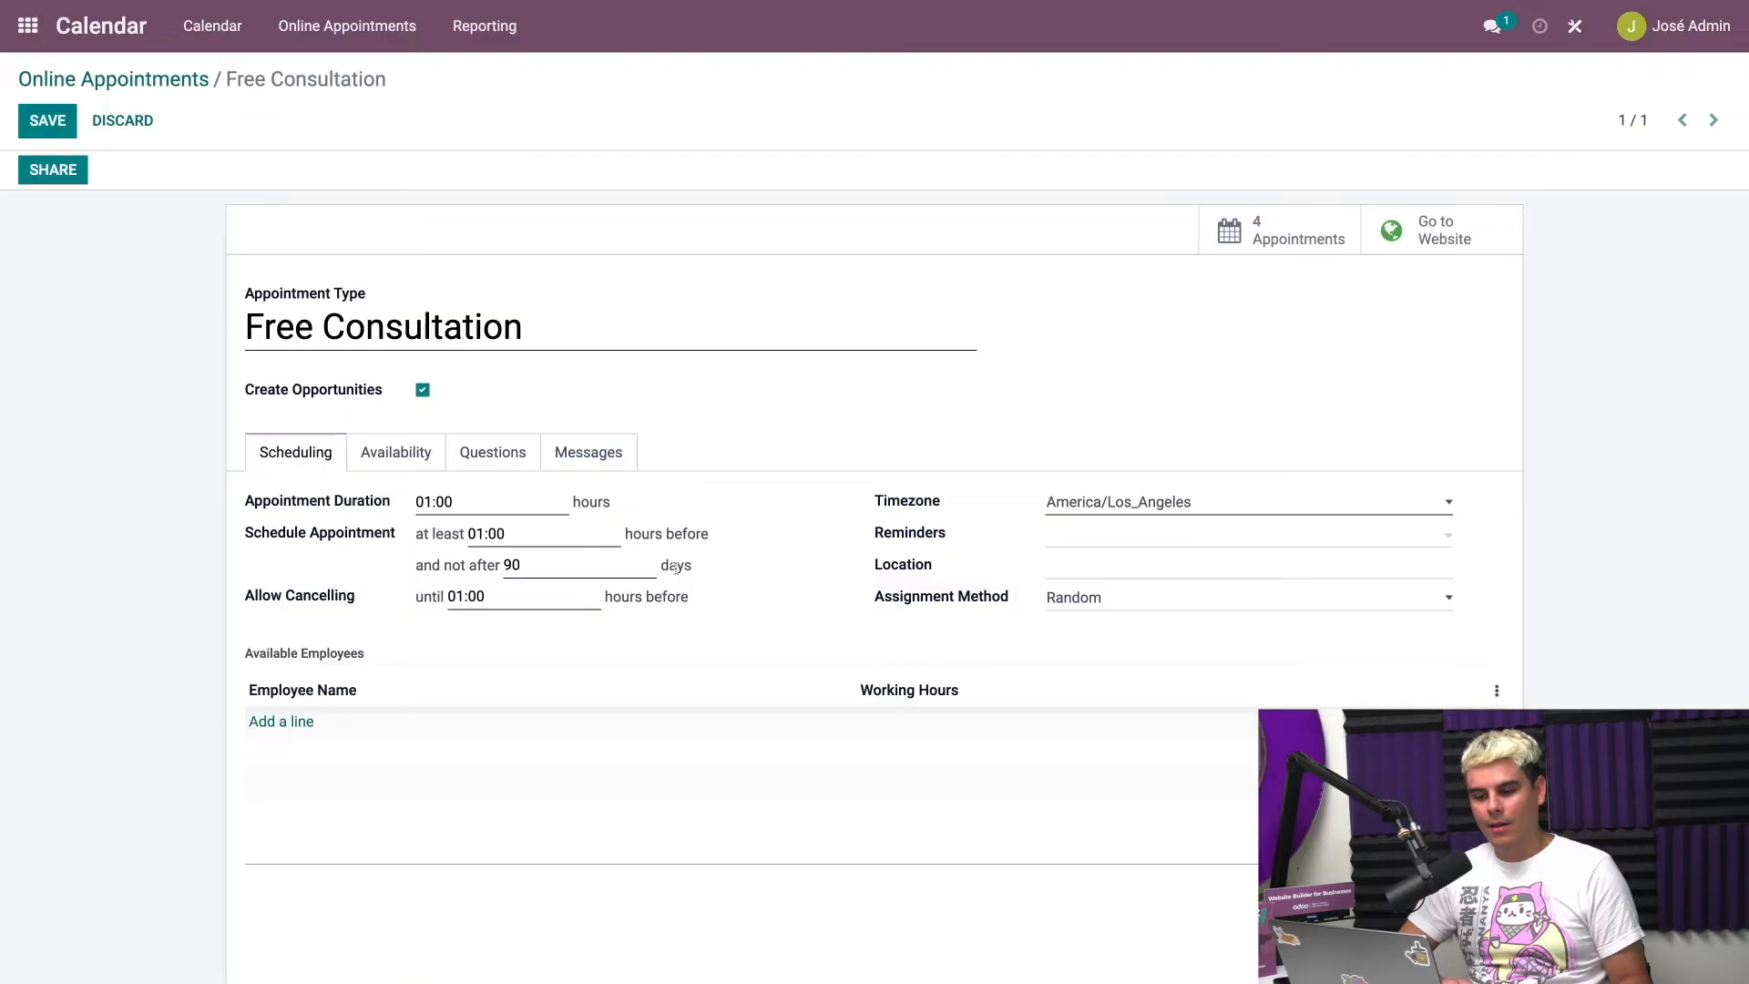
mouse_move(497, 827)
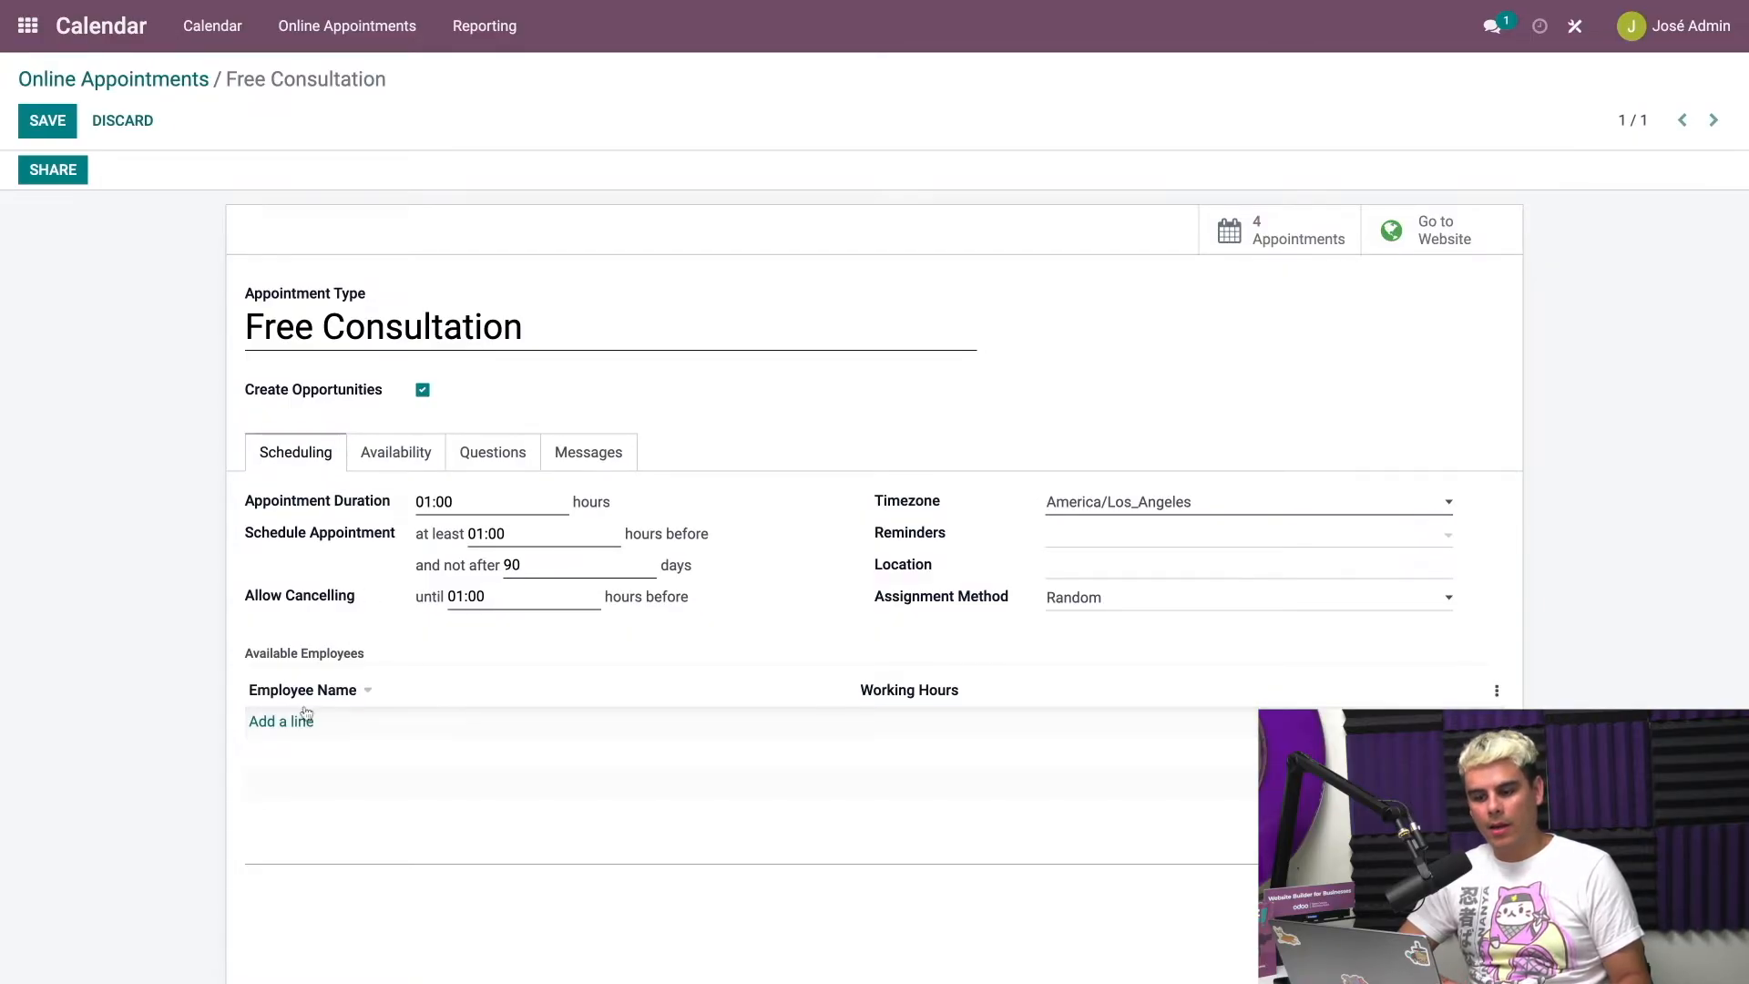
left_click(280, 721)
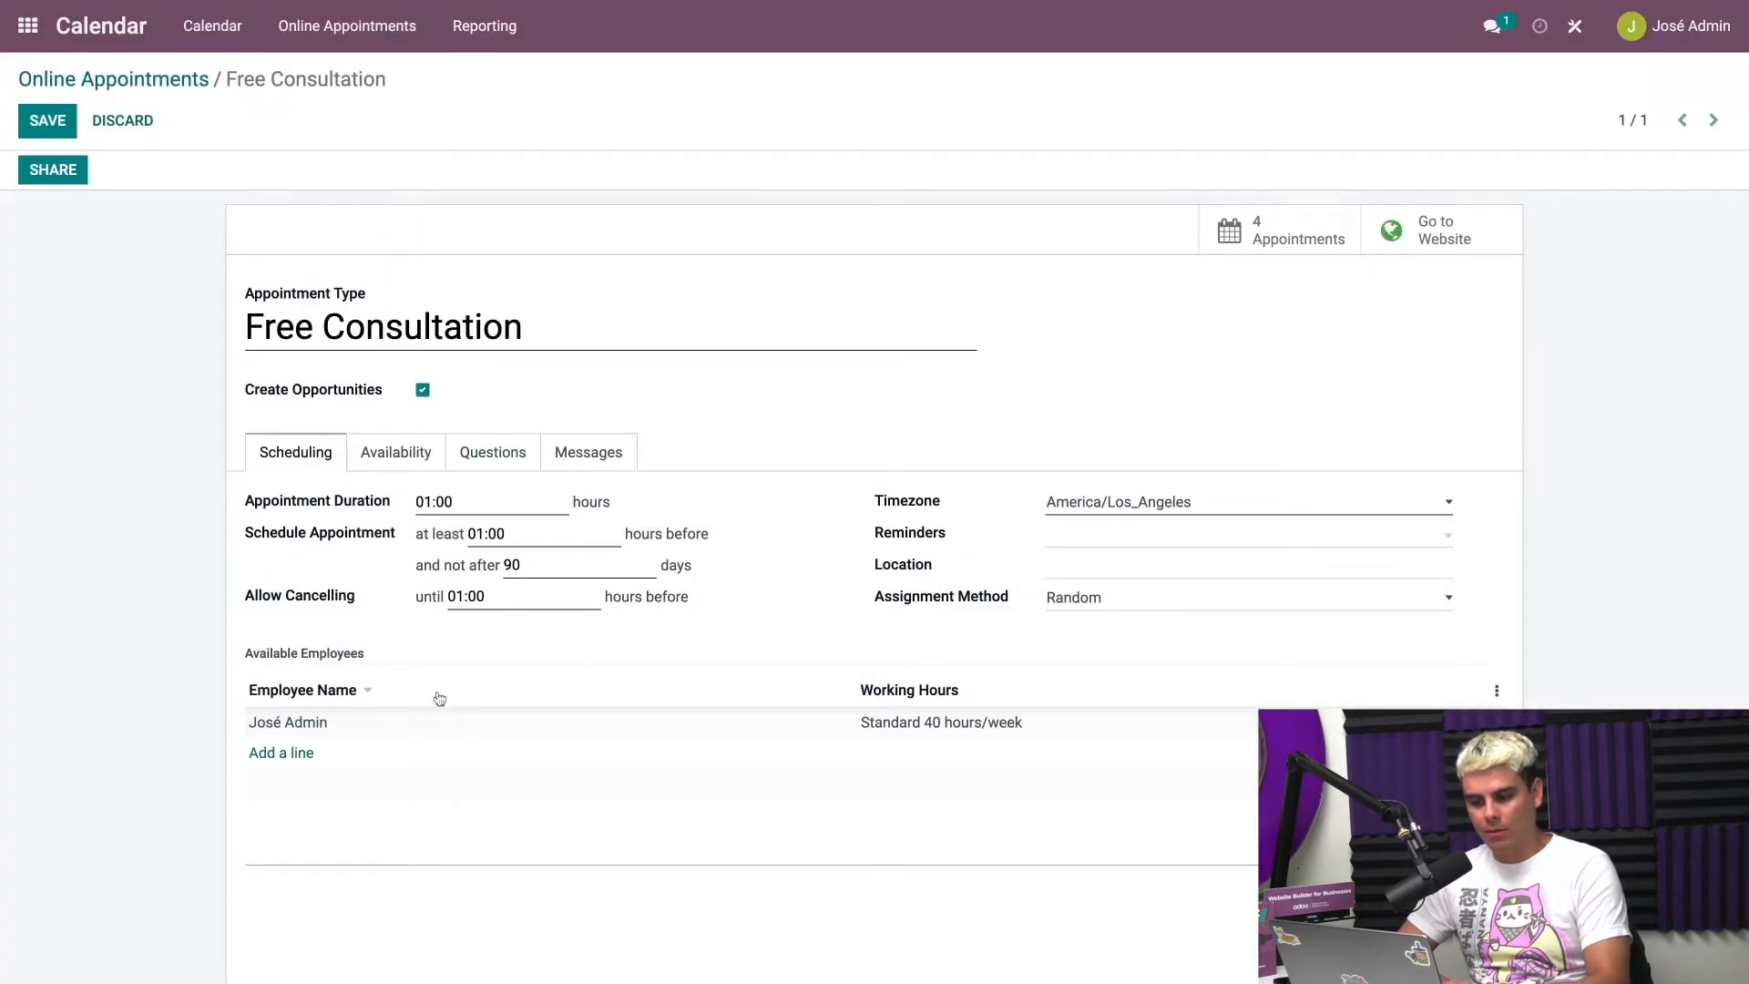
left_click(395, 452)
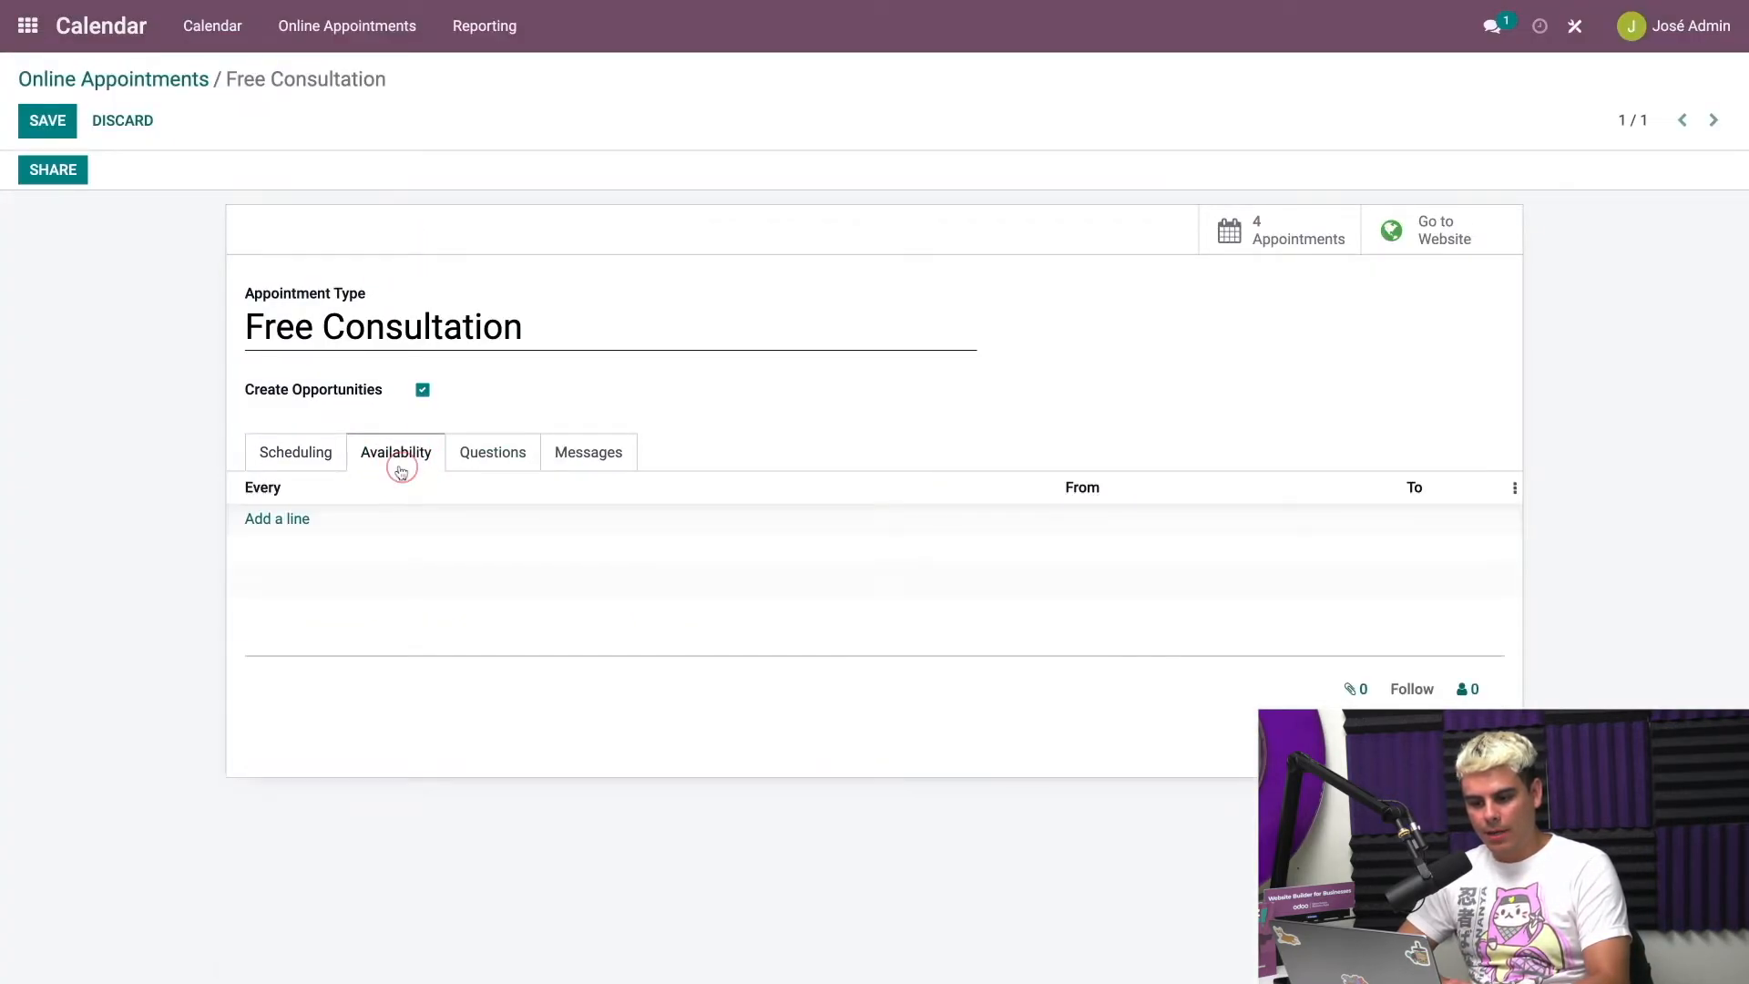
Step: Add three availability slots for Monday, Wednesday and Tuesday, each 08:00–17:00
left_click(277, 518)
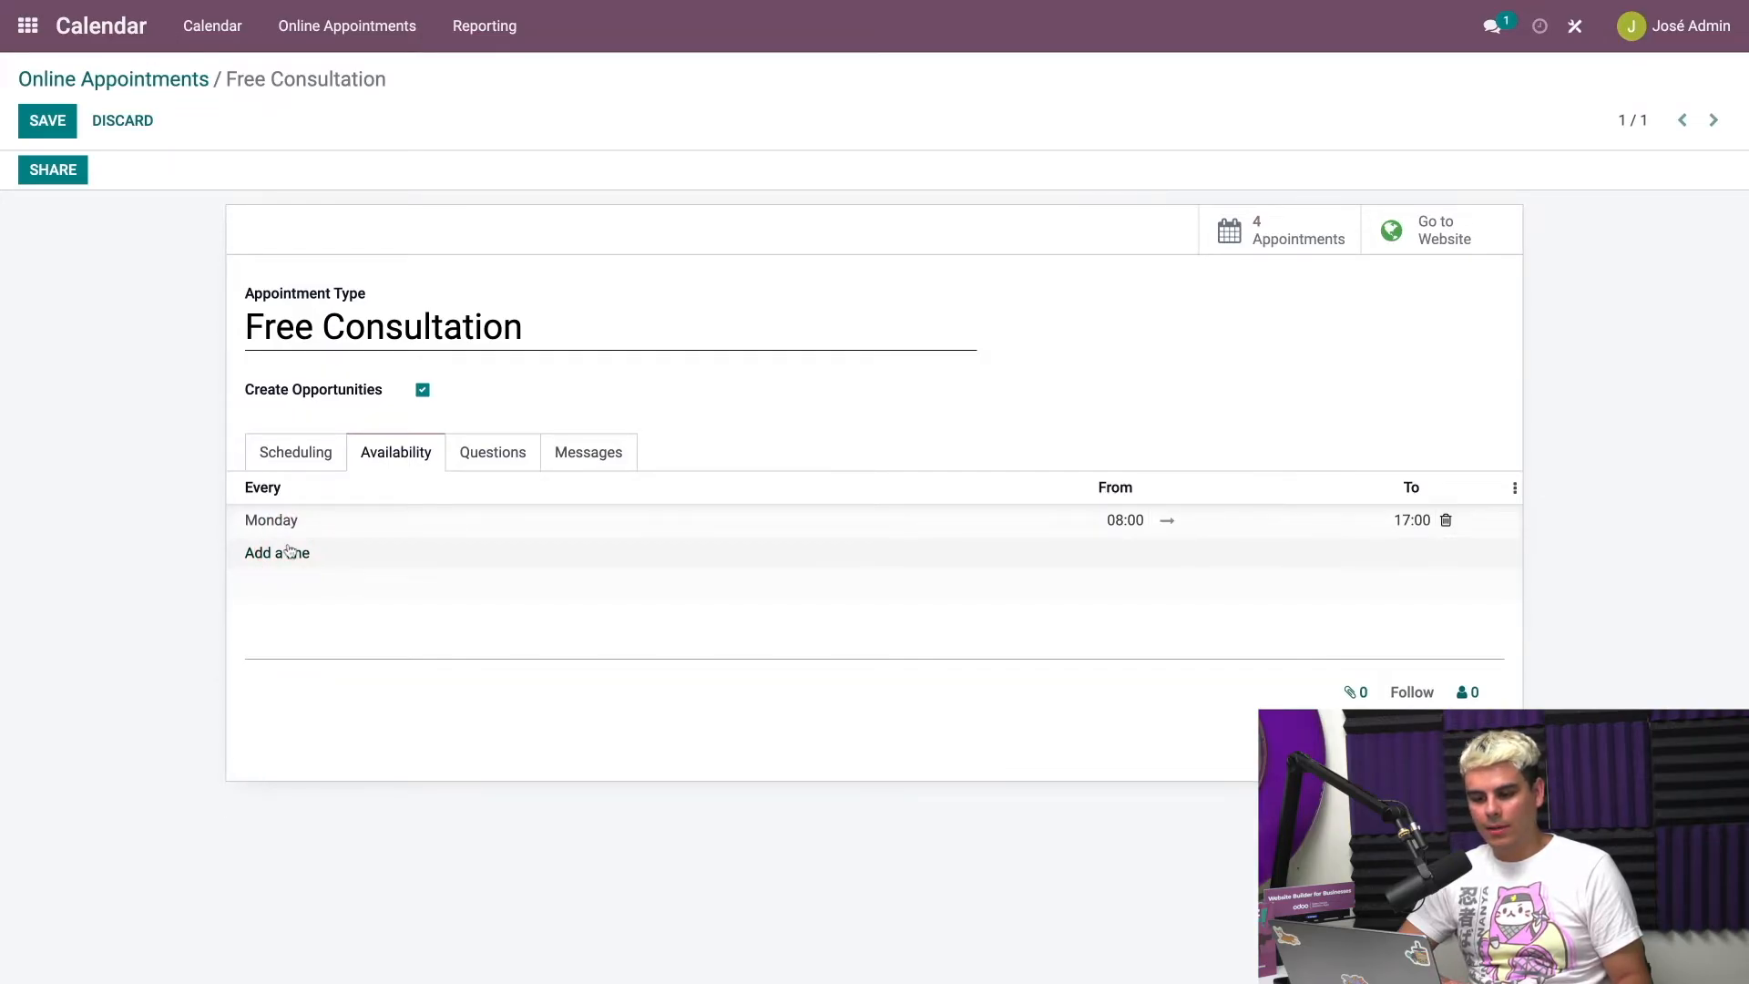
left_click(277, 551)
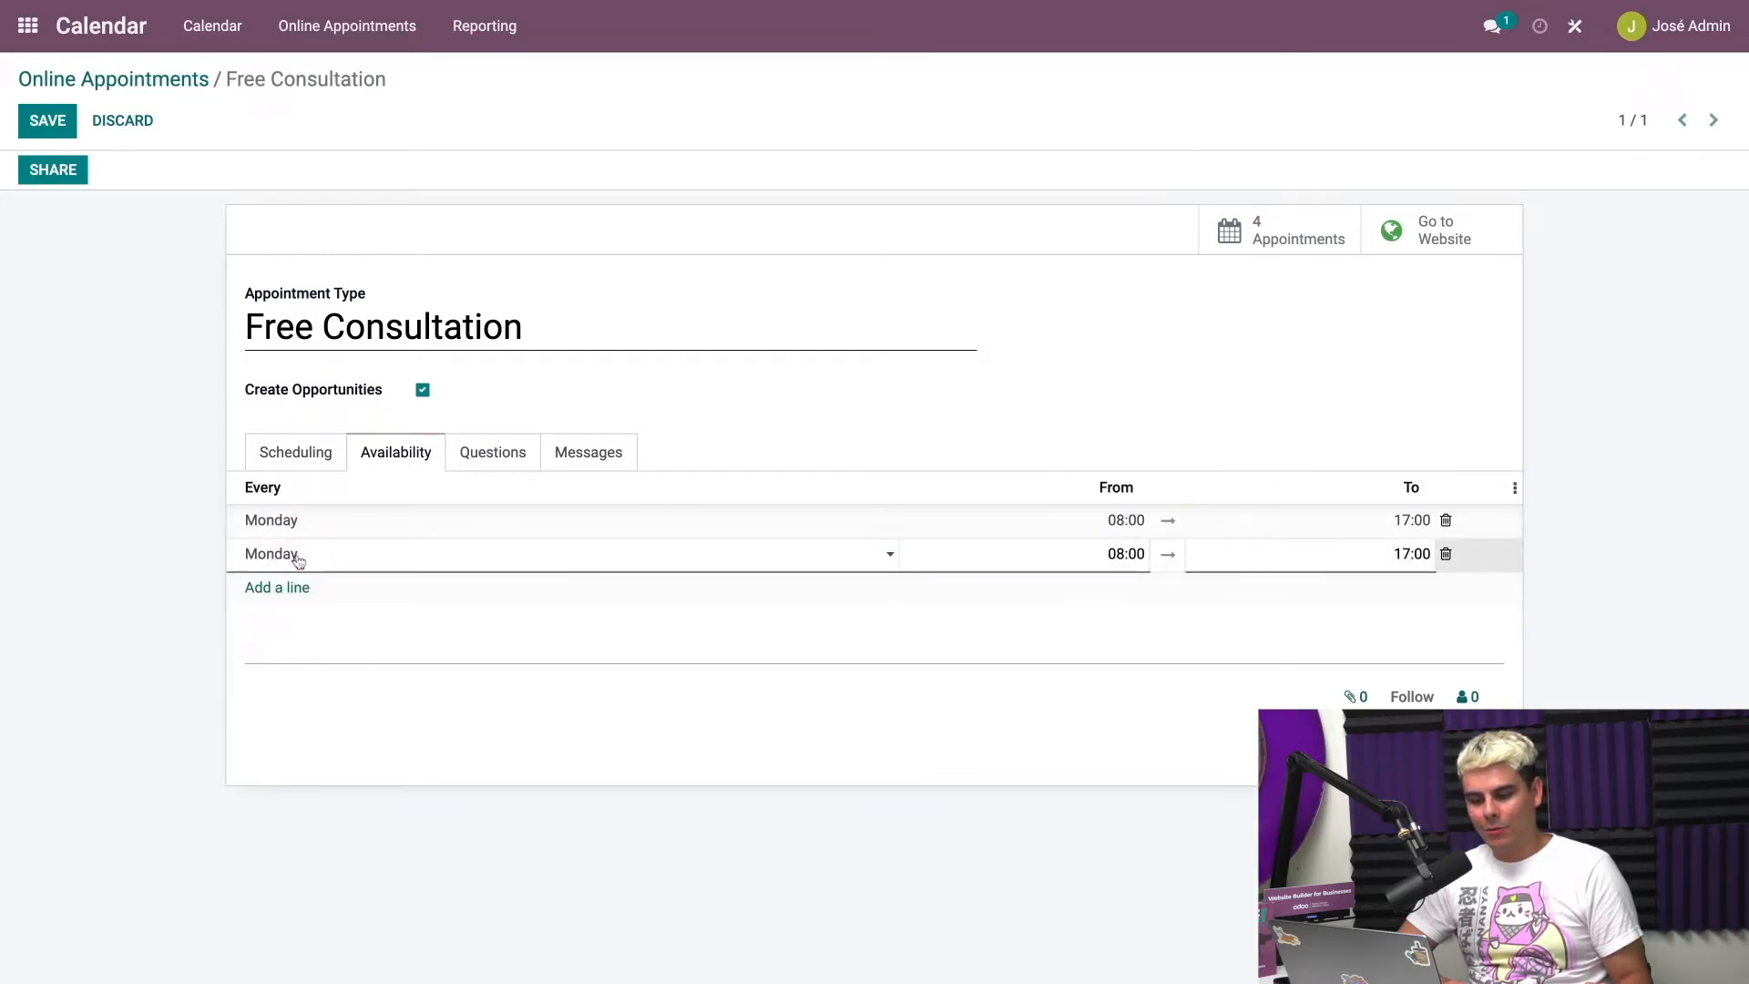
left_click(284, 553)
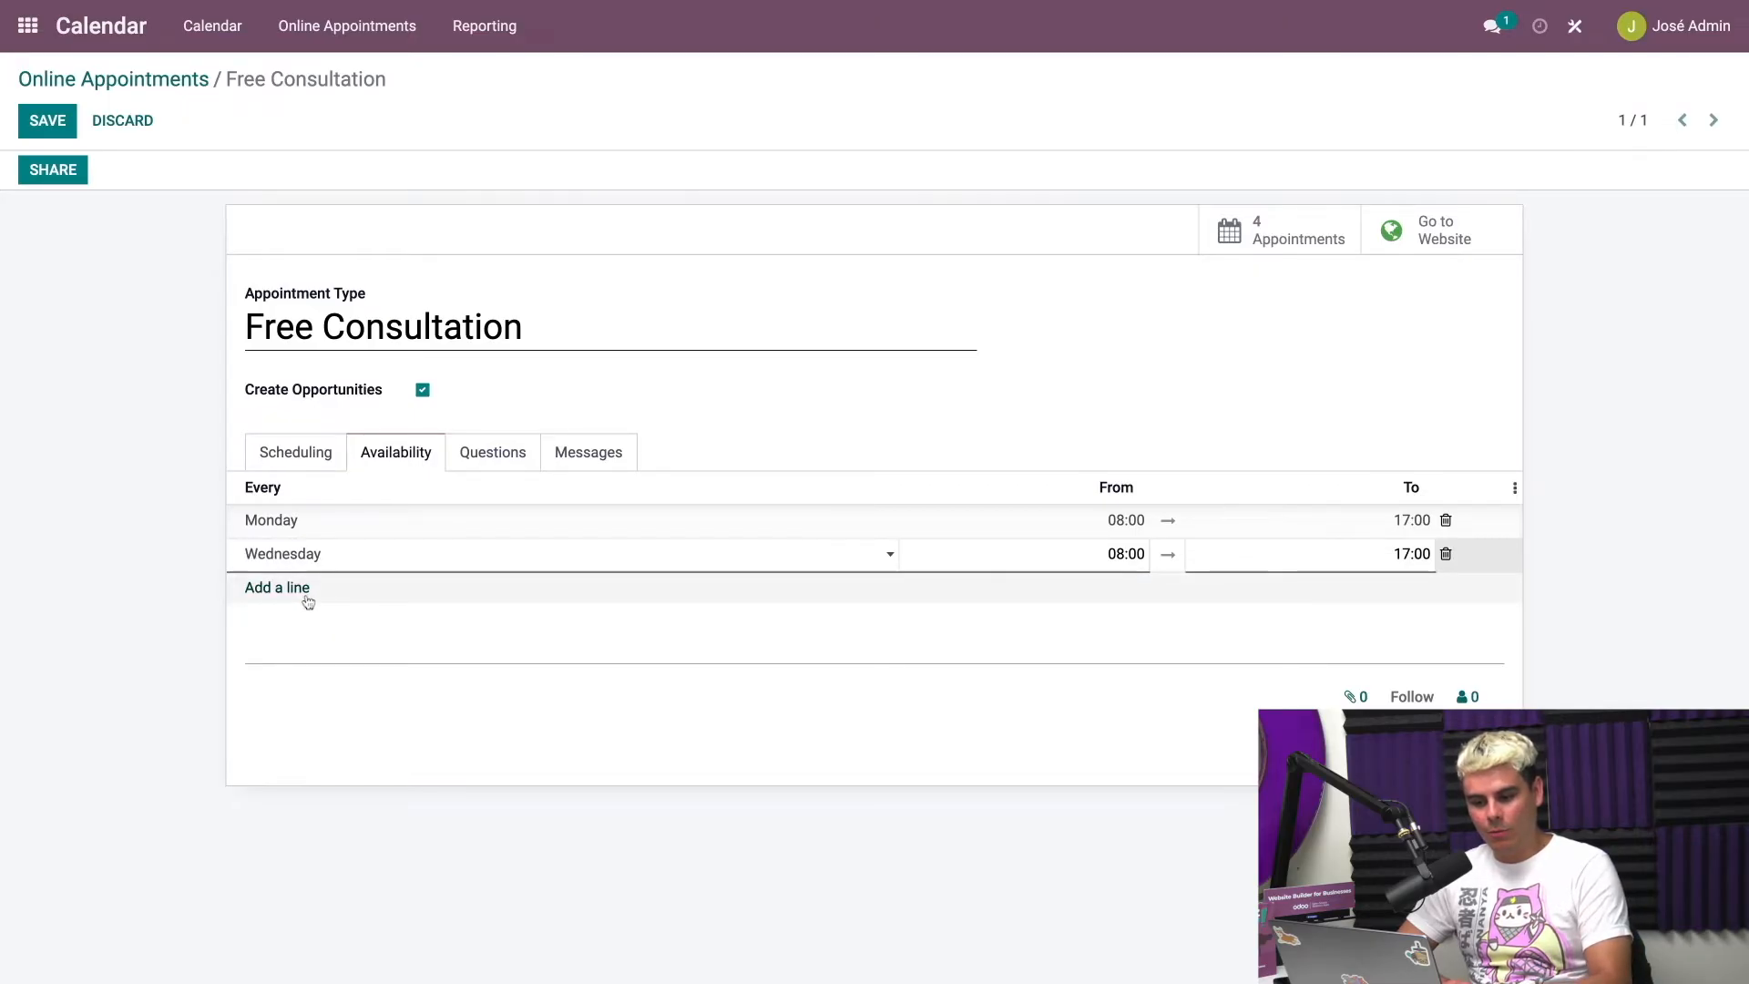
left_click(276, 588)
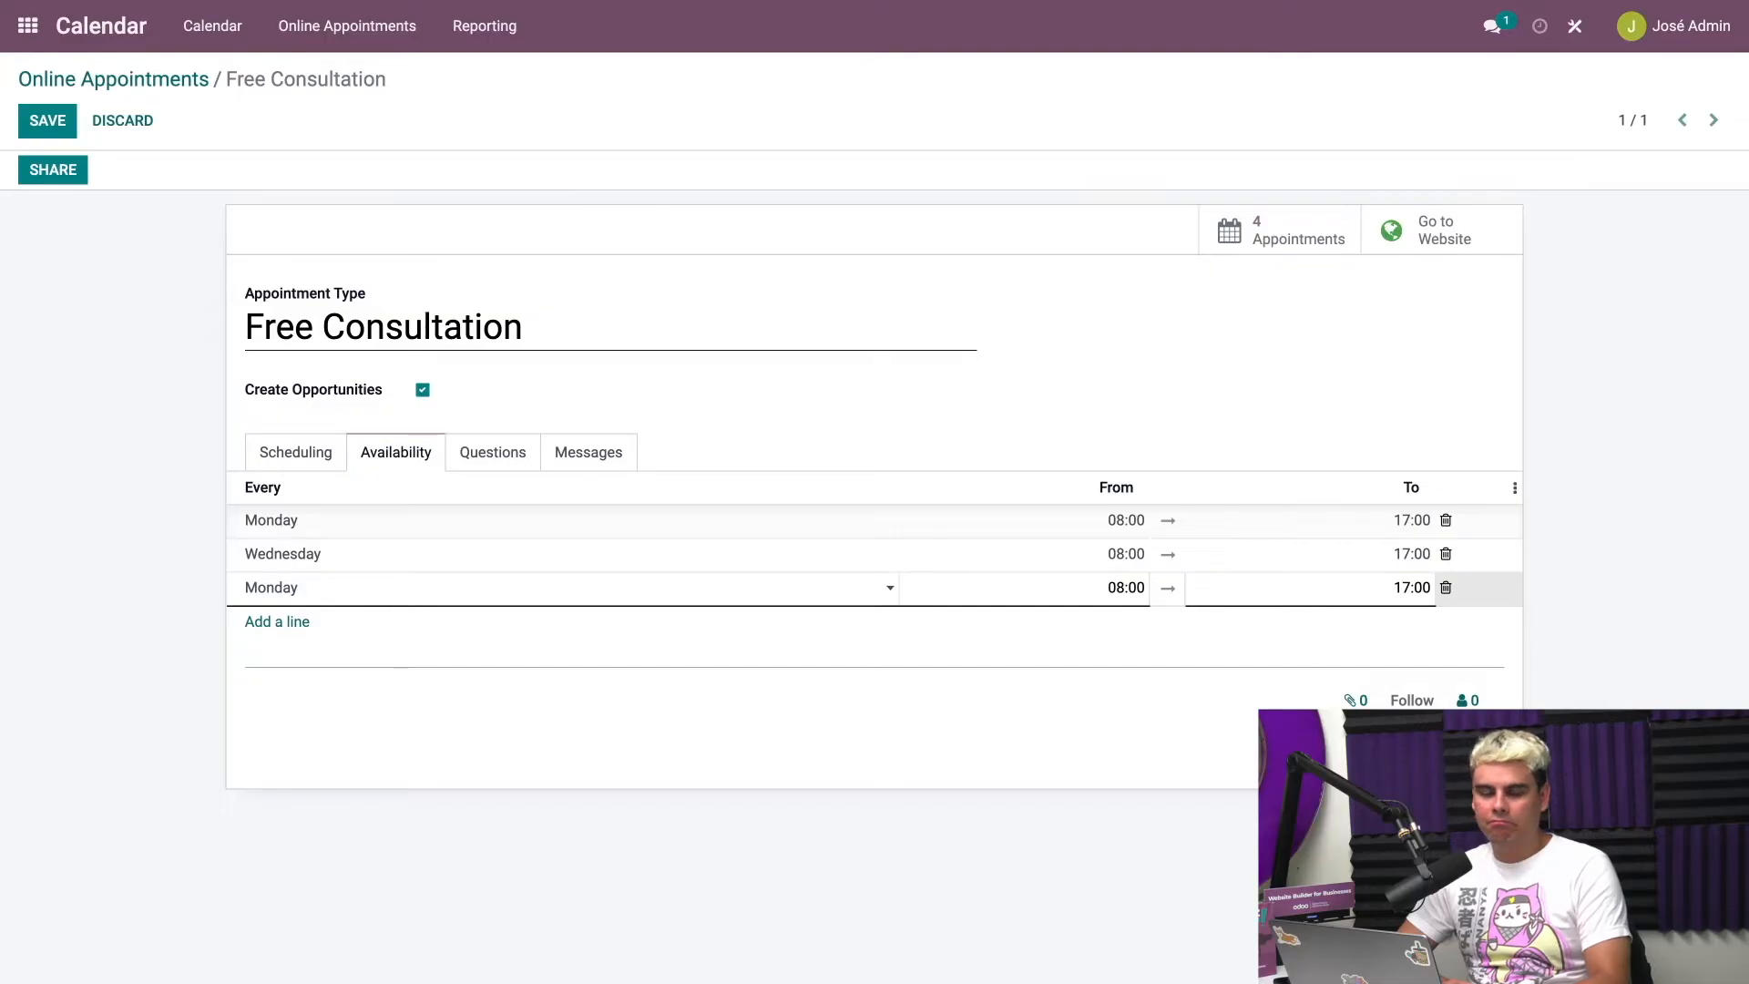
left_click(272, 587)
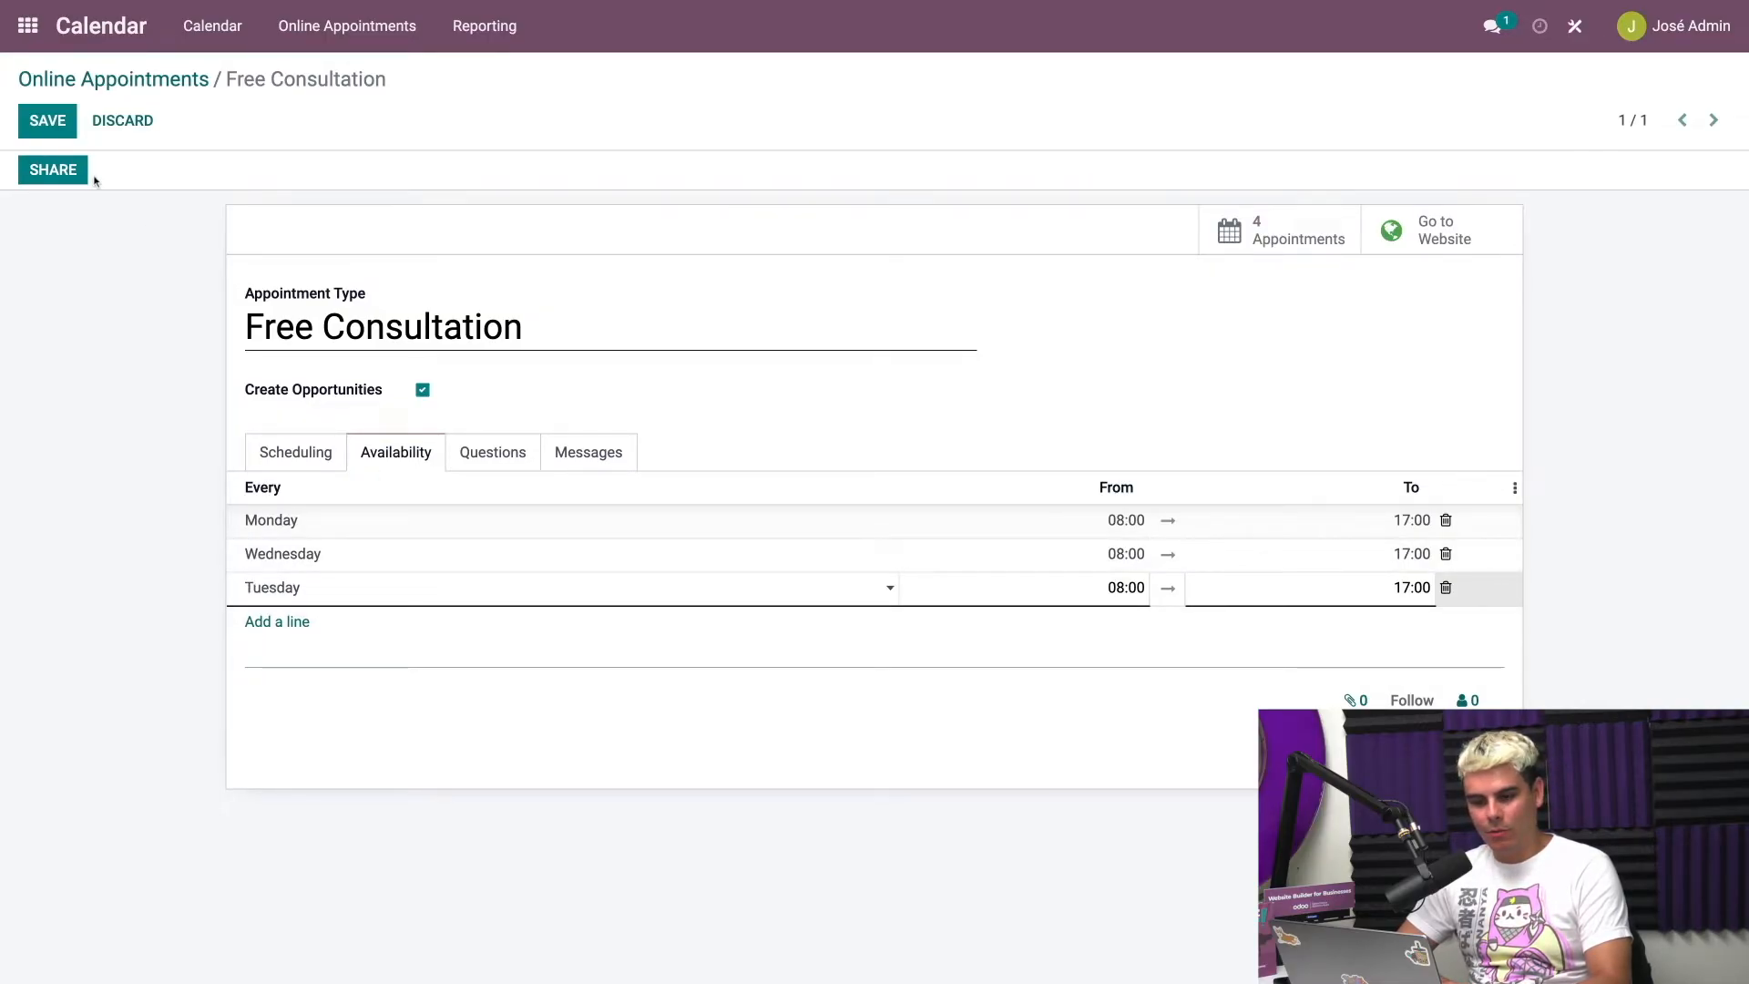
left_click(282, 554)
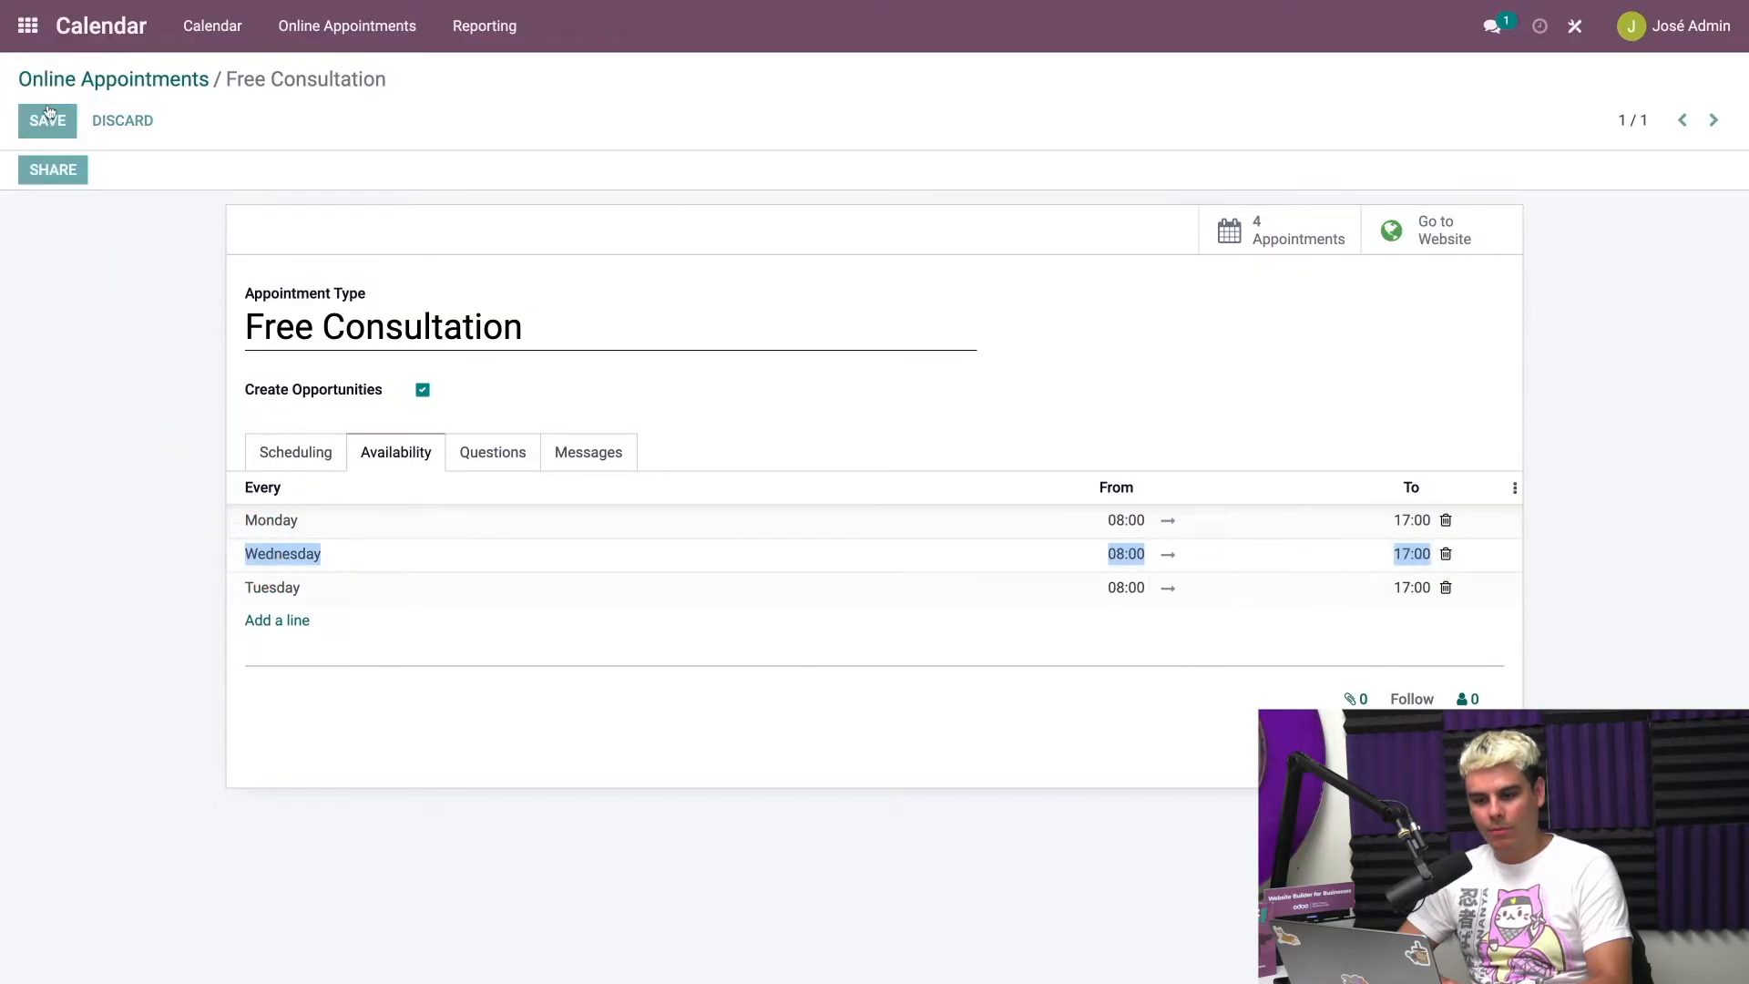
Step: Save the Free Consultation availability and move on to its booking questions
left_click(47, 120)
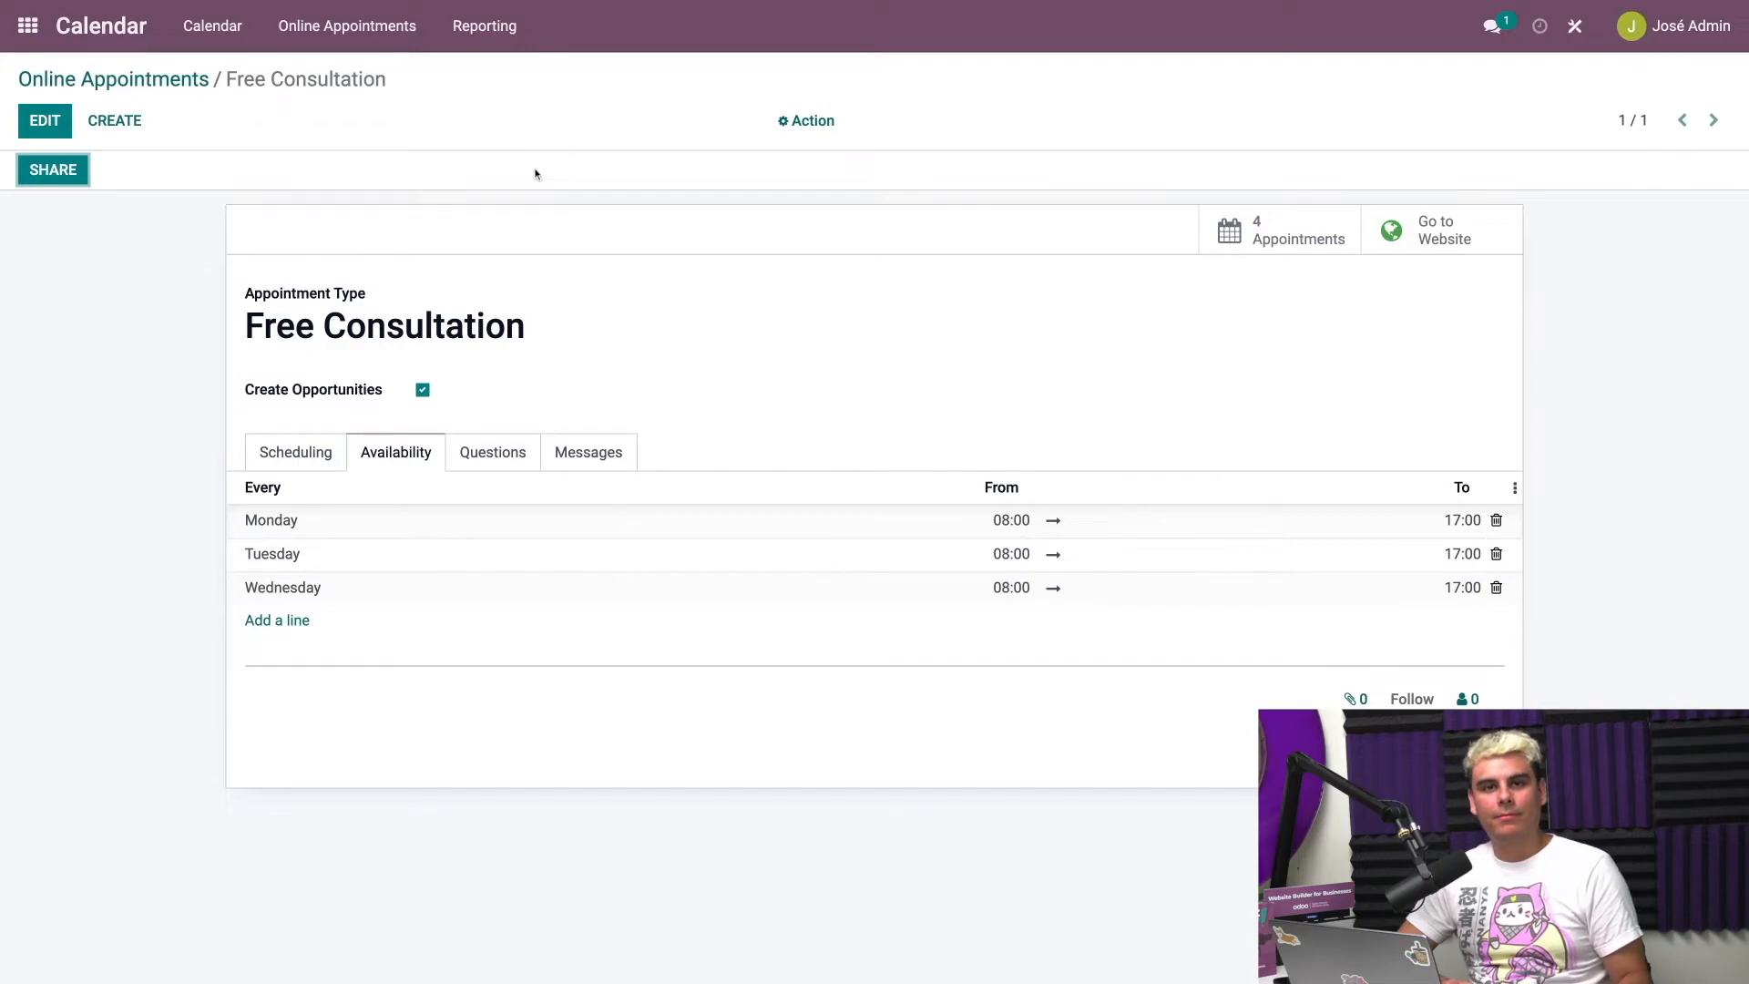
mouse_move(599, 419)
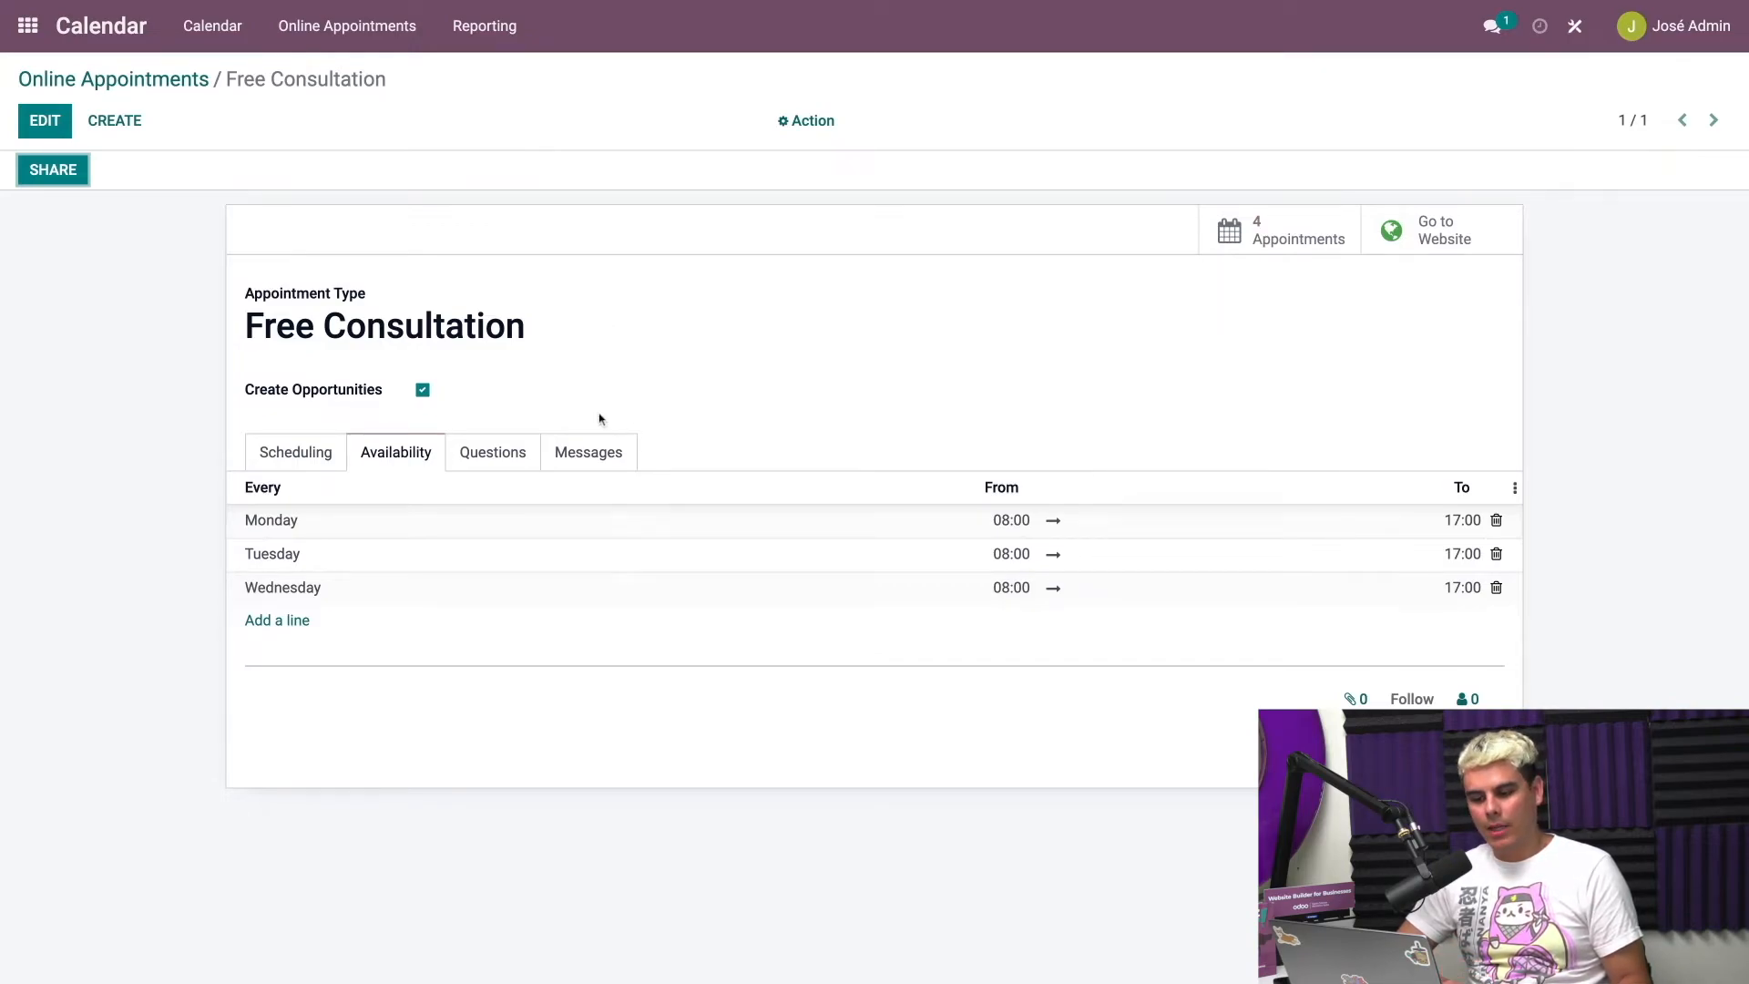
left_click(492, 451)
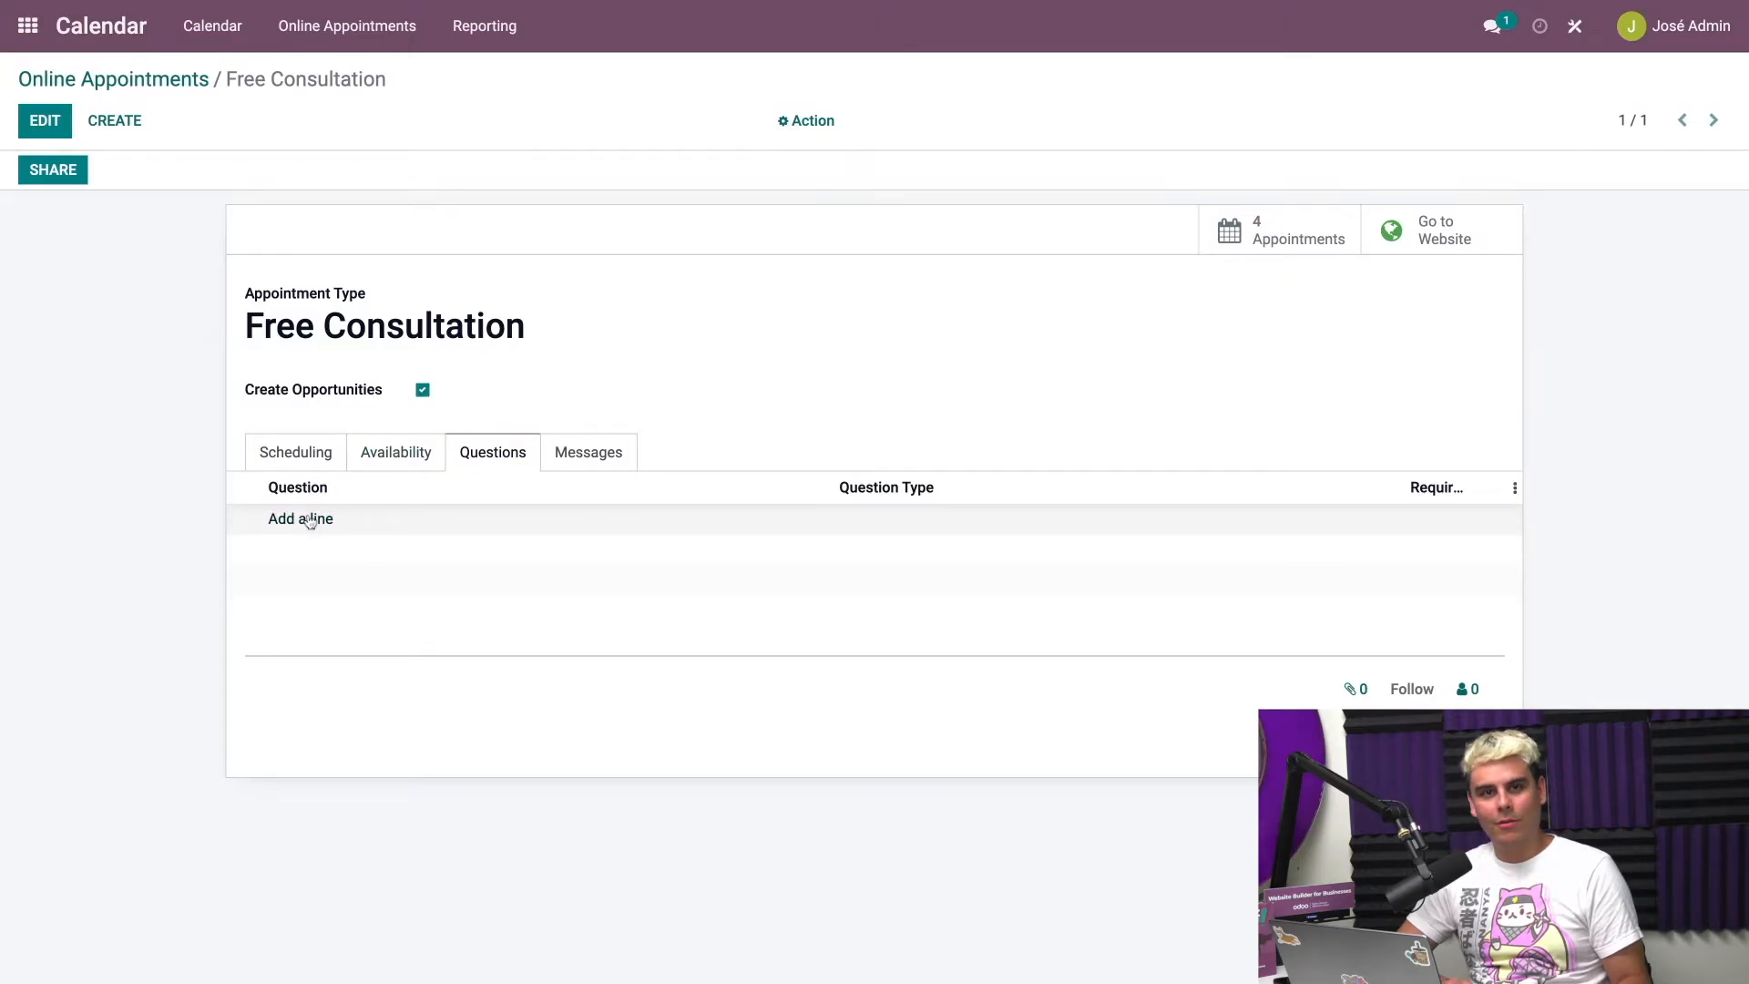
Step: Add the booking question "What size is your company?" and save the appointment type
left_click(300, 518)
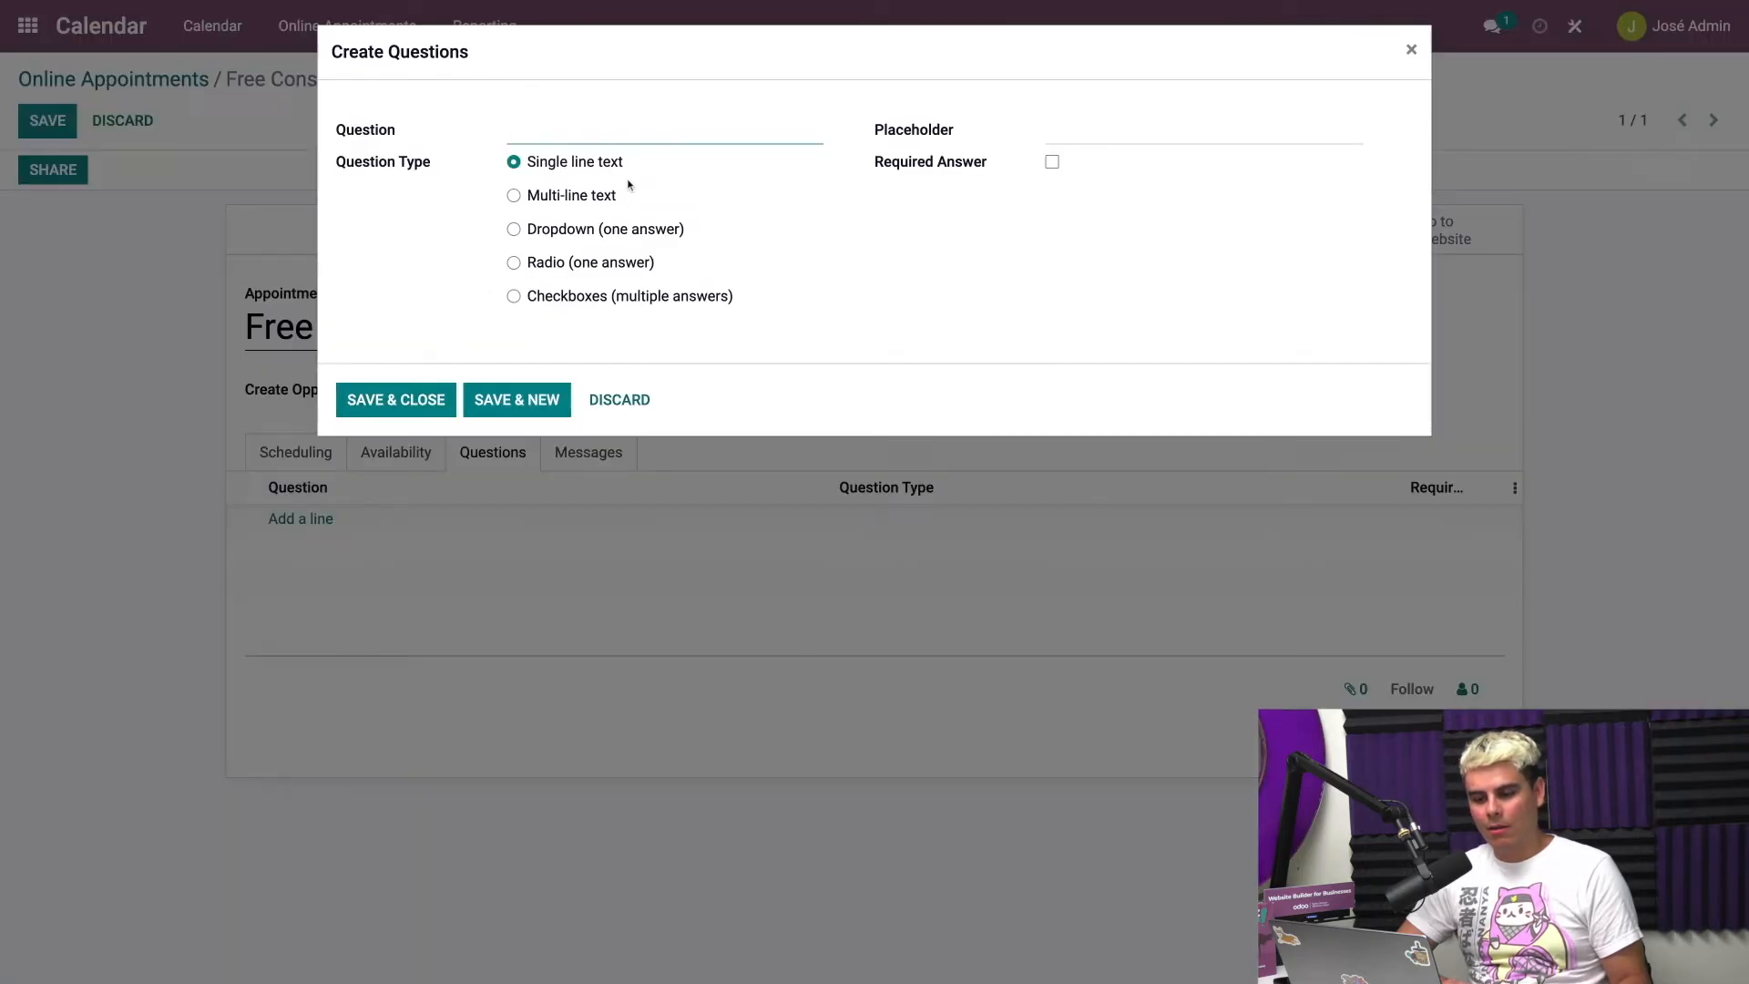
type("What si")
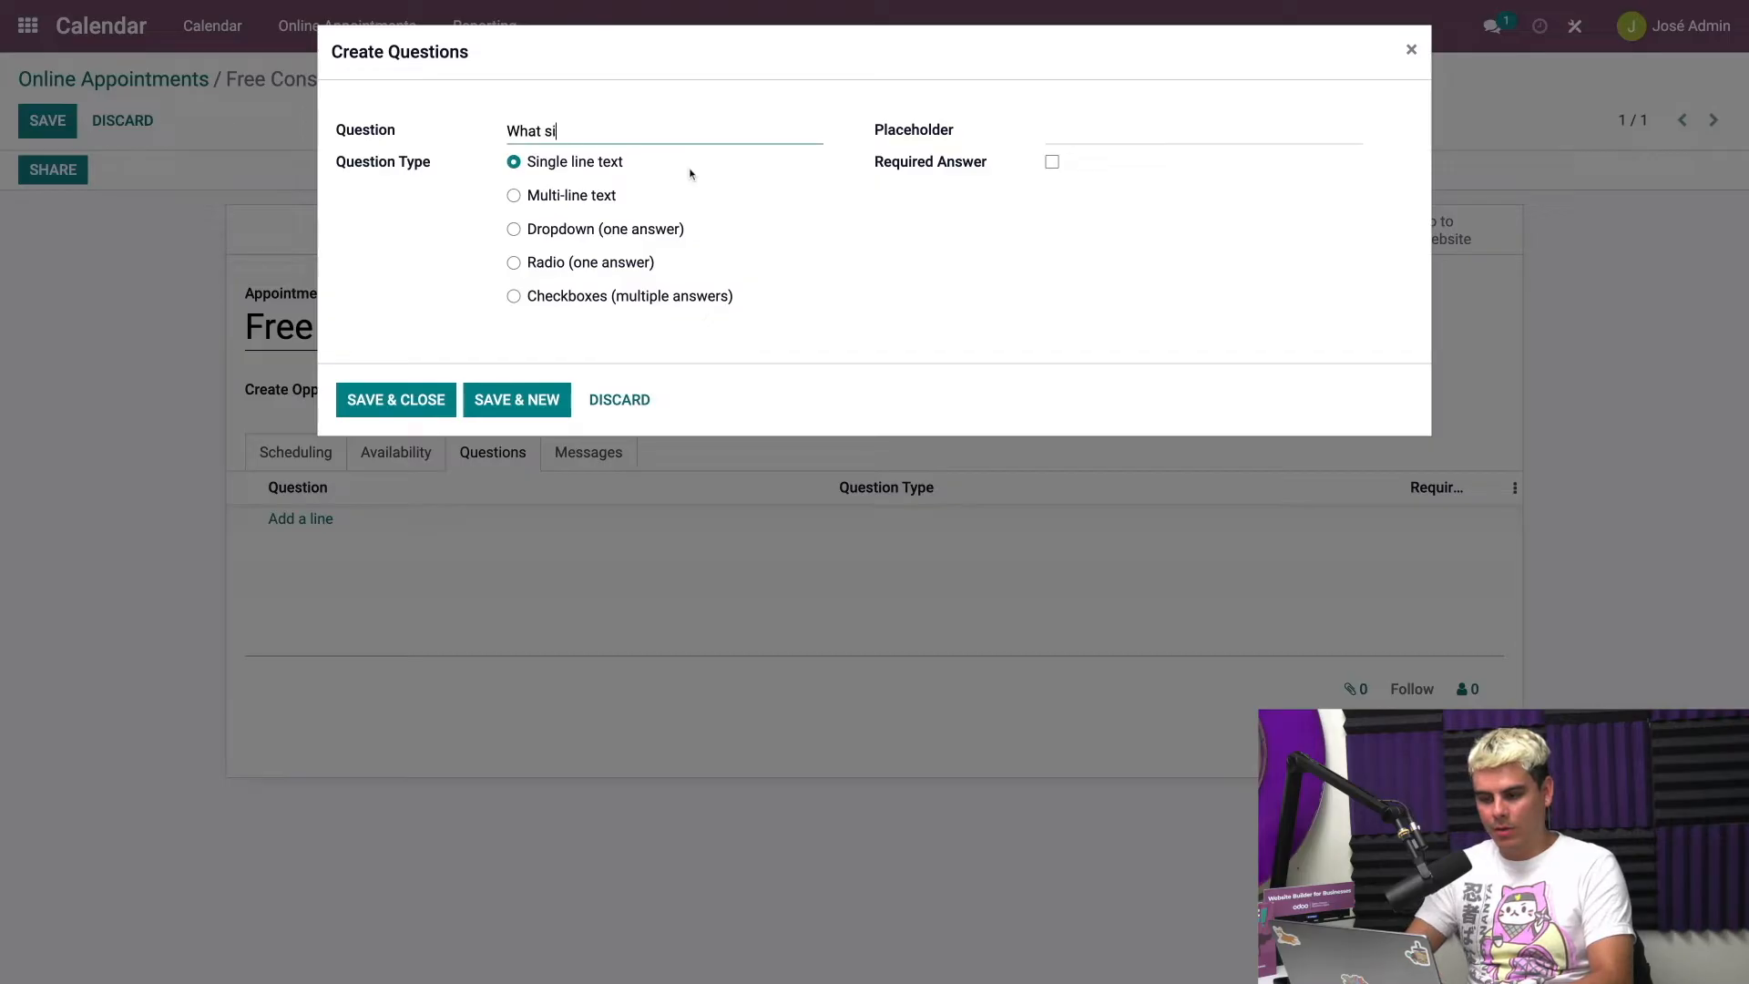
type("ze is your company")
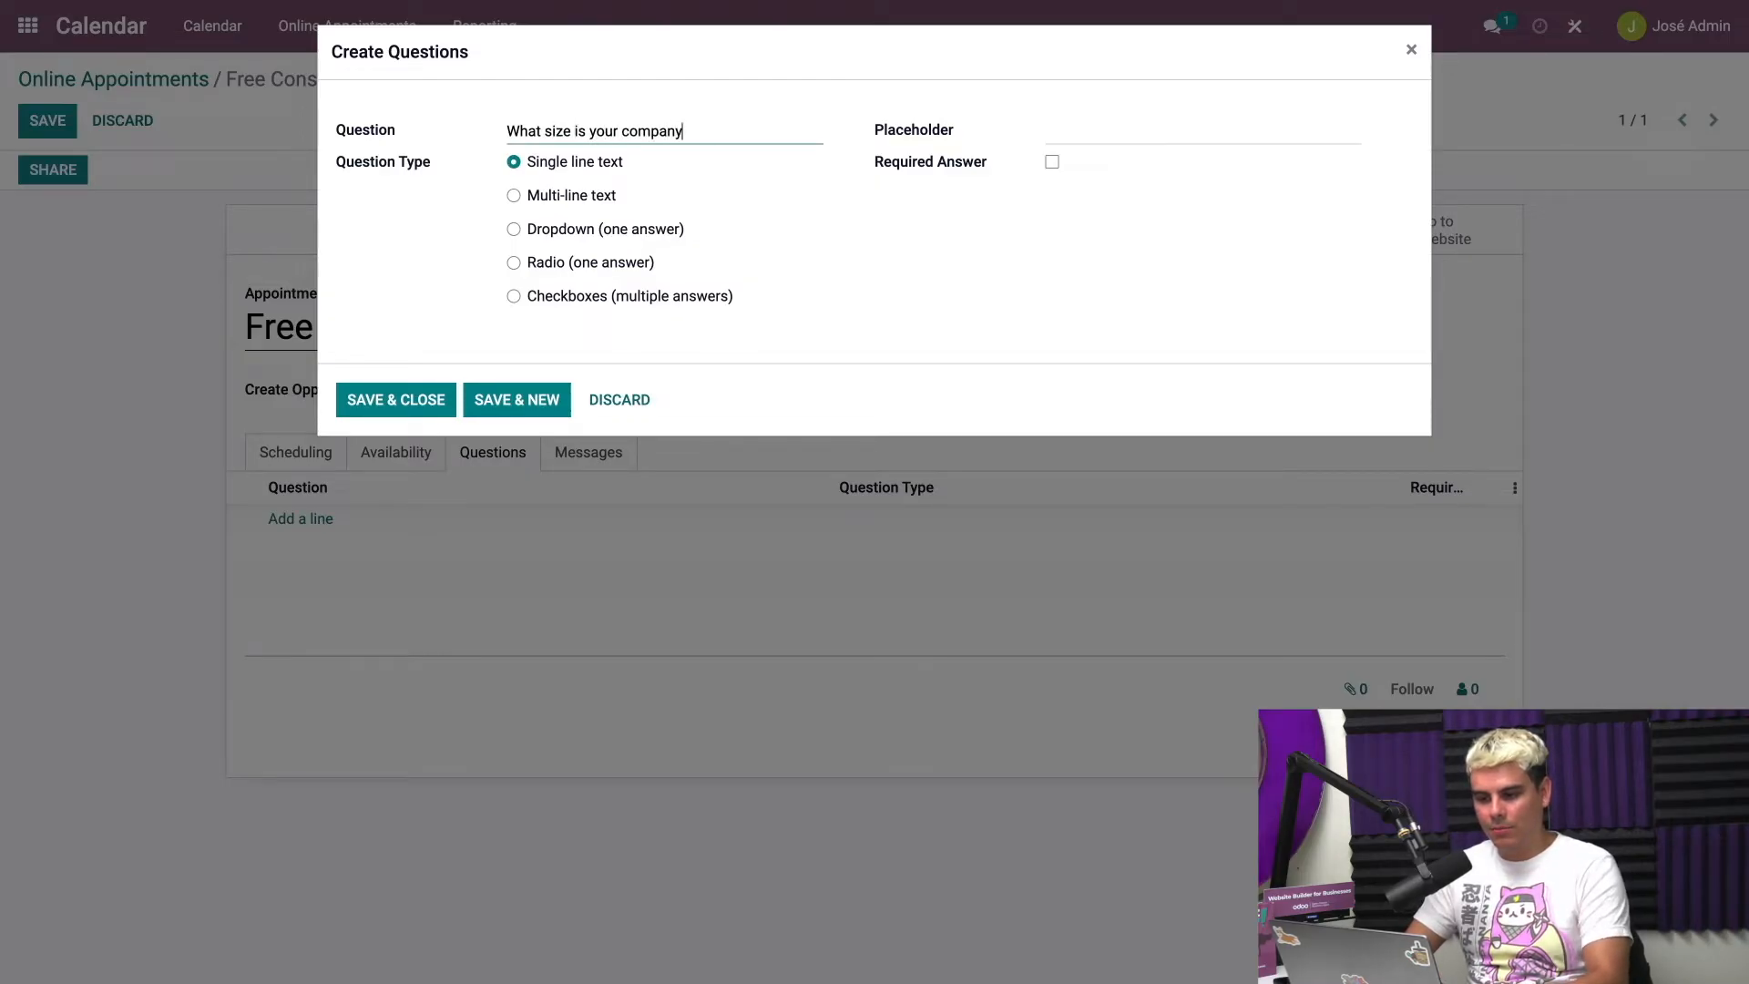
type("?")
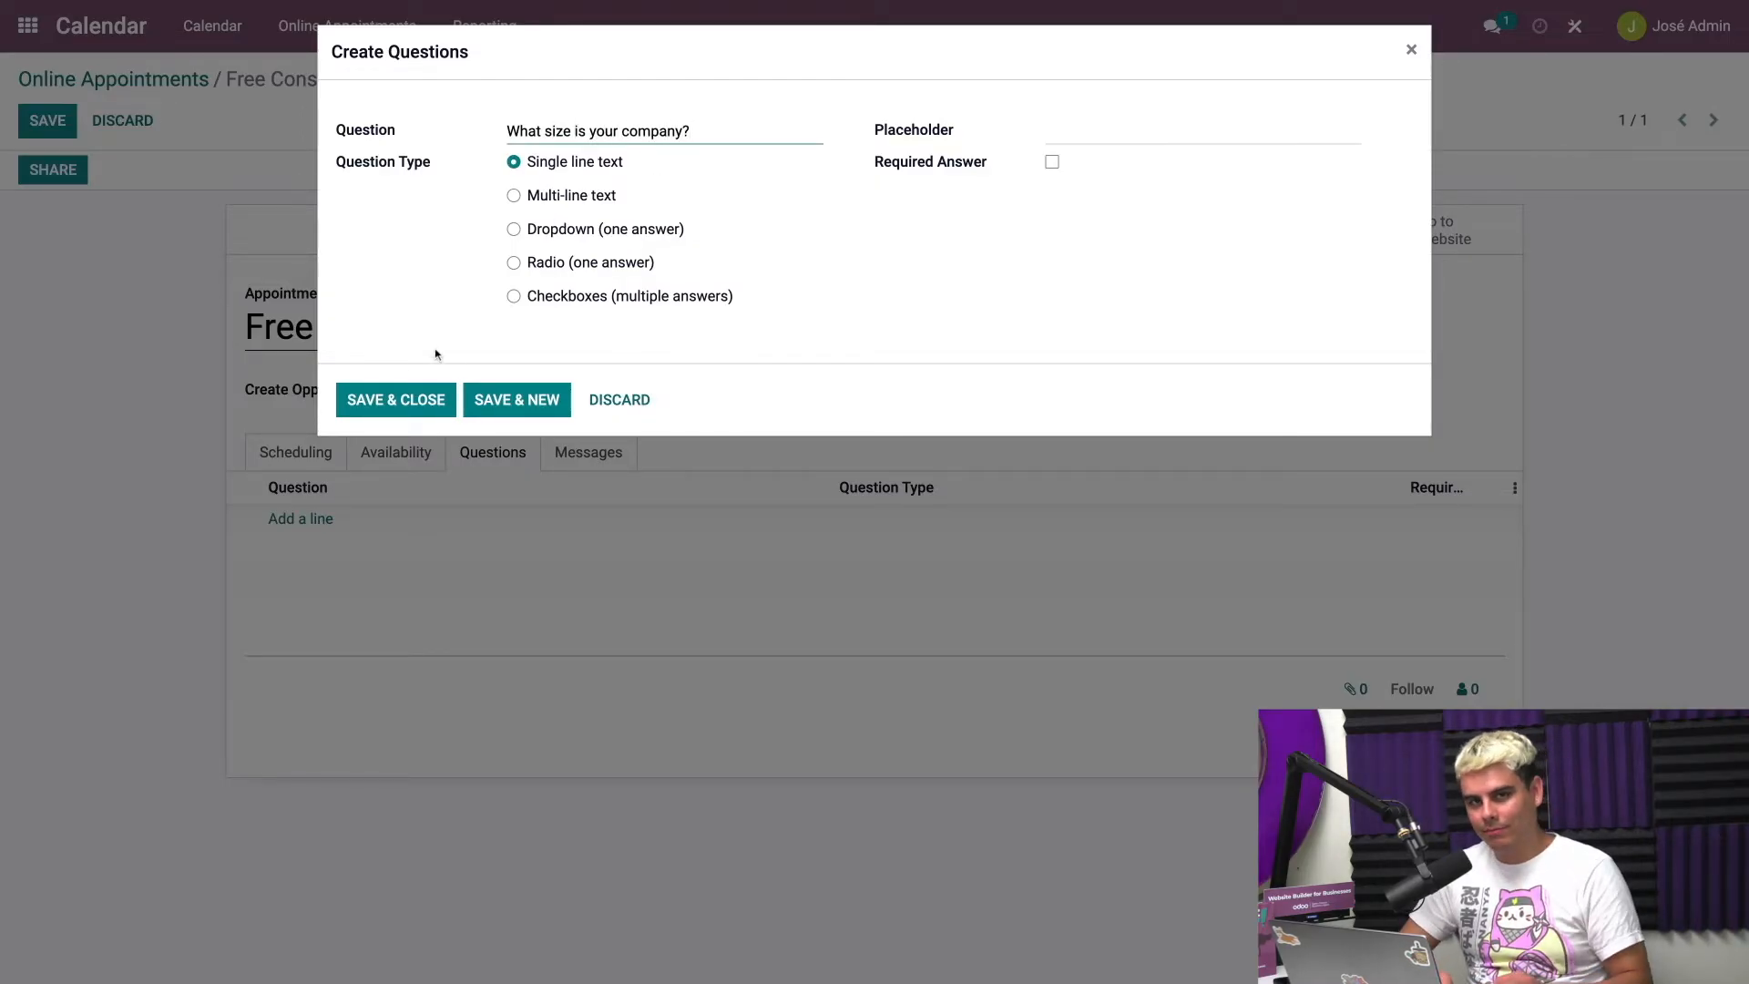
left_click(395, 399)
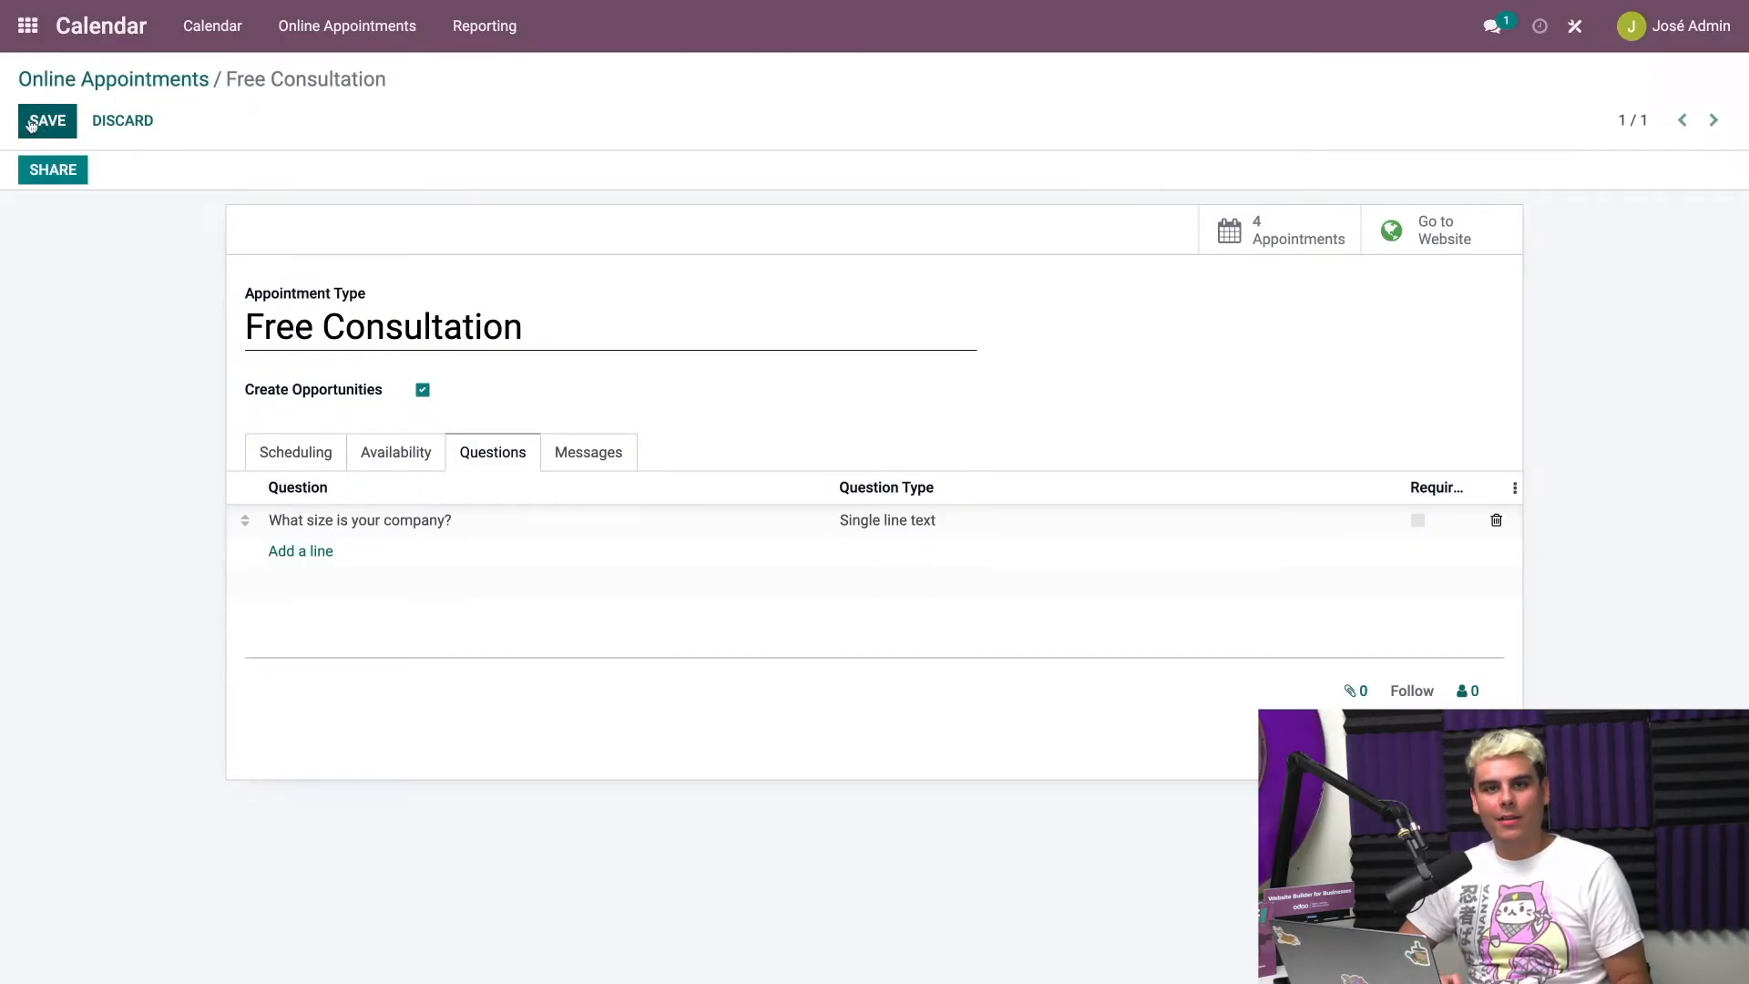
left_click(46, 120)
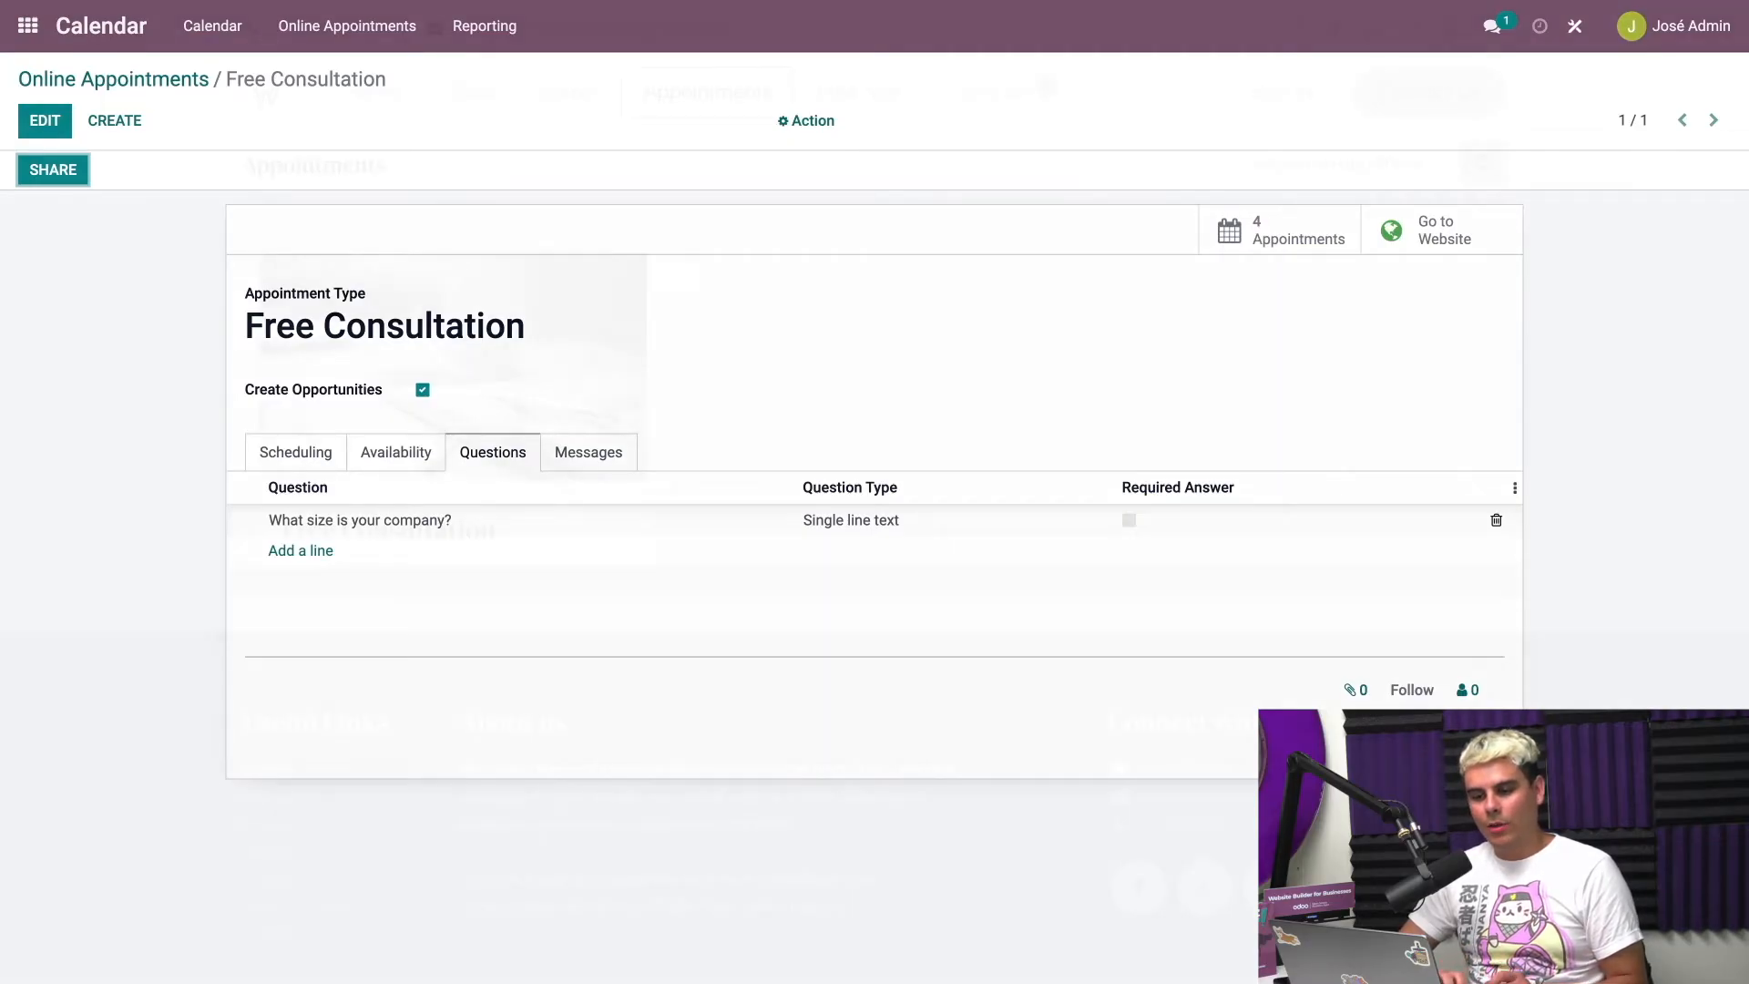
left_click(1442, 229)
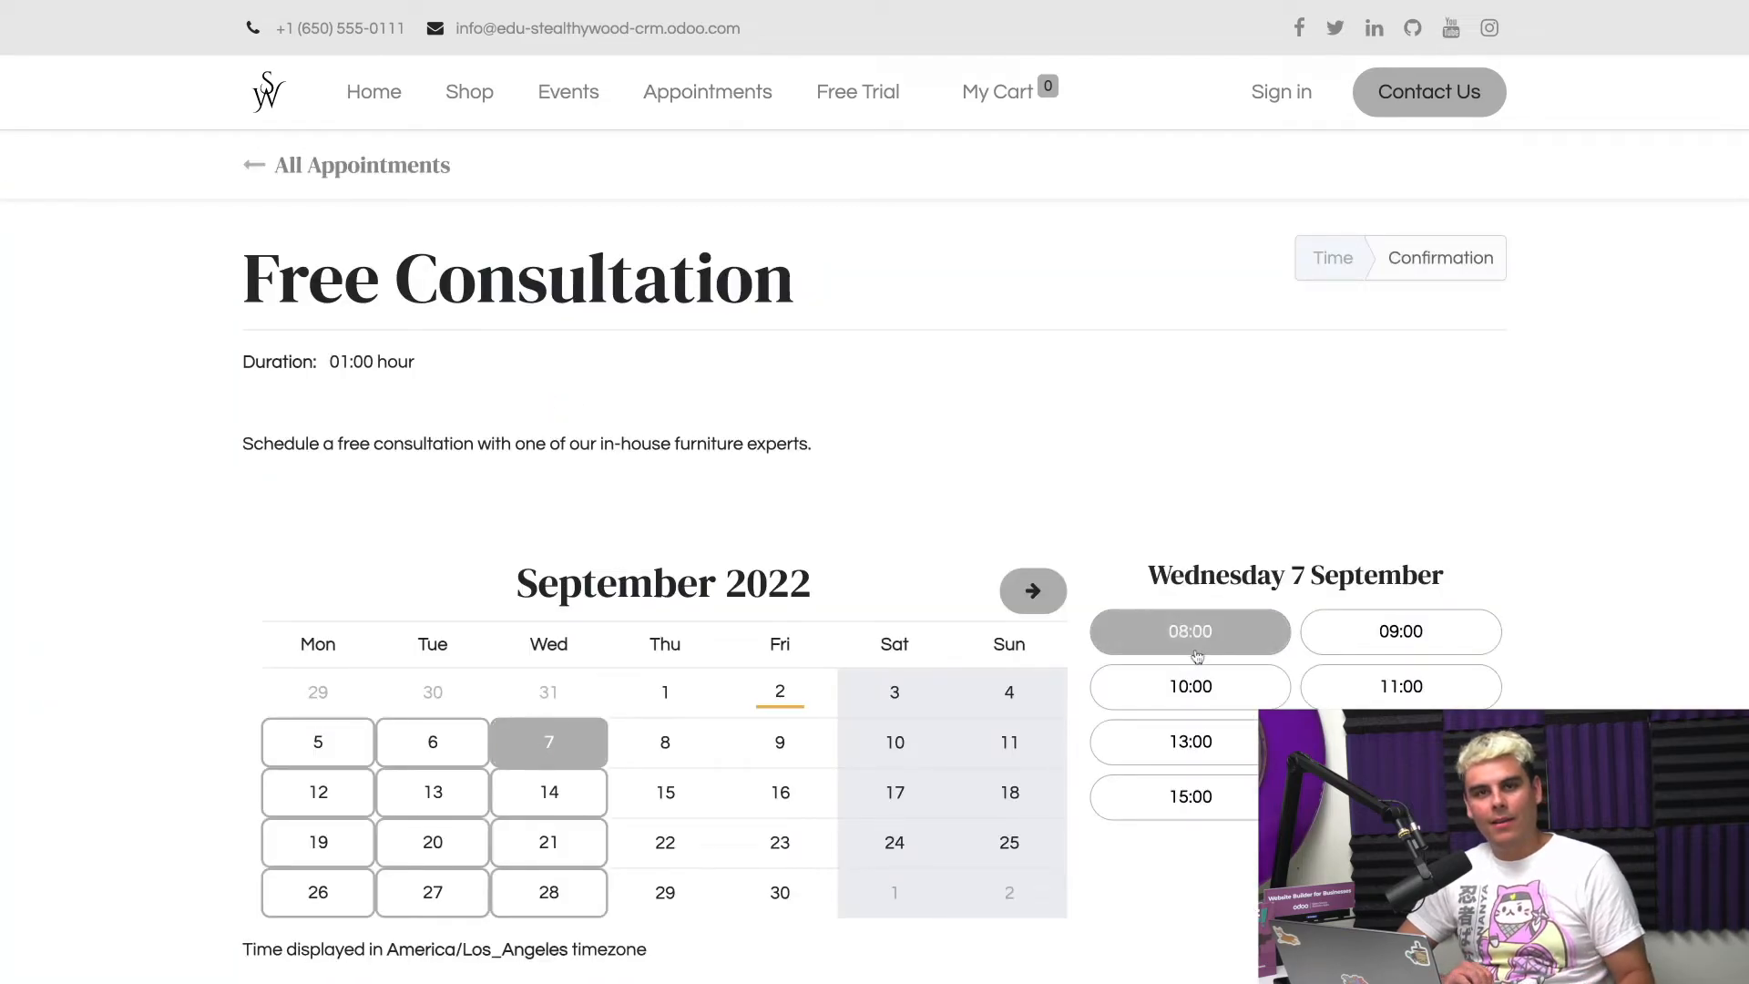
left_click(1189, 632)
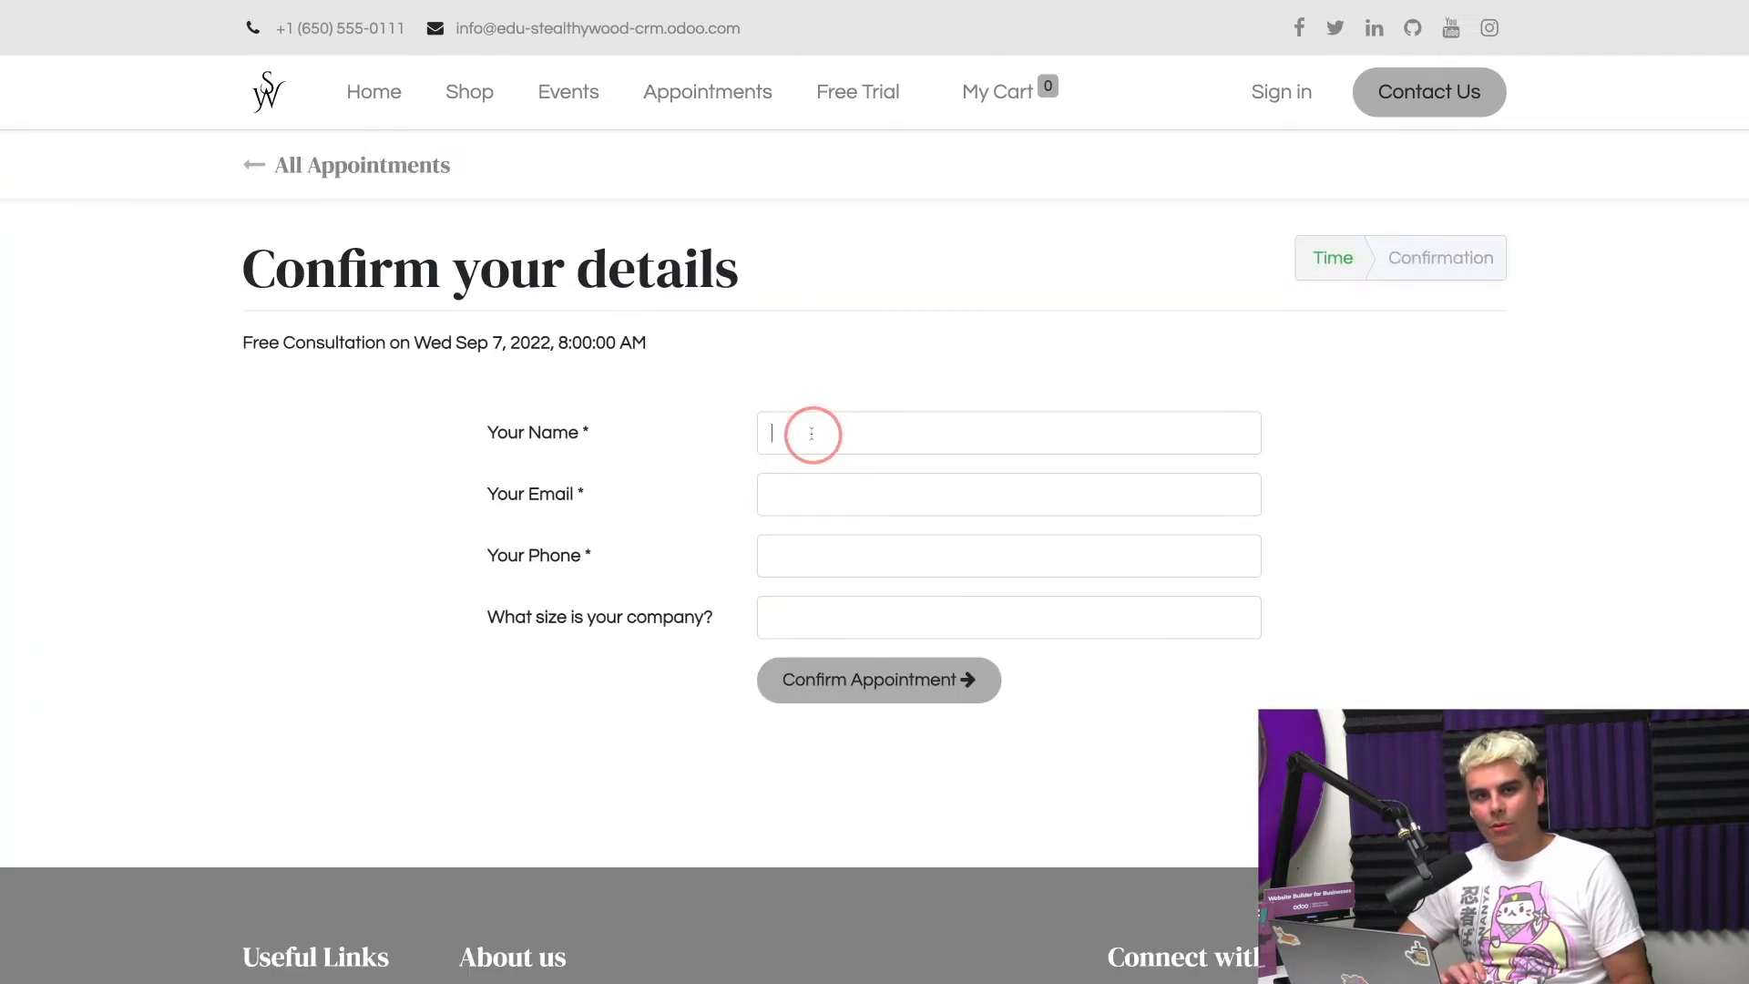
type("joe")
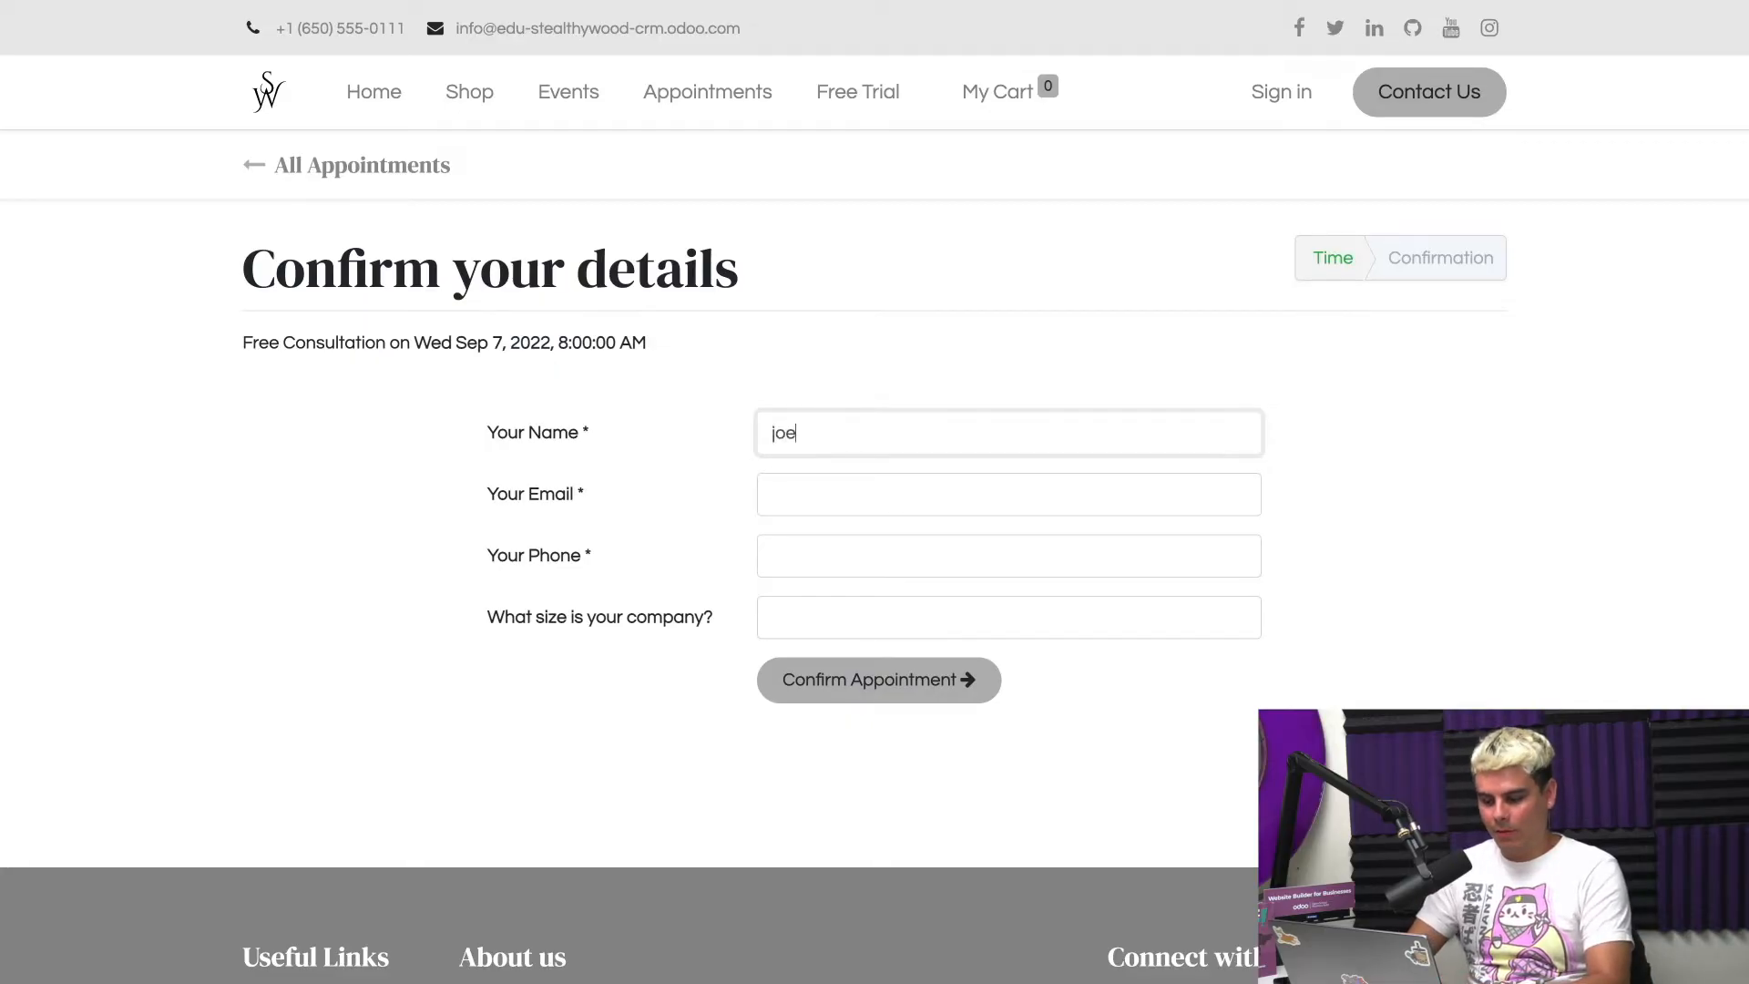
left_click(1008, 493)
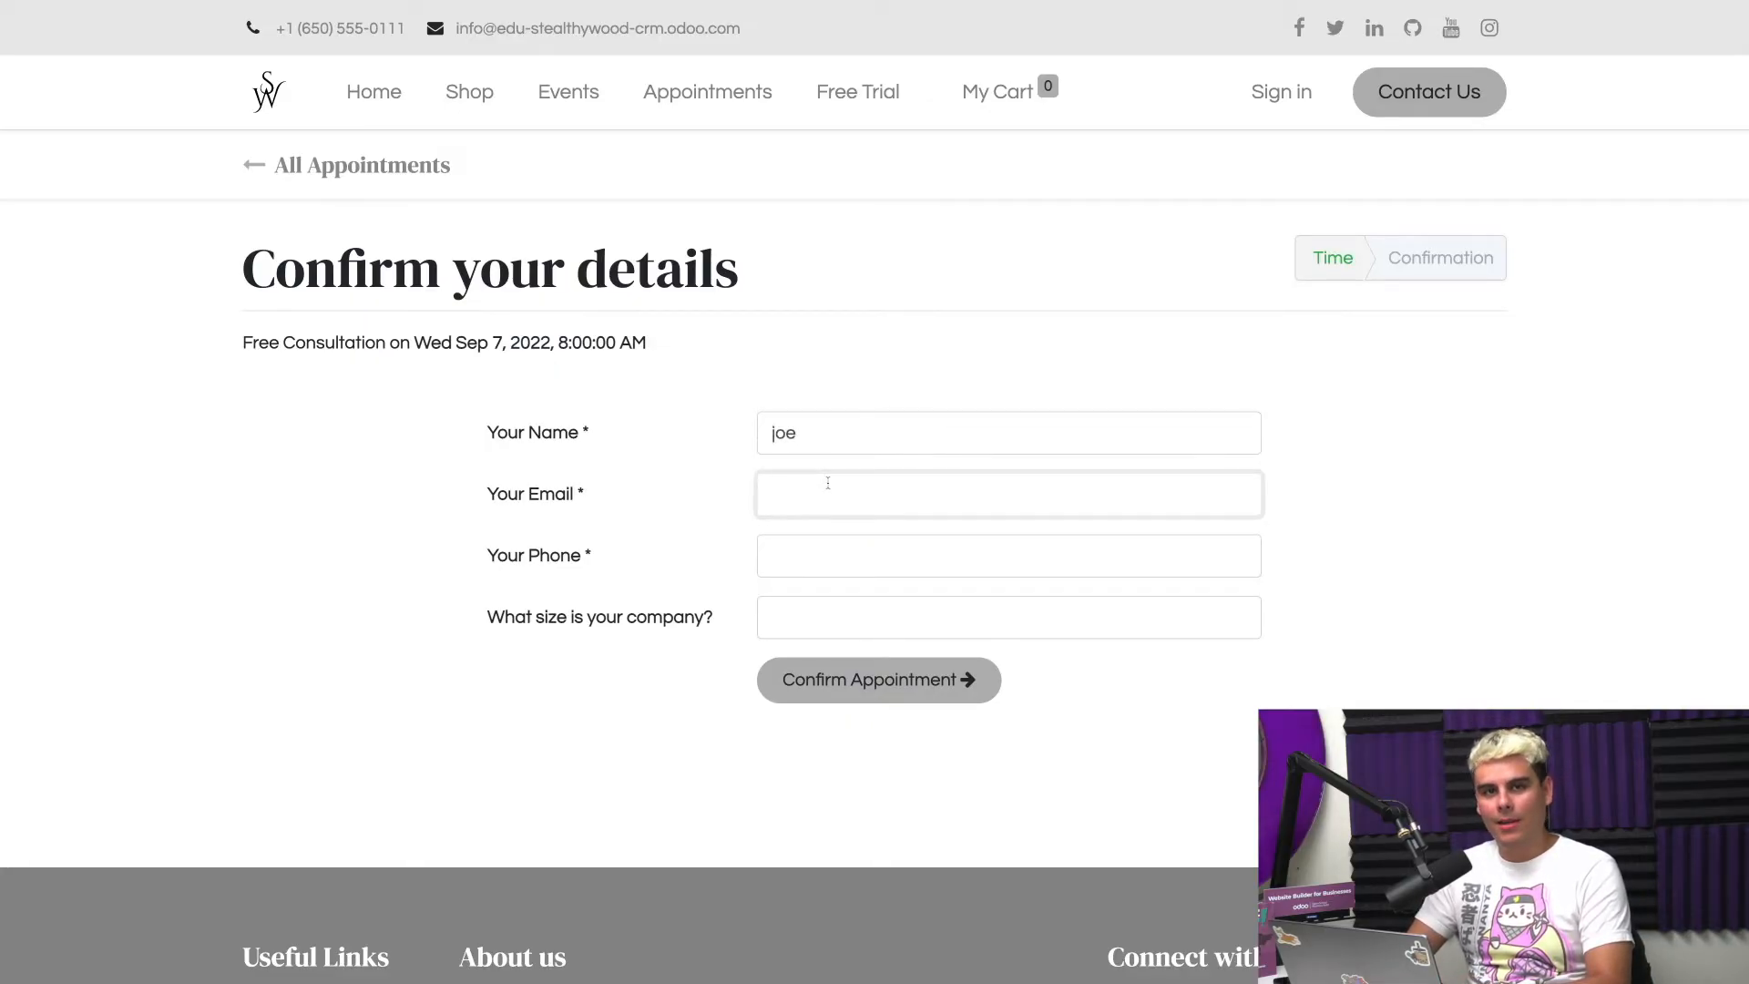
type("REALEMAIL@NOTodoo.com")
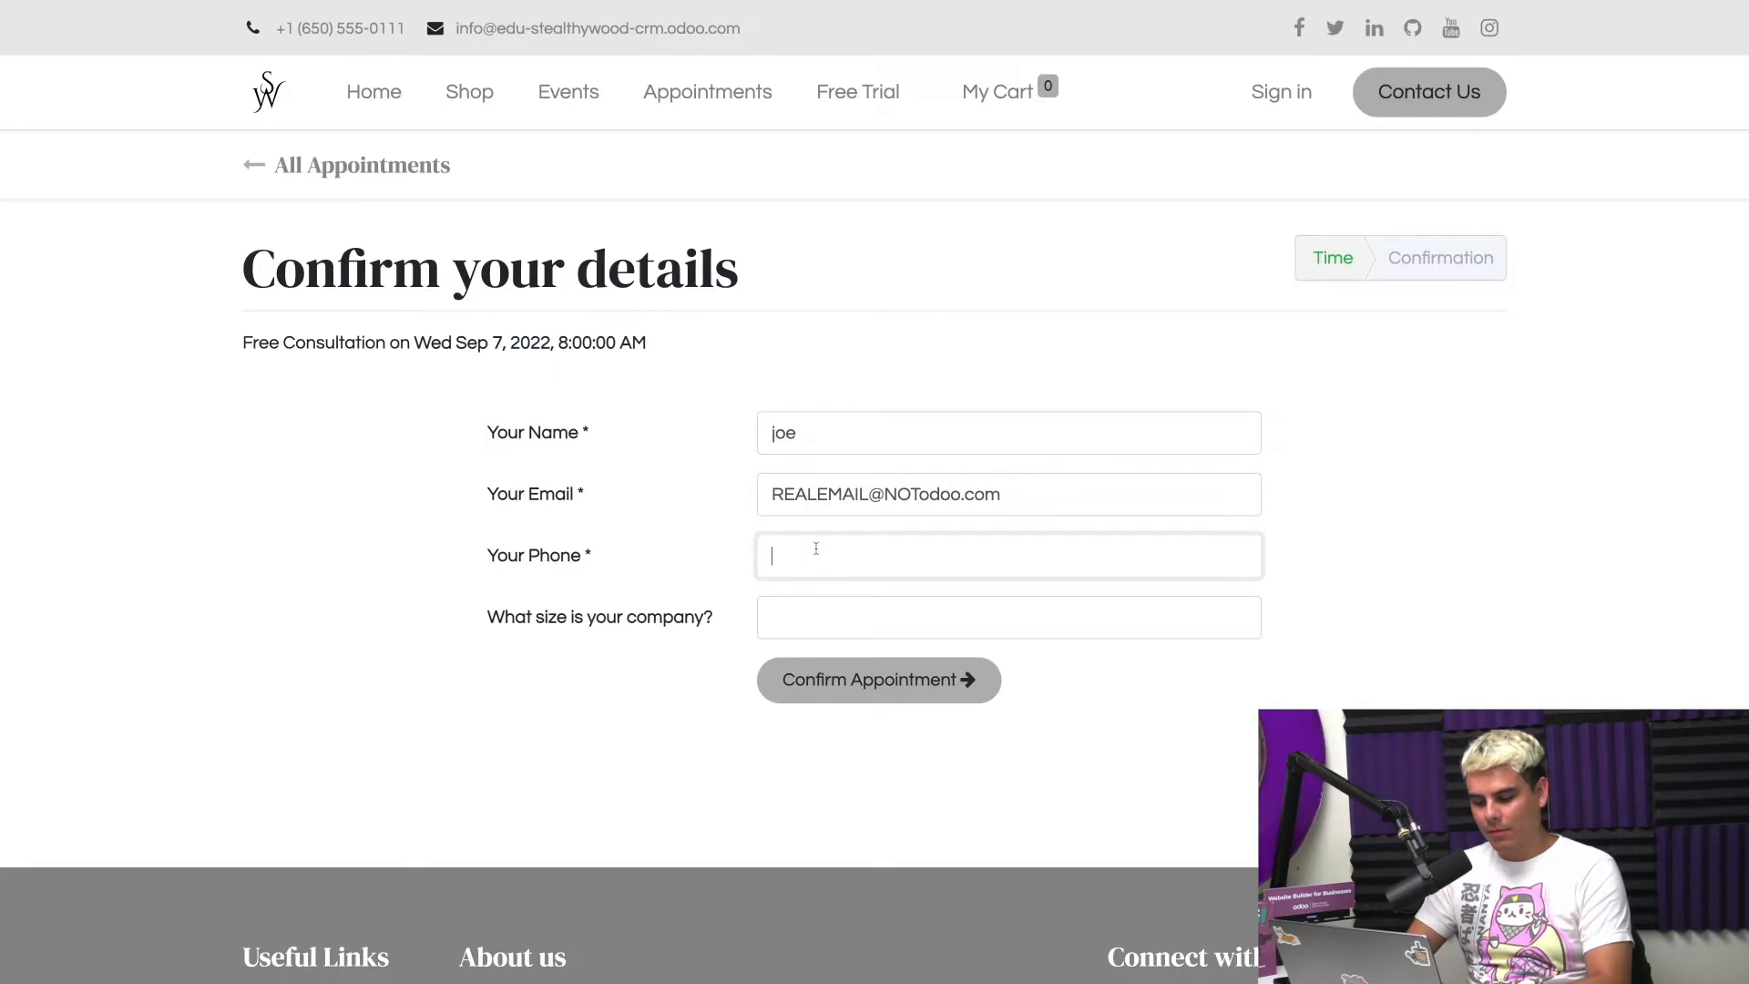
type("1234567")
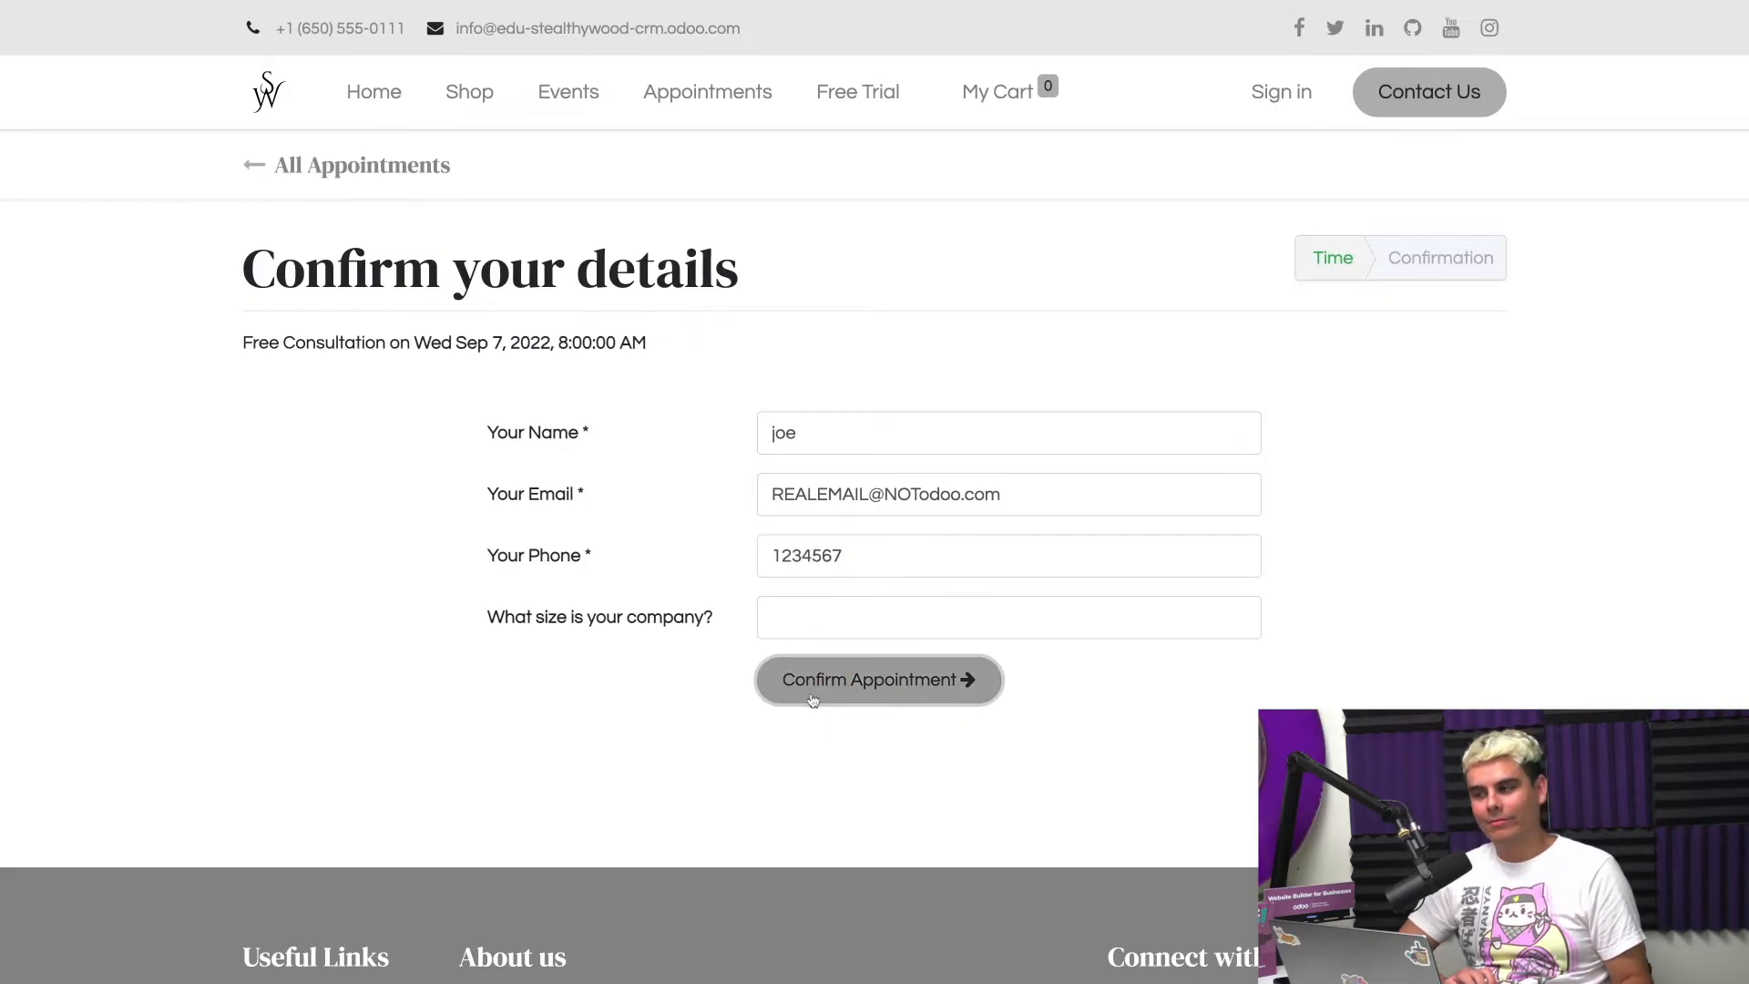
left_click(878, 680)
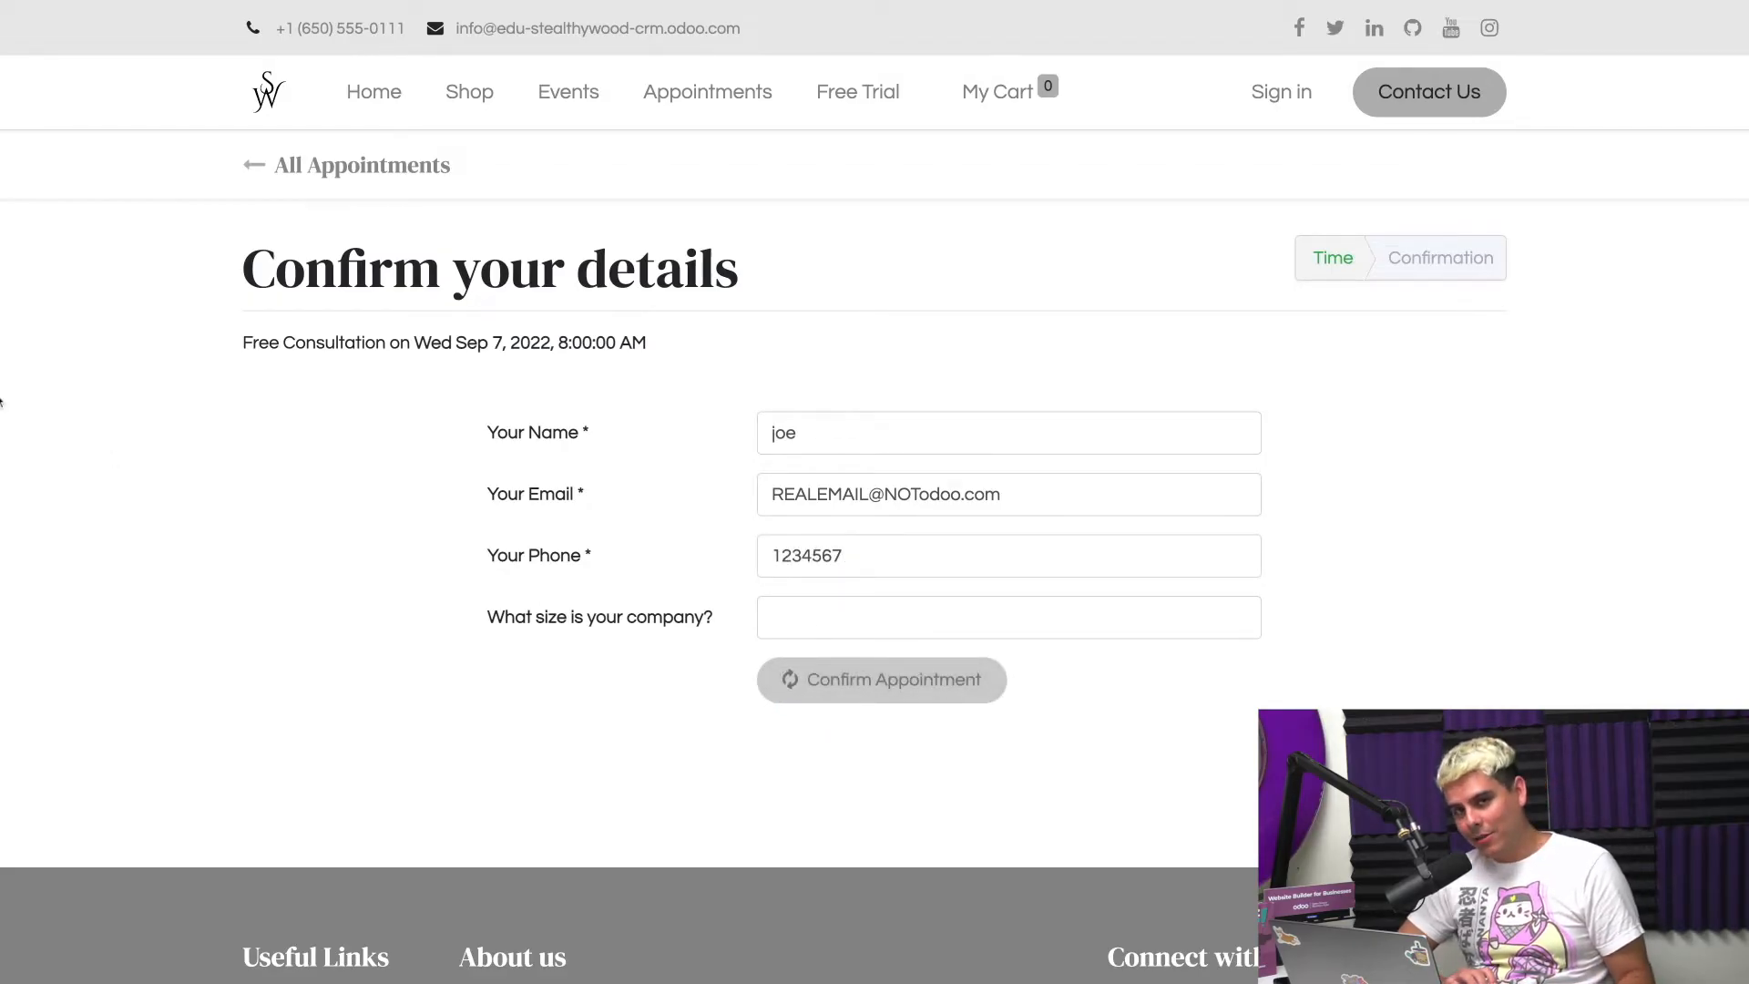
left_click(882, 679)
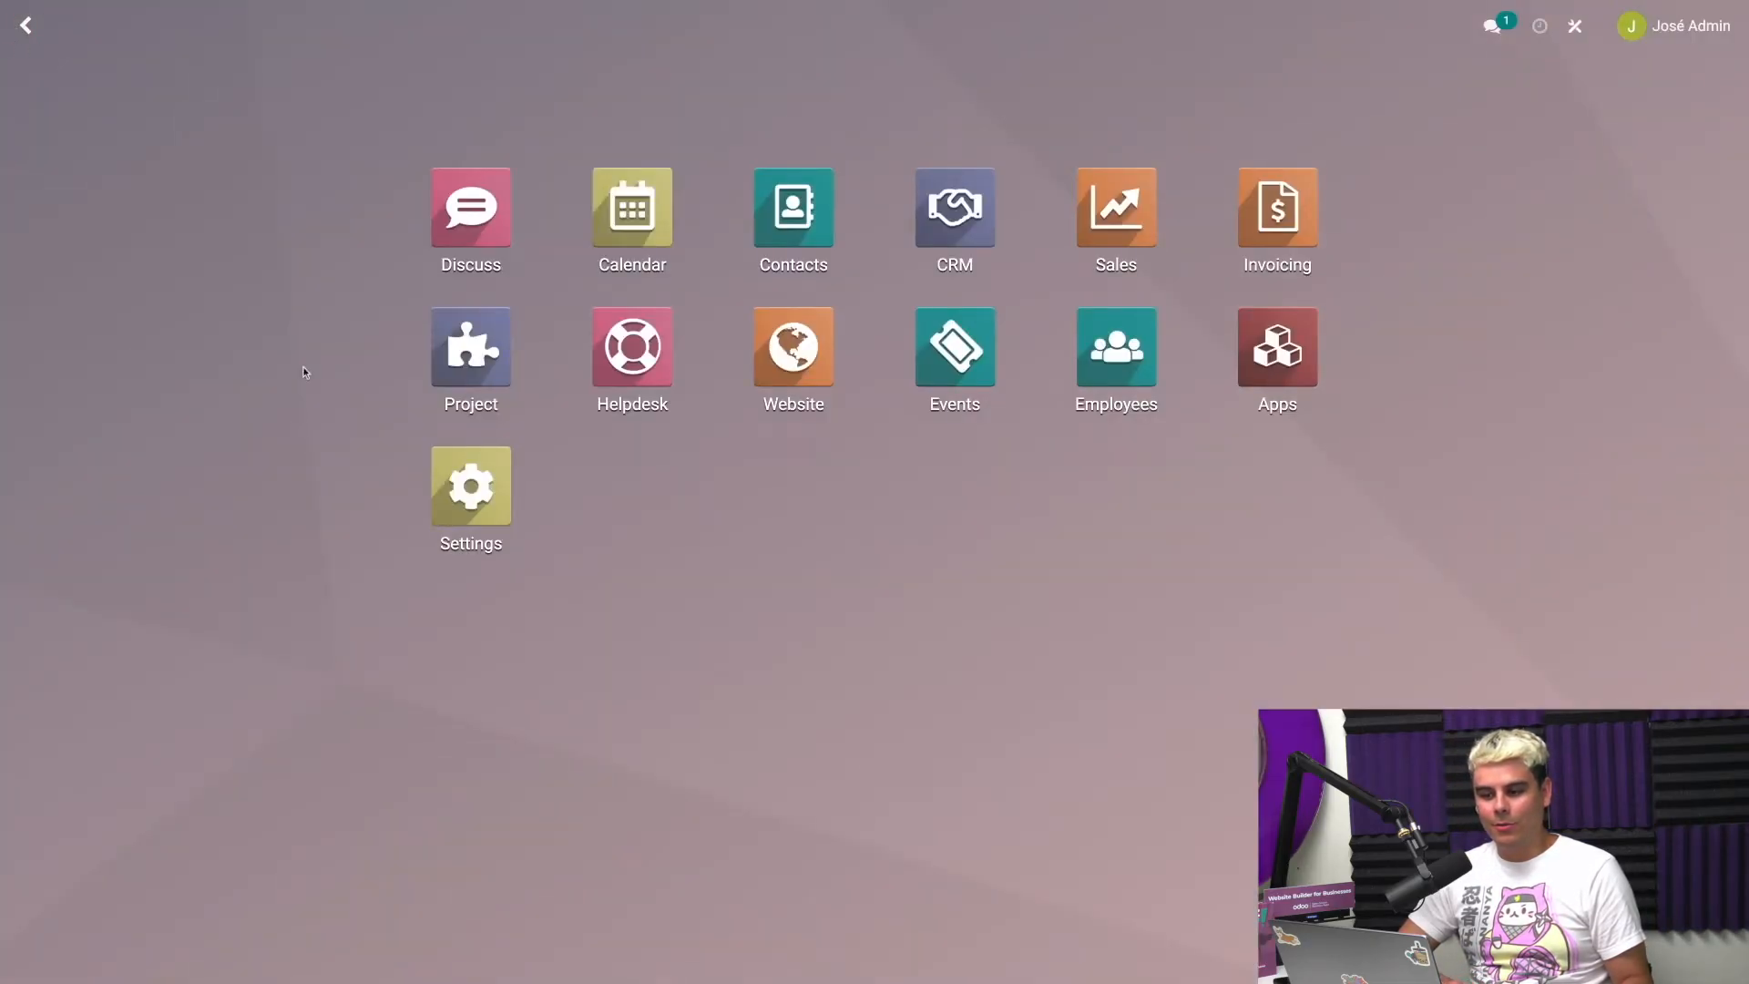
Step: Open the CRM pipeline showing the new Free Consultation with joe lead in New
left_click(952, 206)
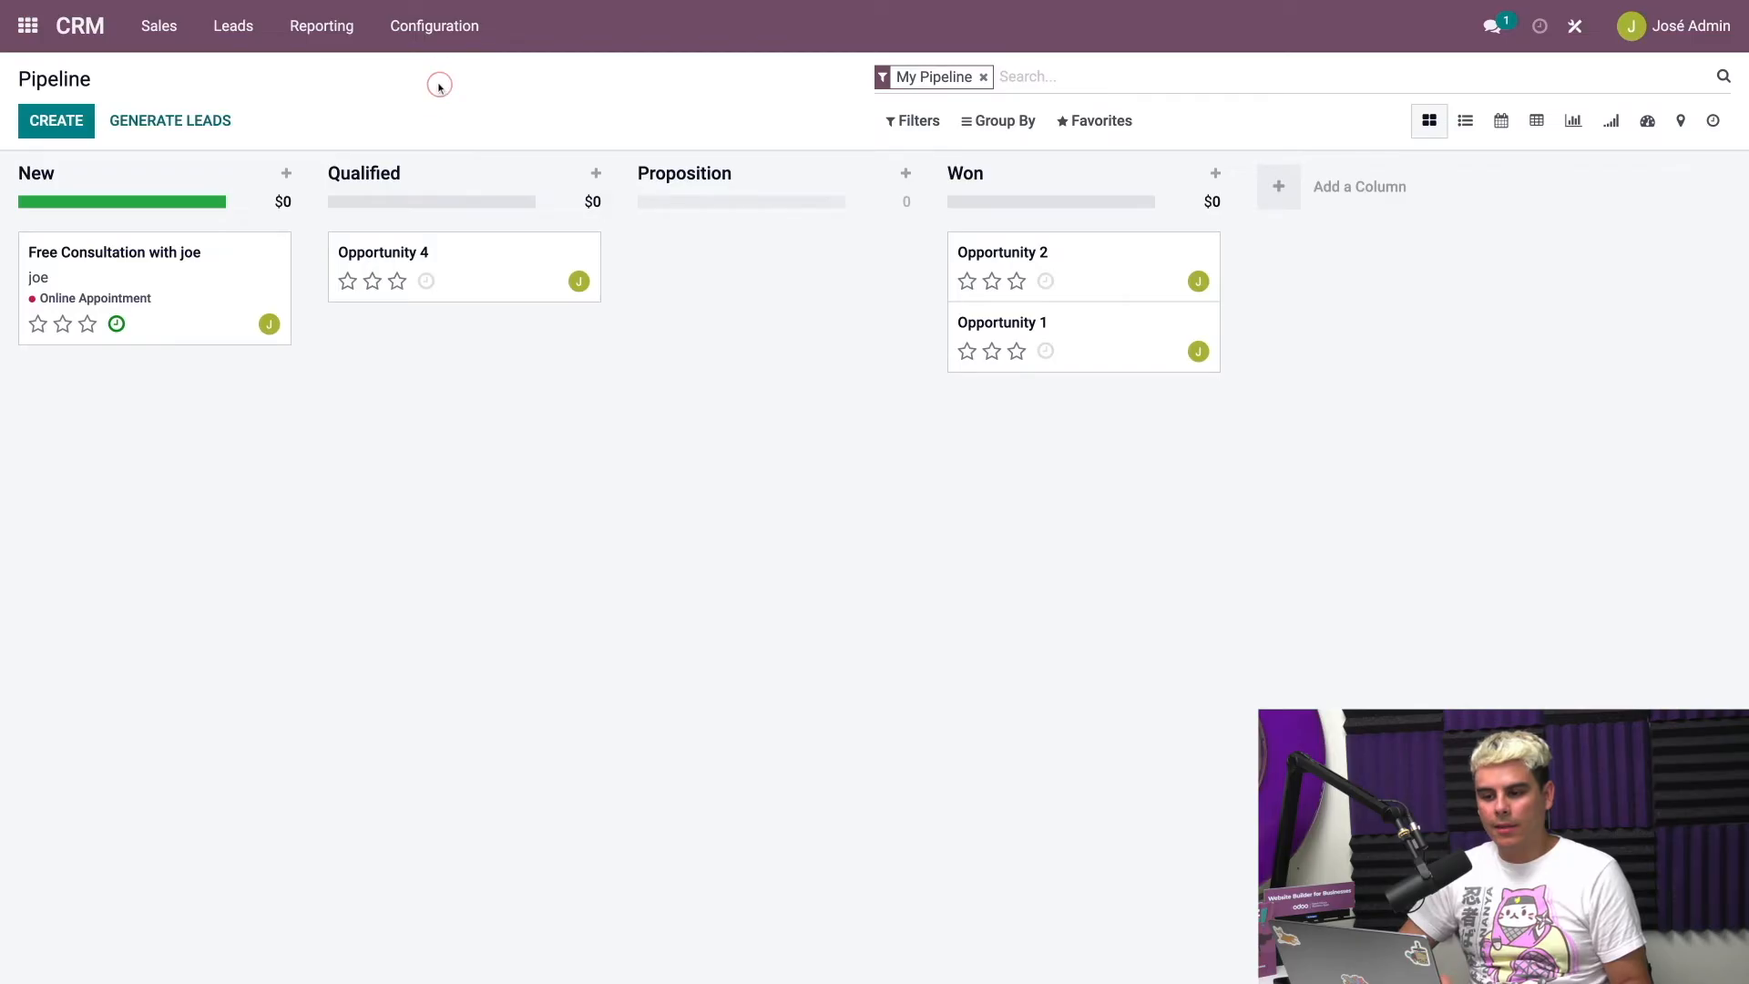
left_click(433, 25)
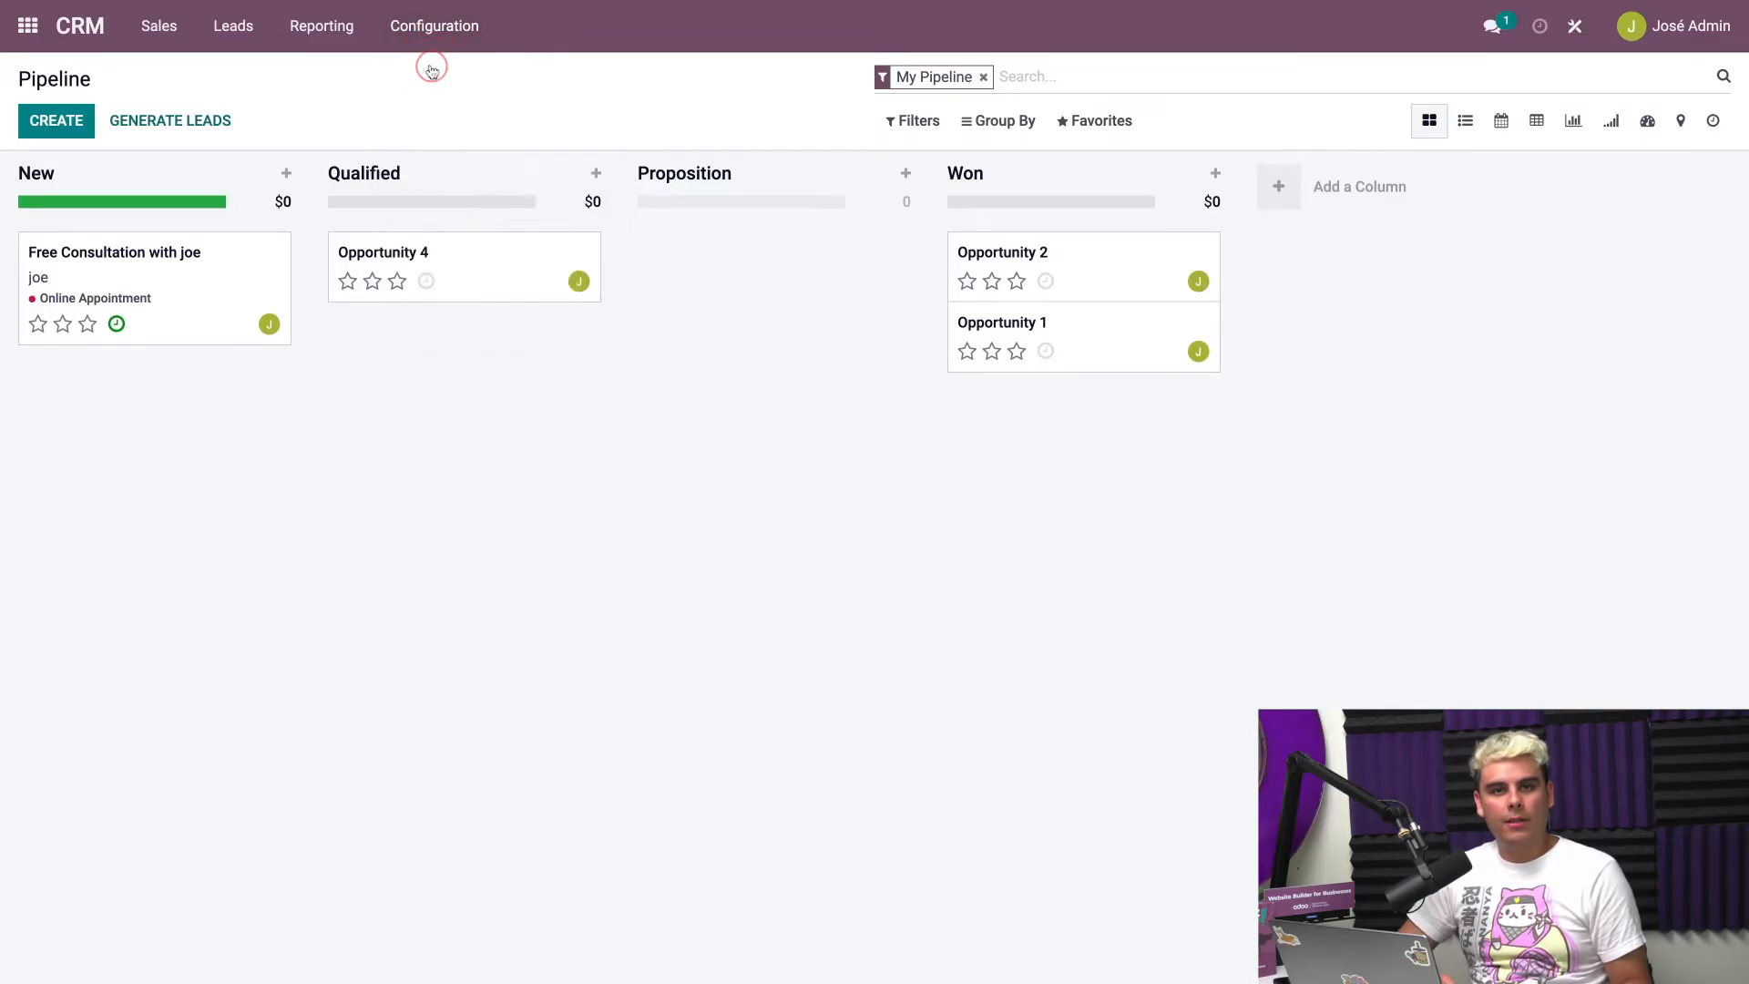
Step: Review Visits to Leads in CRM settings and open the empty Visits to Leads Rules list
left_click(434, 25)
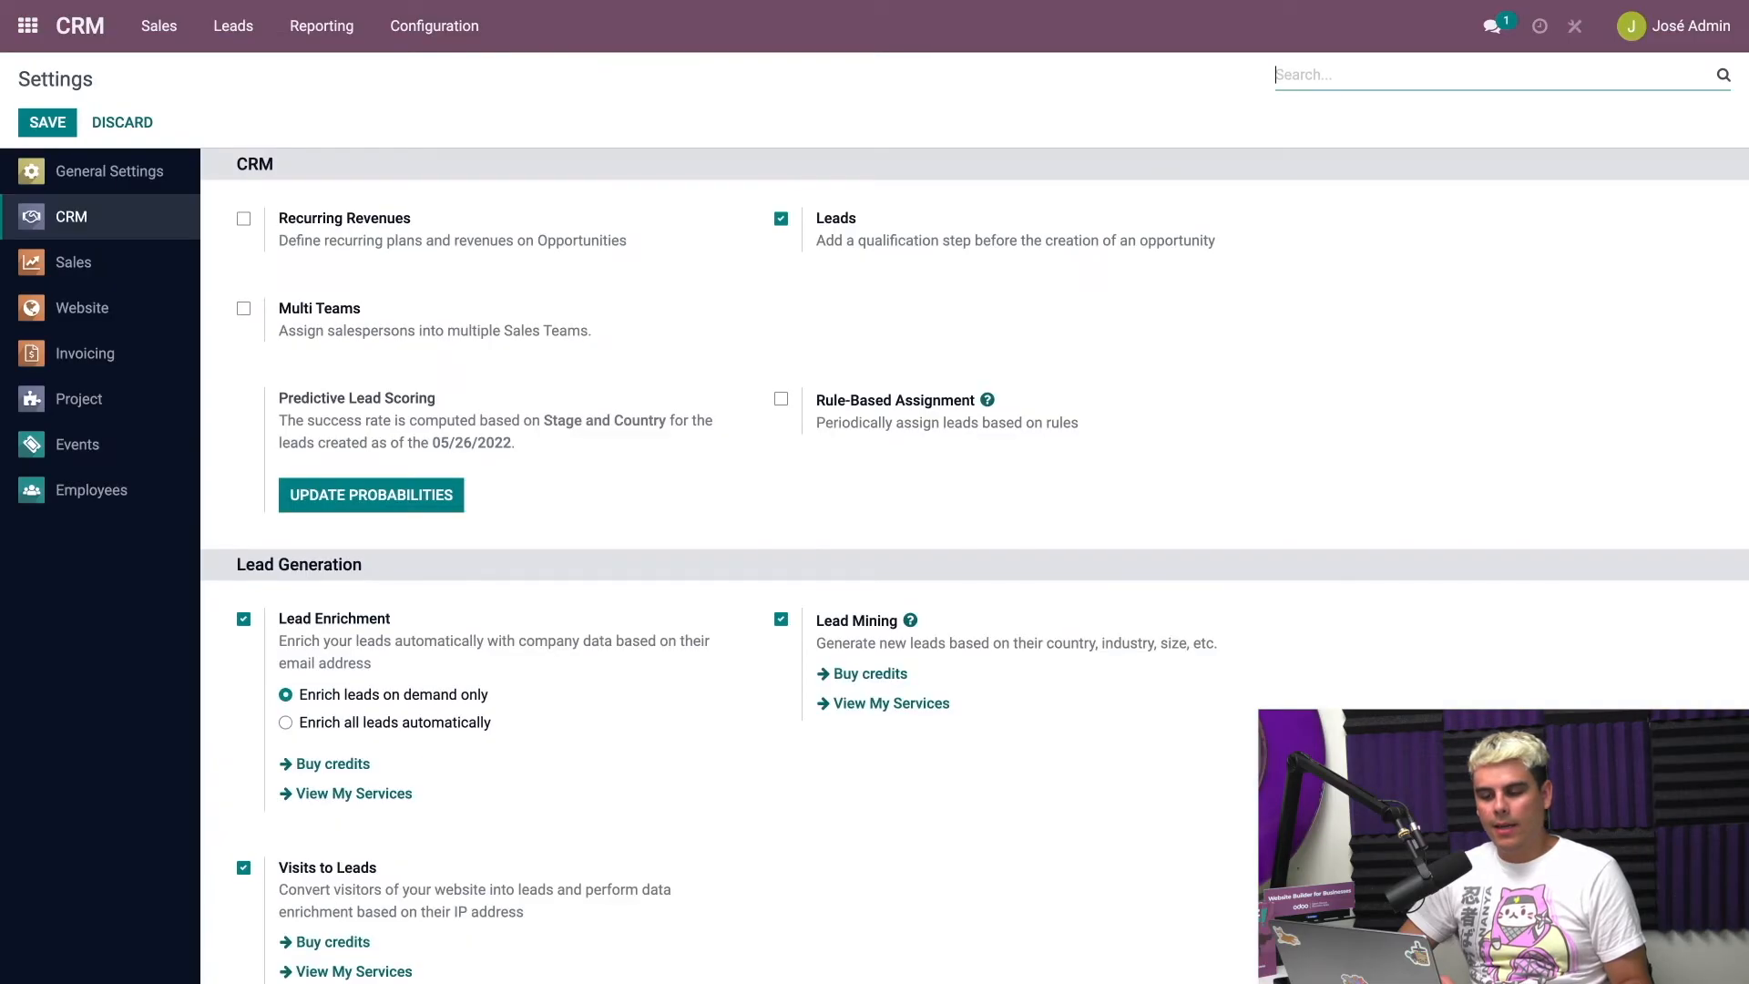
scroll("up", 3)
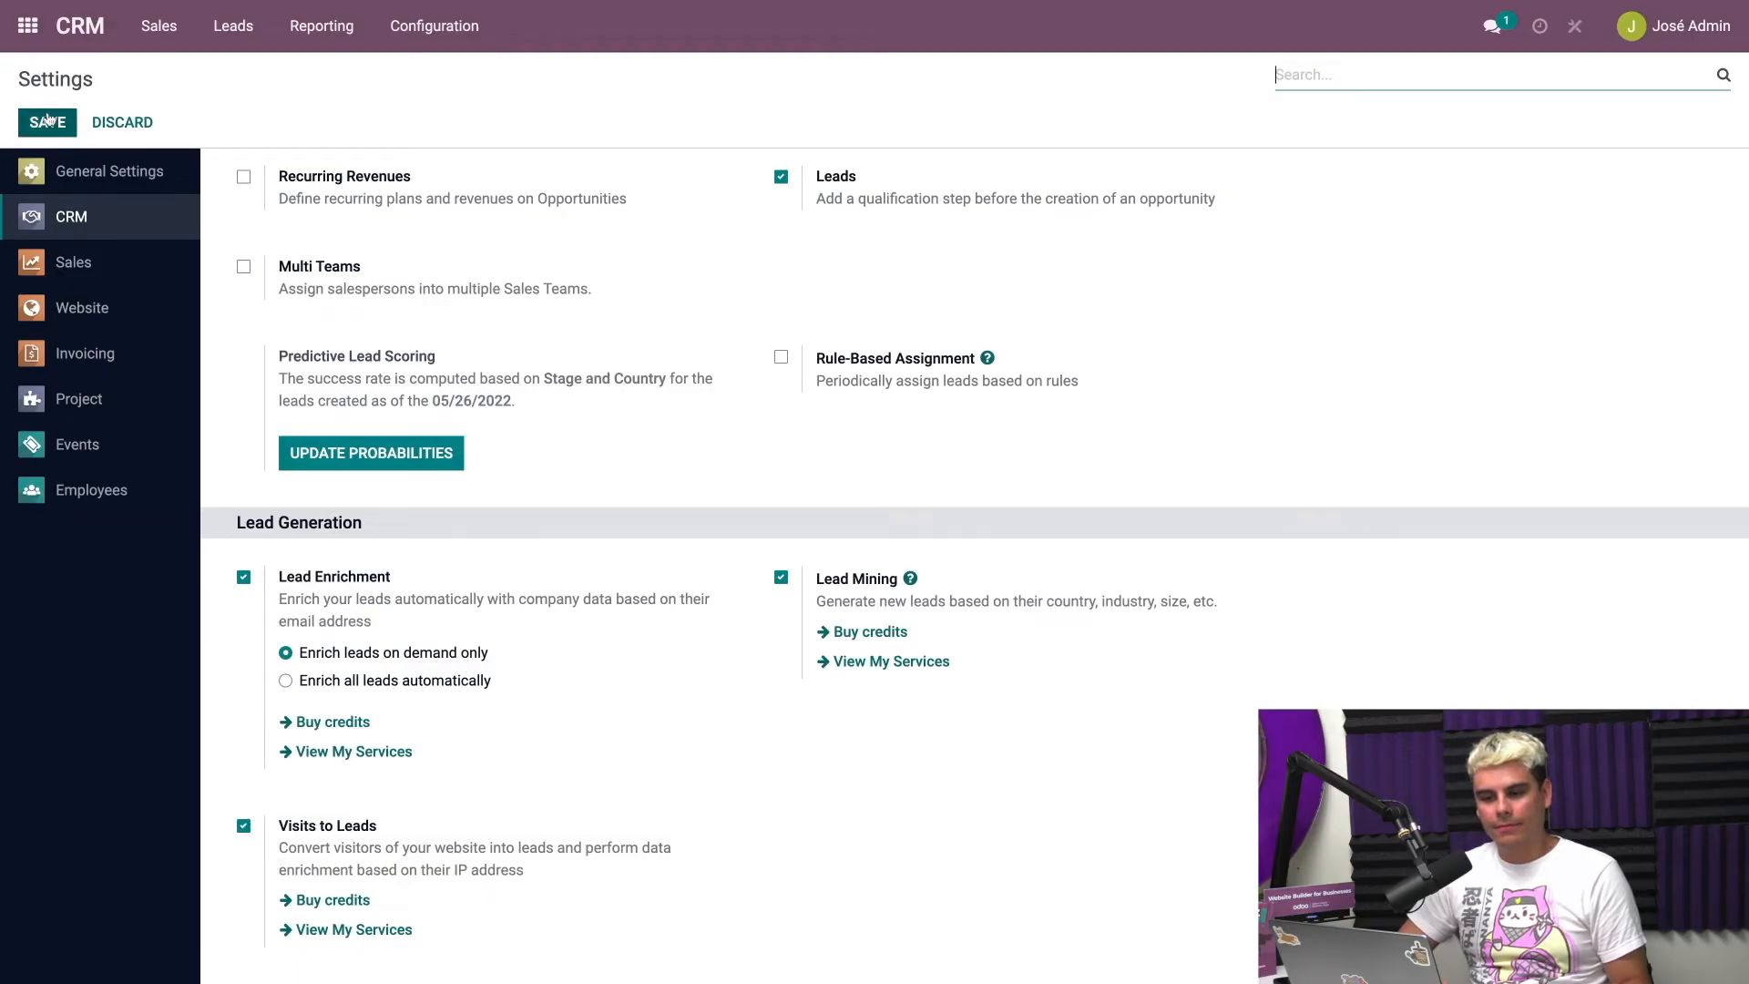
mouse_move(370, 91)
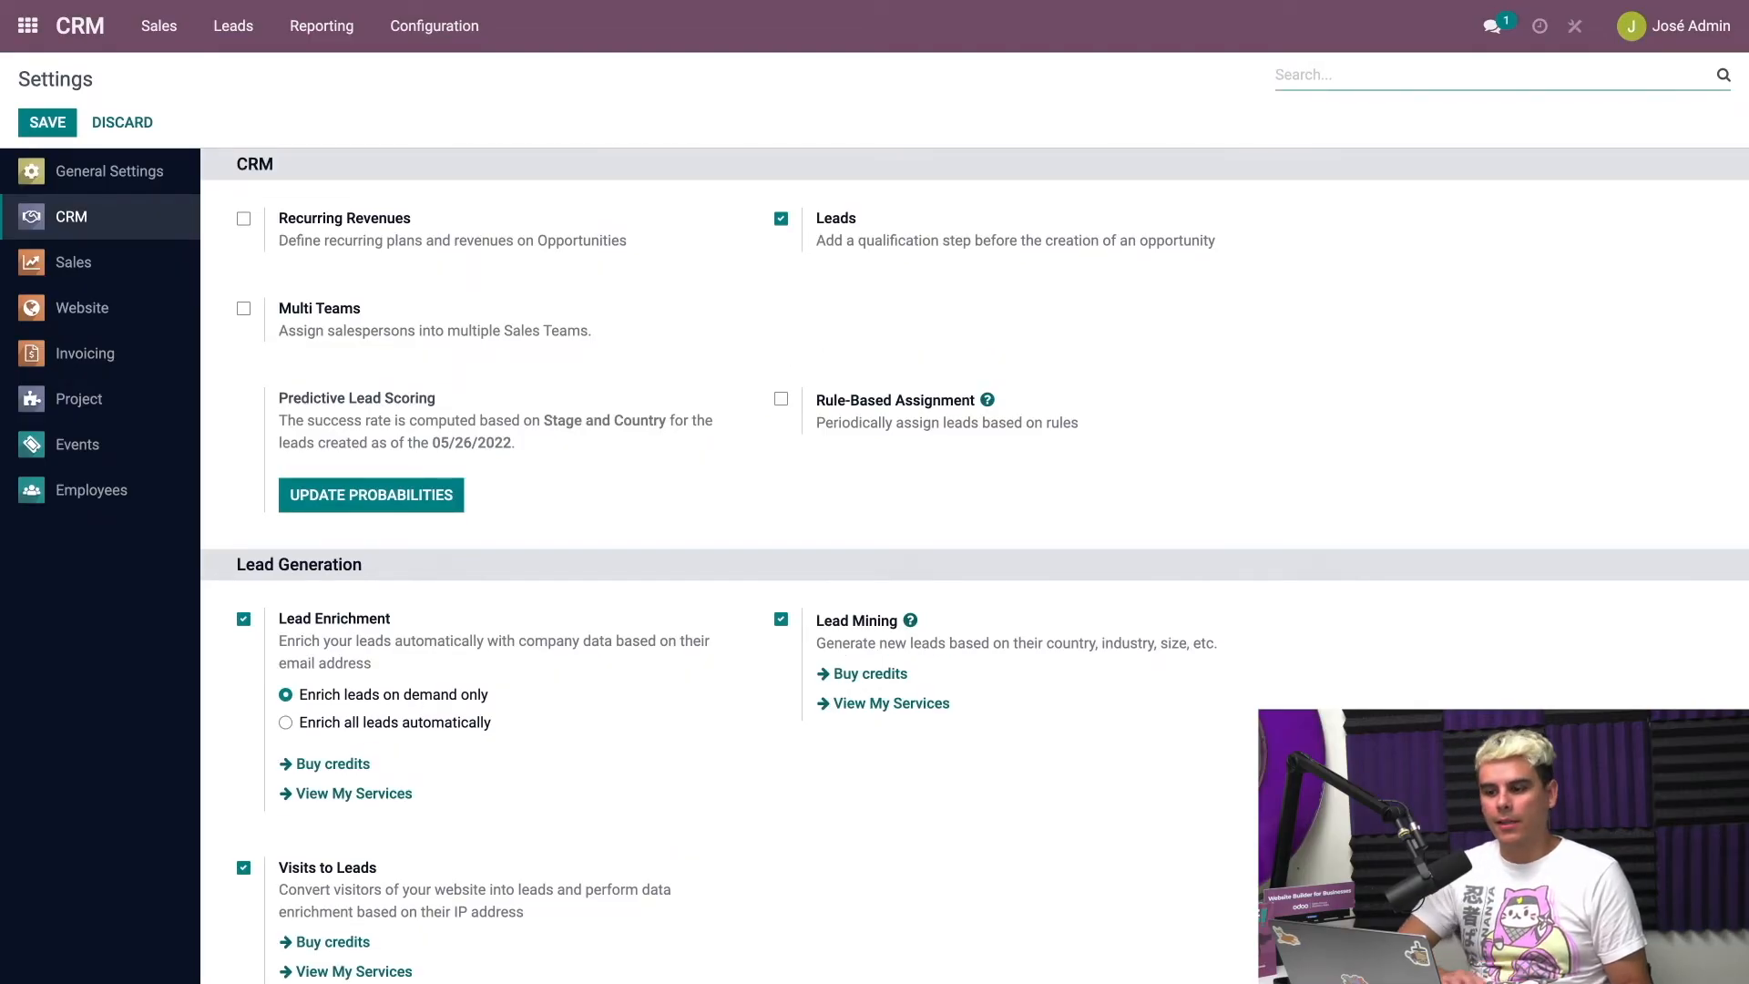
mouse_move(427, 770)
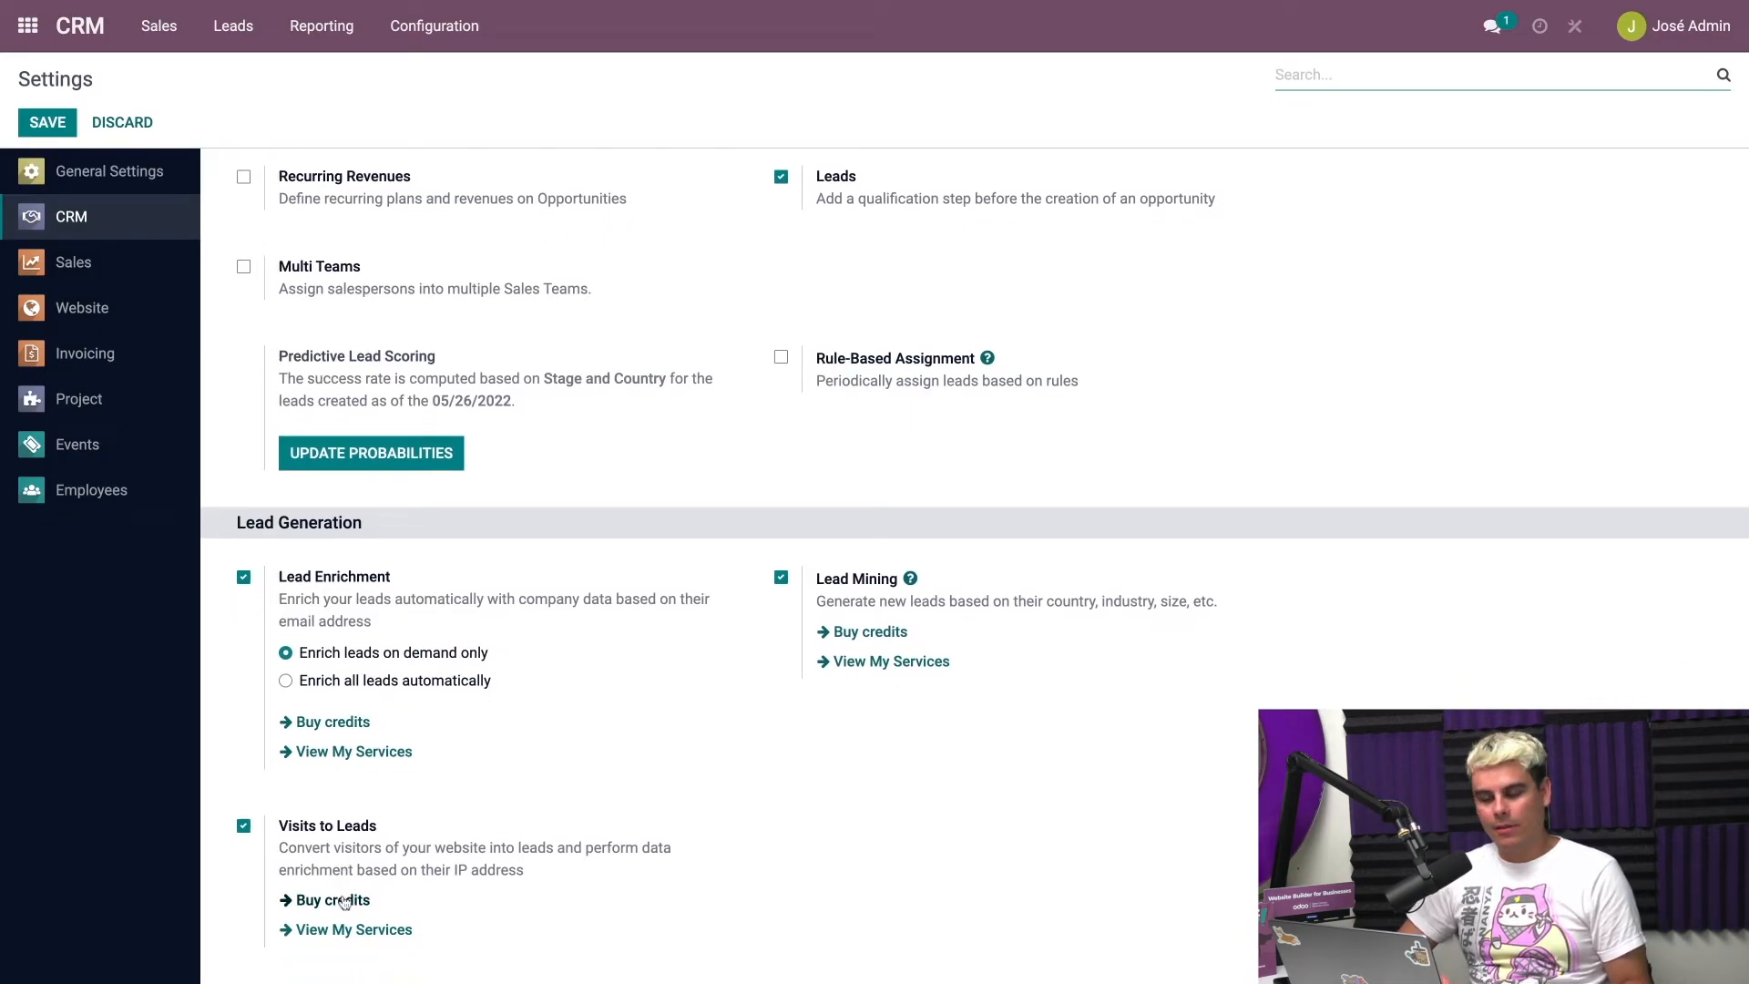
left_click(332, 899)
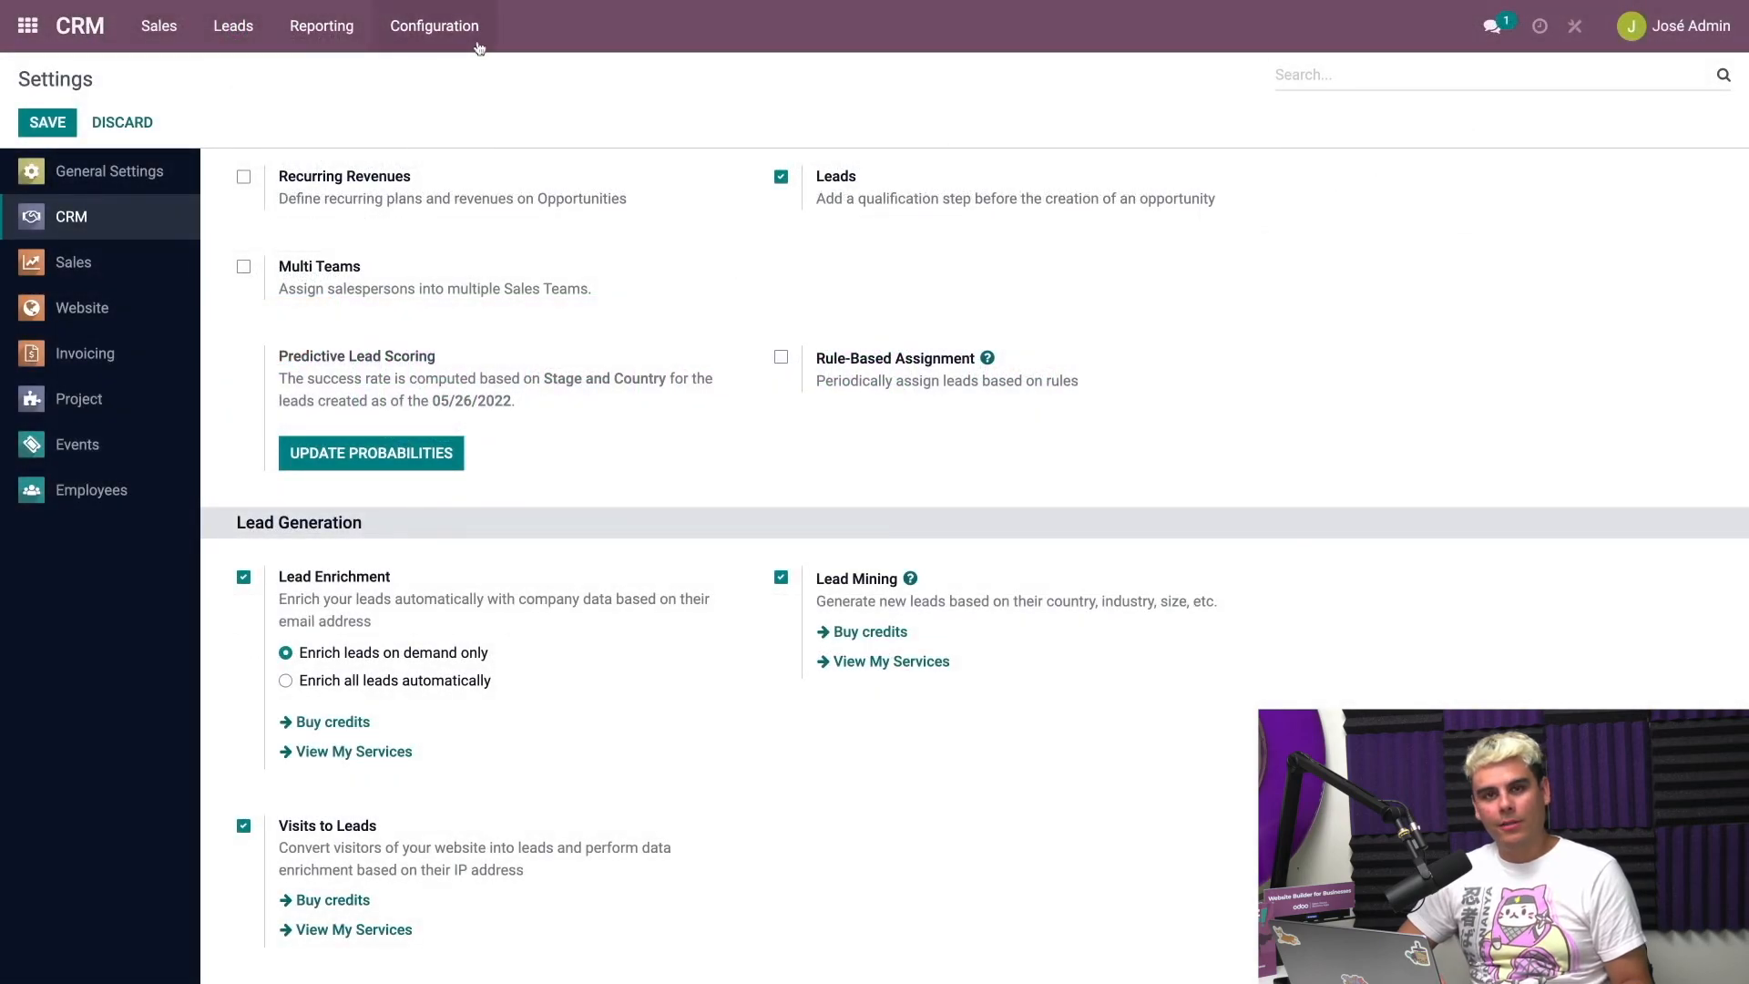
left_click(433, 26)
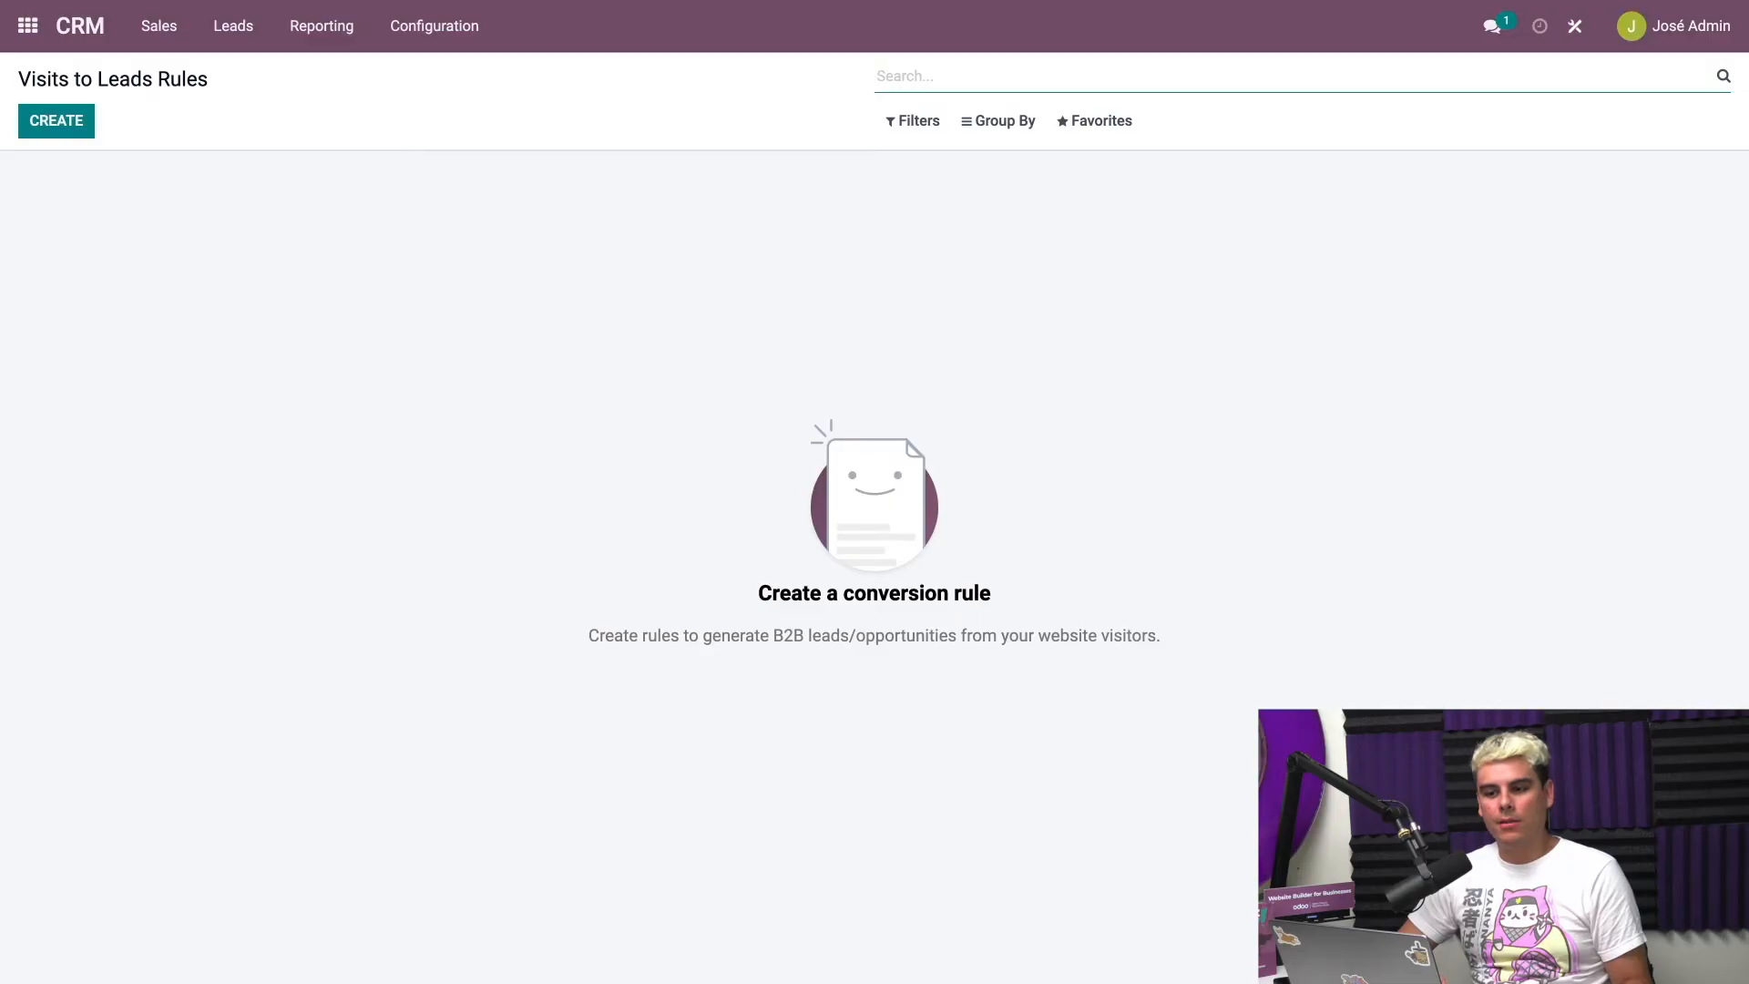
Step: Start a blank new Visits to Leads rule
left_click(55, 120)
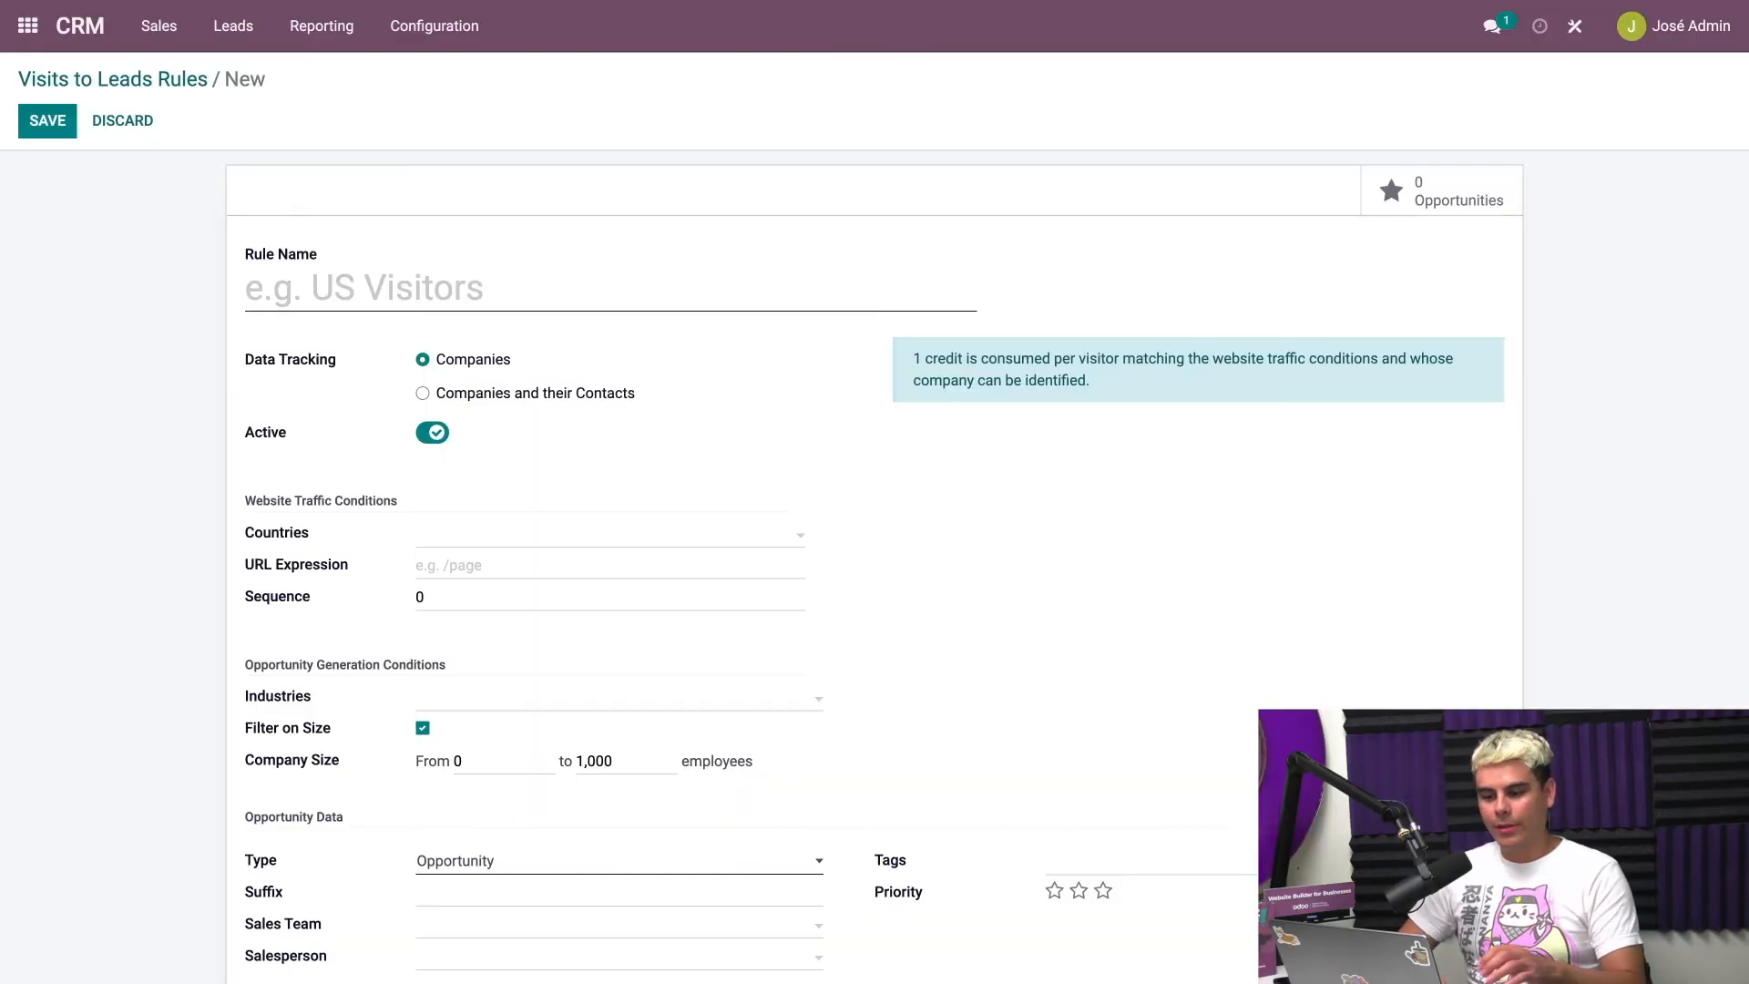
Step: Name the new rule 'Belgian Visitors VIPS'
type("Be")
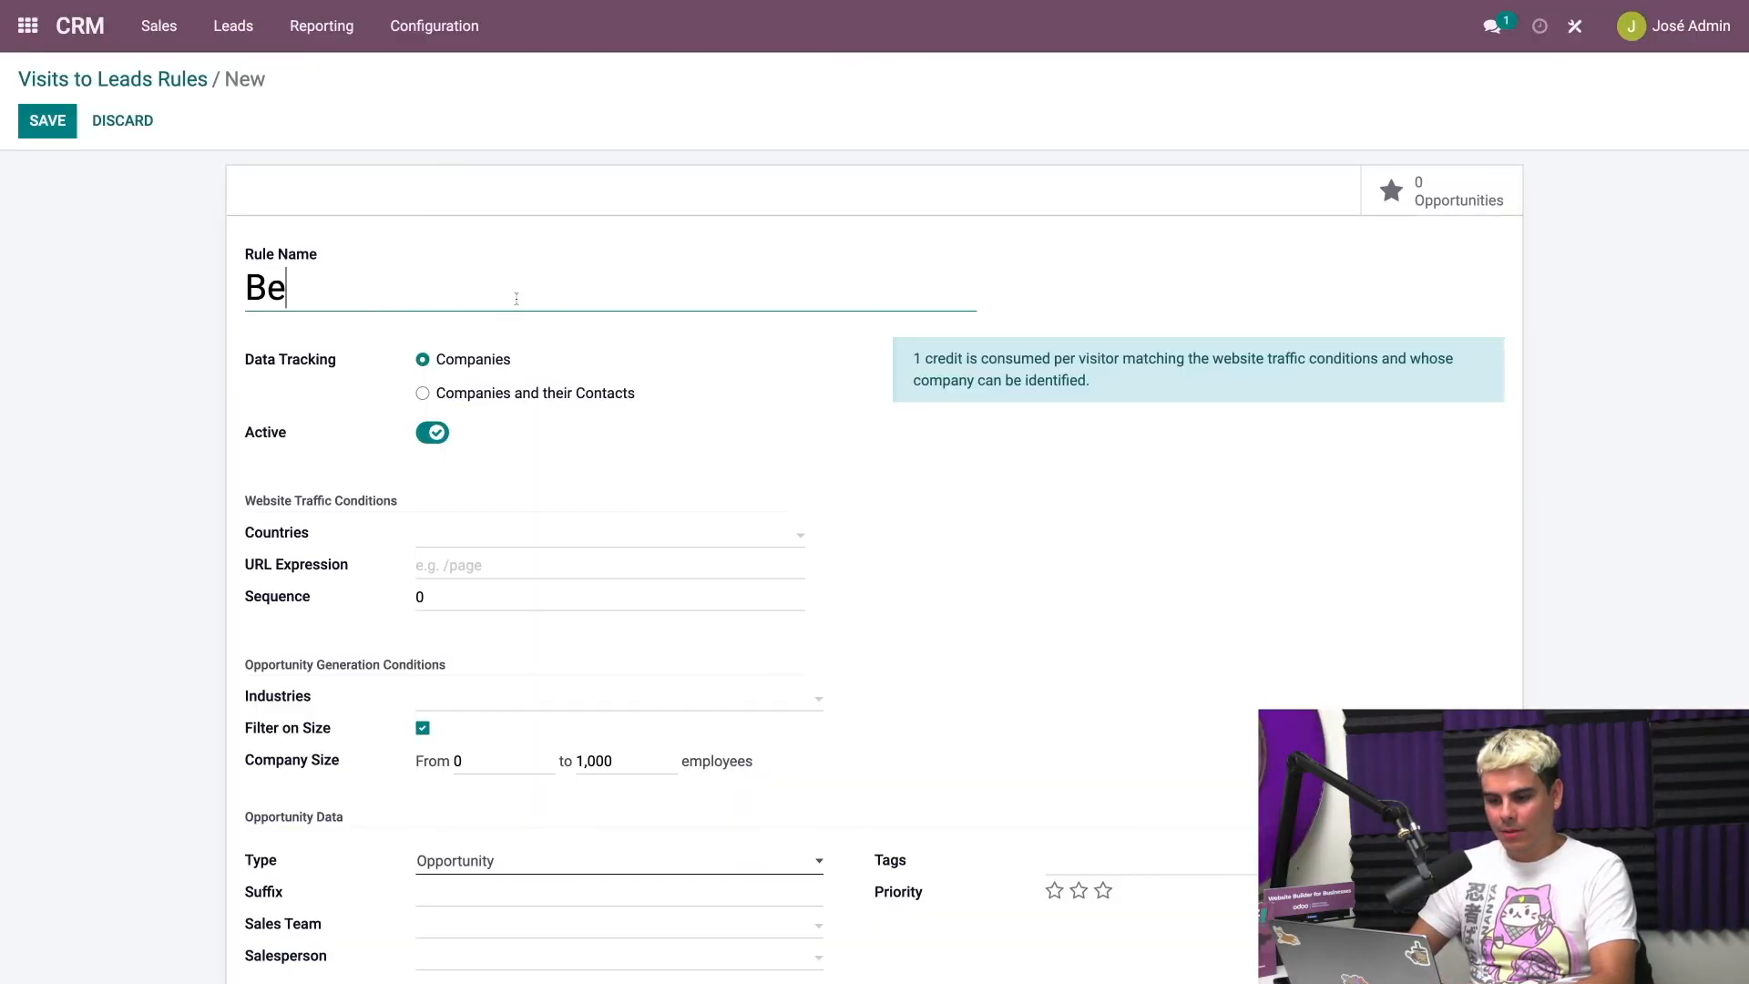
type("lgian Vis")
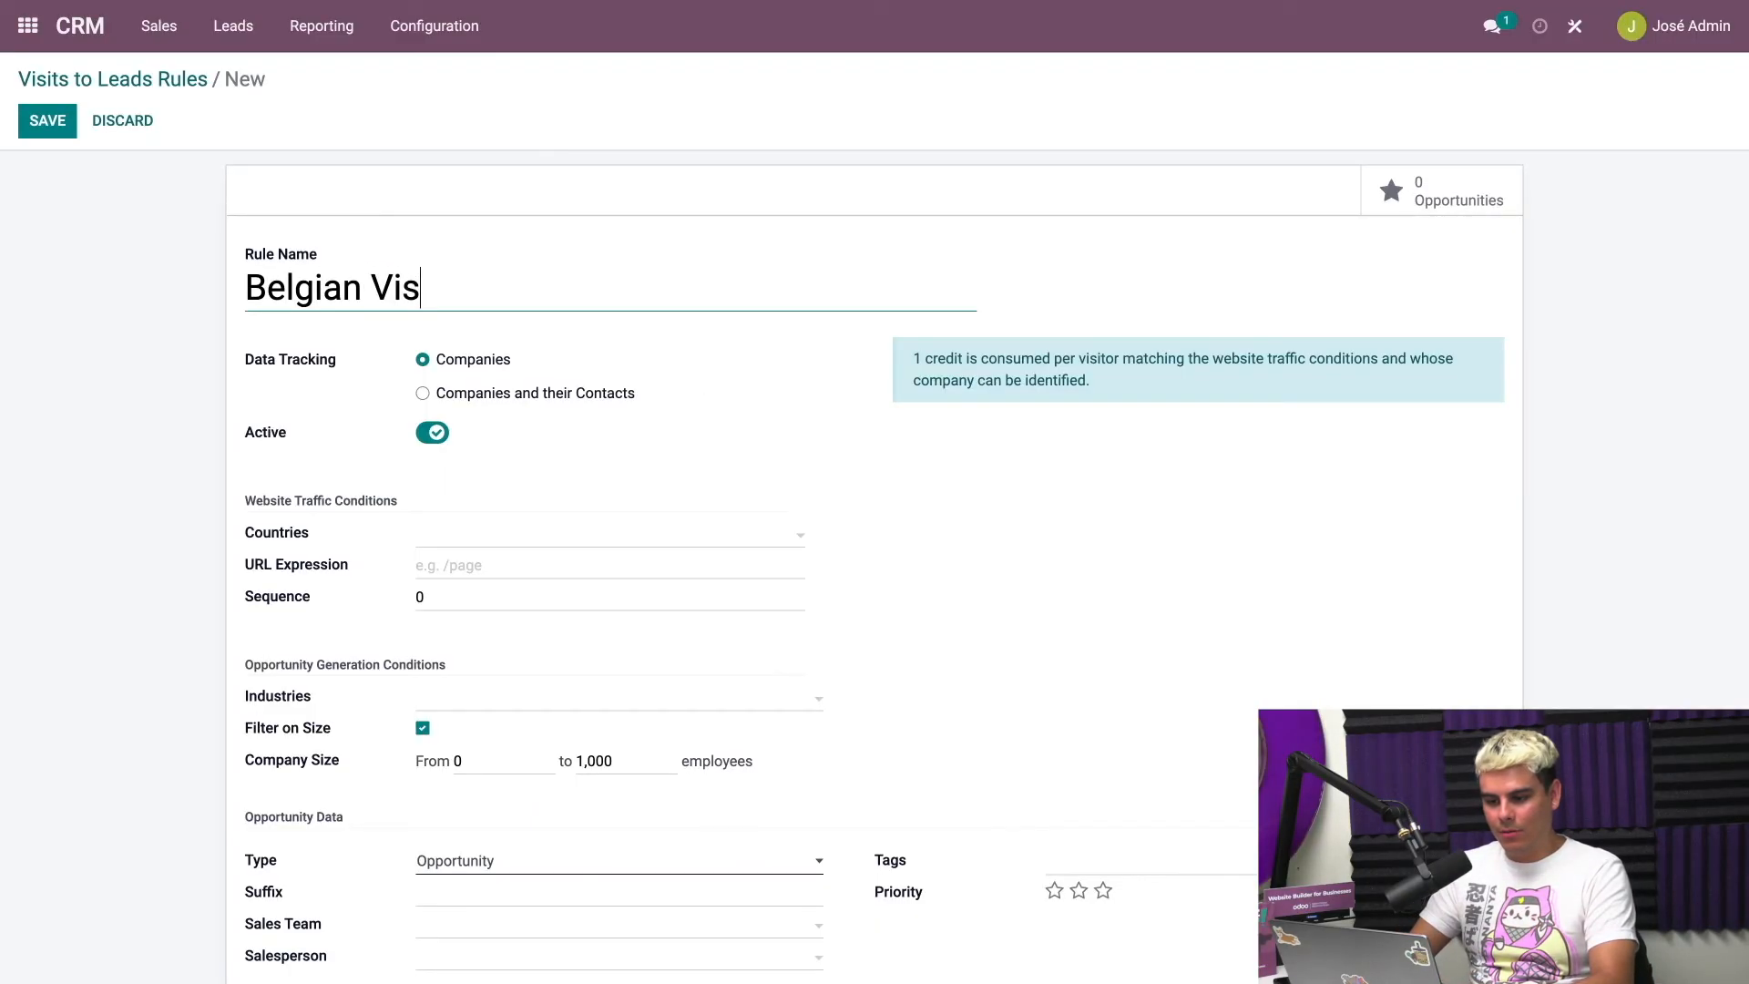
type("itors VI")
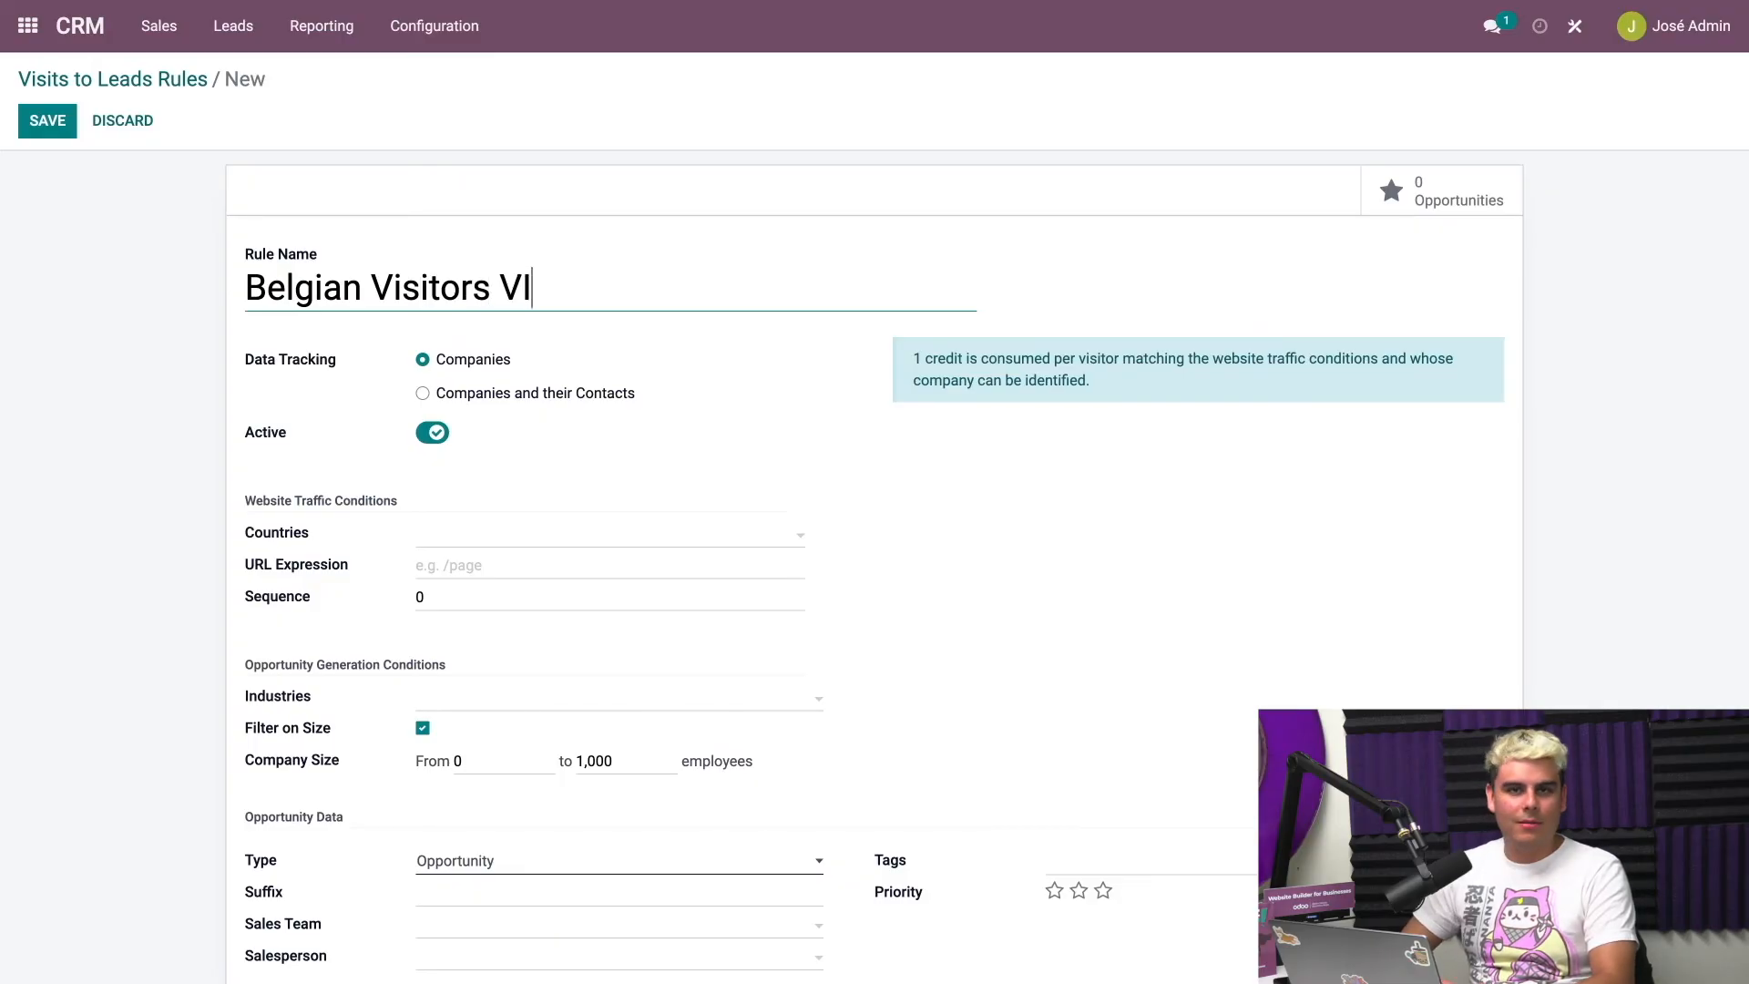
type("PS")
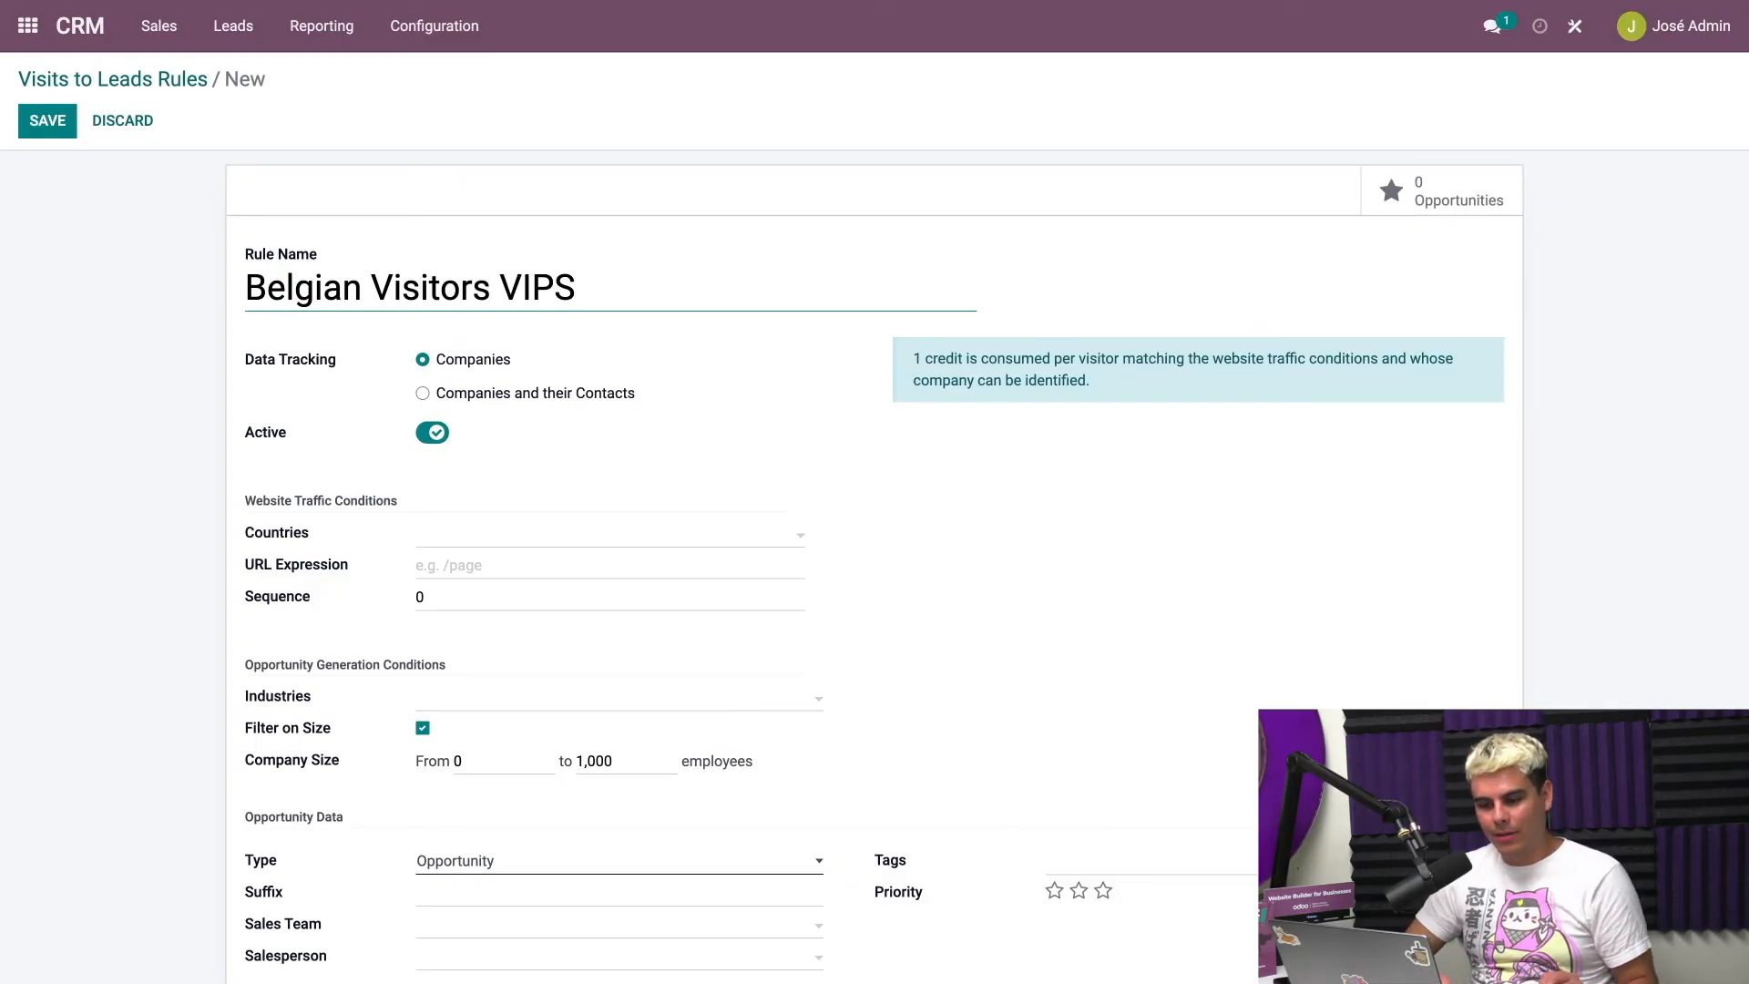
Step: Target Belgium and Technology Hardware & Equipment, with company size up to 5000 employees
left_click(609, 532)
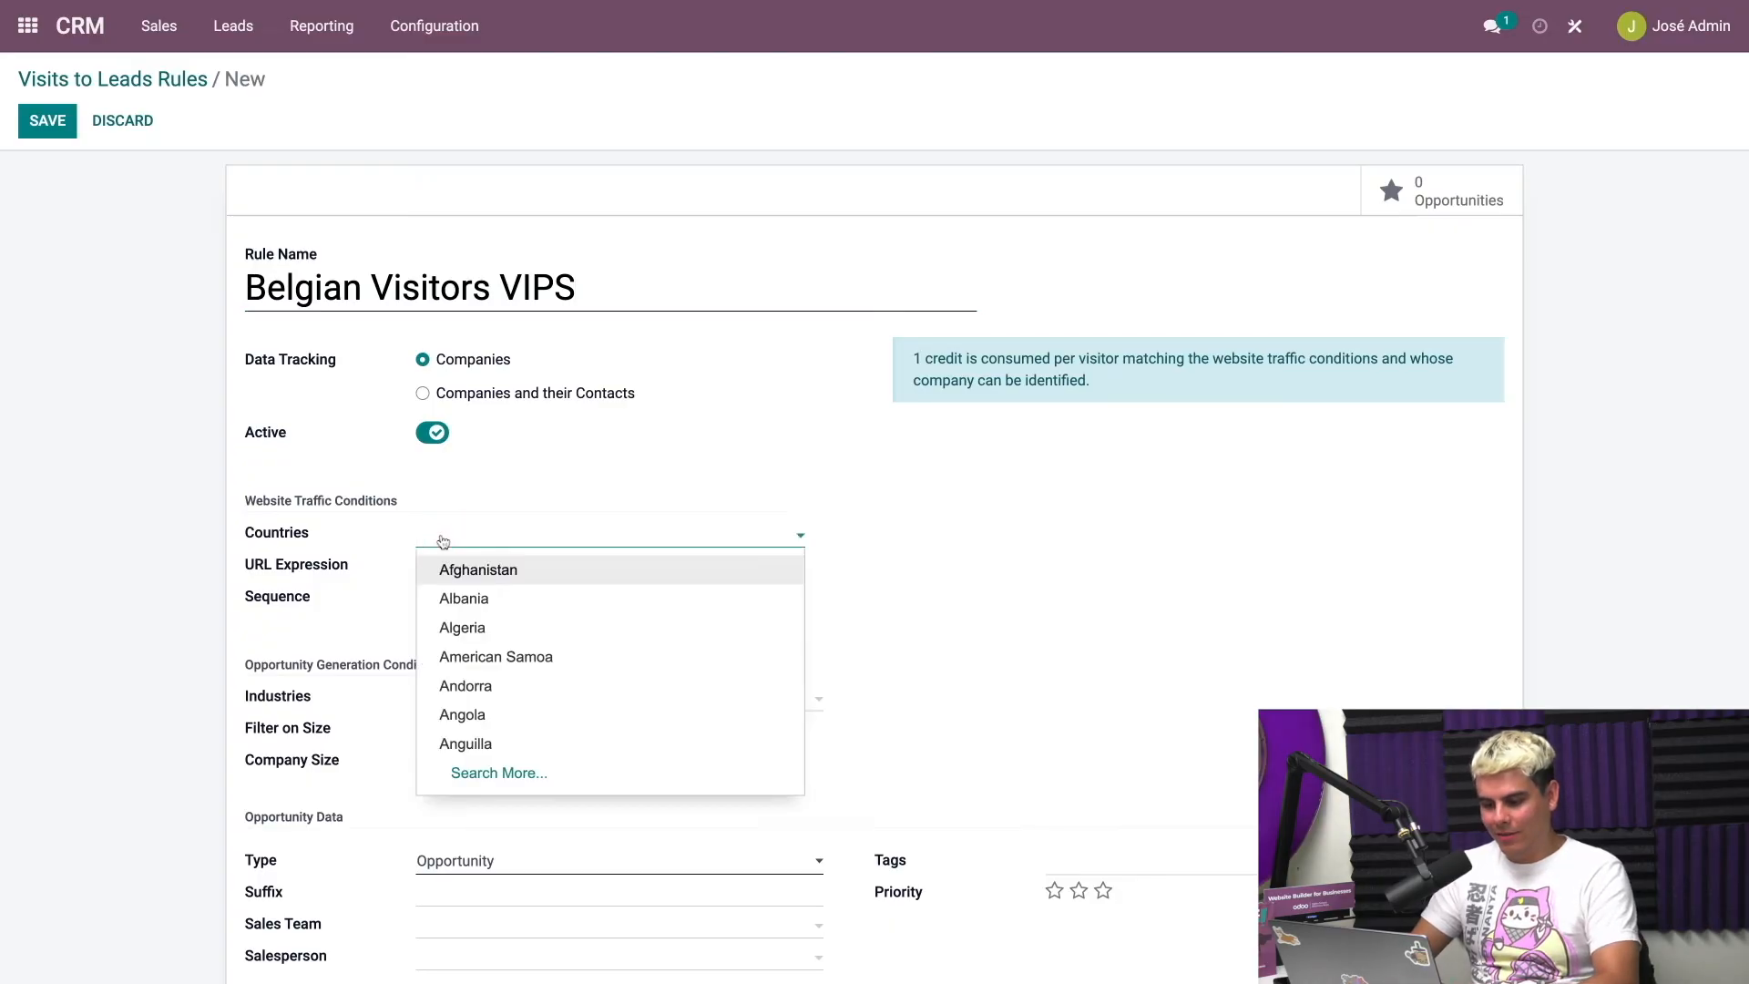
type("belg")
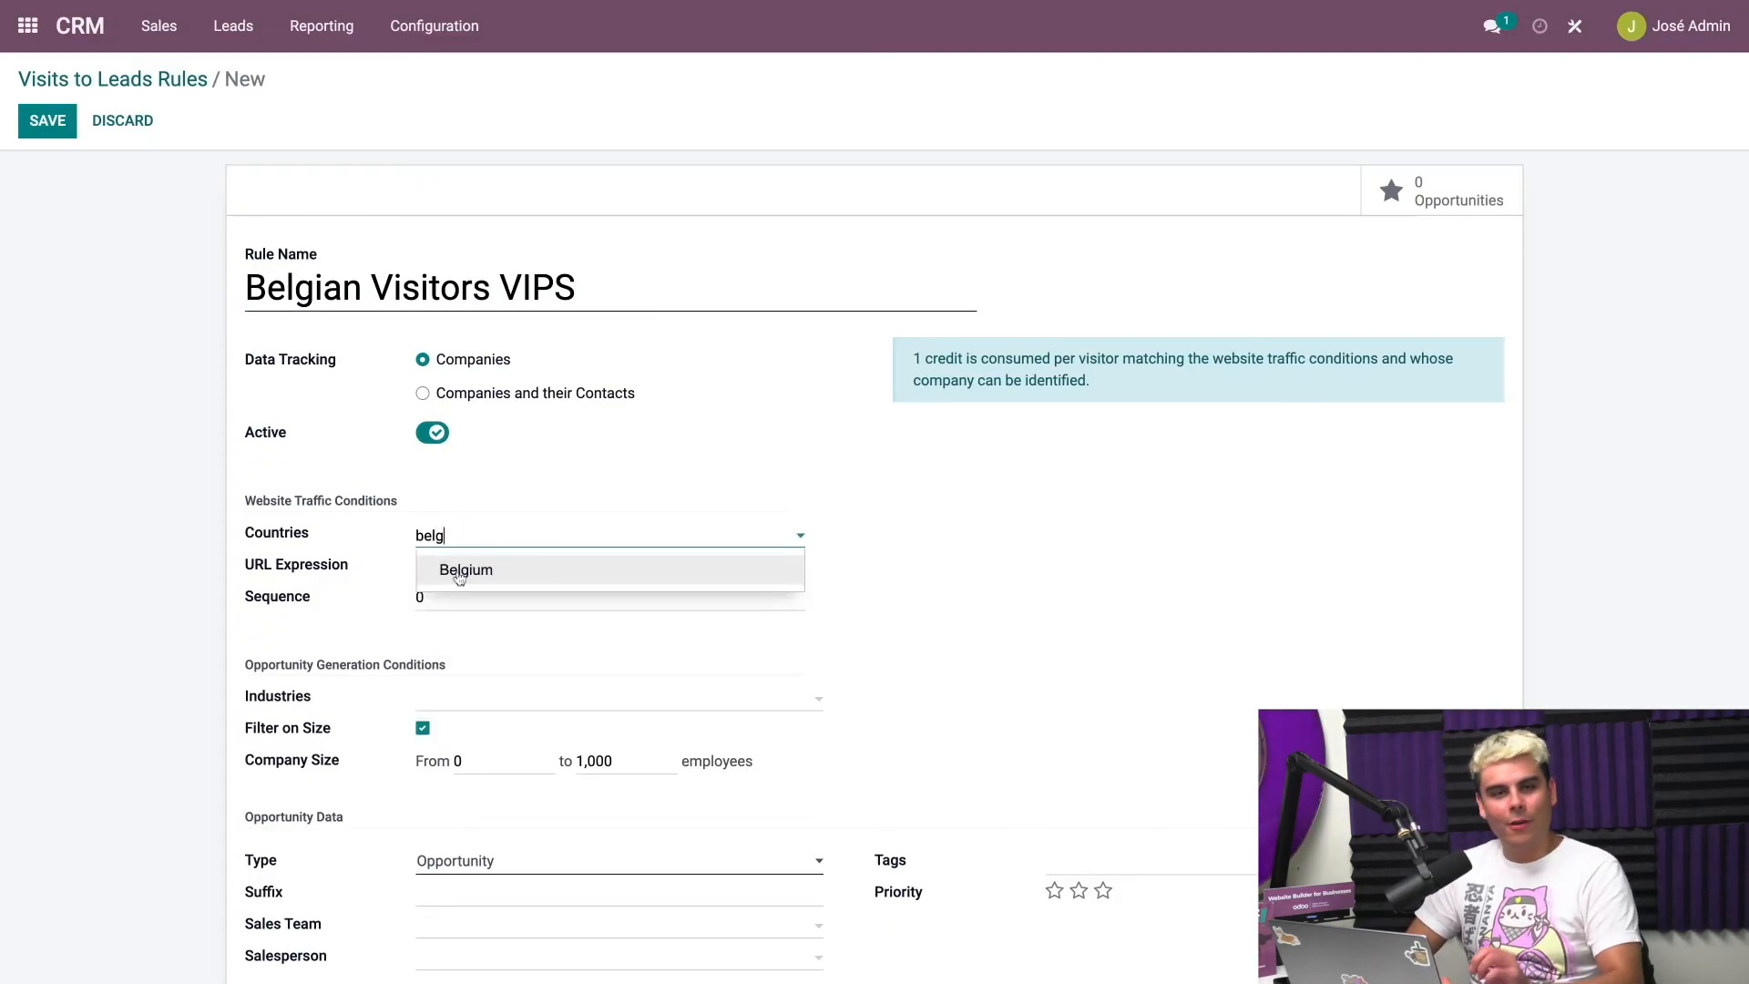
left_click(465, 570)
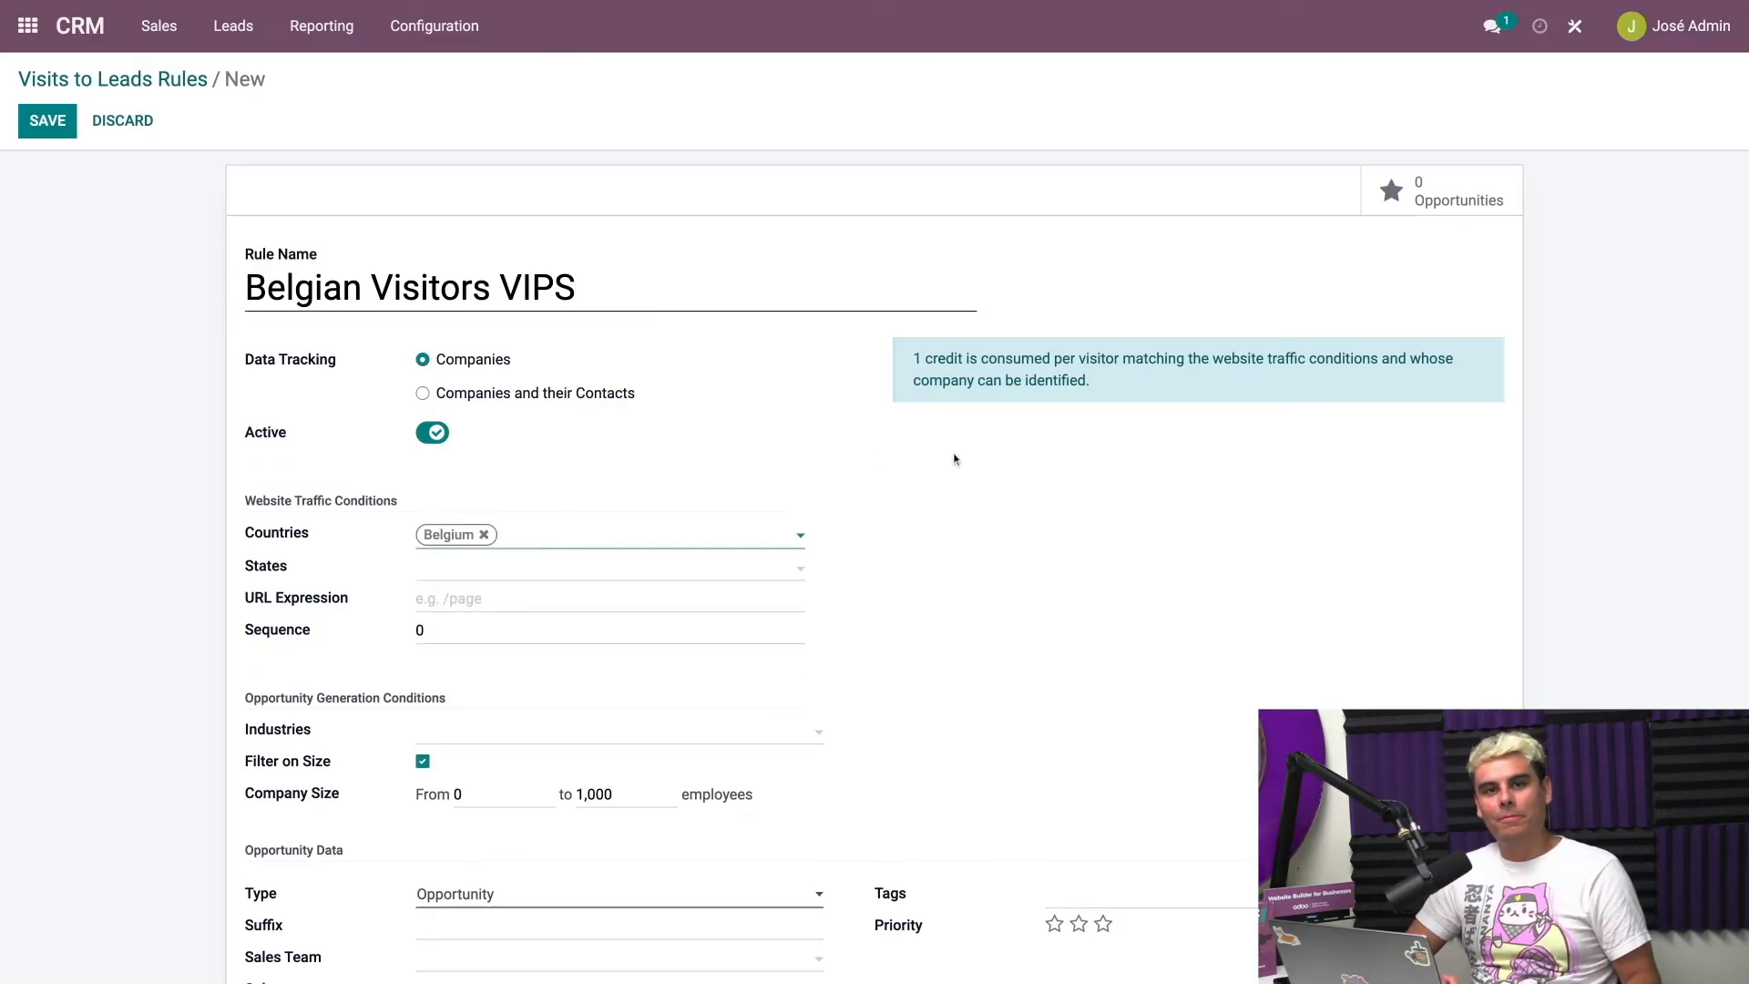
mouse_move(588, 580)
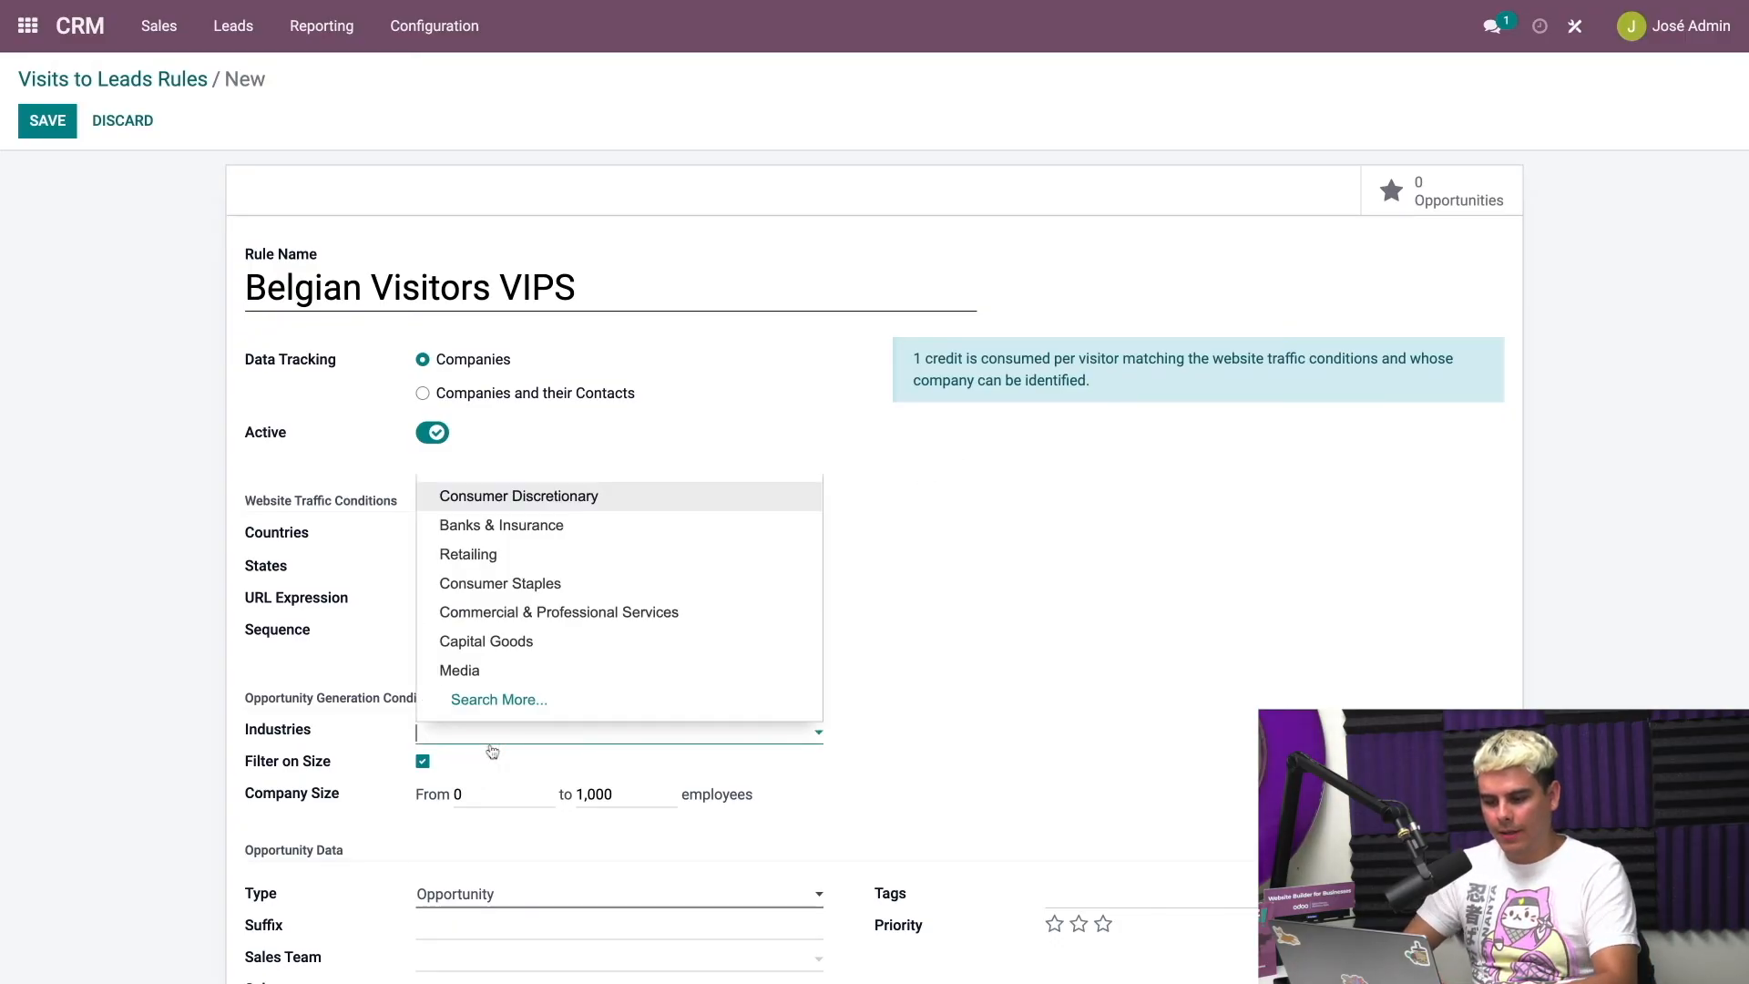
type("tech")
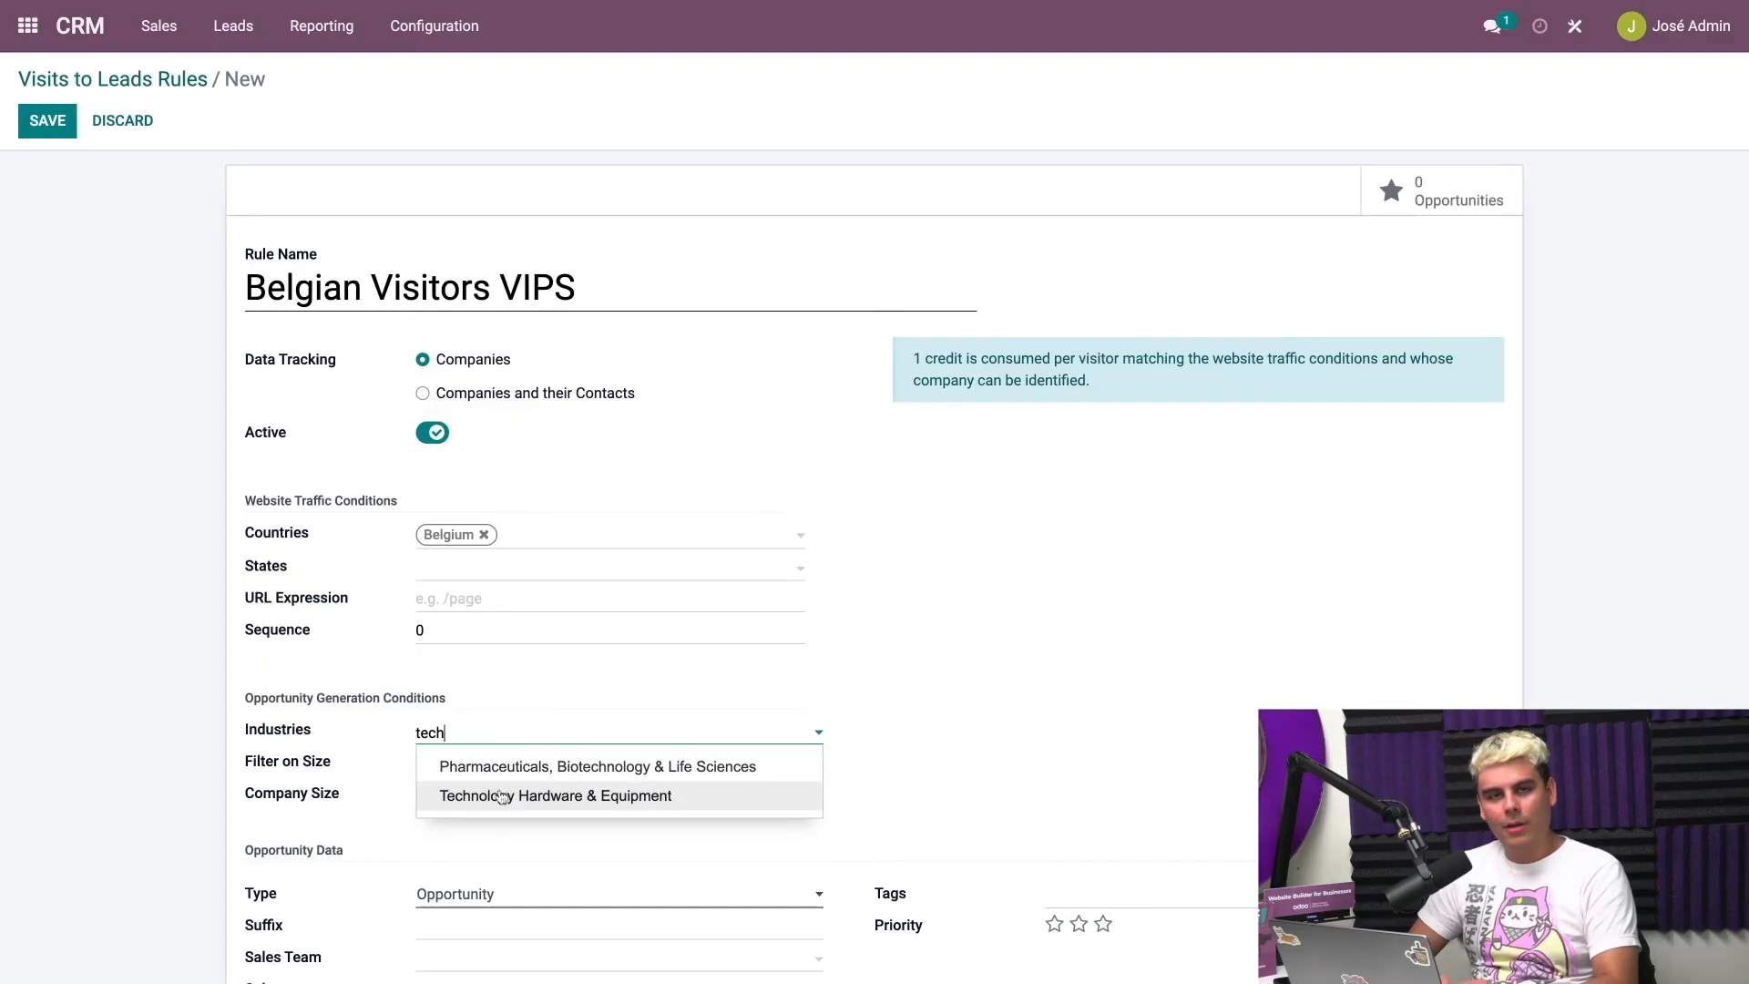
left_click(556, 796)
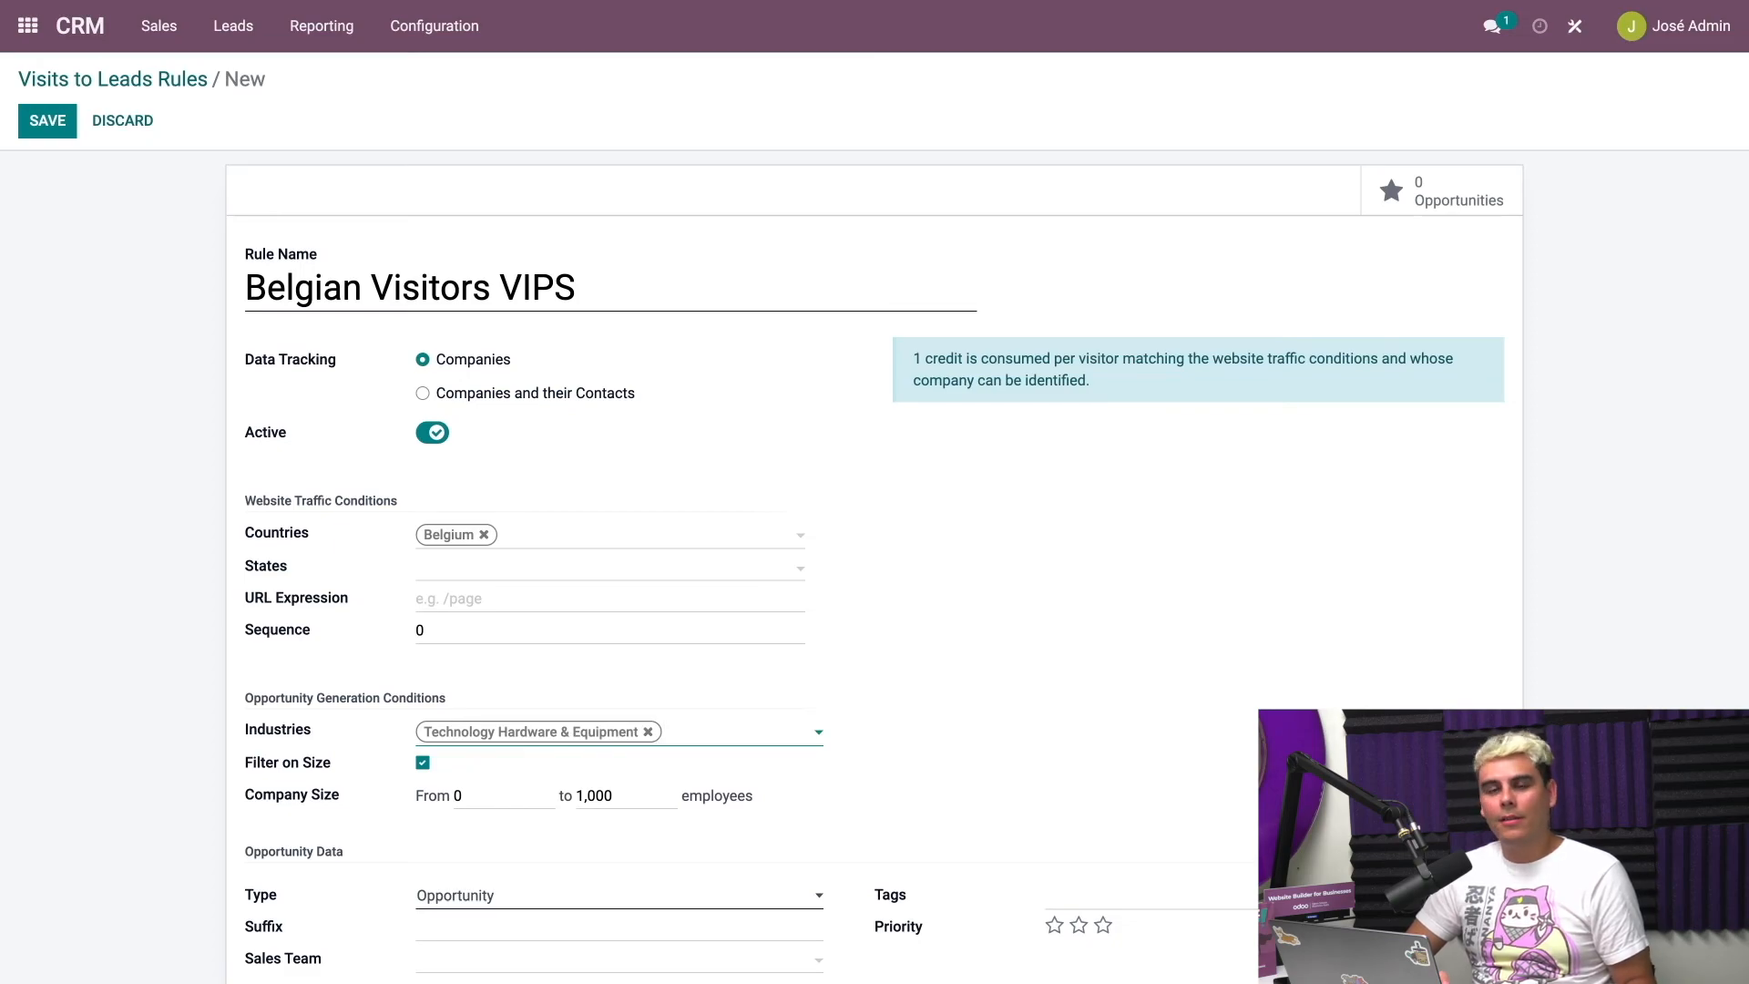
mouse_move(885, 703)
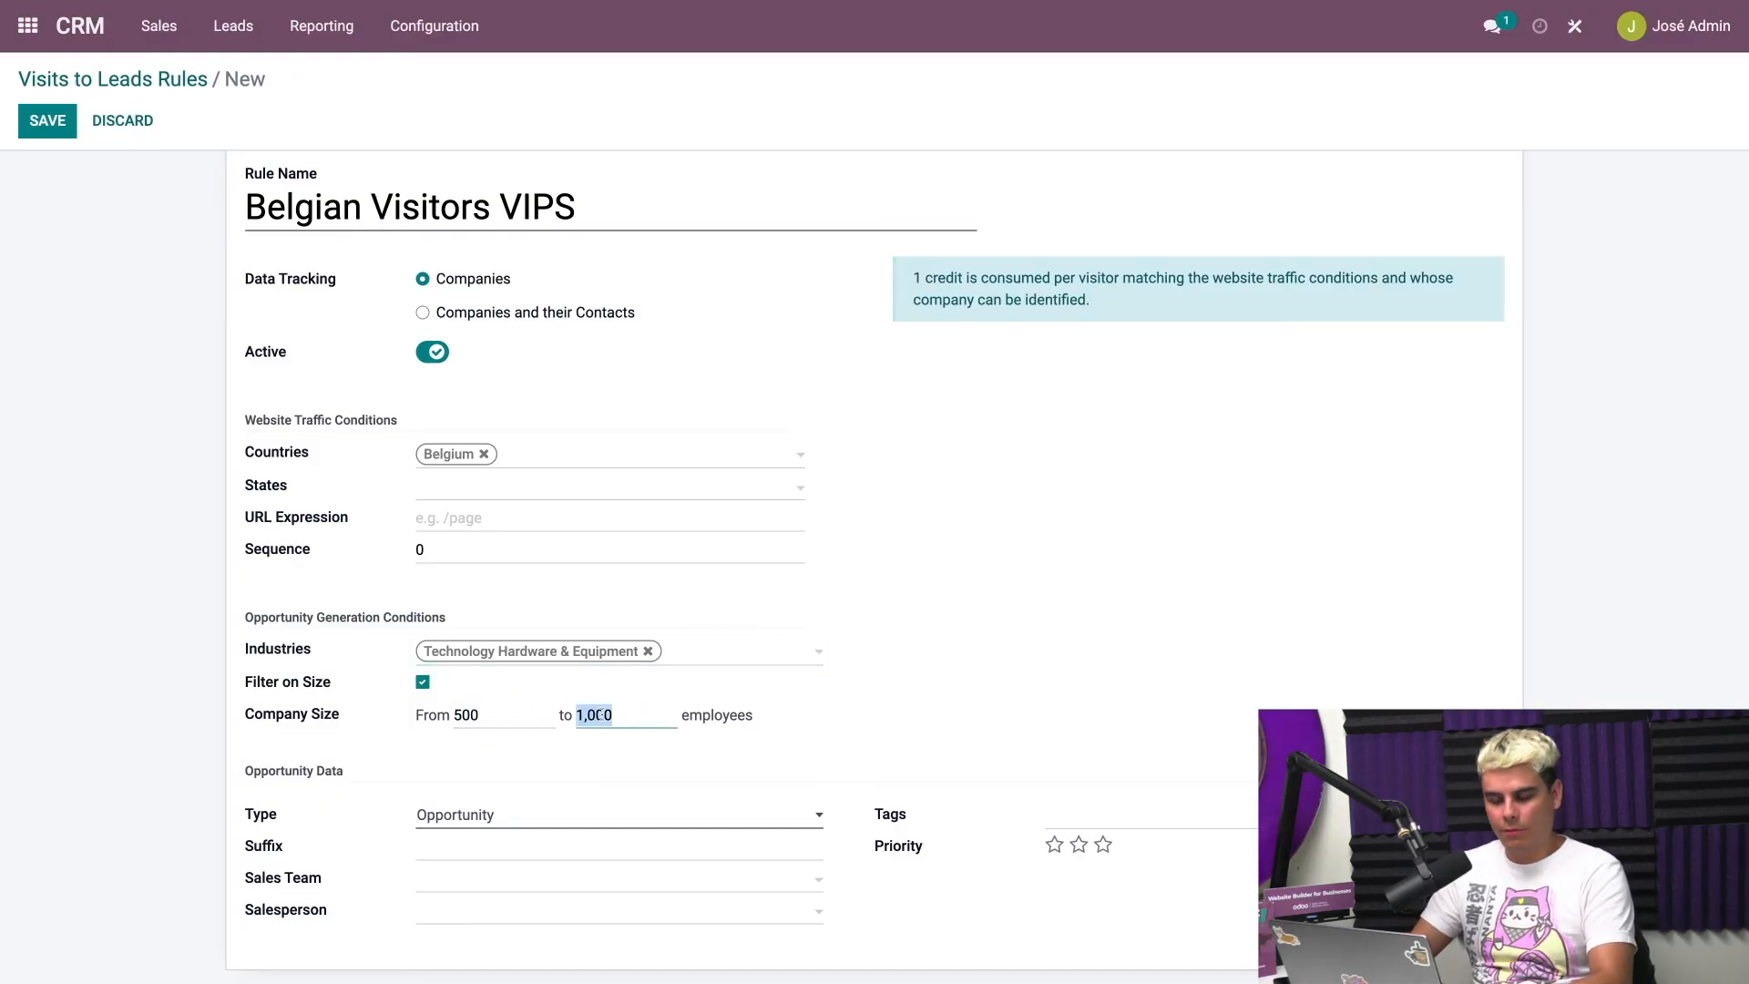
type("5000")
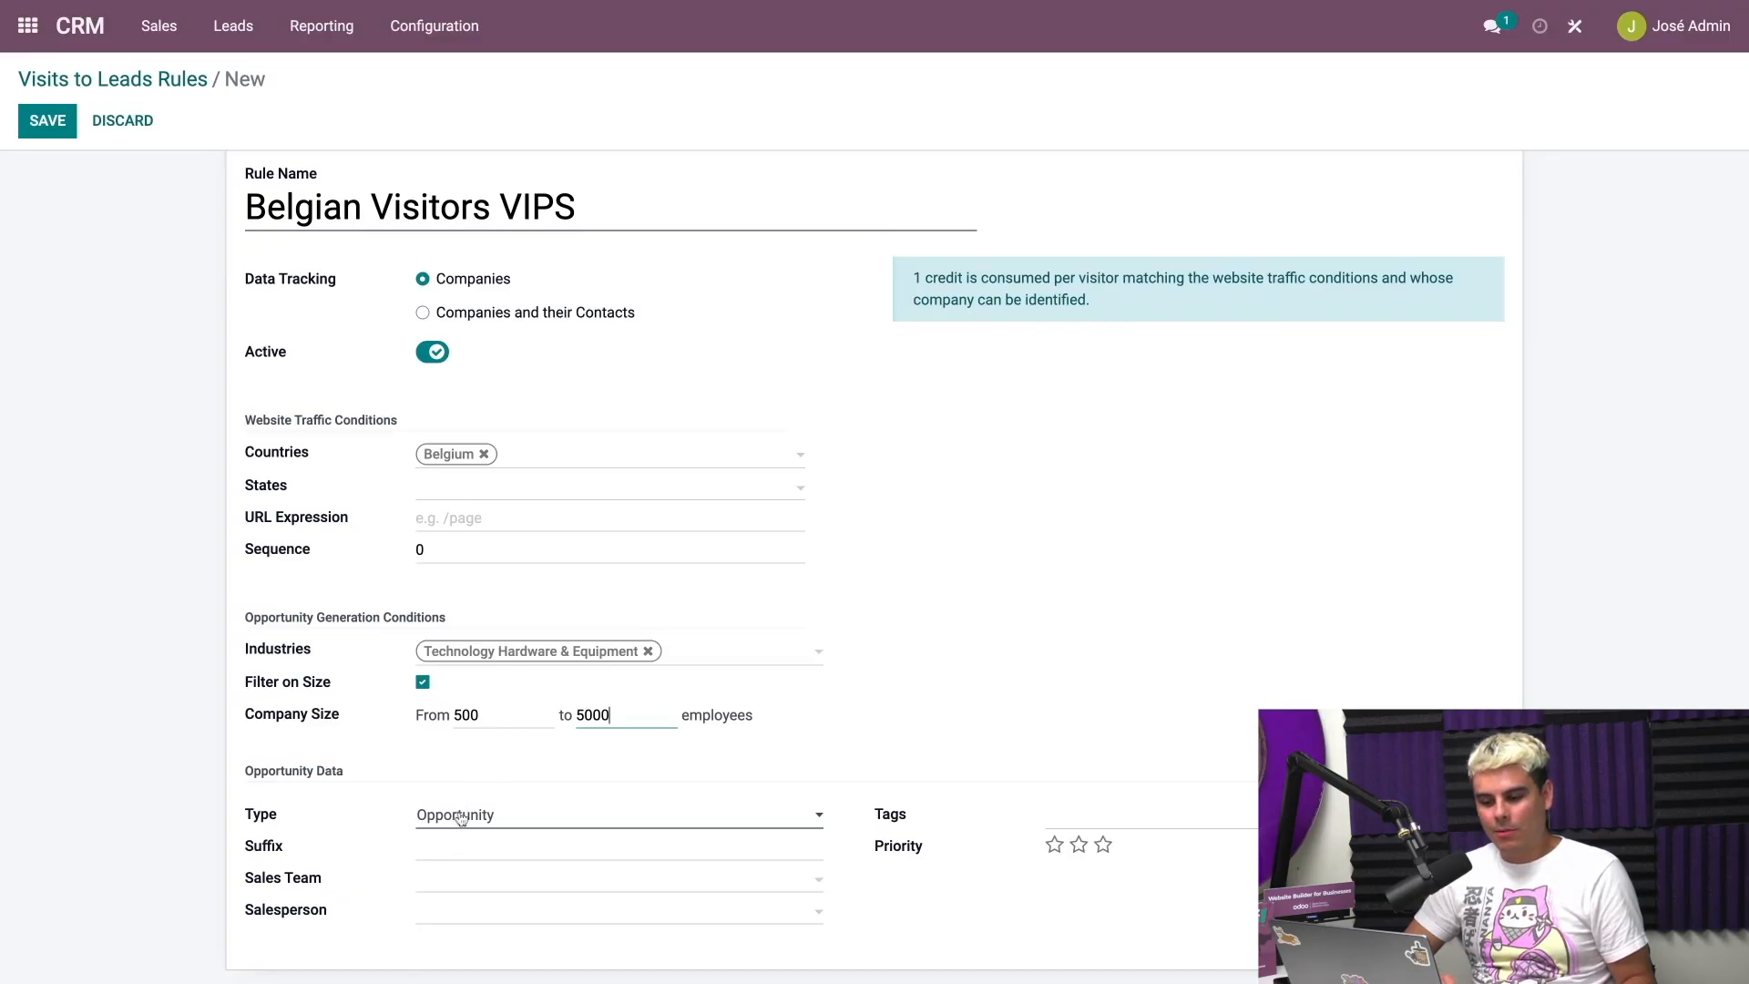
Step: Set the rule to create Leads for the Europe sales team and save it
left_click(618, 812)
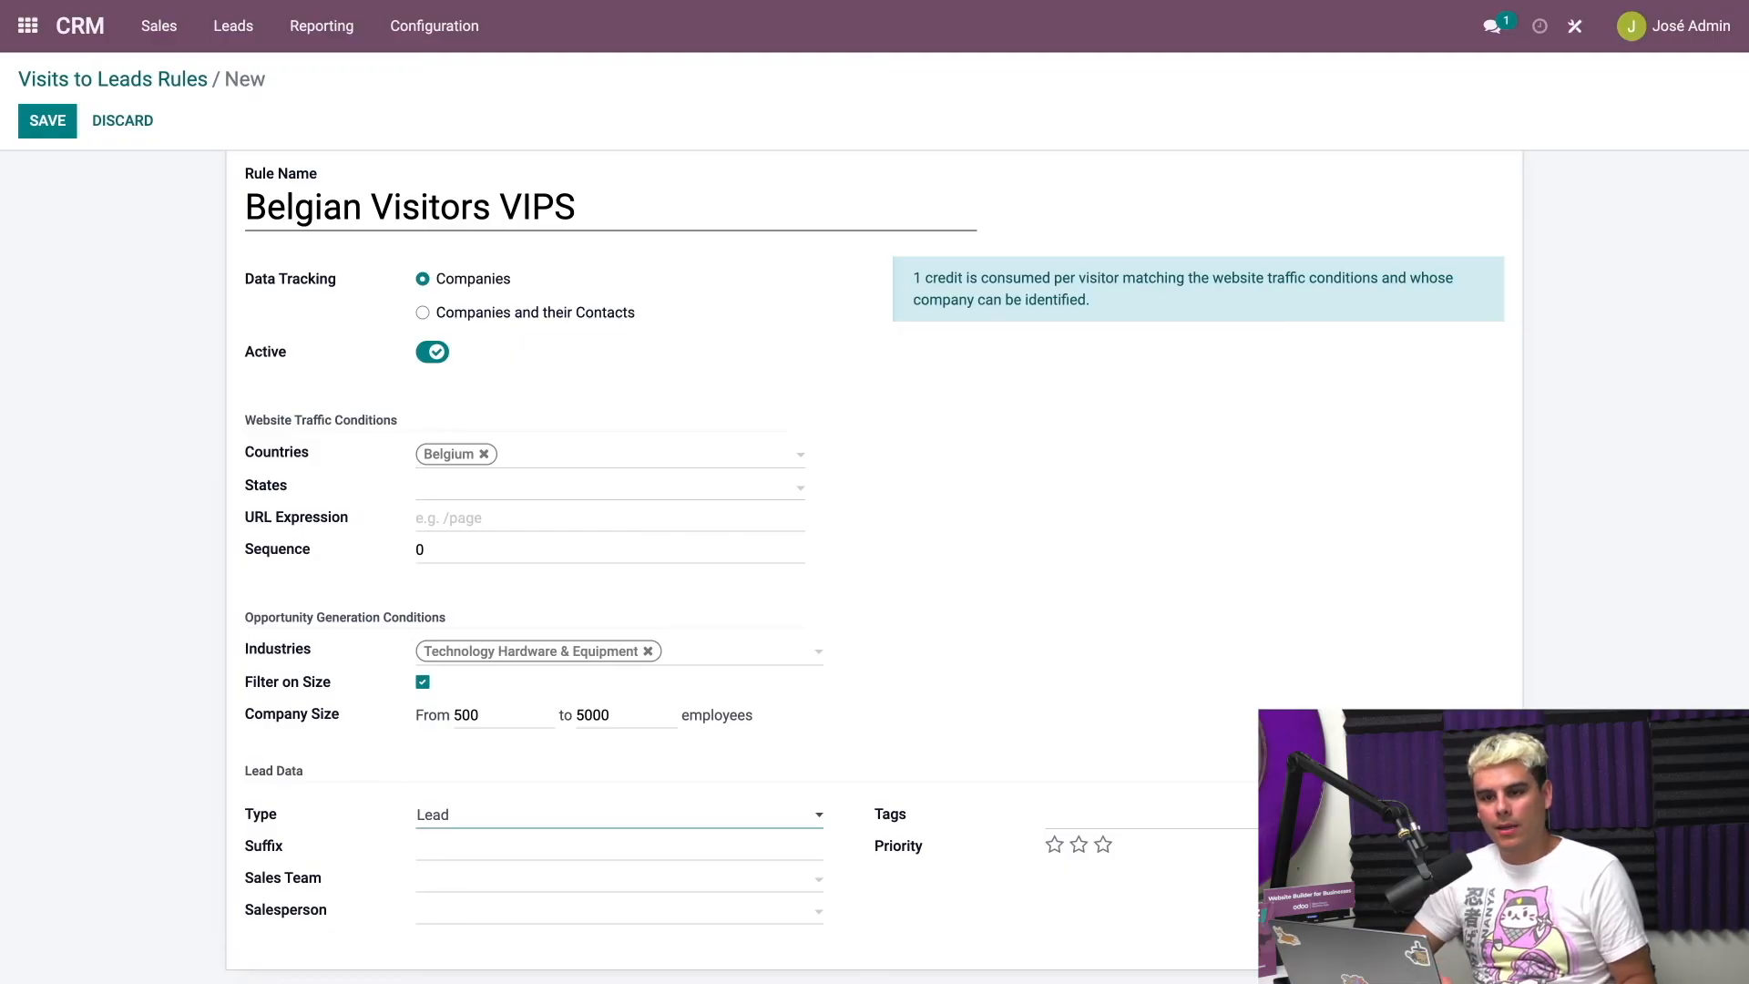
mouse_move(459, 867)
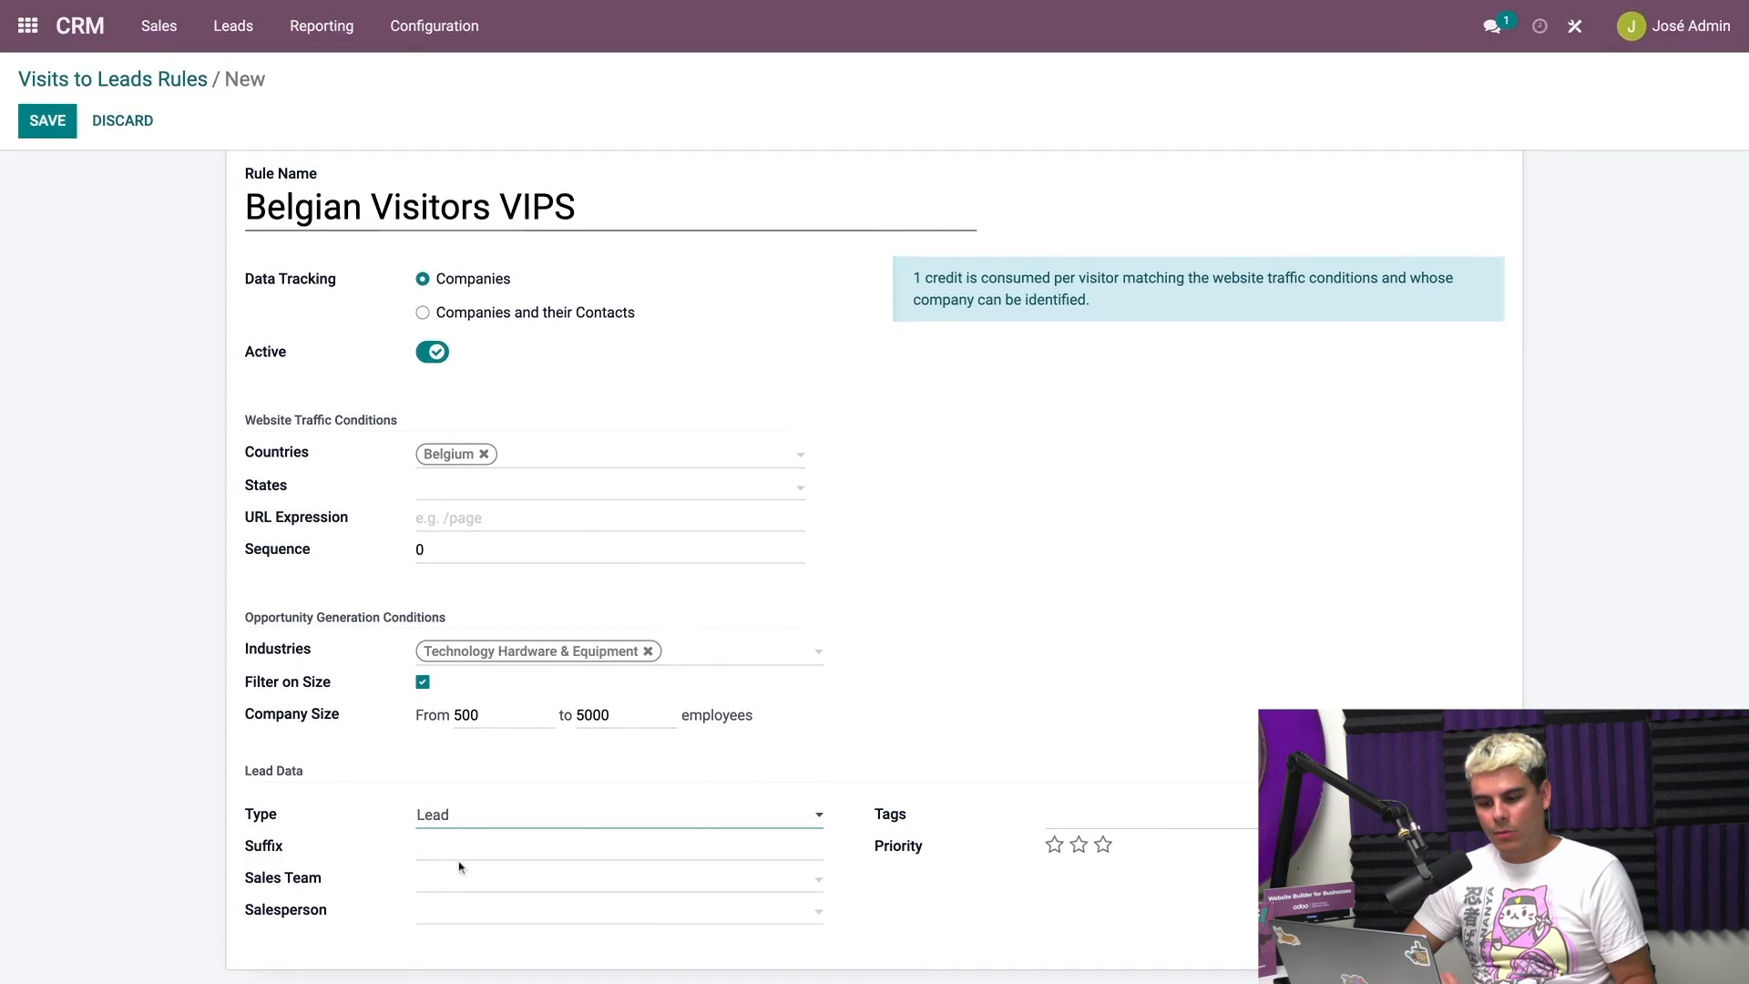
left_click(619, 878)
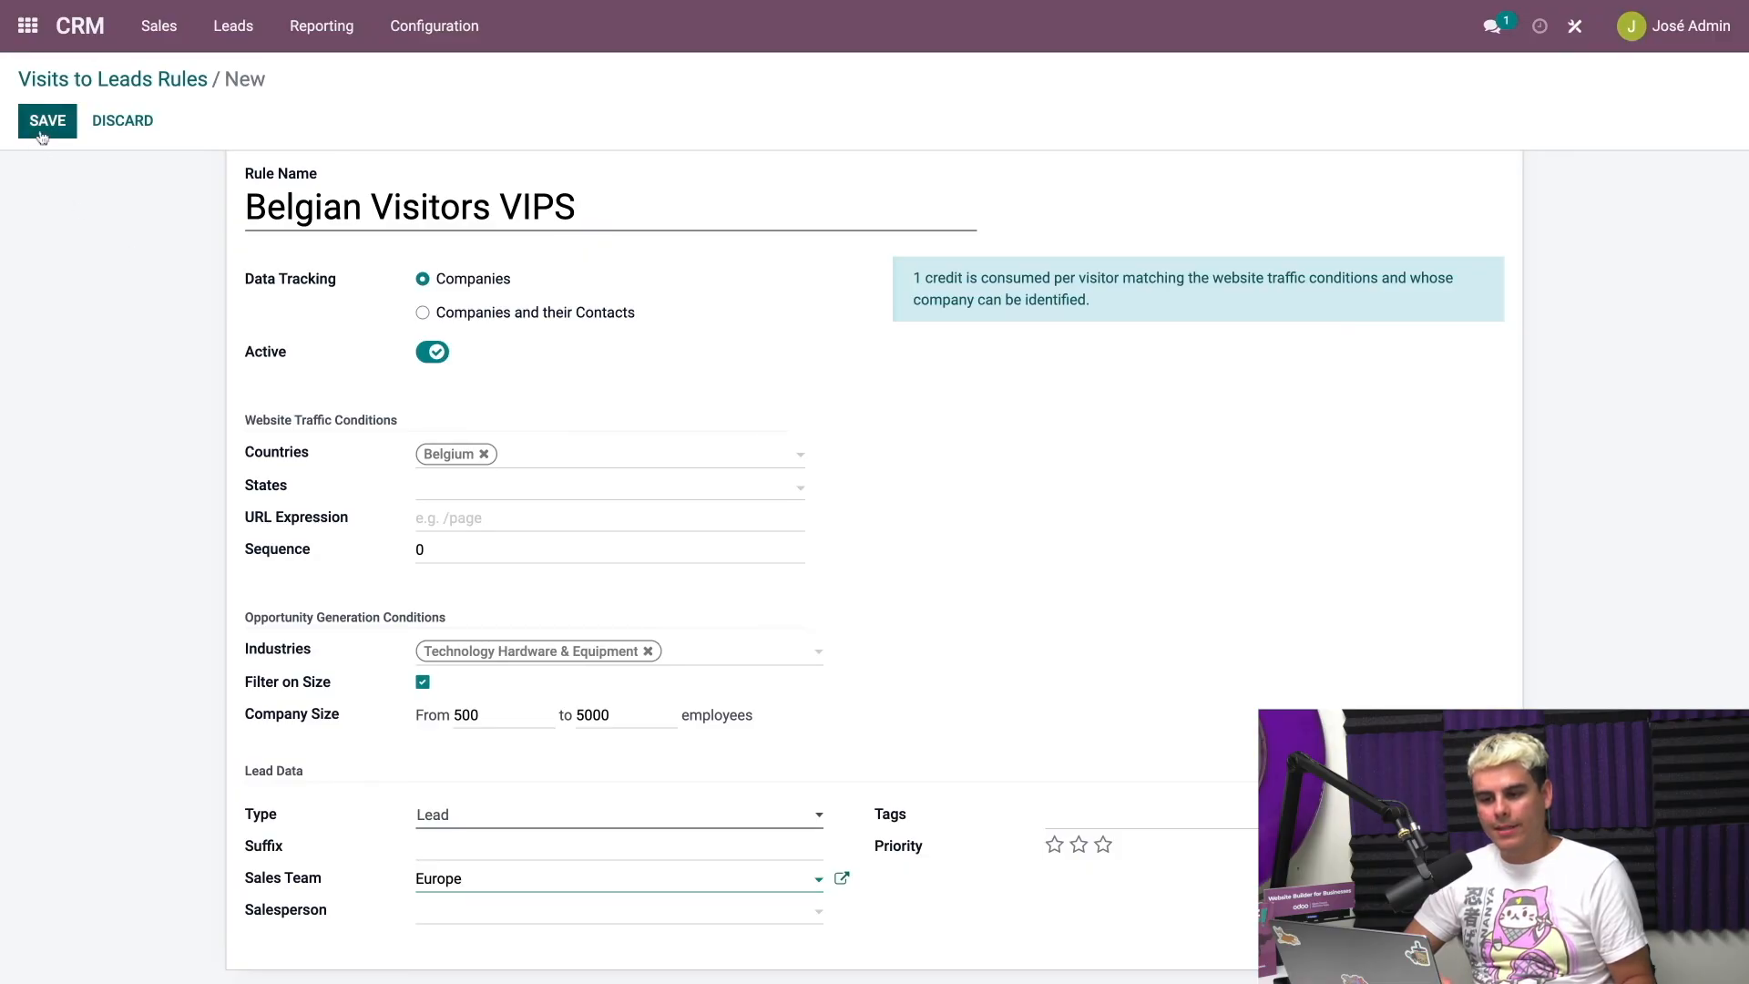
left_click(48, 120)
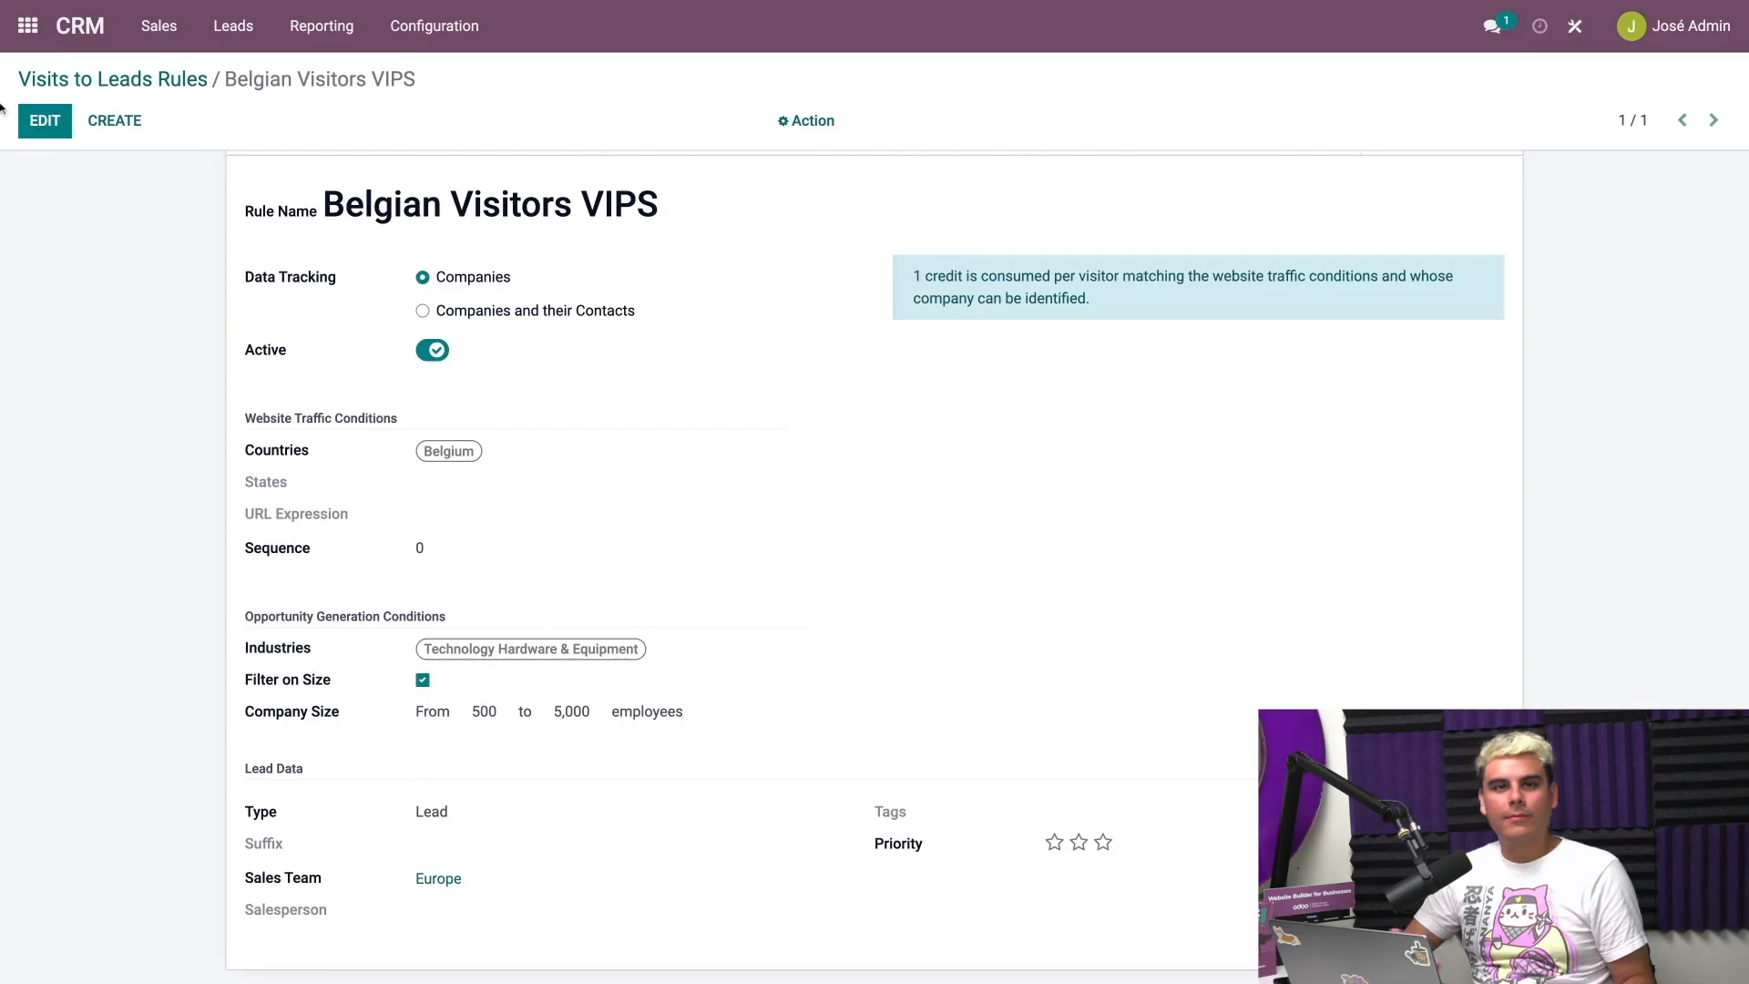